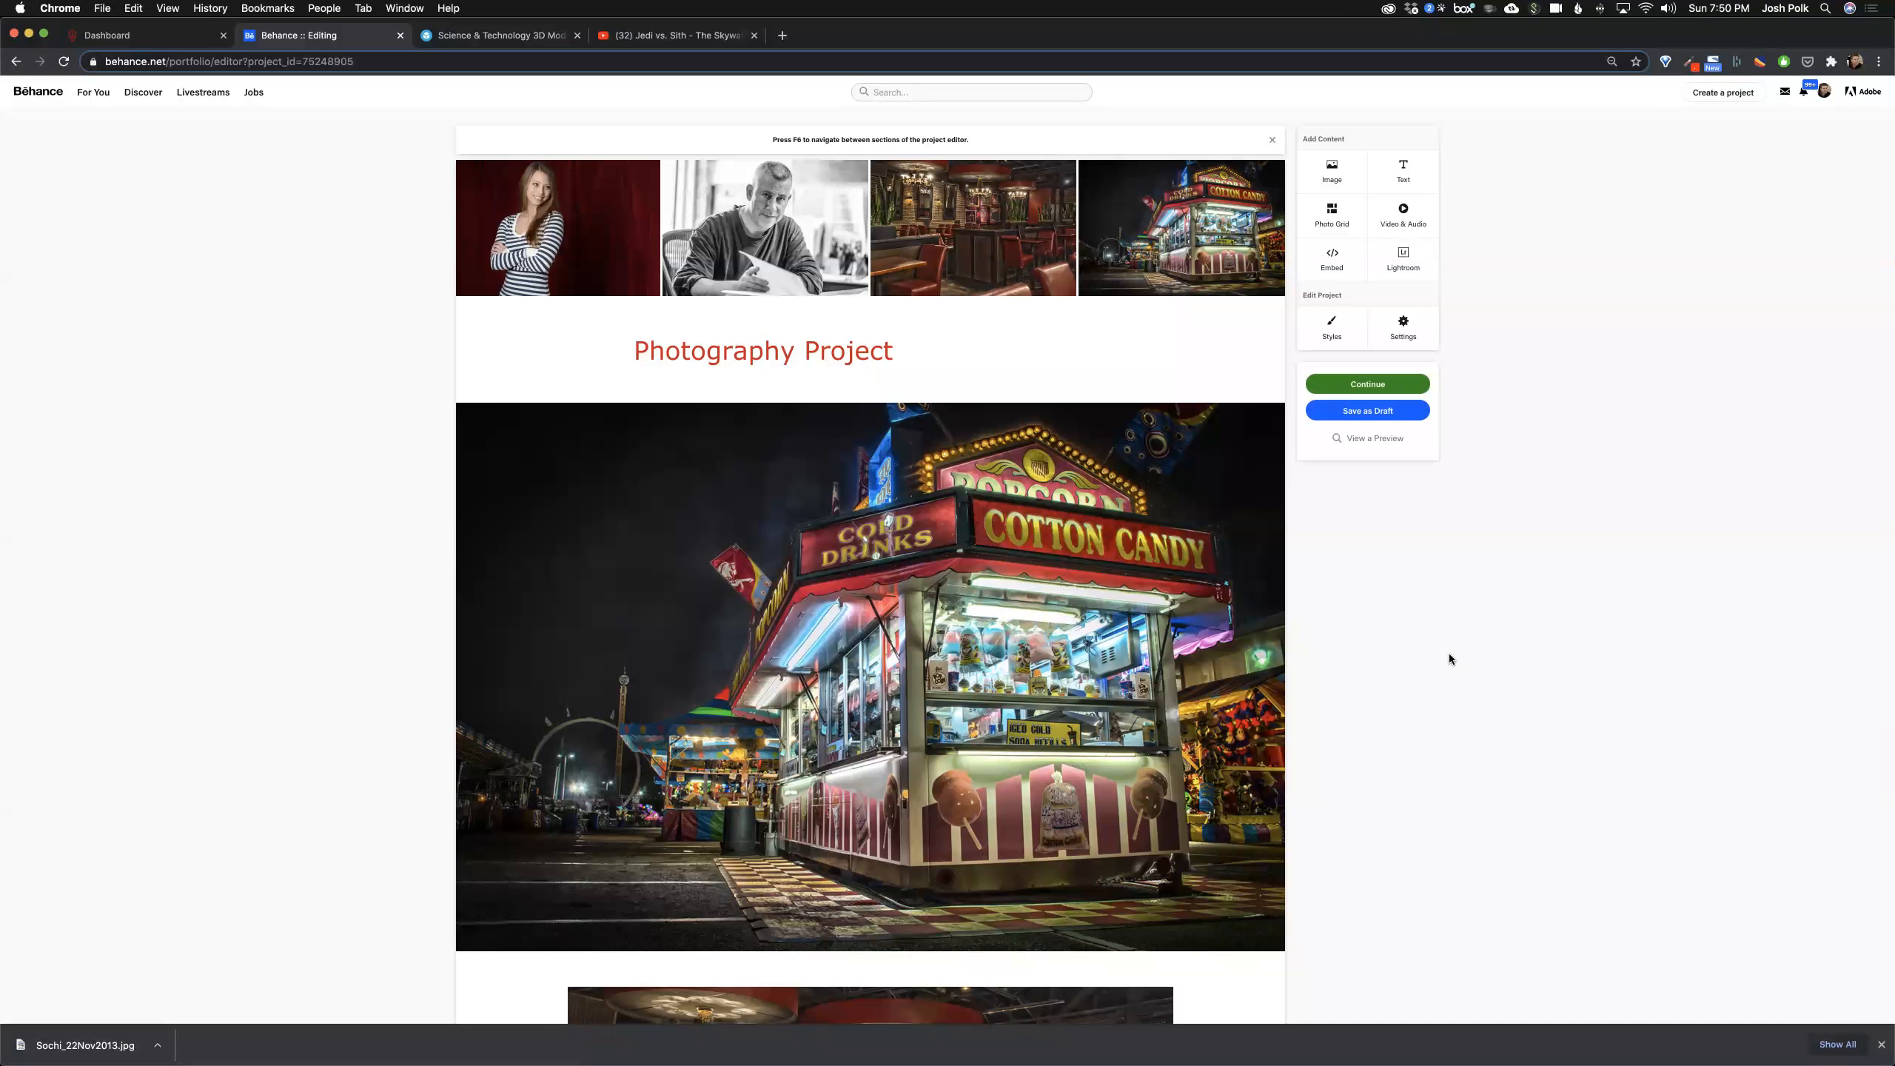
{"action": "mouse_move", "coordinate": [1395, 613]}
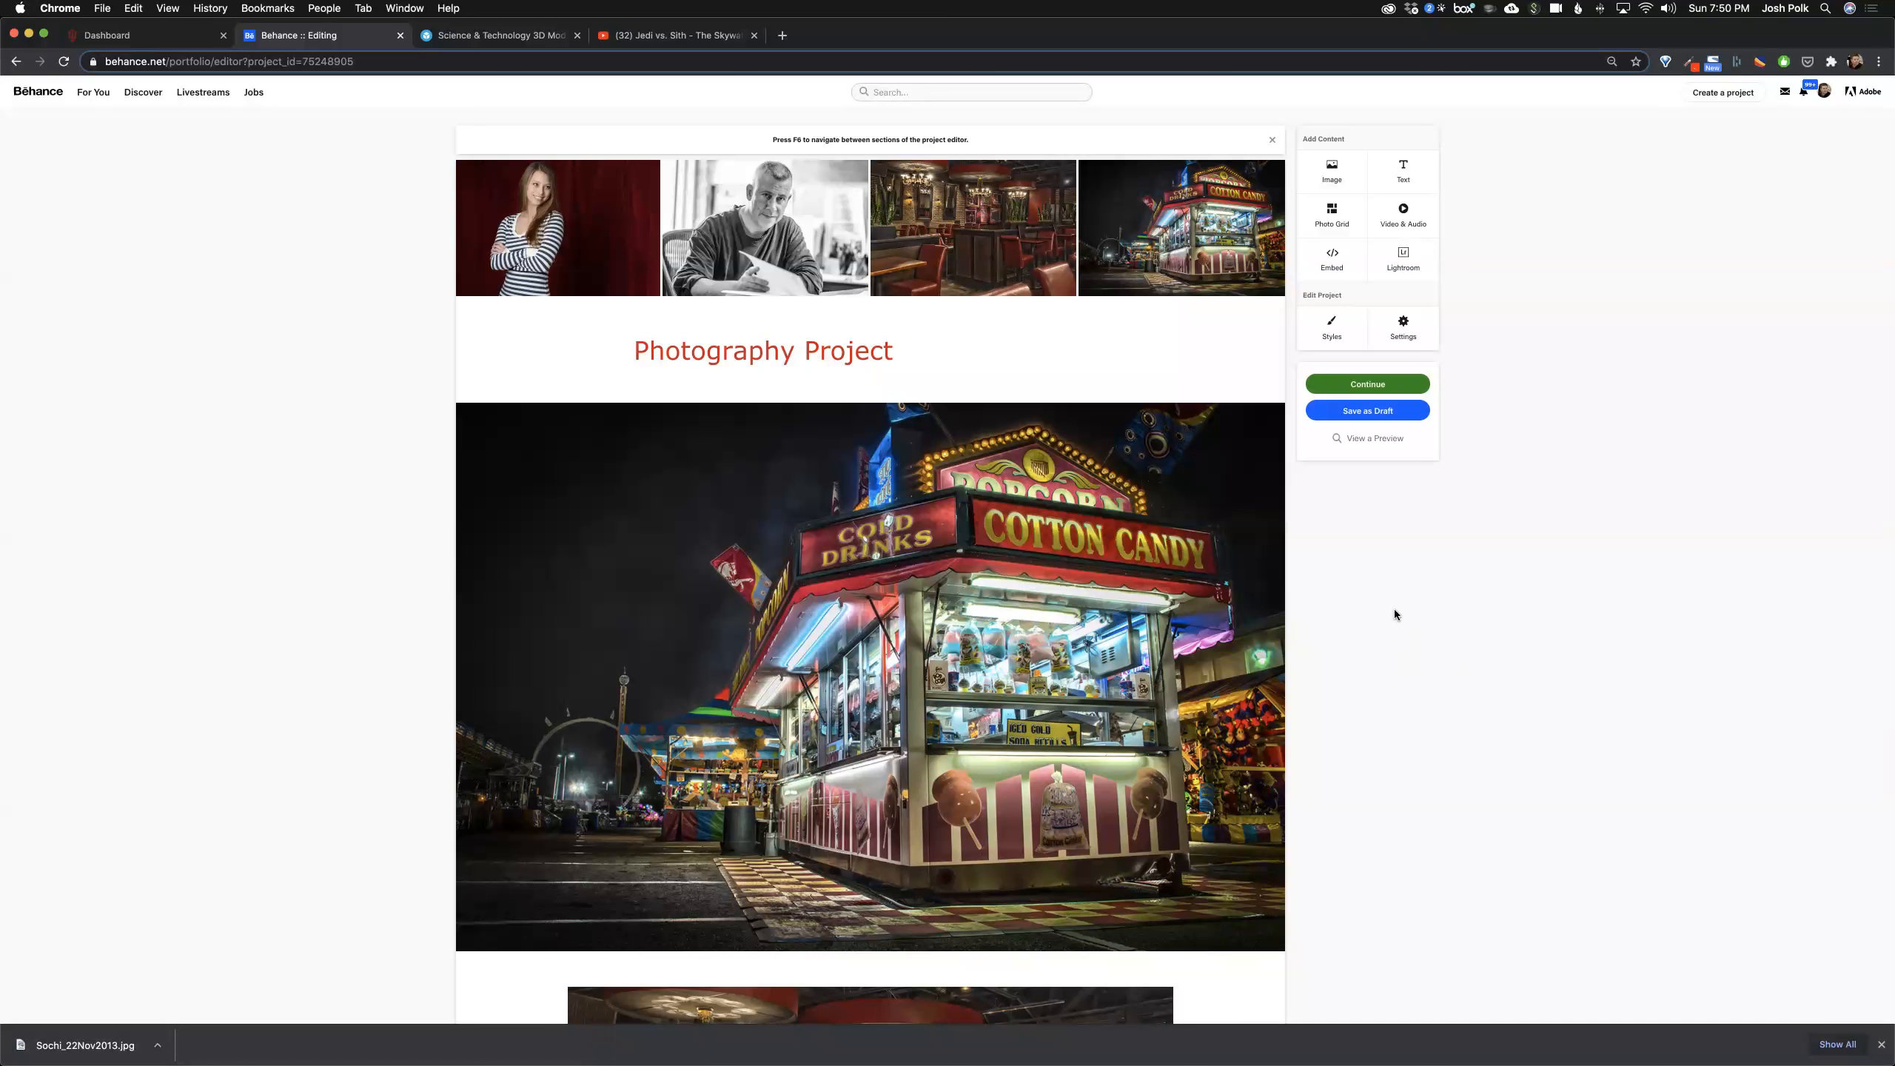
{"action": "mouse_move", "coordinate": [504, 206]}
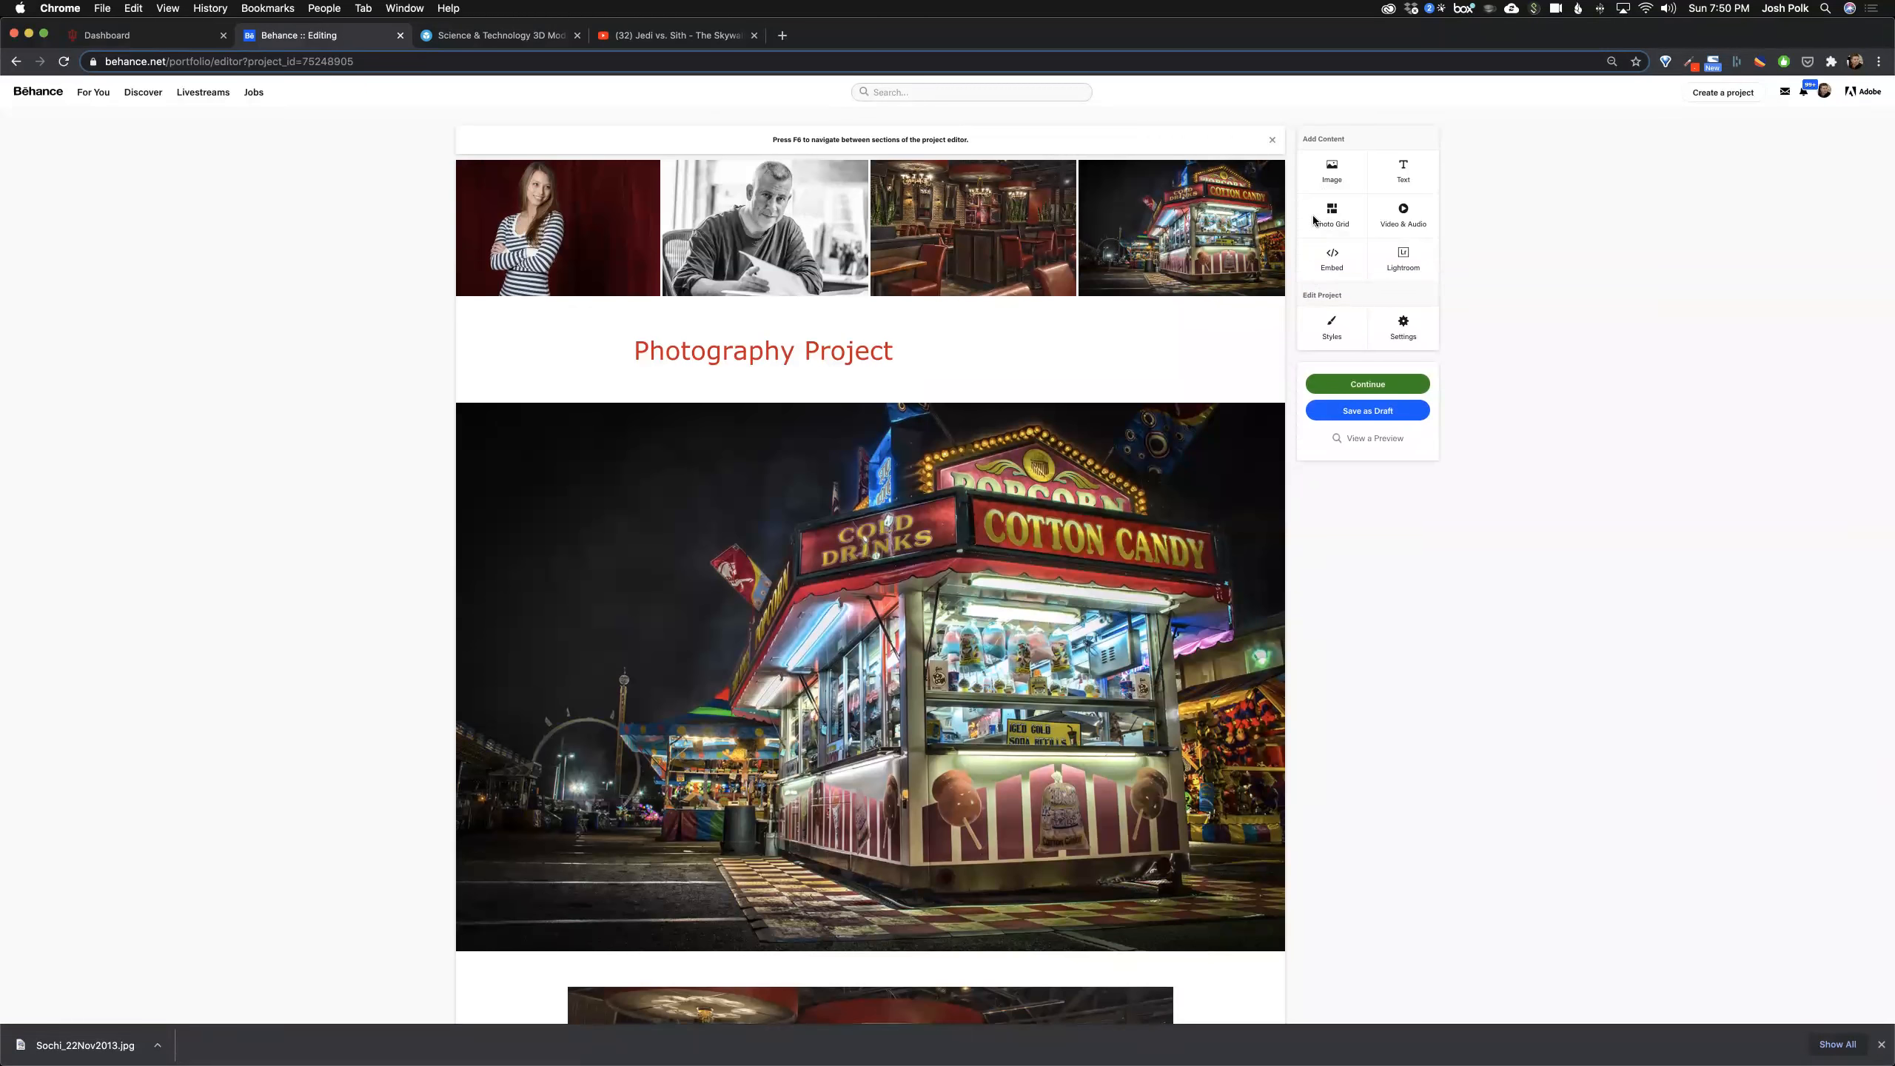
{"action": "mouse_move", "coordinate": [1188, 192]}
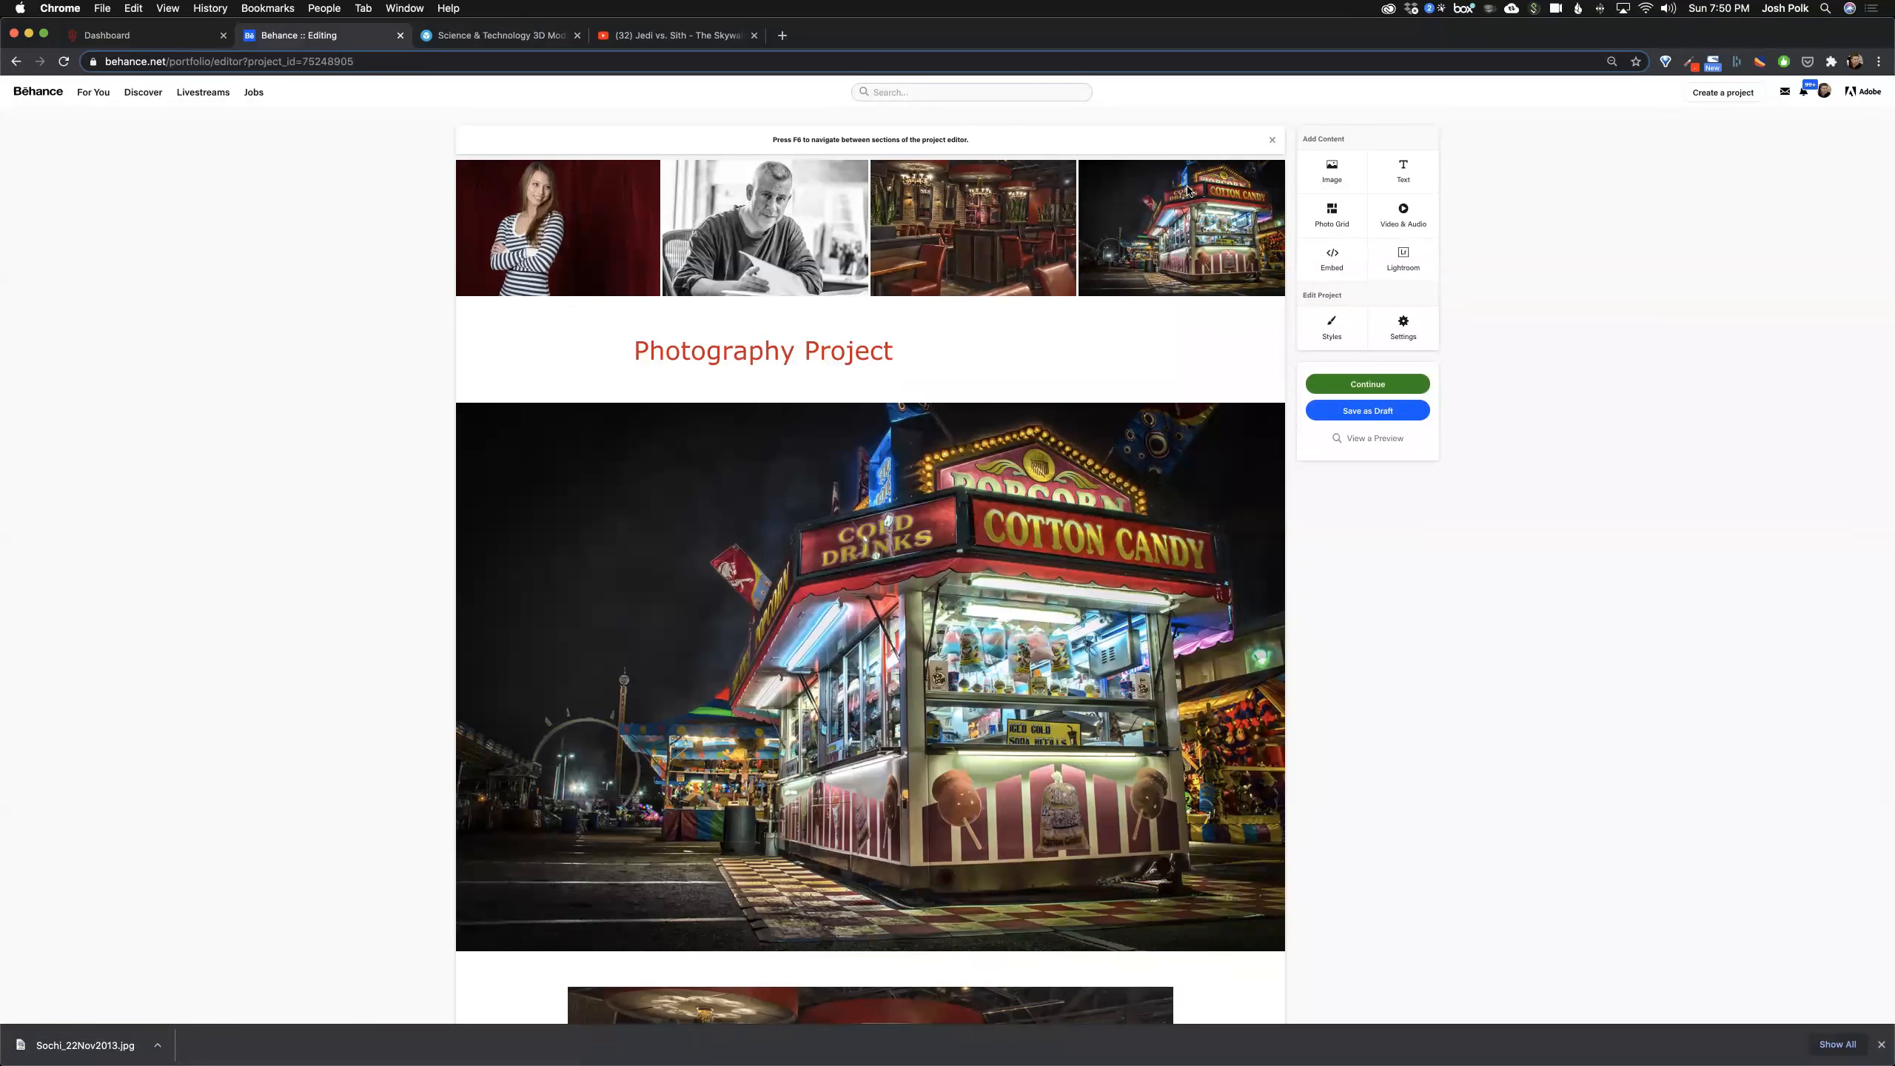
{"action": "mouse_move", "coordinate": [1171, 250]}
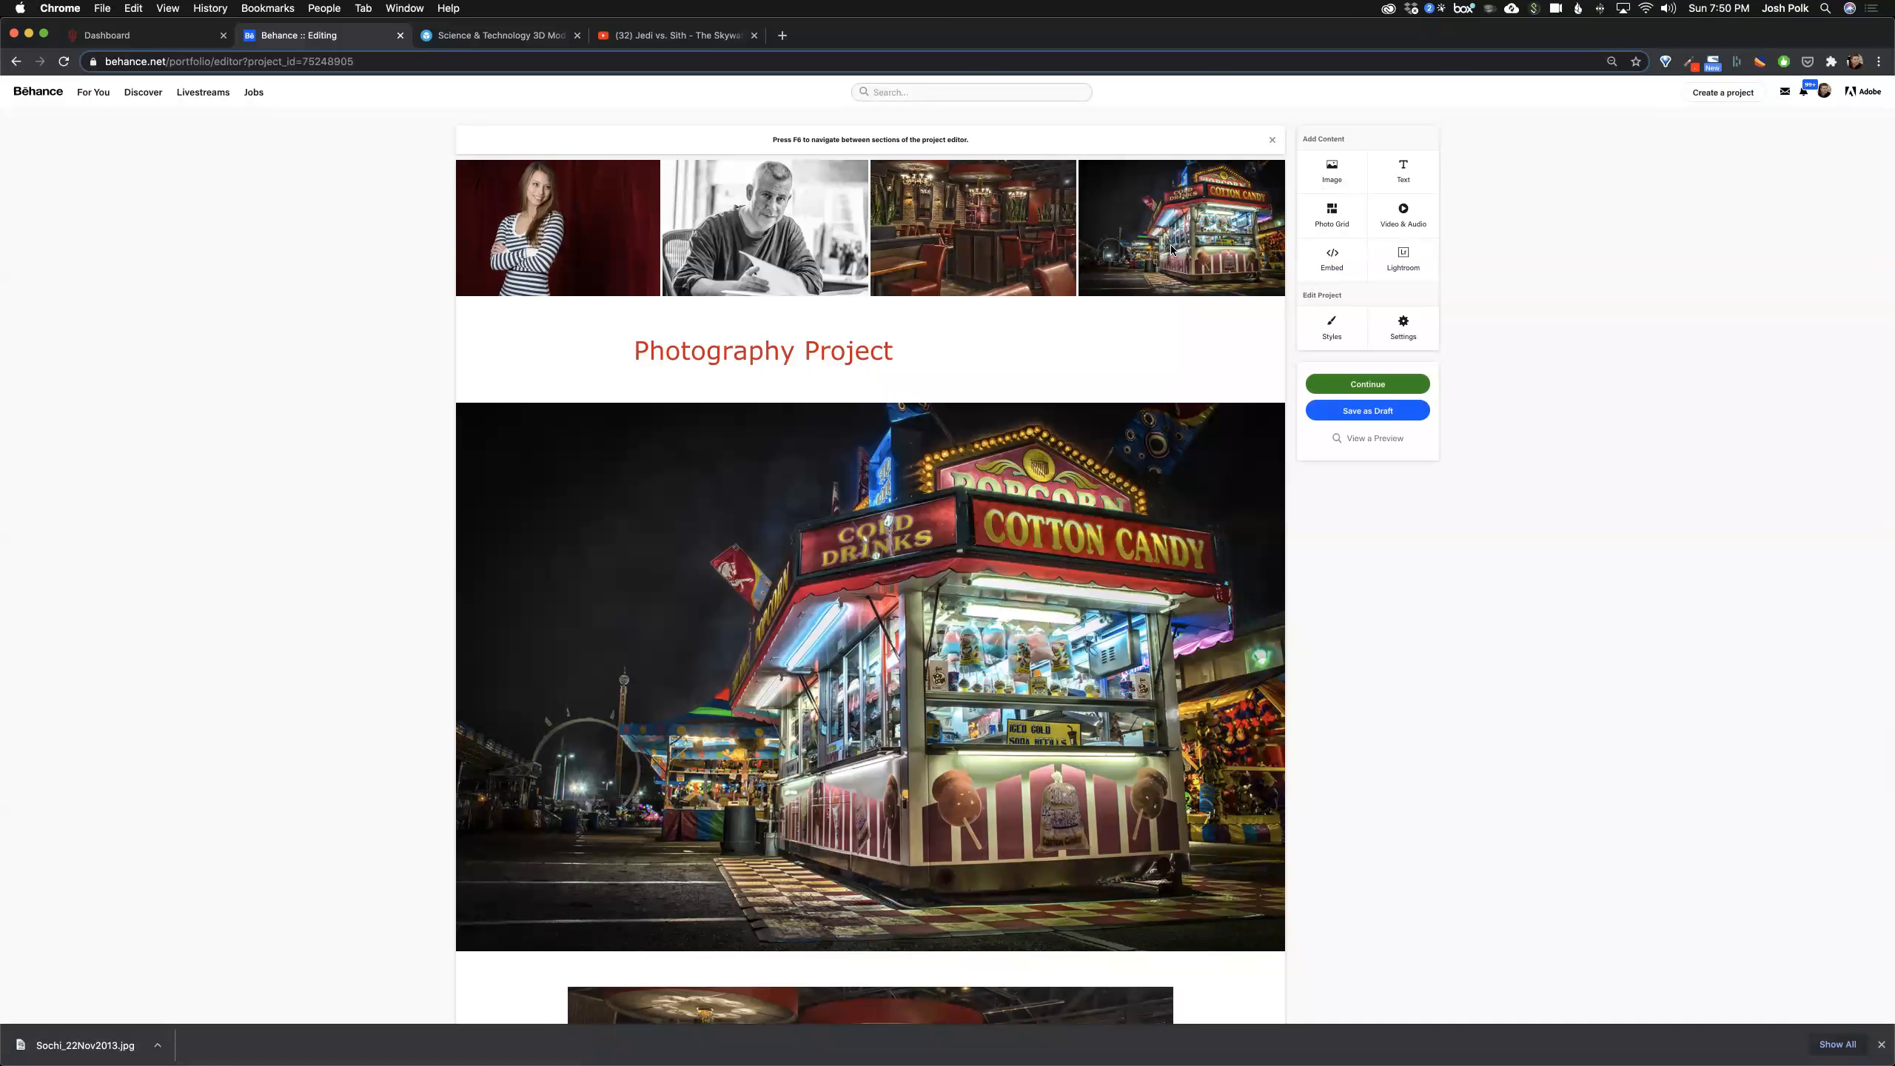
Step: Scroll to the Sketchfab embed and load the General Electron robot model
{"action": "scroll", "scroll_direction": "down", "scroll_amount": 3}
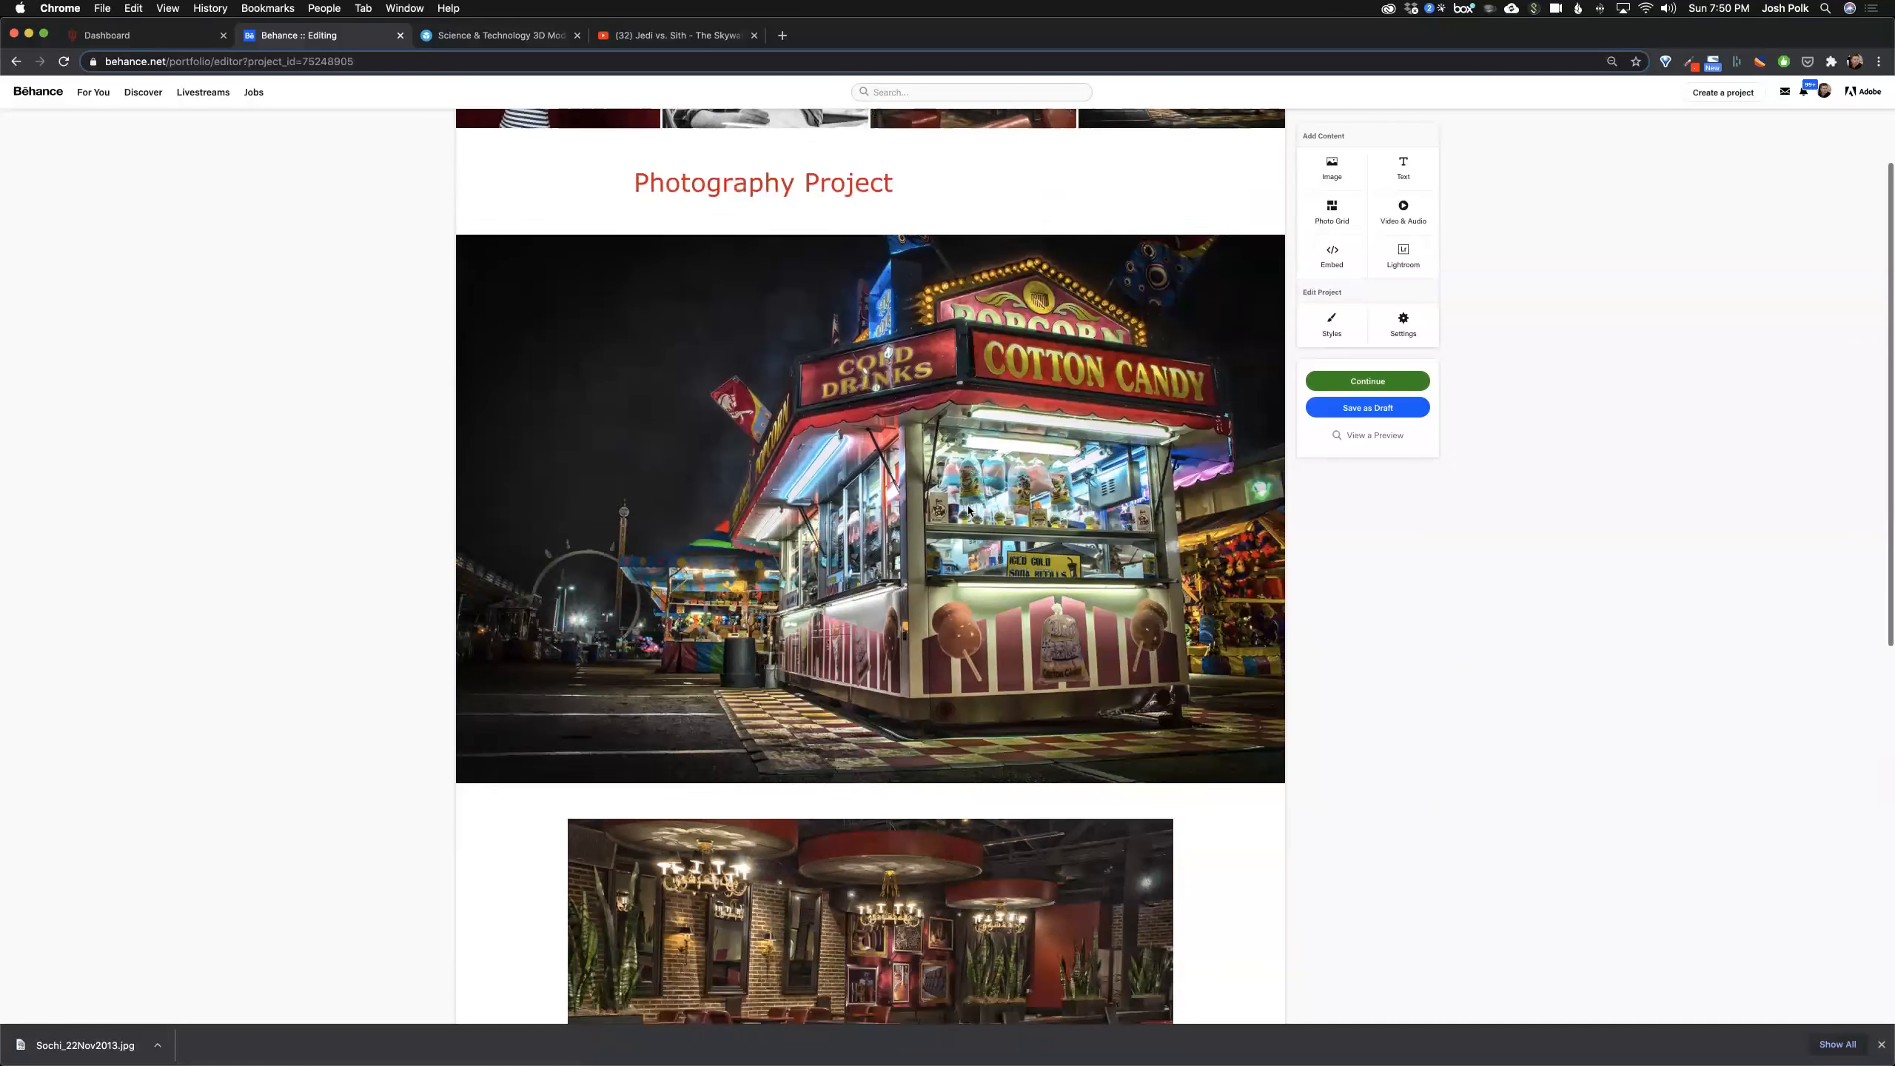
{"action": "scroll", "scroll_direction": "down", "scroll_amount": 3}
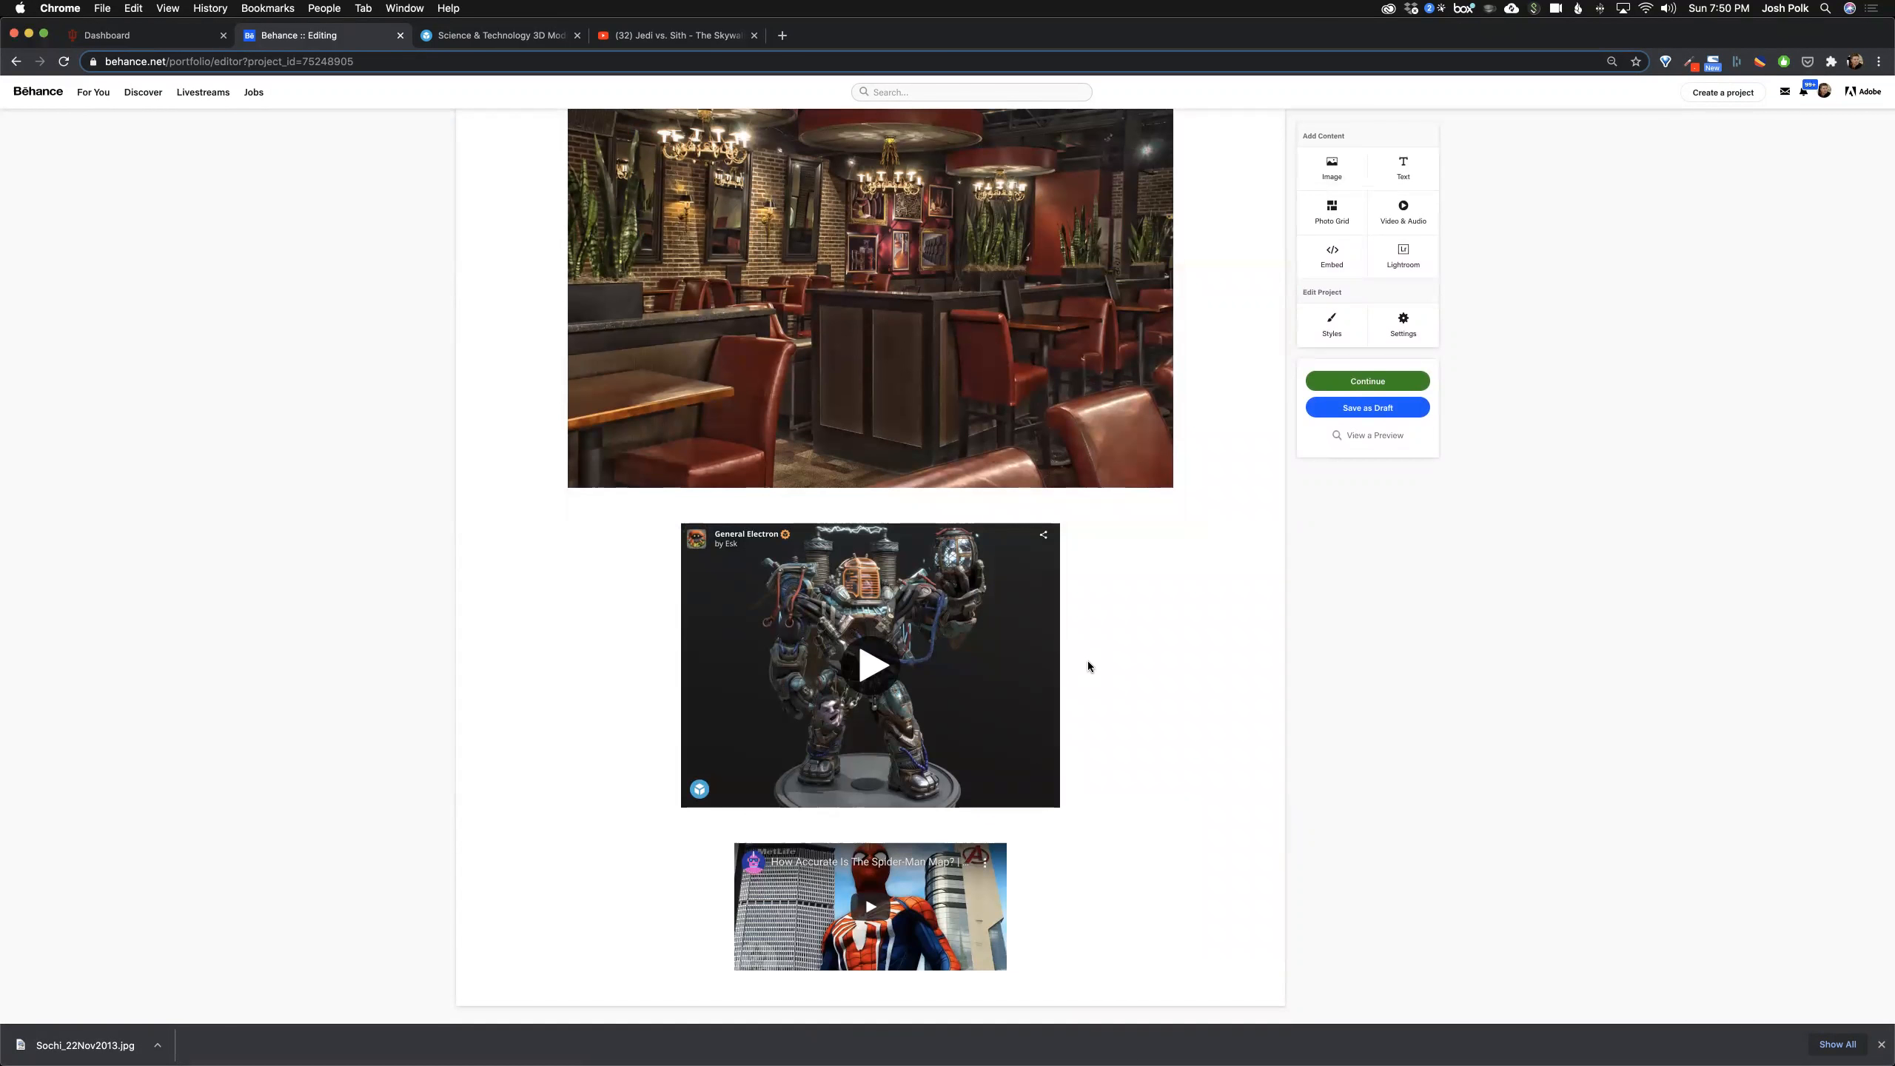
{"action": "mouse_move", "coordinate": [916, 665]}
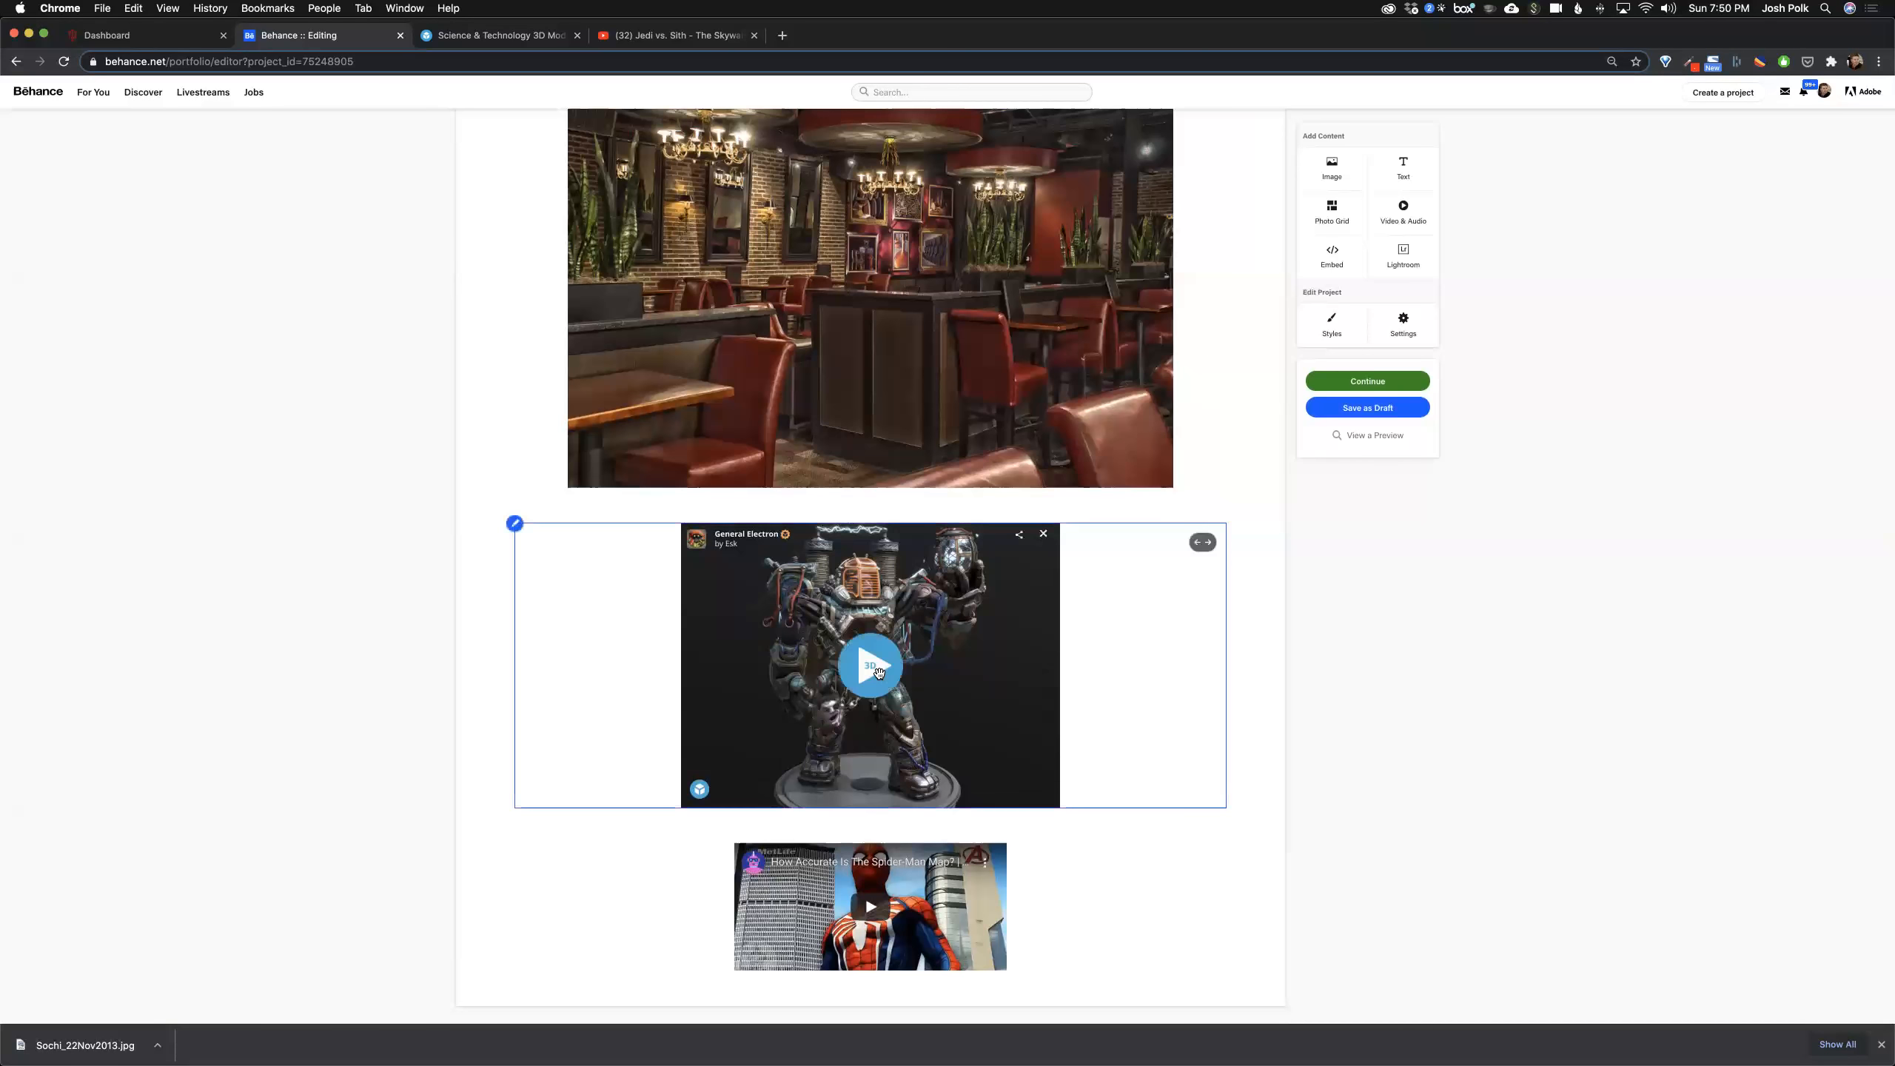
{"action": "left_click", "coordinate": [869, 665]}
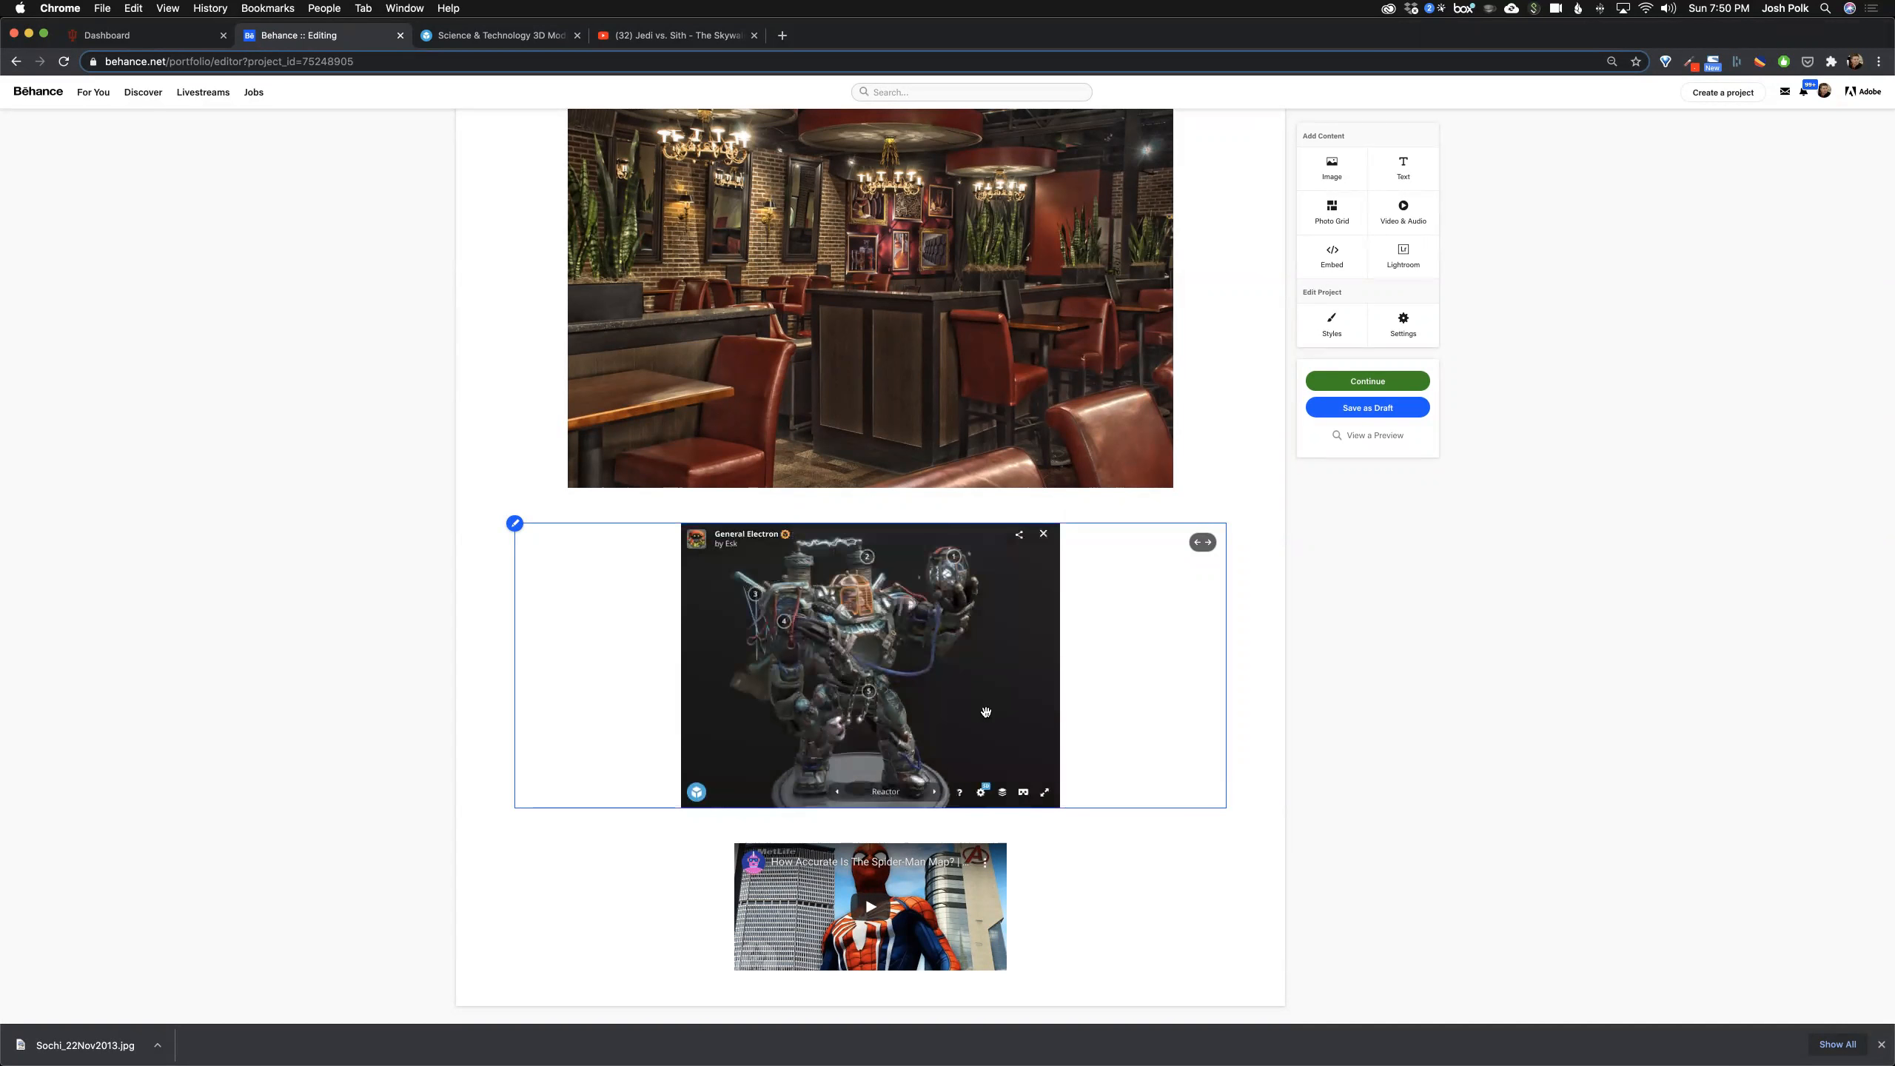
{"action": "mouse_move", "coordinate": [1043, 792]}
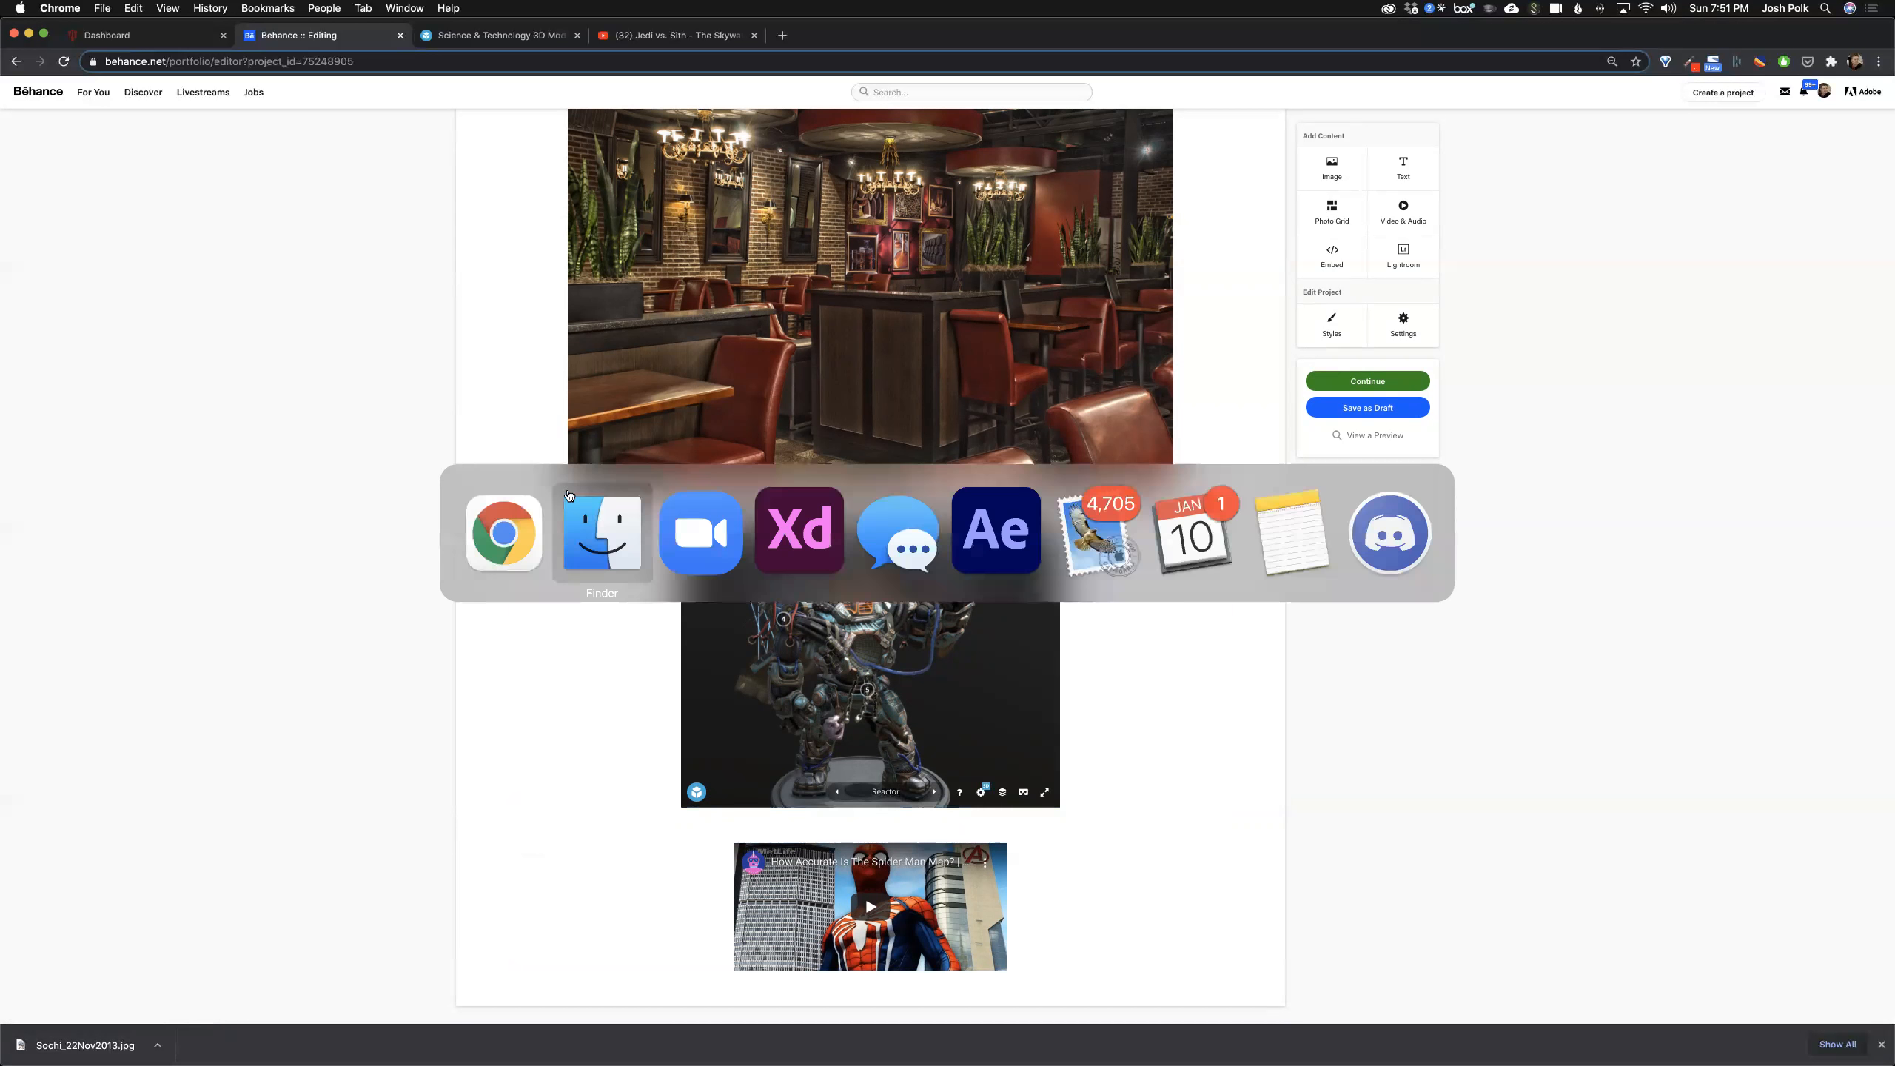
Step: In Adobe XD's Prototype mode, rename the flow from Flow 1 to 'Home'
{"action": "left_click", "coordinate": [799, 530]}
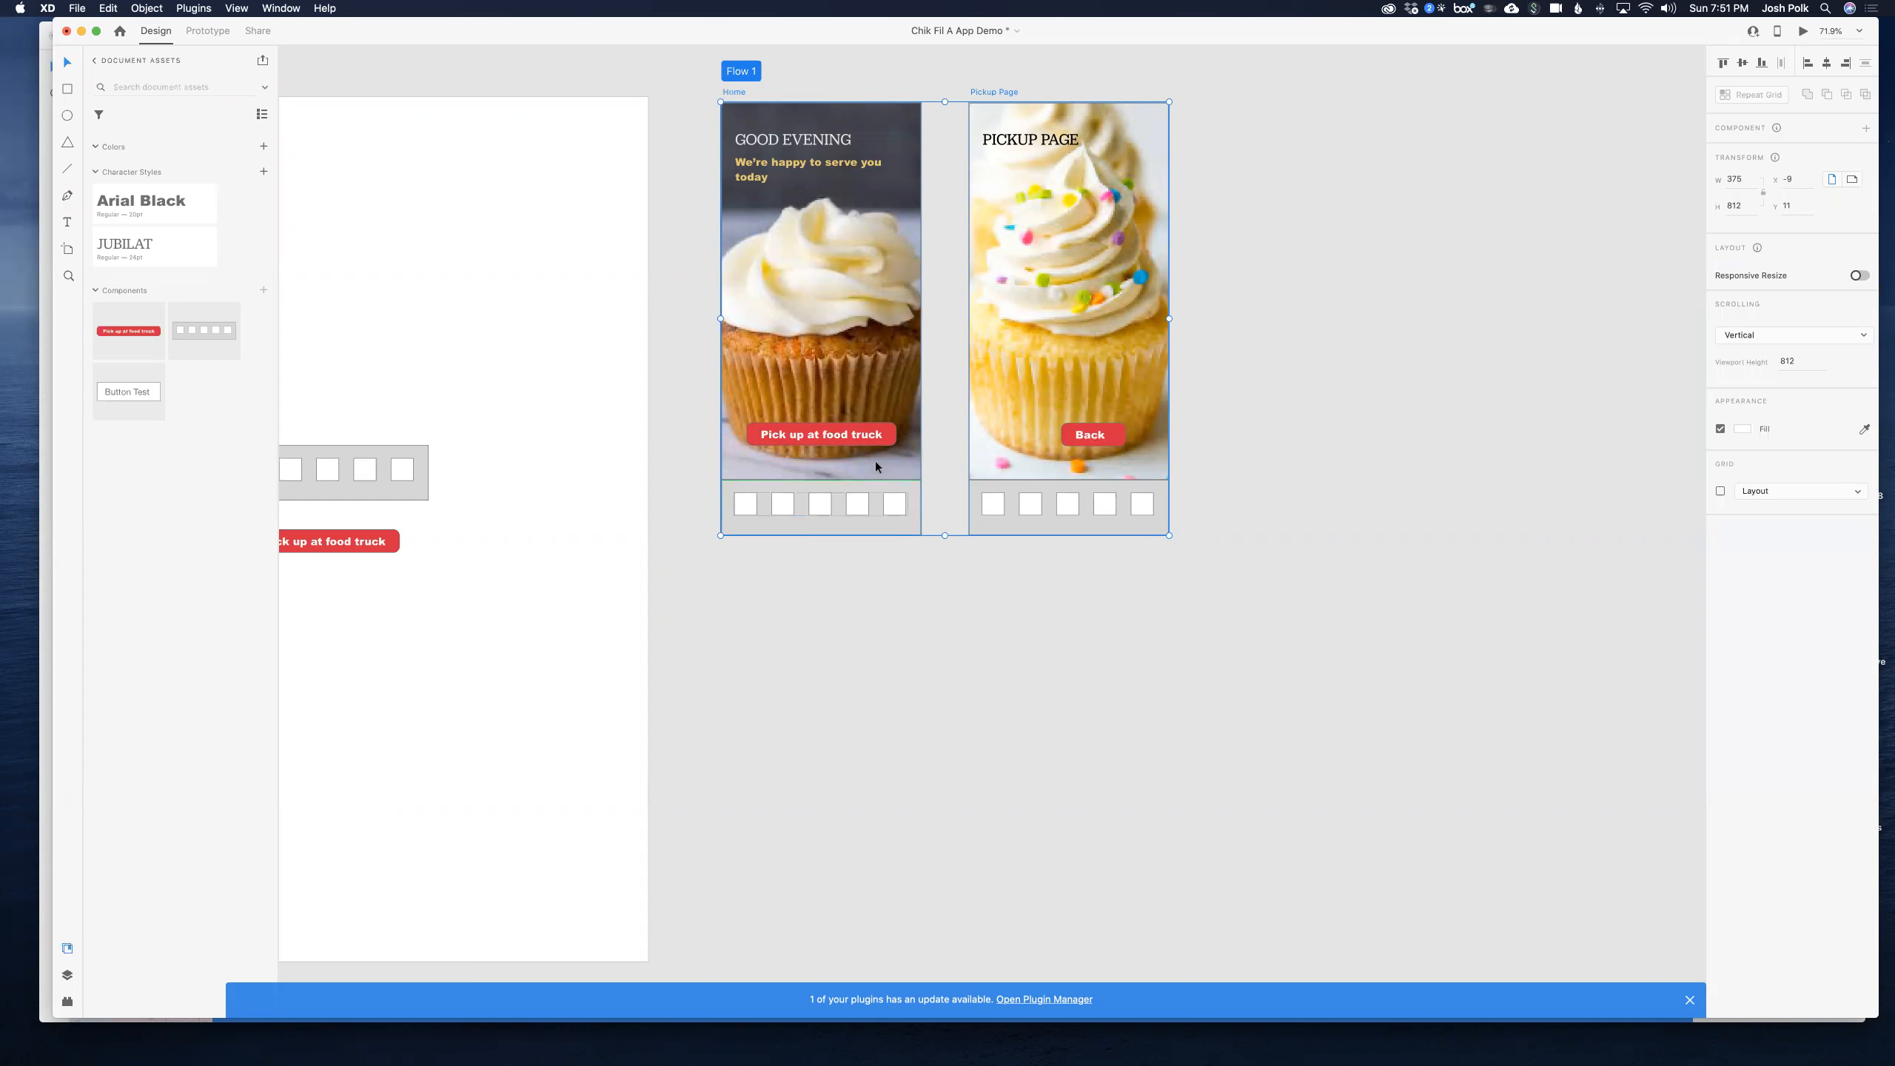
{"action": "mouse_move", "coordinate": [676, 156]}
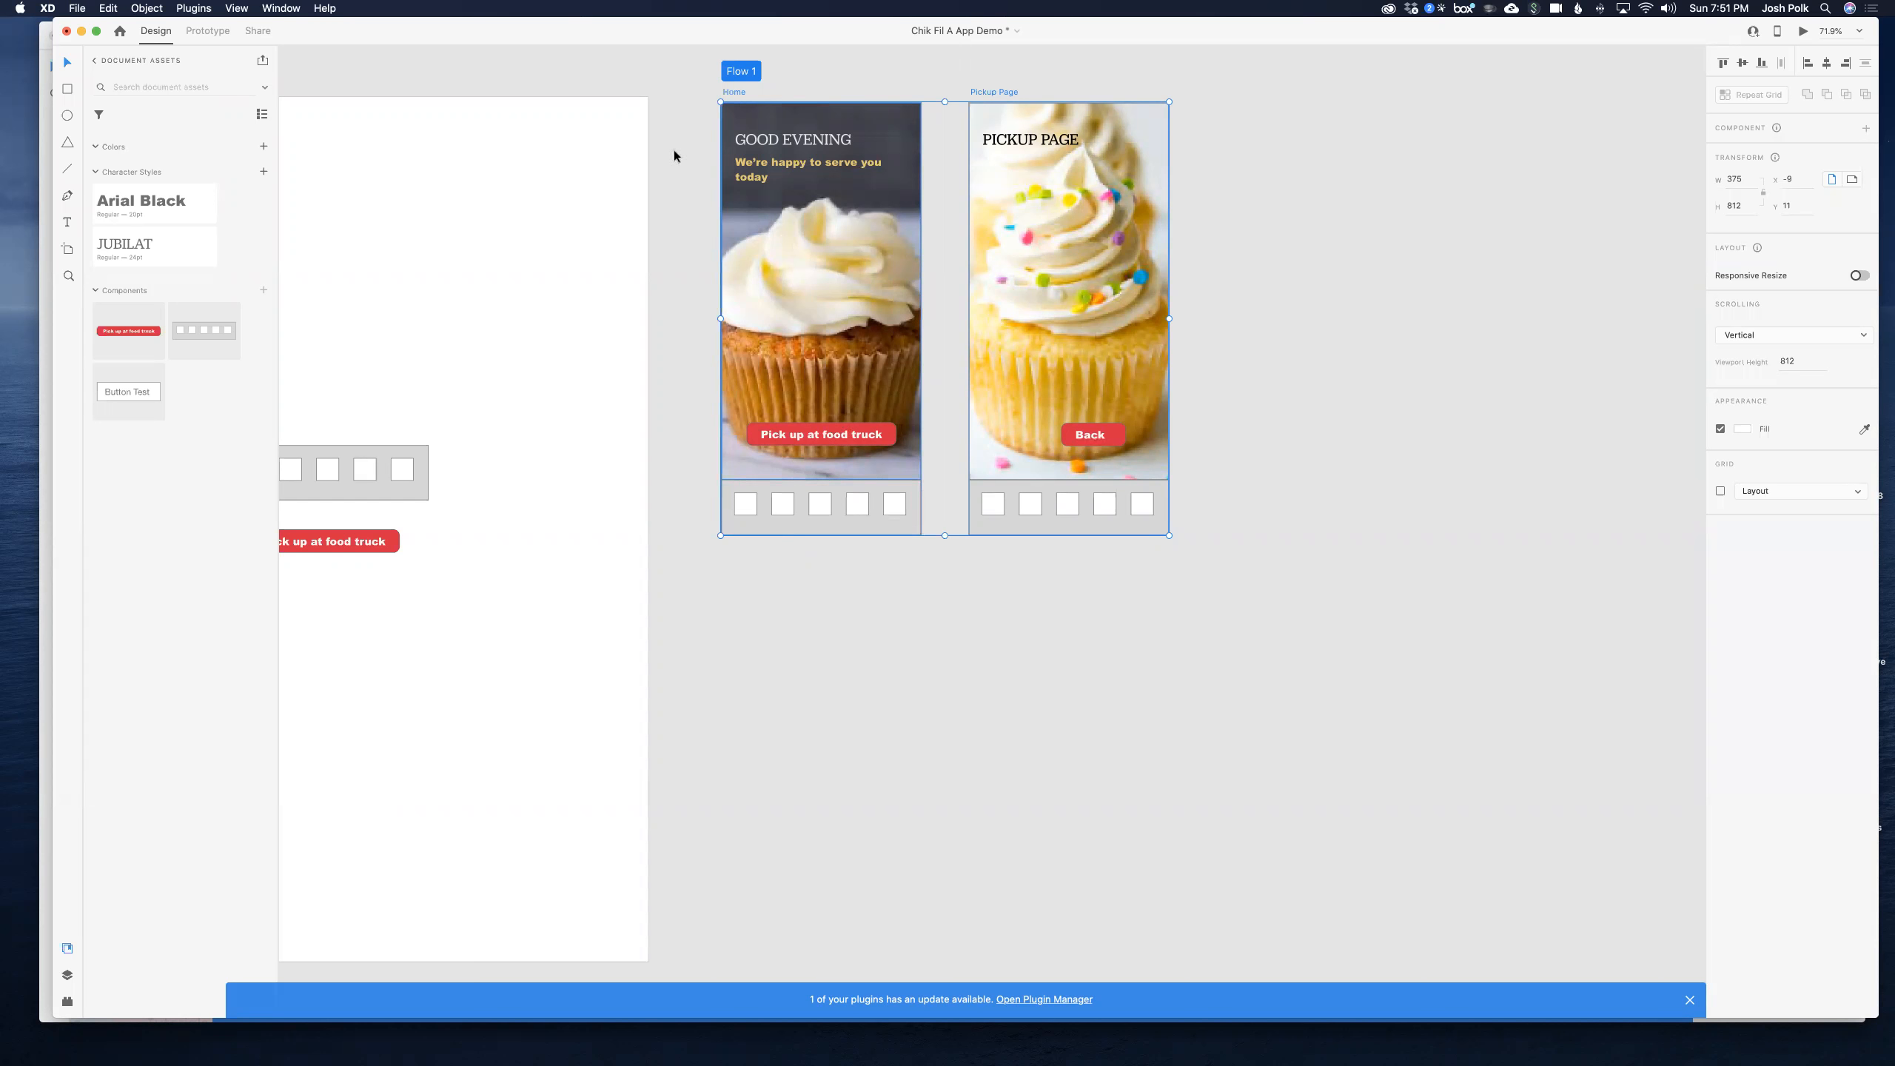
{"action": "left_click", "coordinate": [207, 31]}
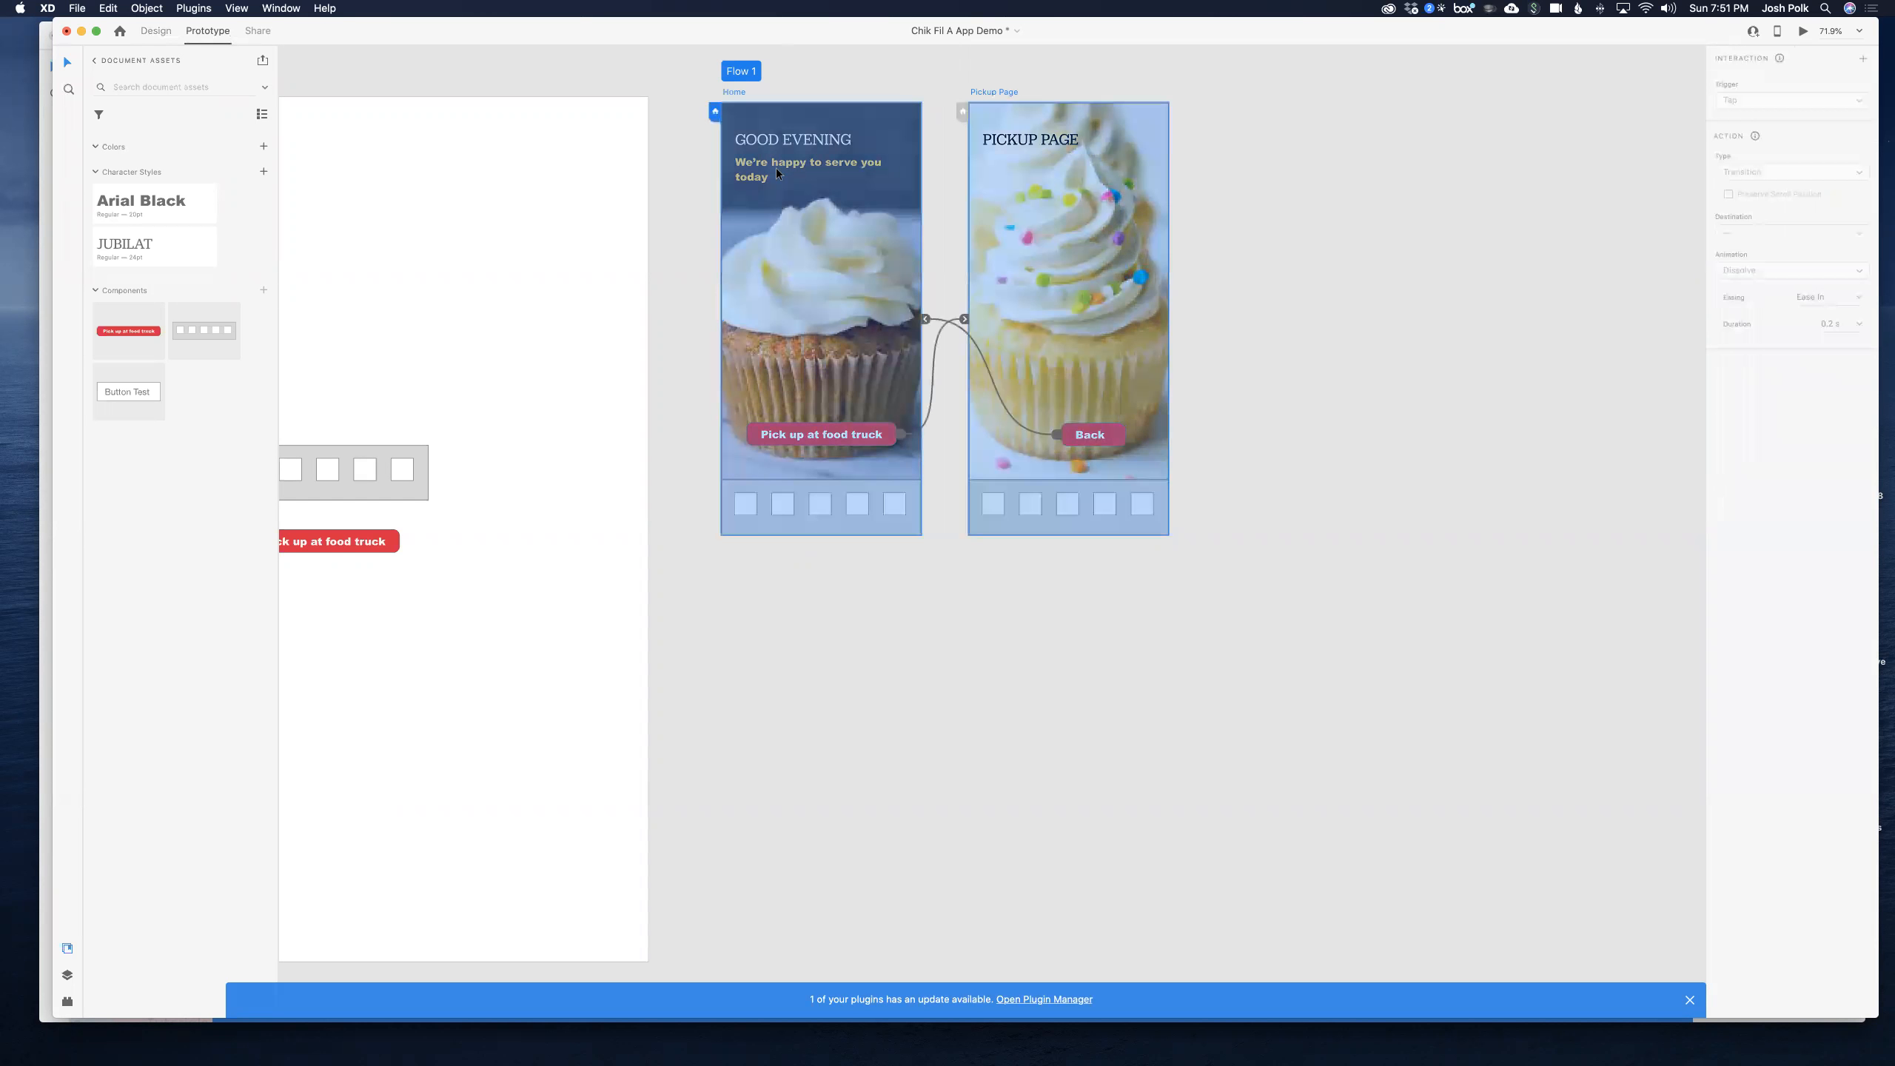
{"action": "mouse_move", "coordinate": [726, 223]}
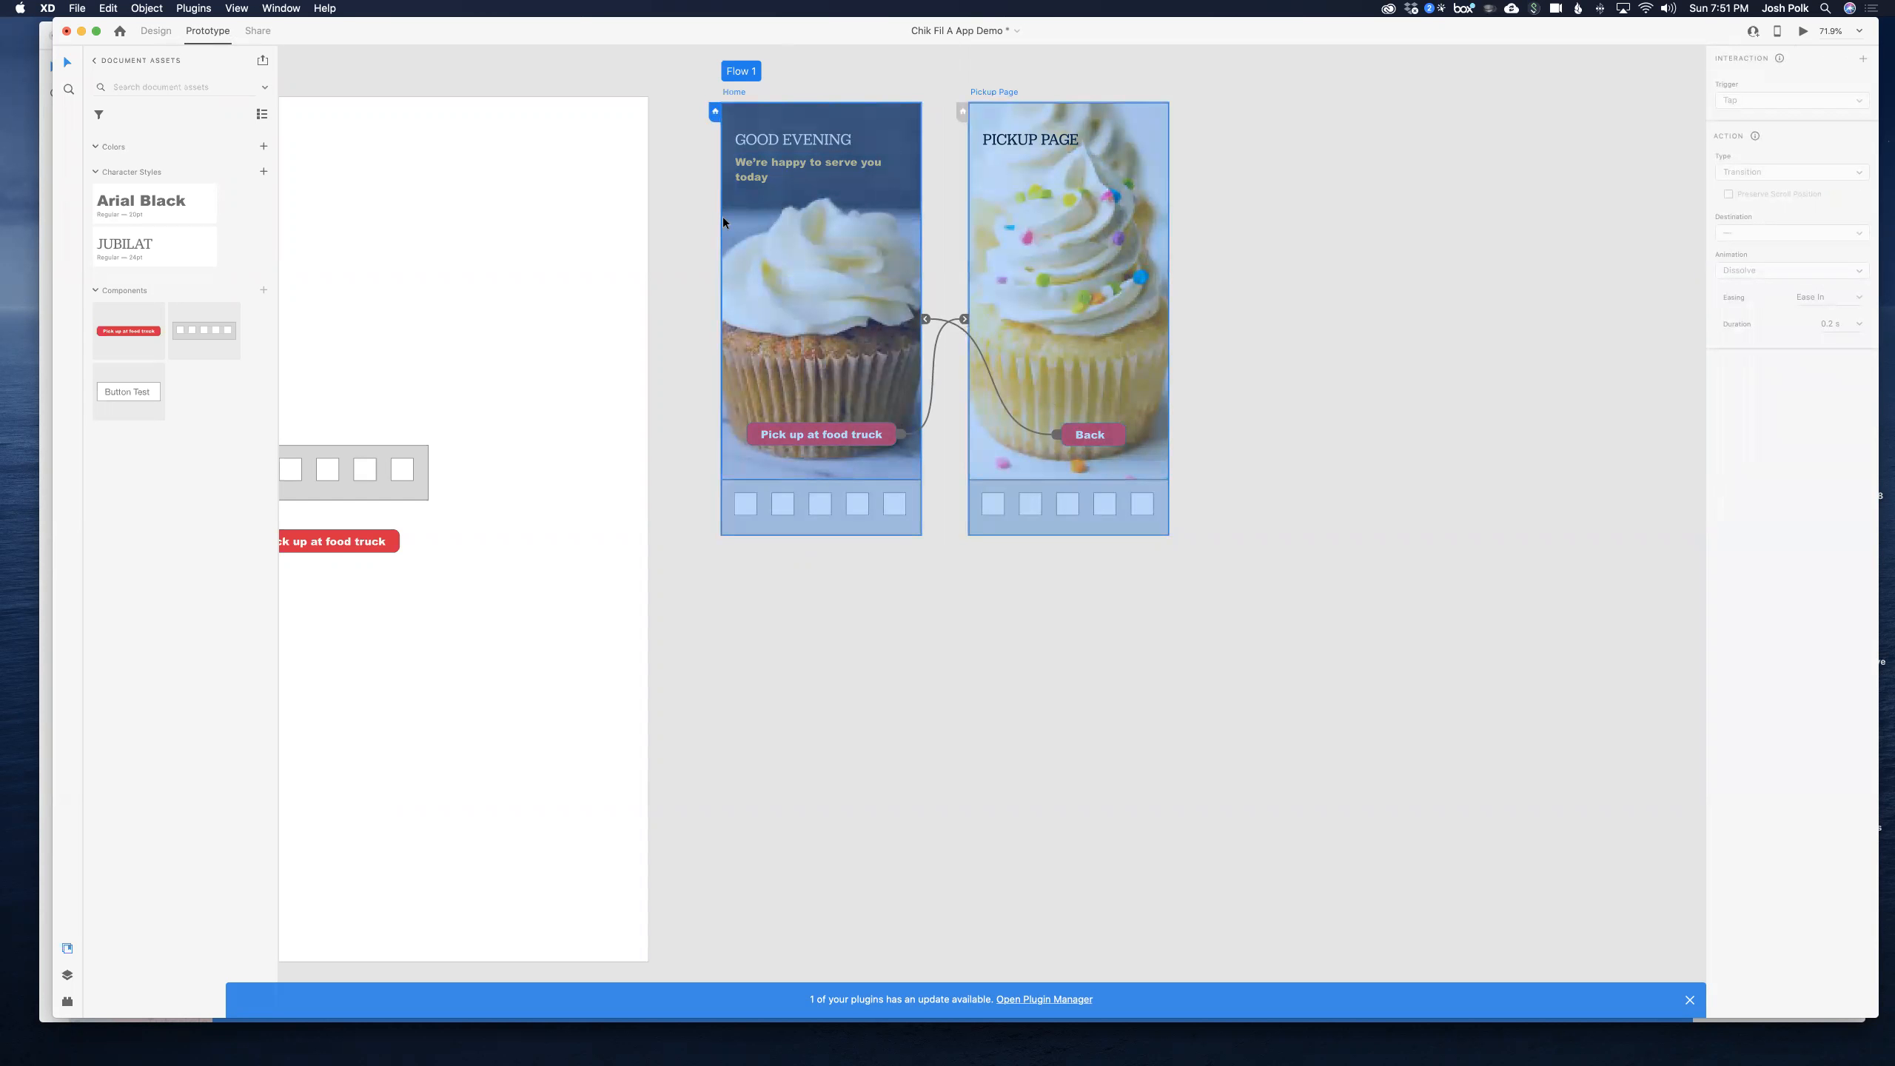
{"action": "mouse_move", "coordinate": [780, 108]}
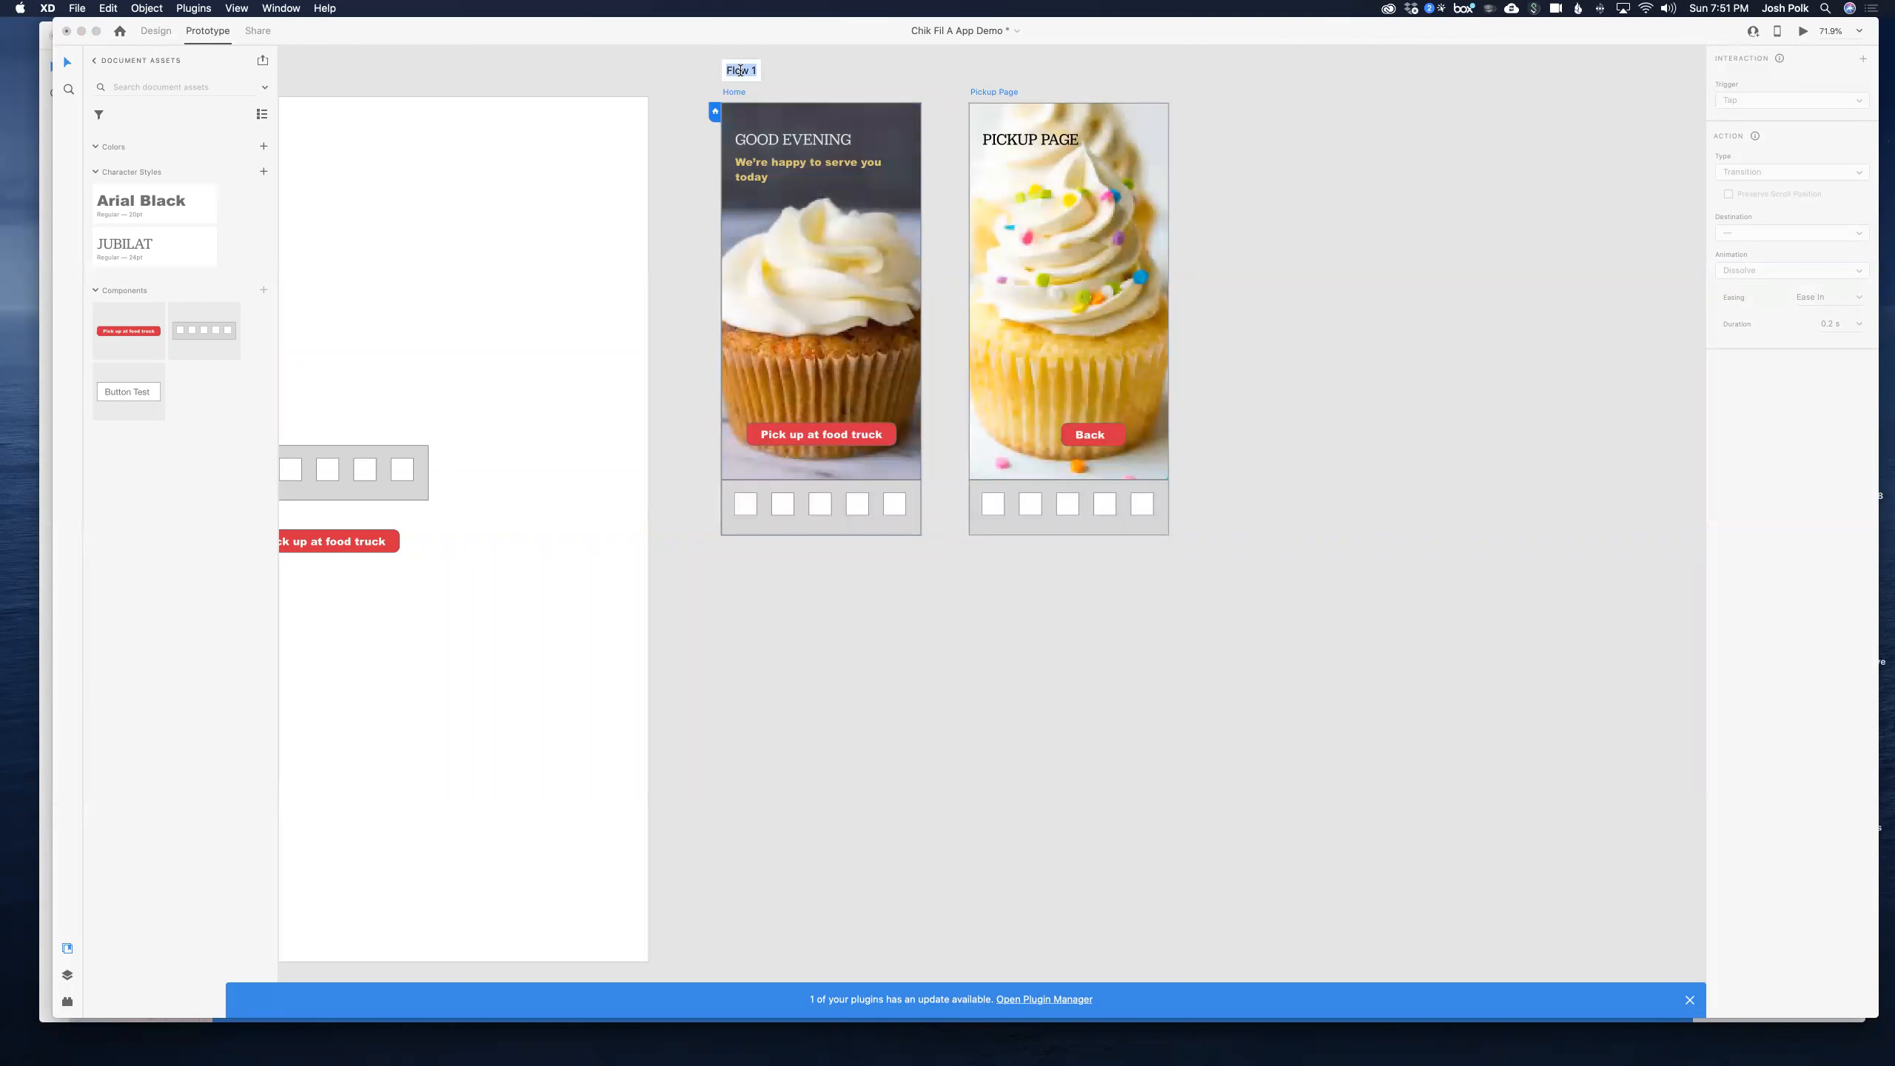
{"action": "type", "text": "Home"}
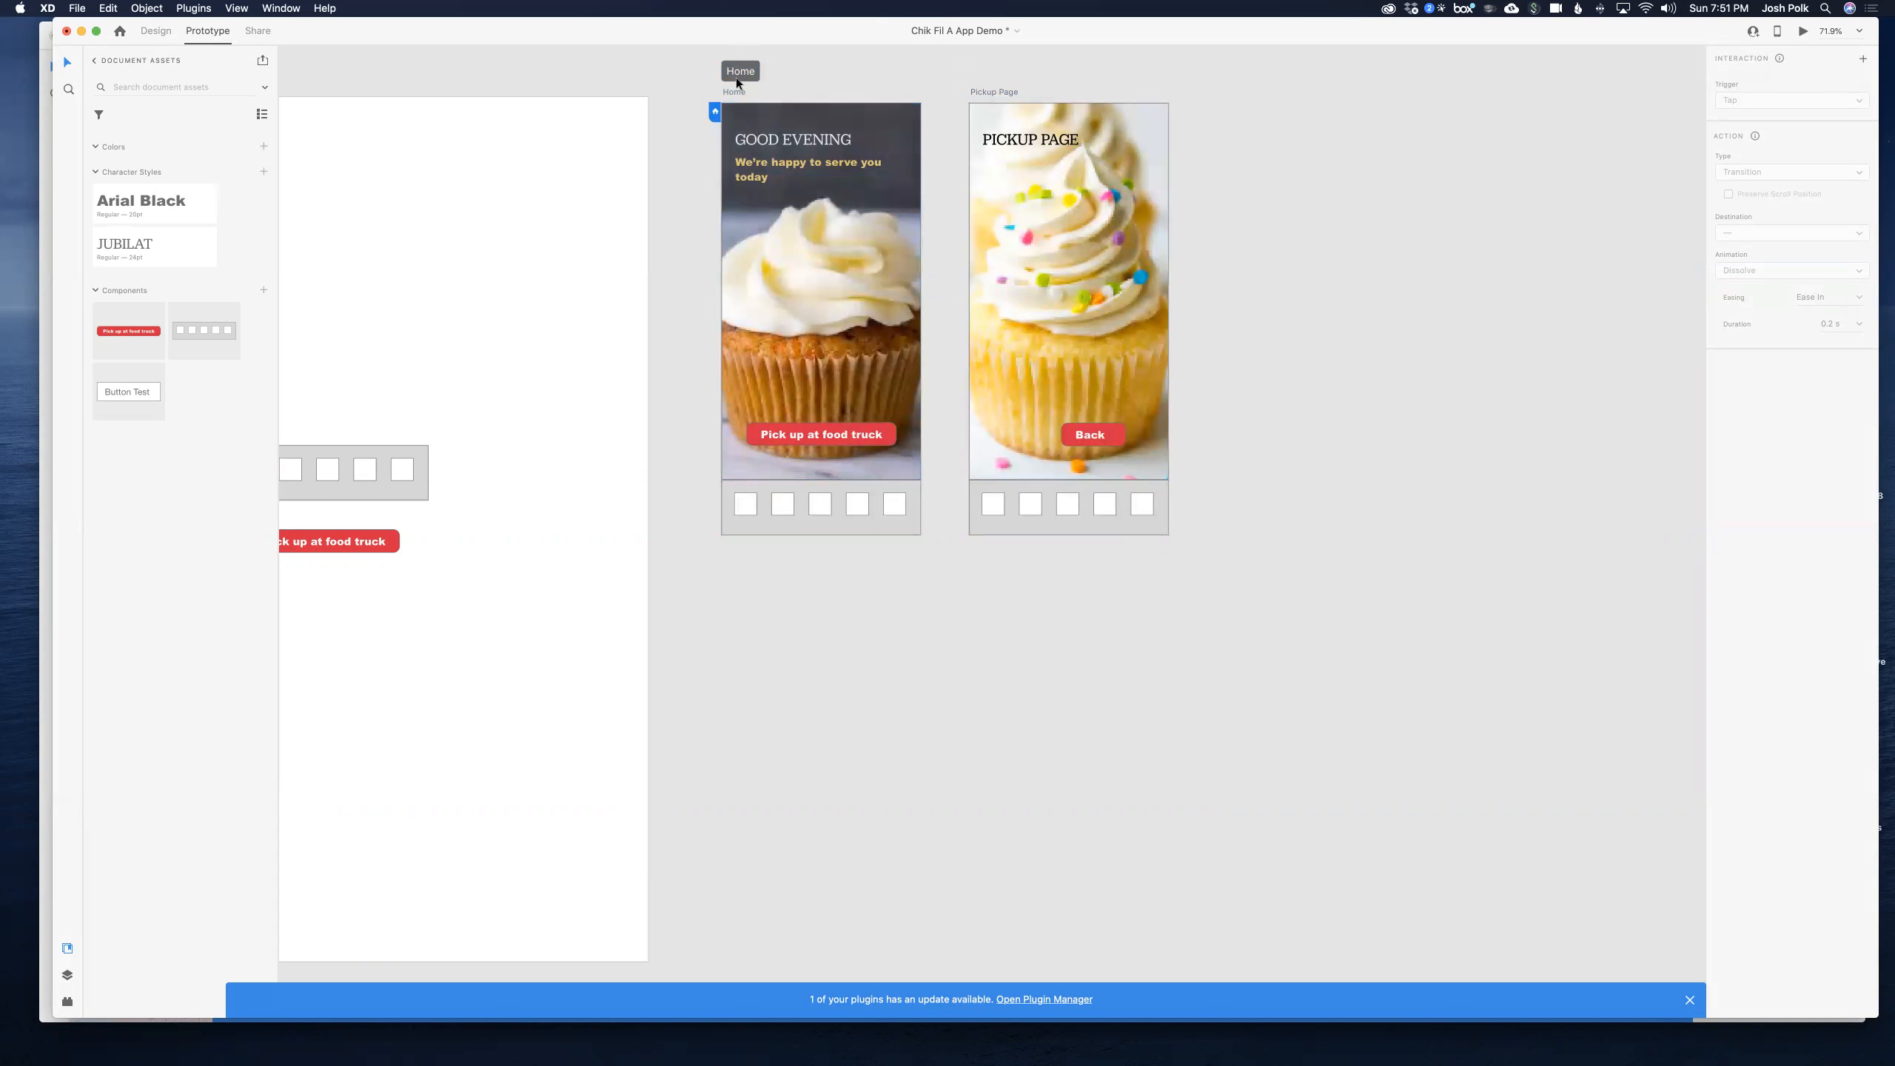
Step: Set the share link to Design Review view, accessible to anyone with the link
{"action": "left_click", "coordinate": [258, 32]}
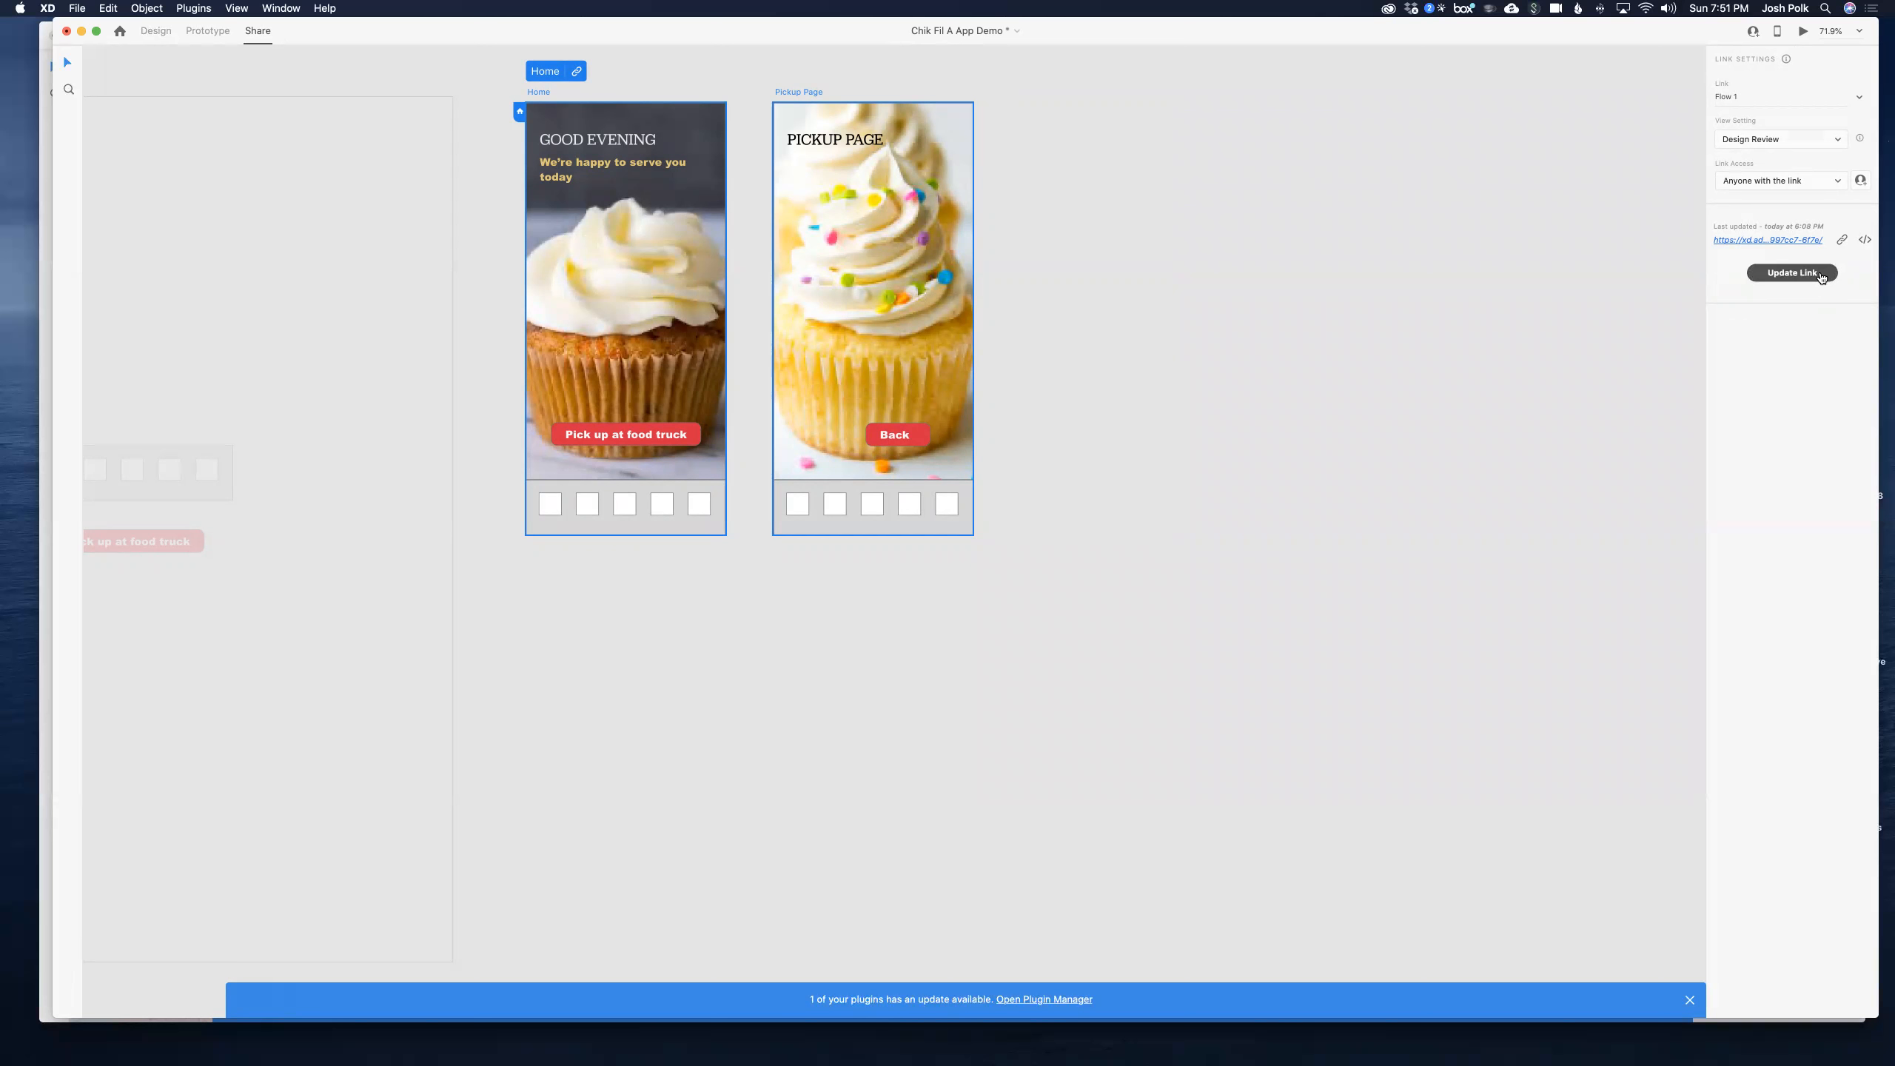
{"action": "left_click", "coordinate": [1781, 139]}
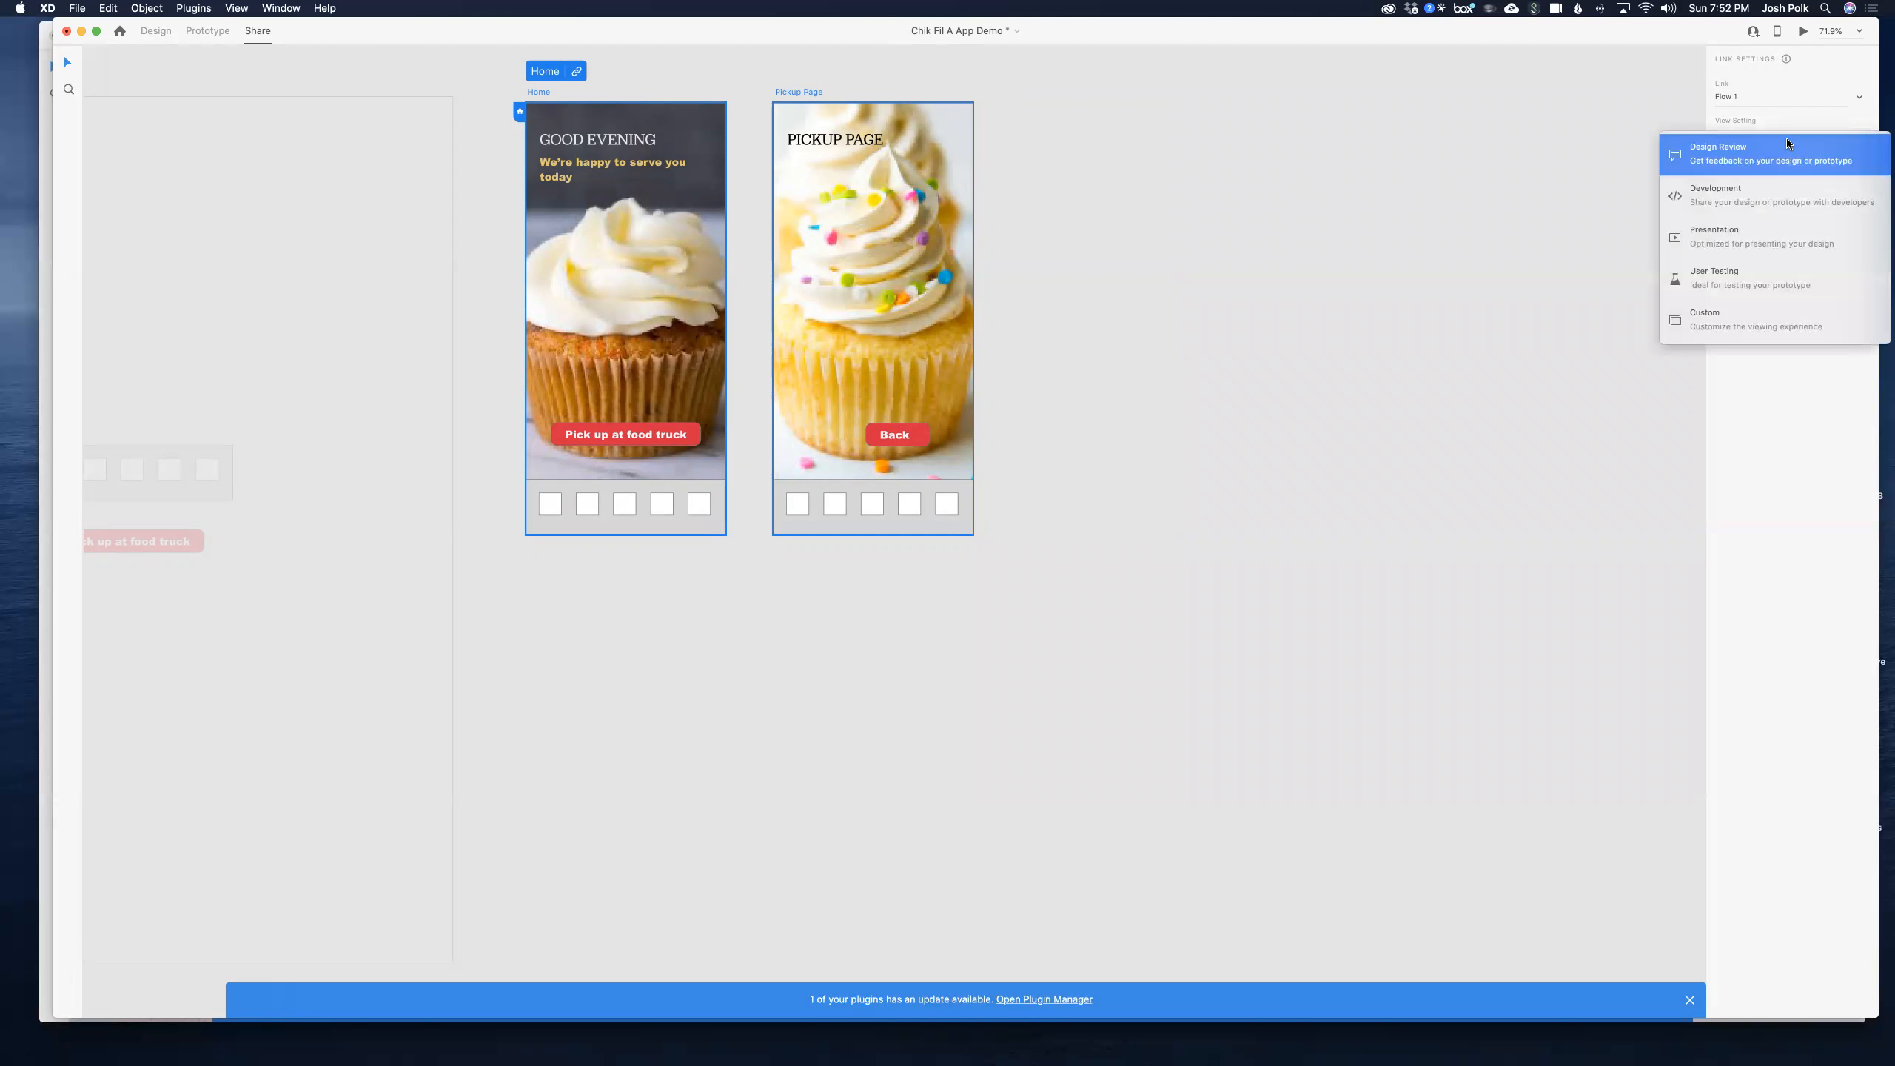
{"action": "left_click", "coordinate": [1745, 153]}
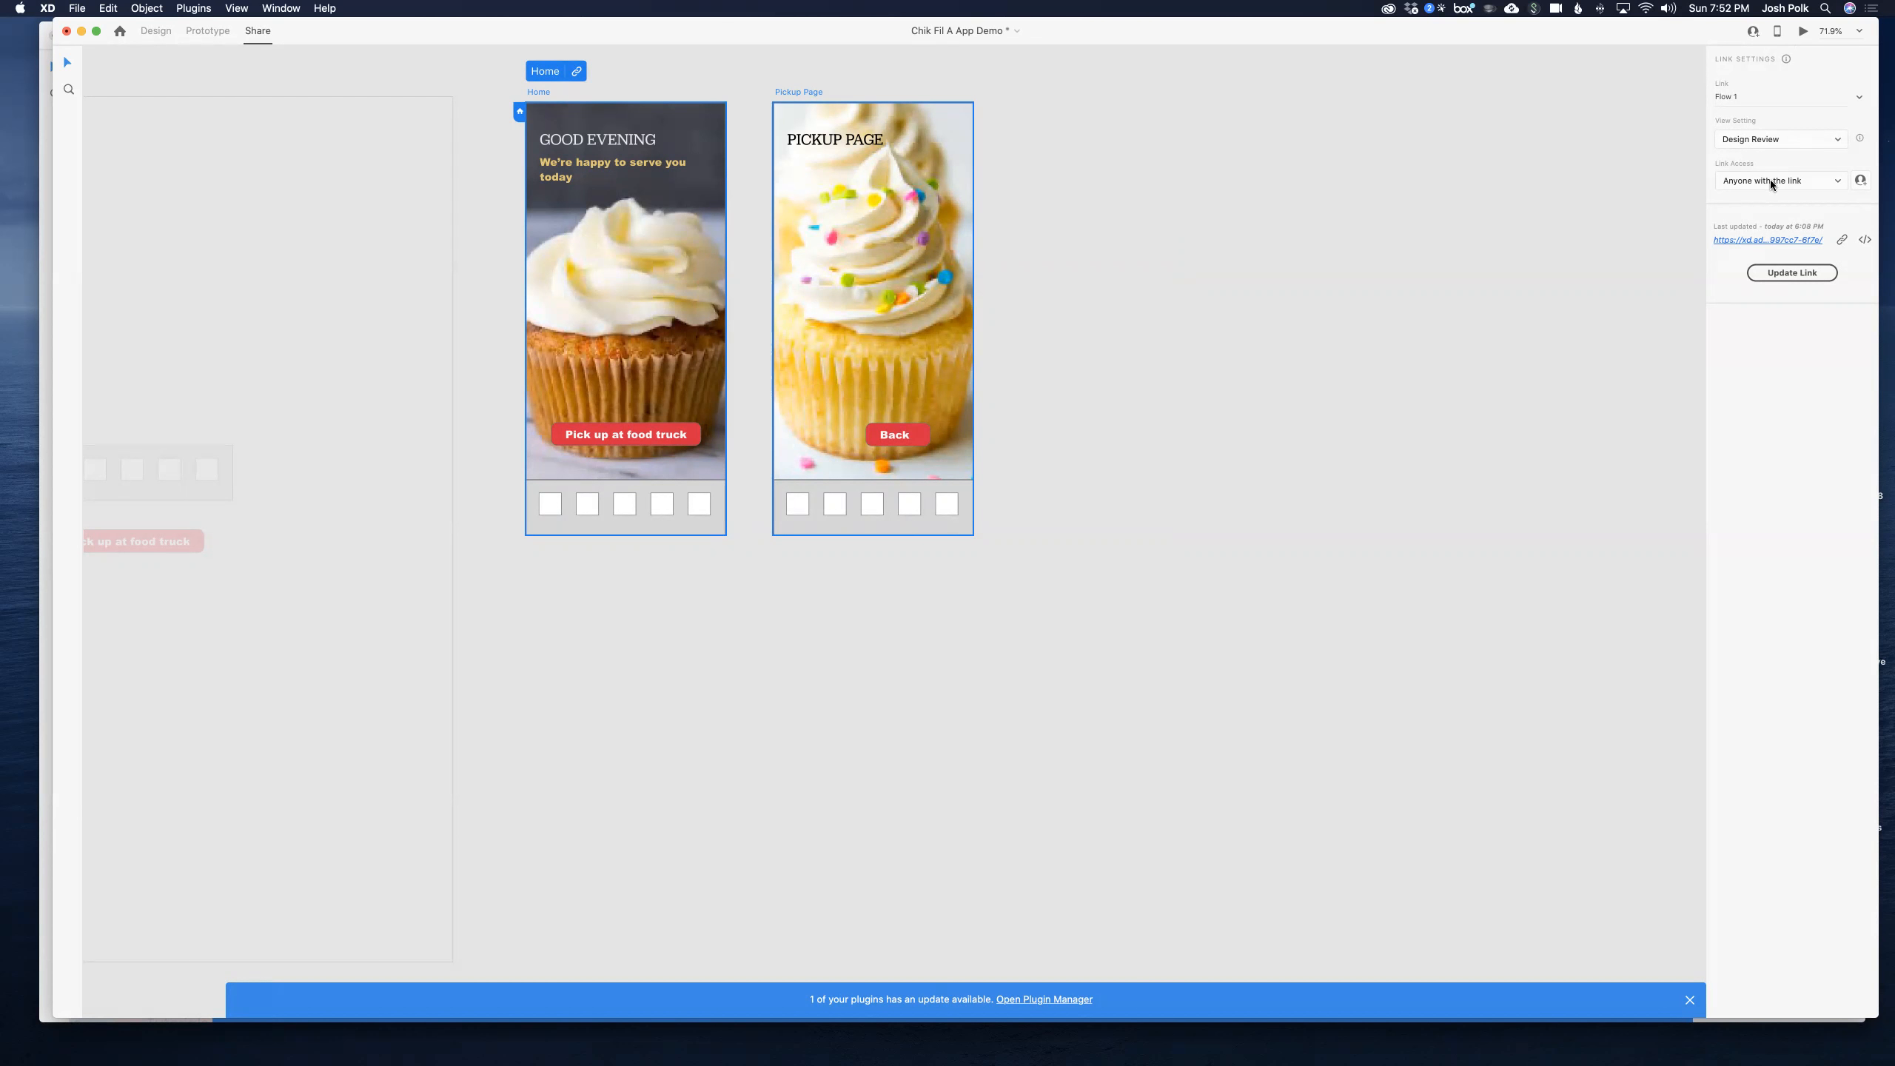
{"action": "left_click", "coordinate": [1780, 180]}
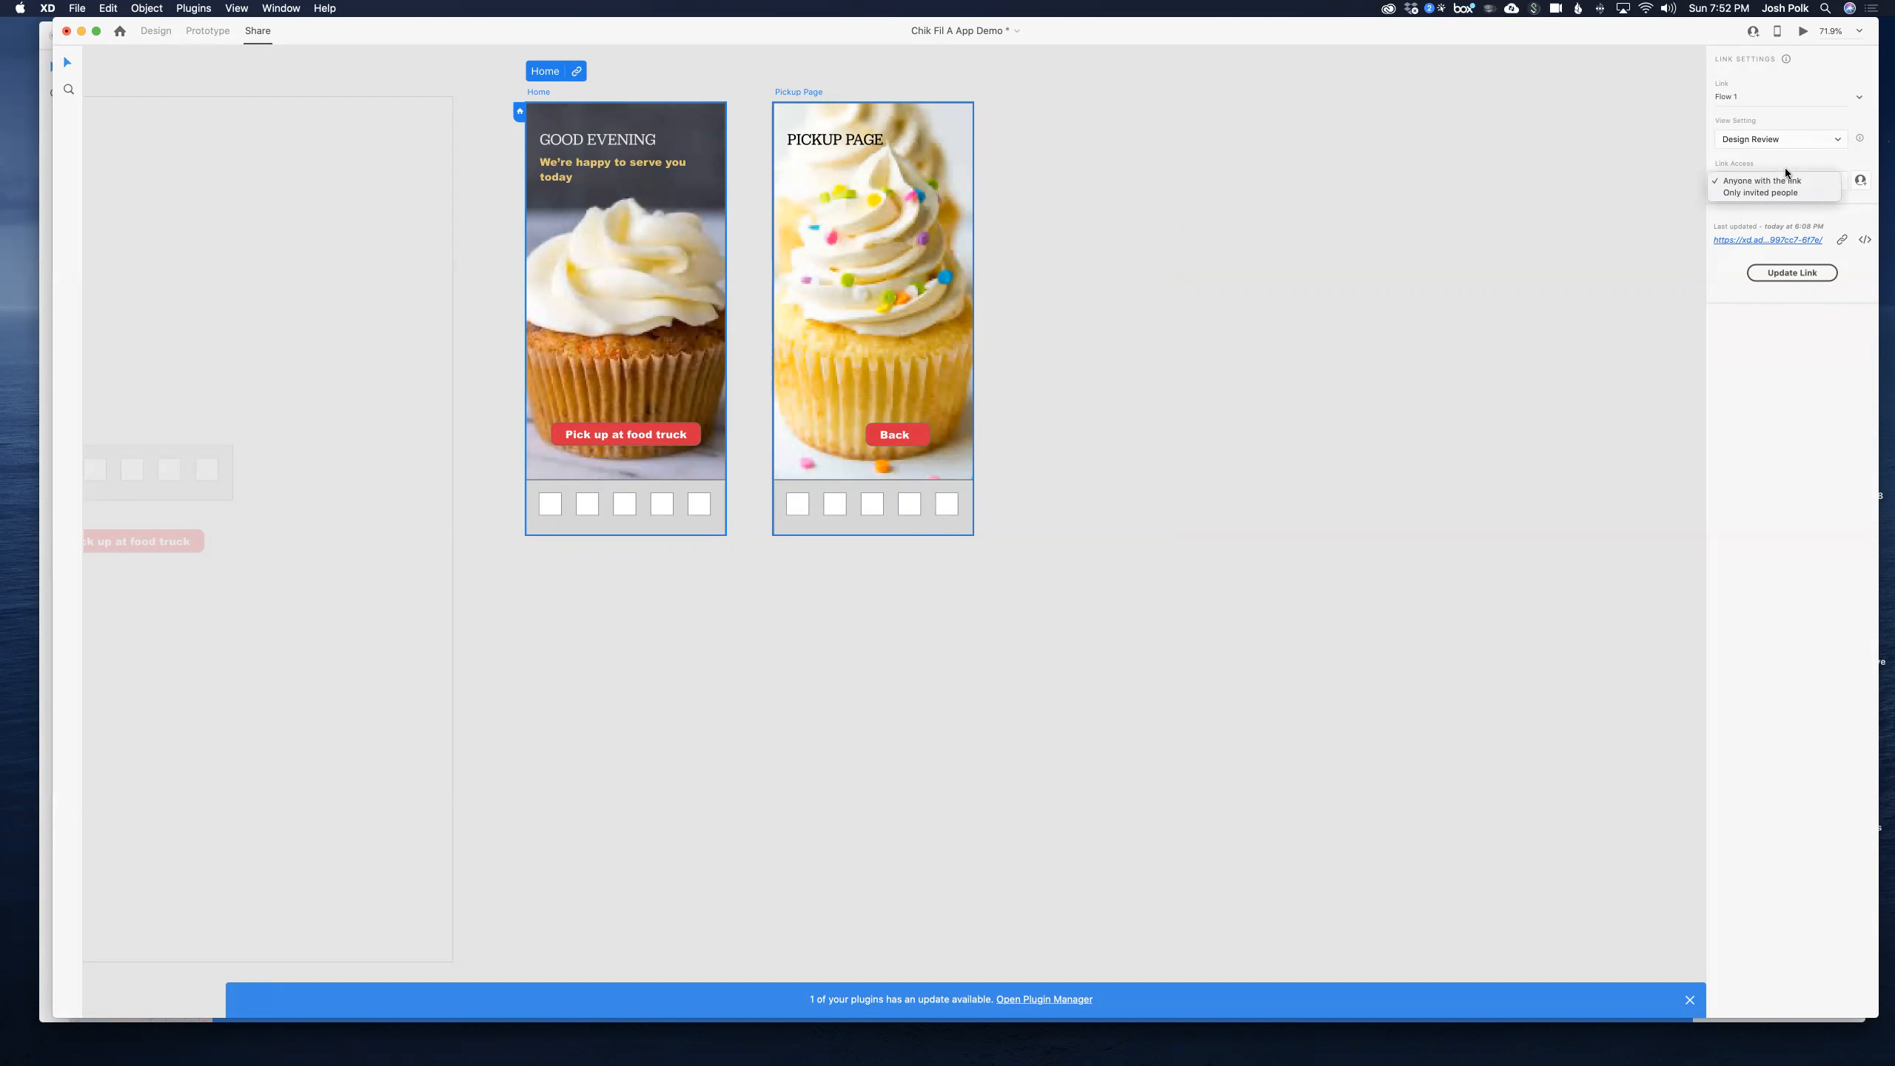
{"action": "left_click", "coordinate": [1762, 180]}
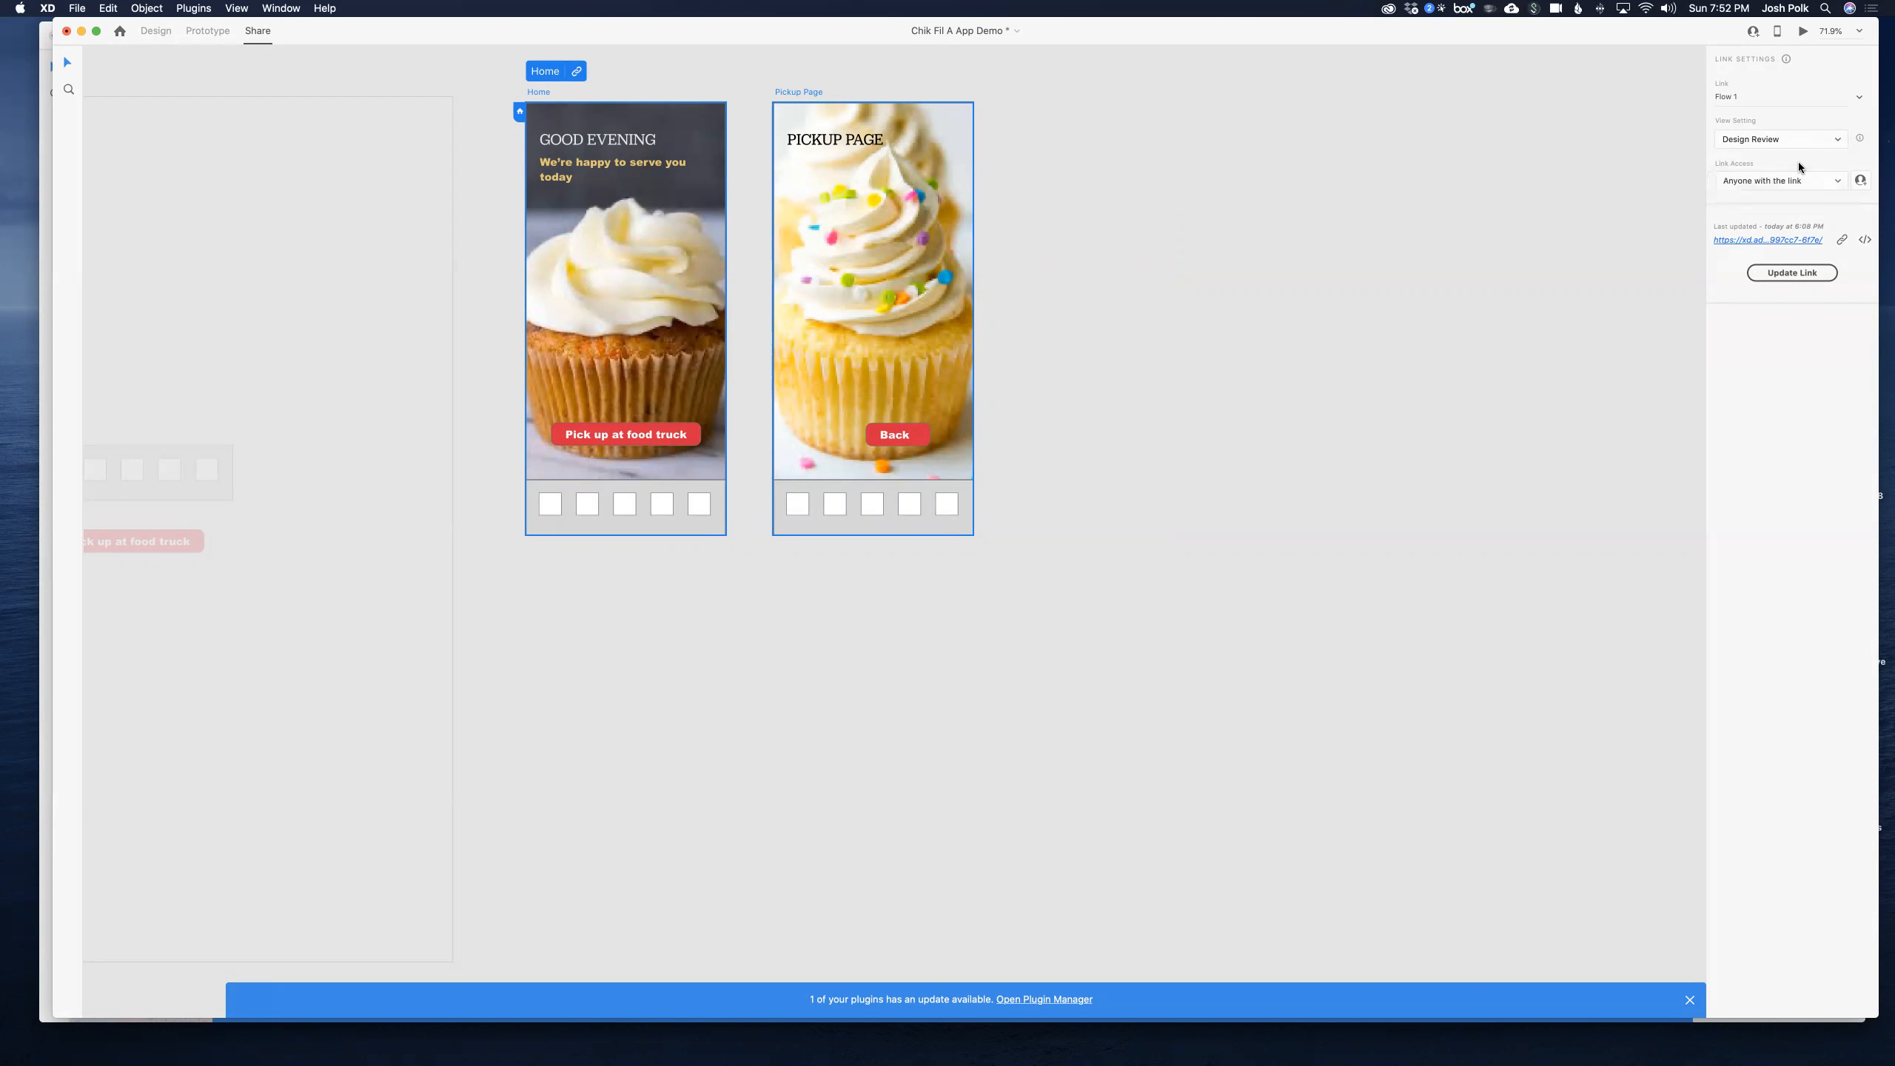
{"action": "mouse_move", "coordinate": [1718, 251]}
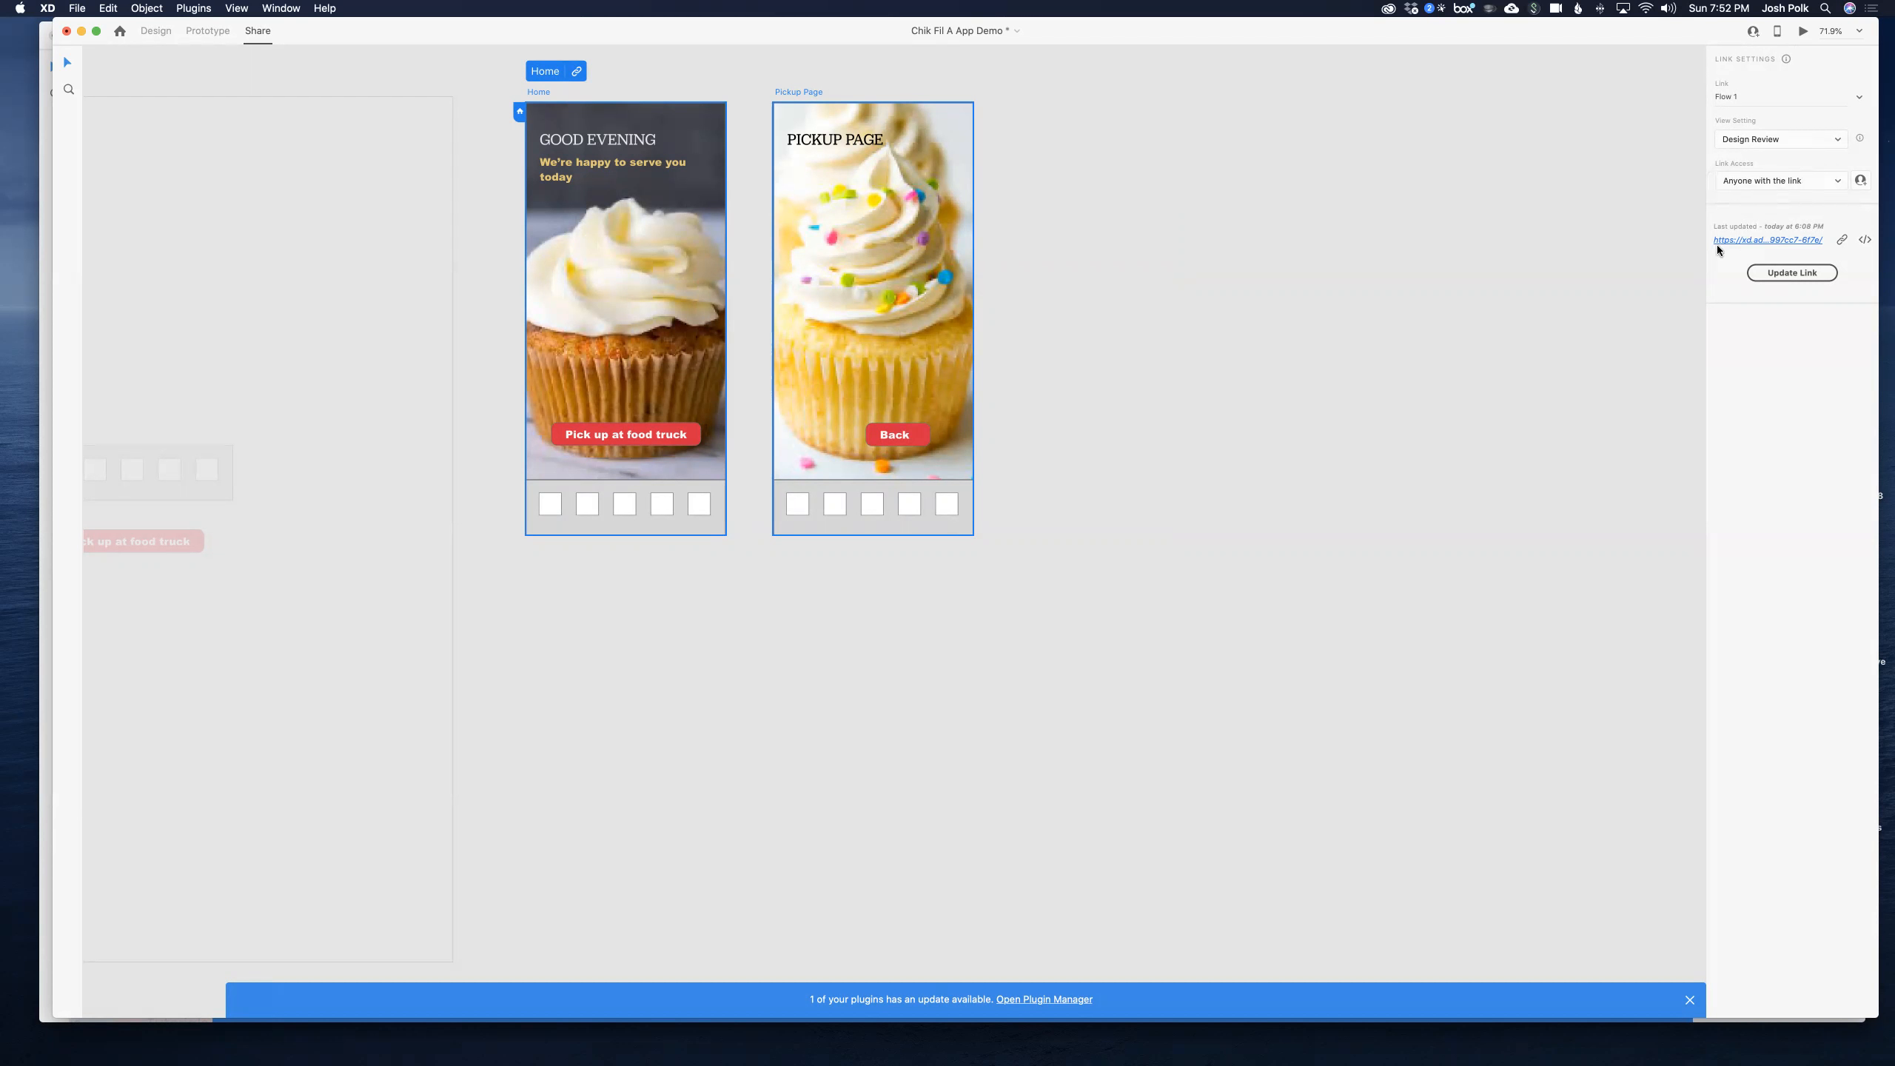
{"action": "mouse_move", "coordinate": [1755, 244]}
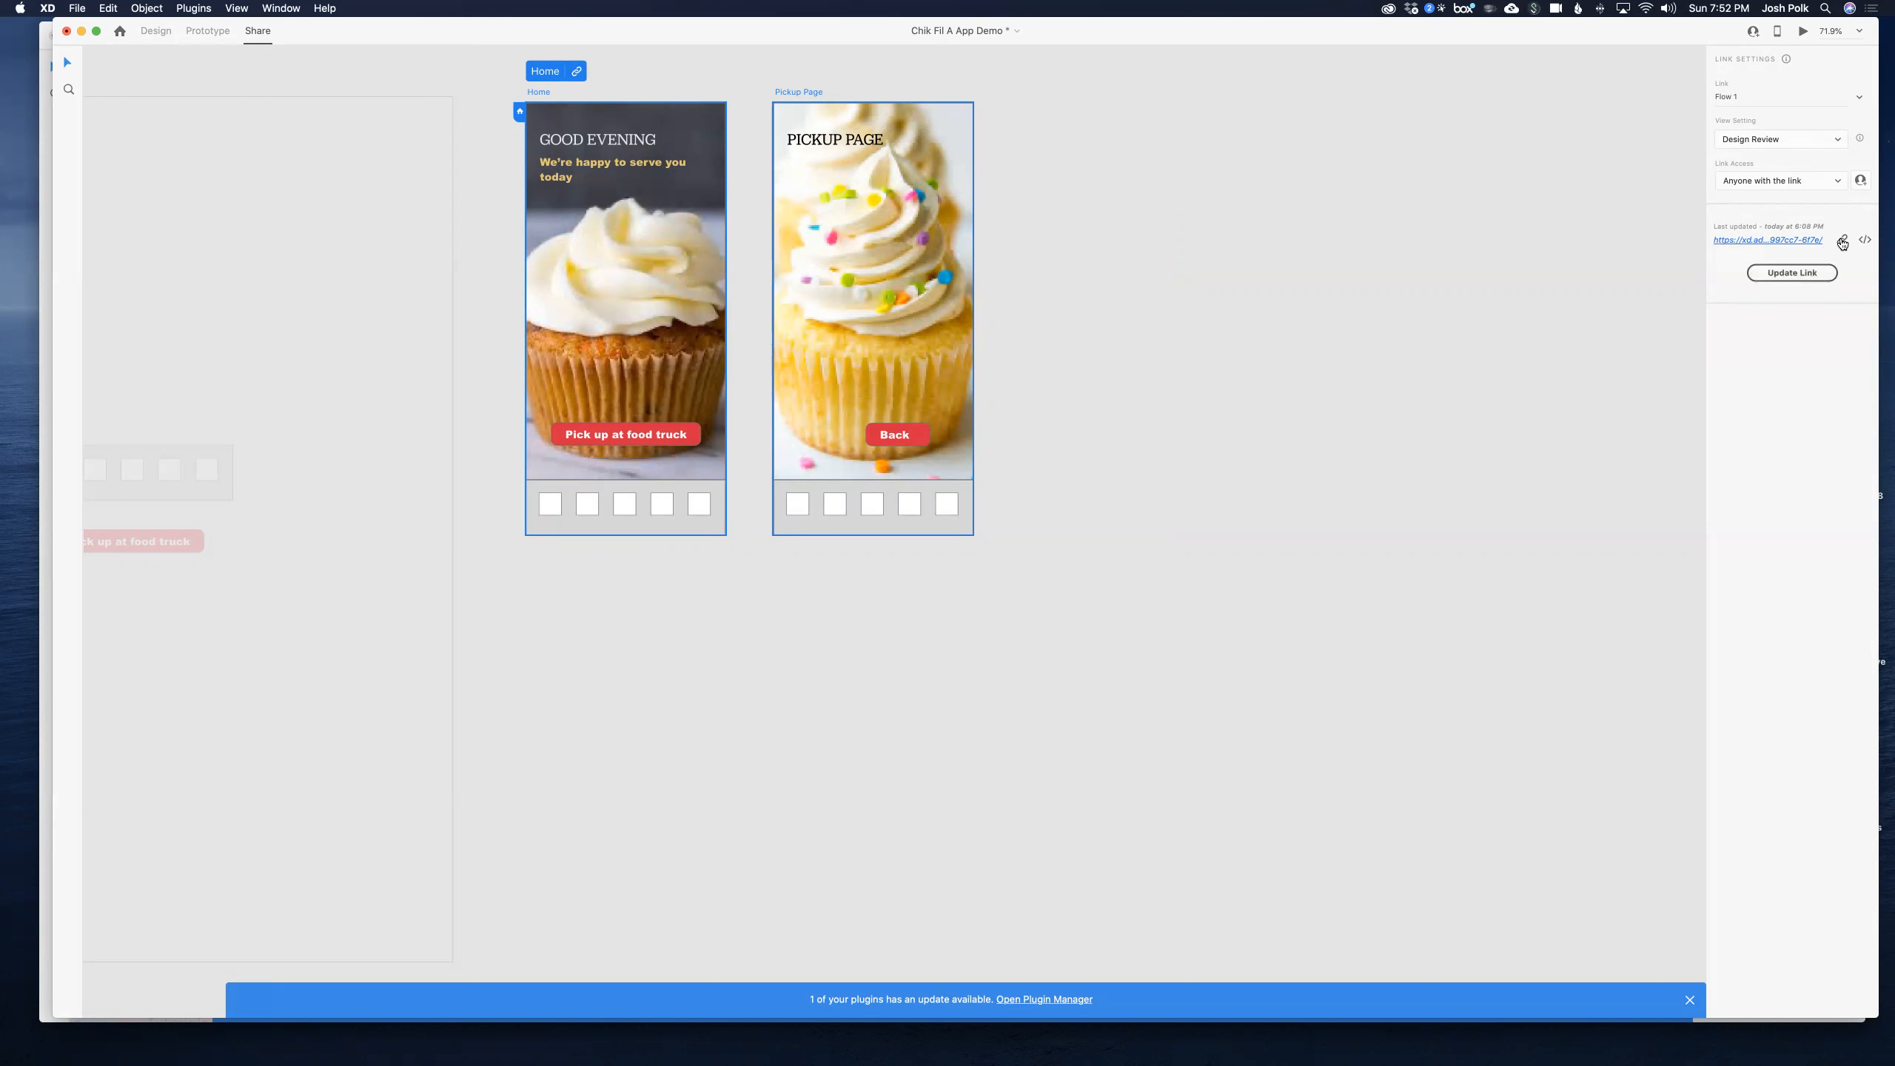
Step: Copy the share link and open it in a new Chrome tab
{"action": "left_click", "coordinate": [1841, 241]}
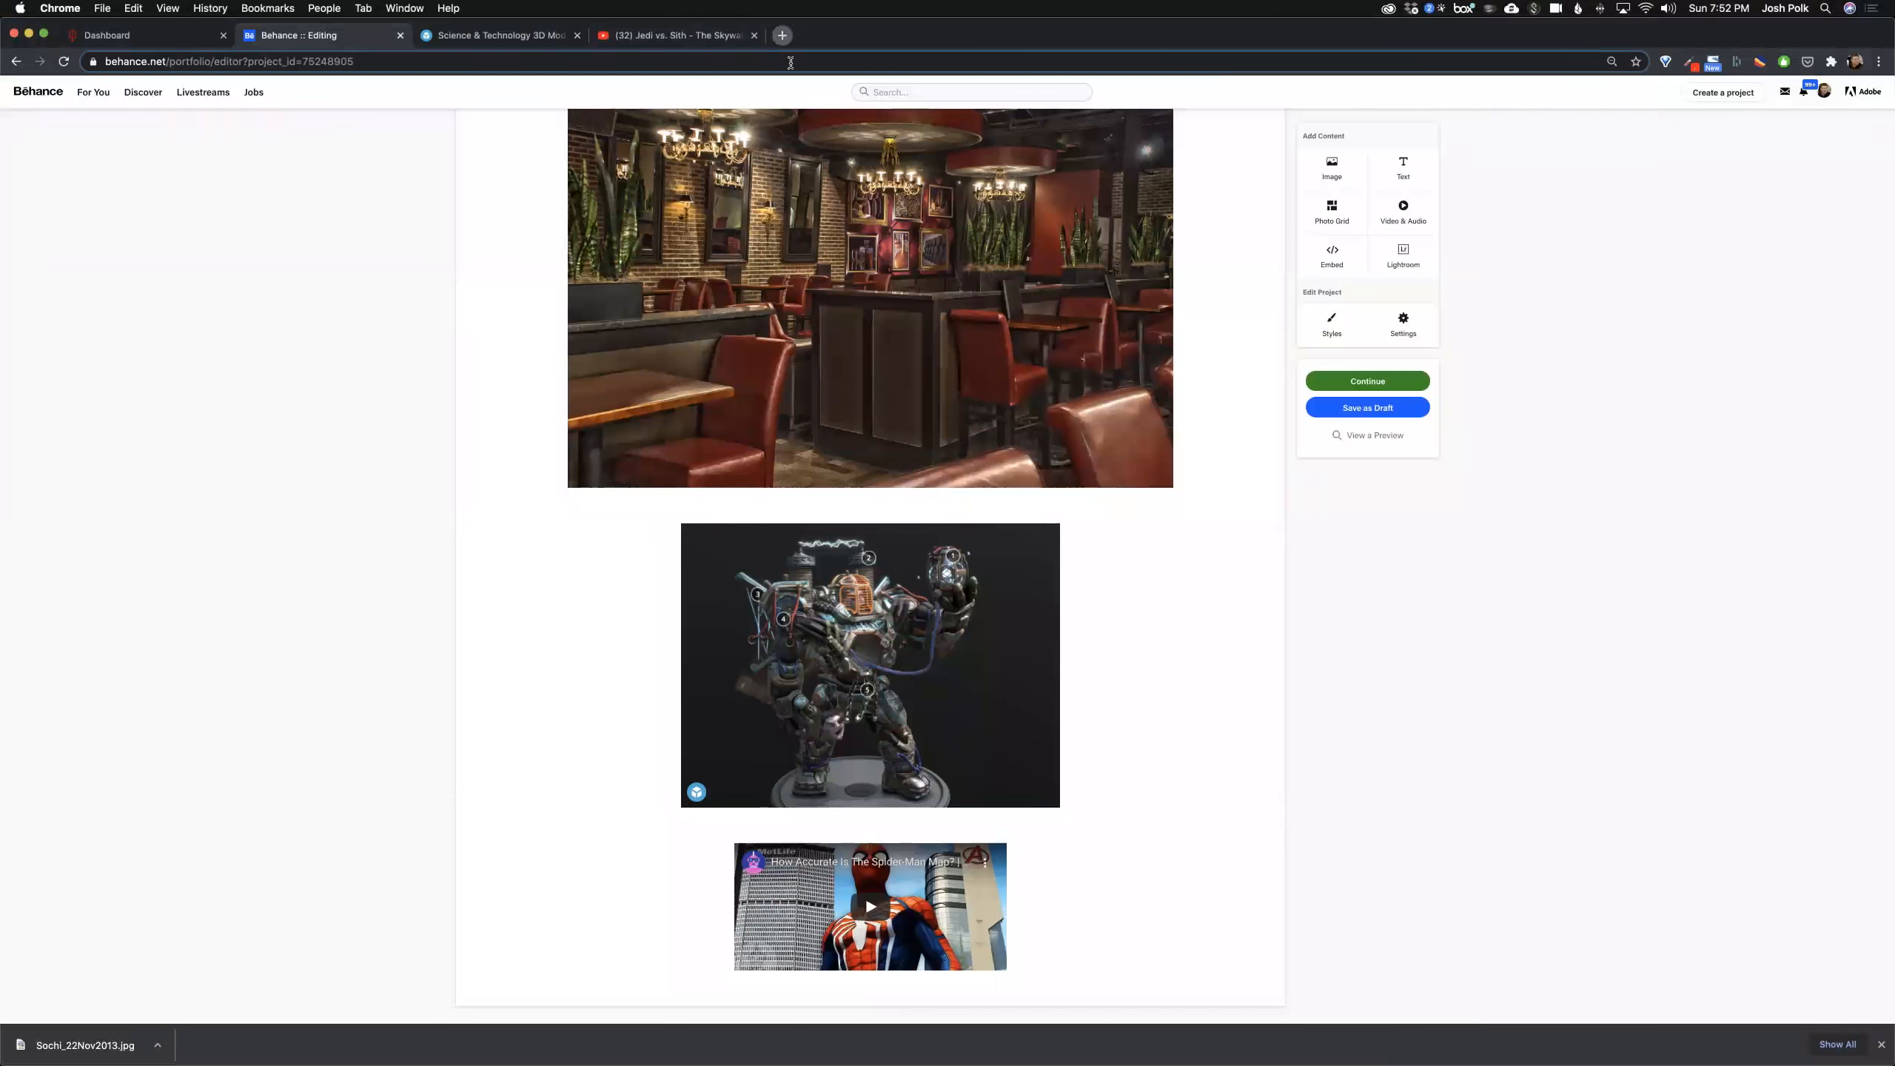
{"action": "left_click", "coordinate": [782, 34]}
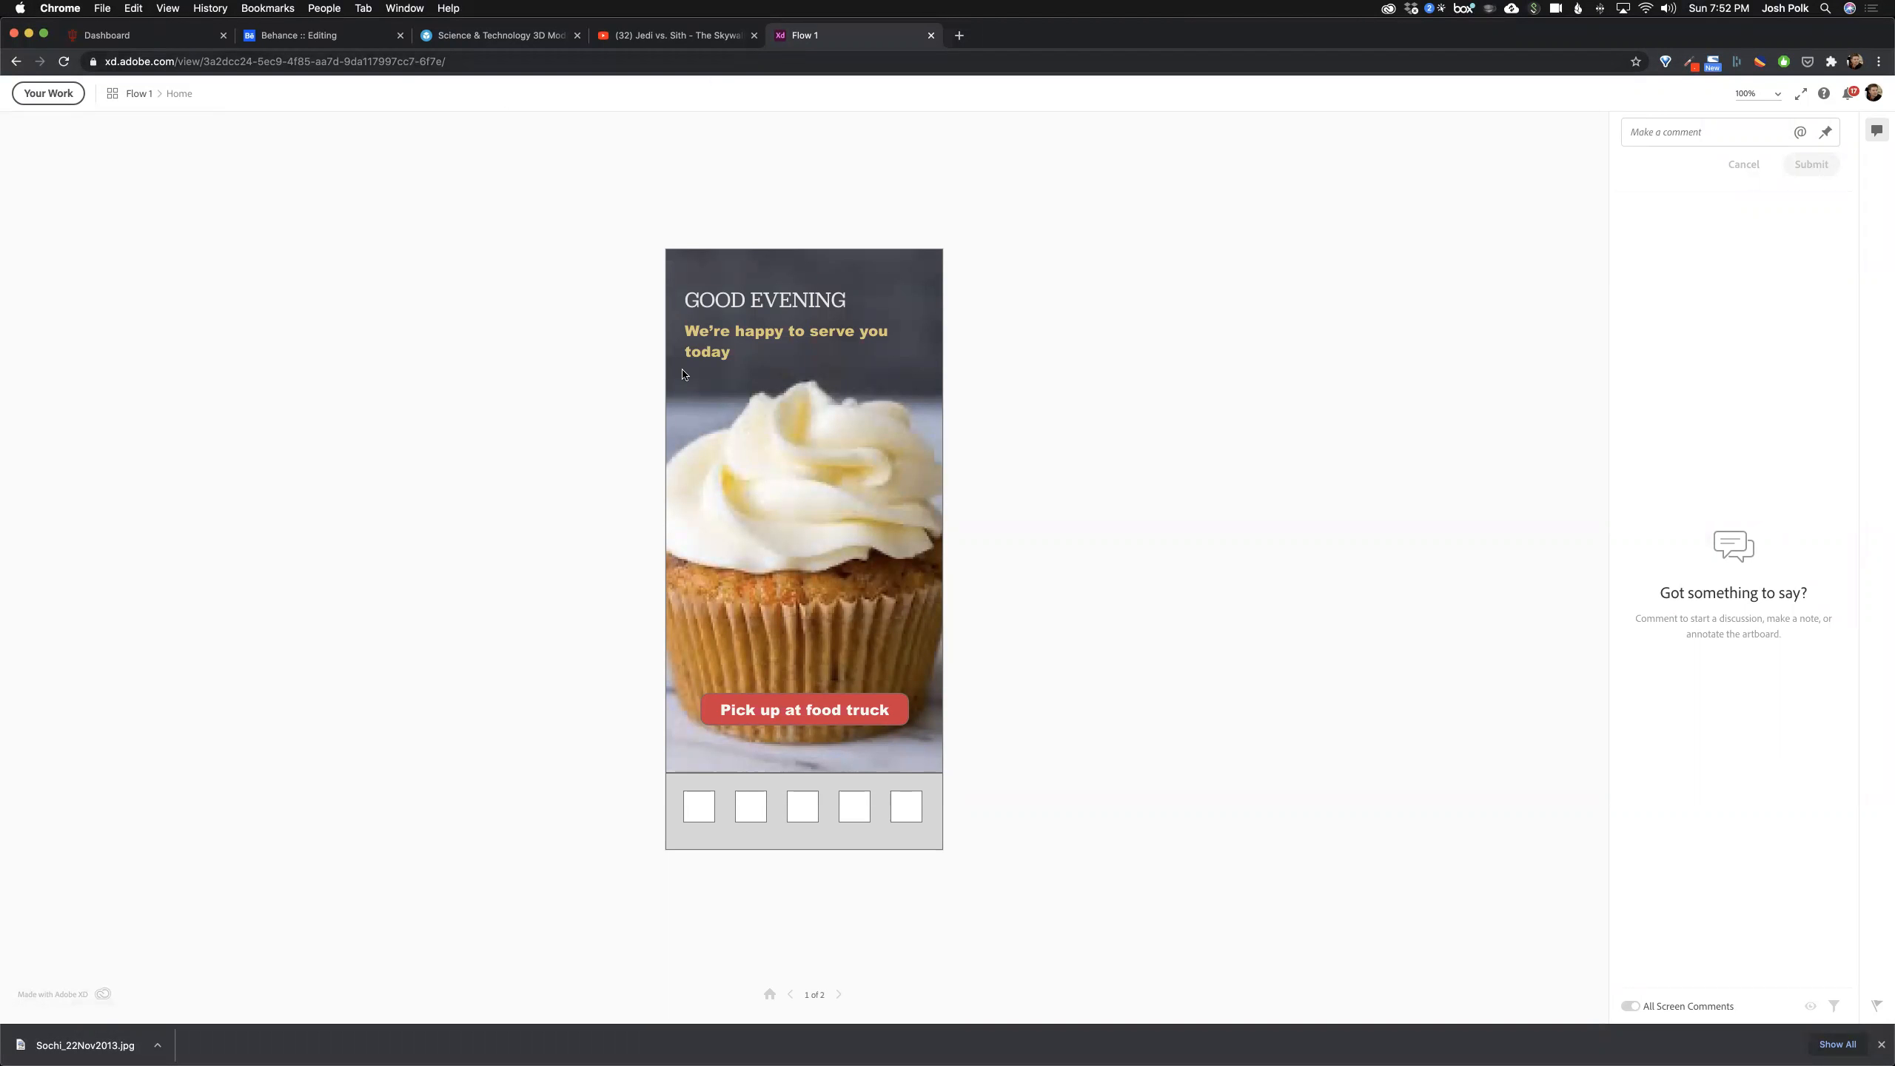
{"action": "mouse_move", "coordinate": [807, 618]}
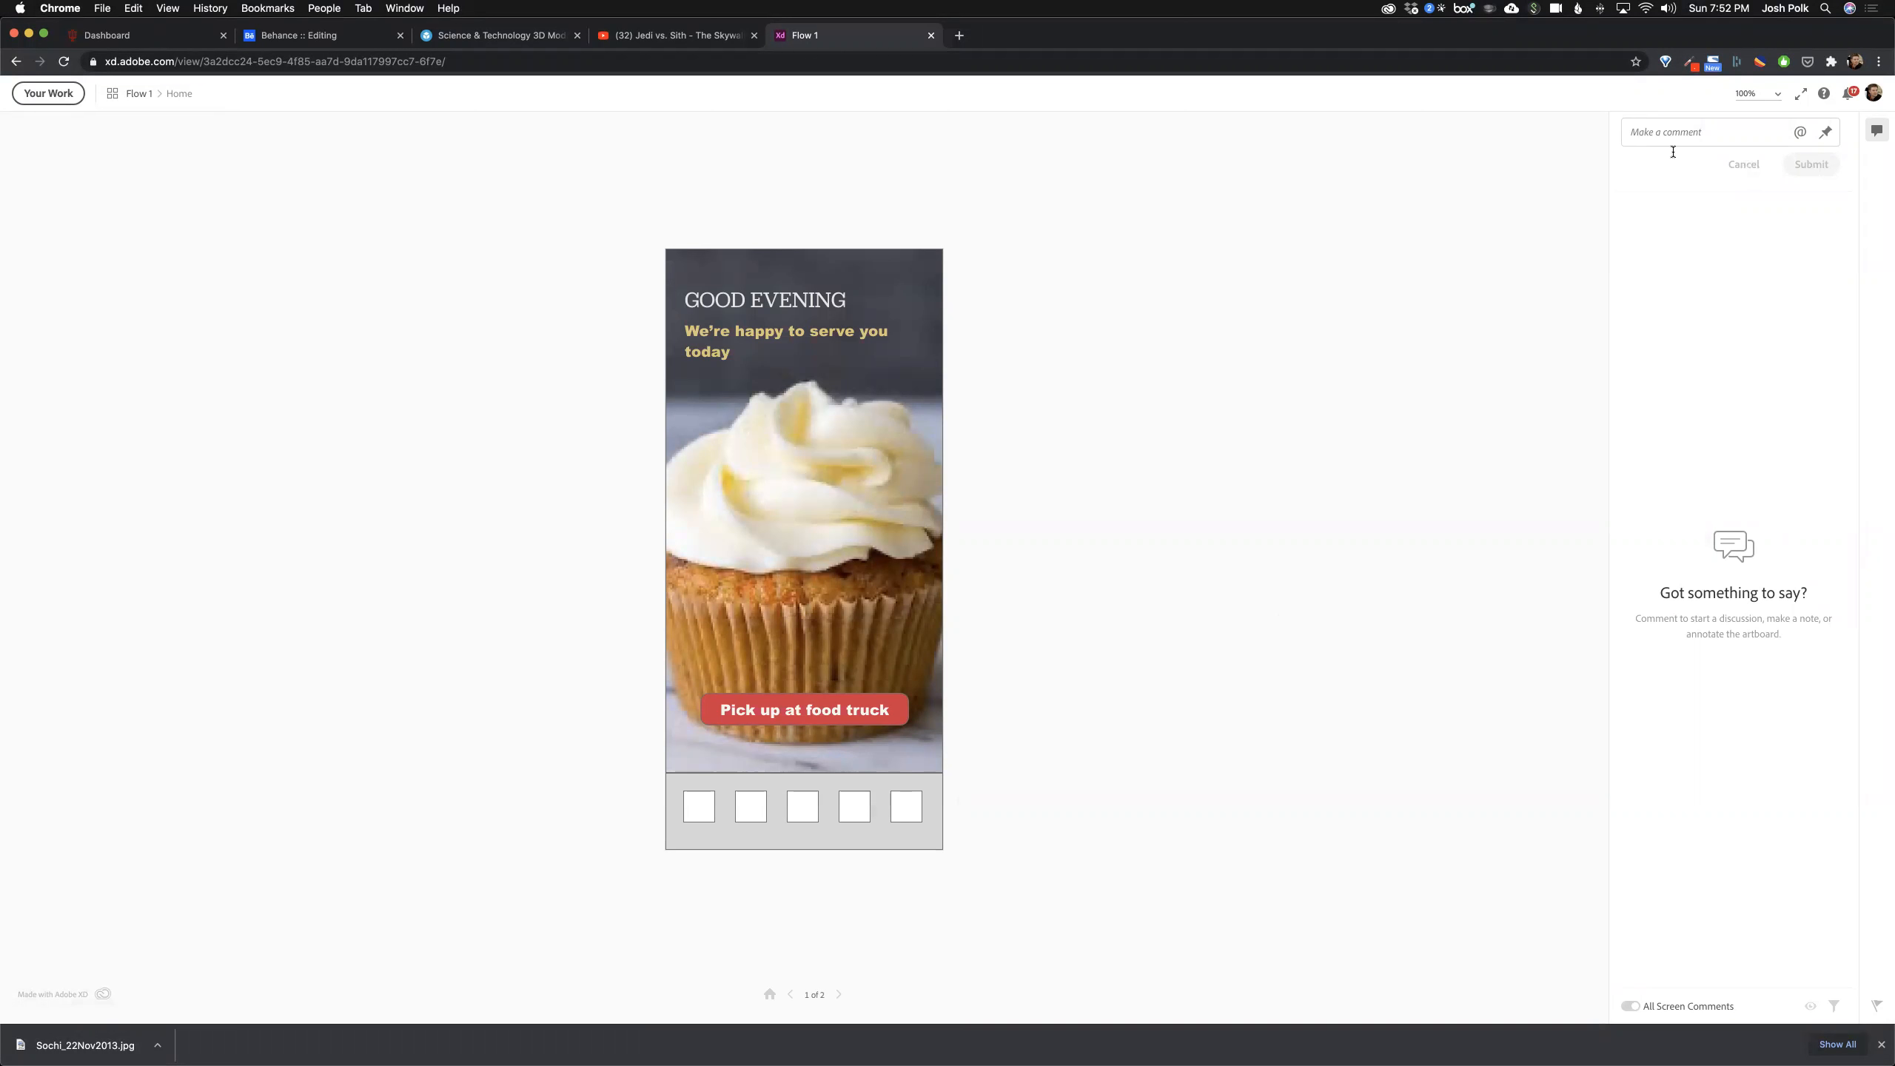
{"action": "mouse_move", "coordinate": [788, 994]}
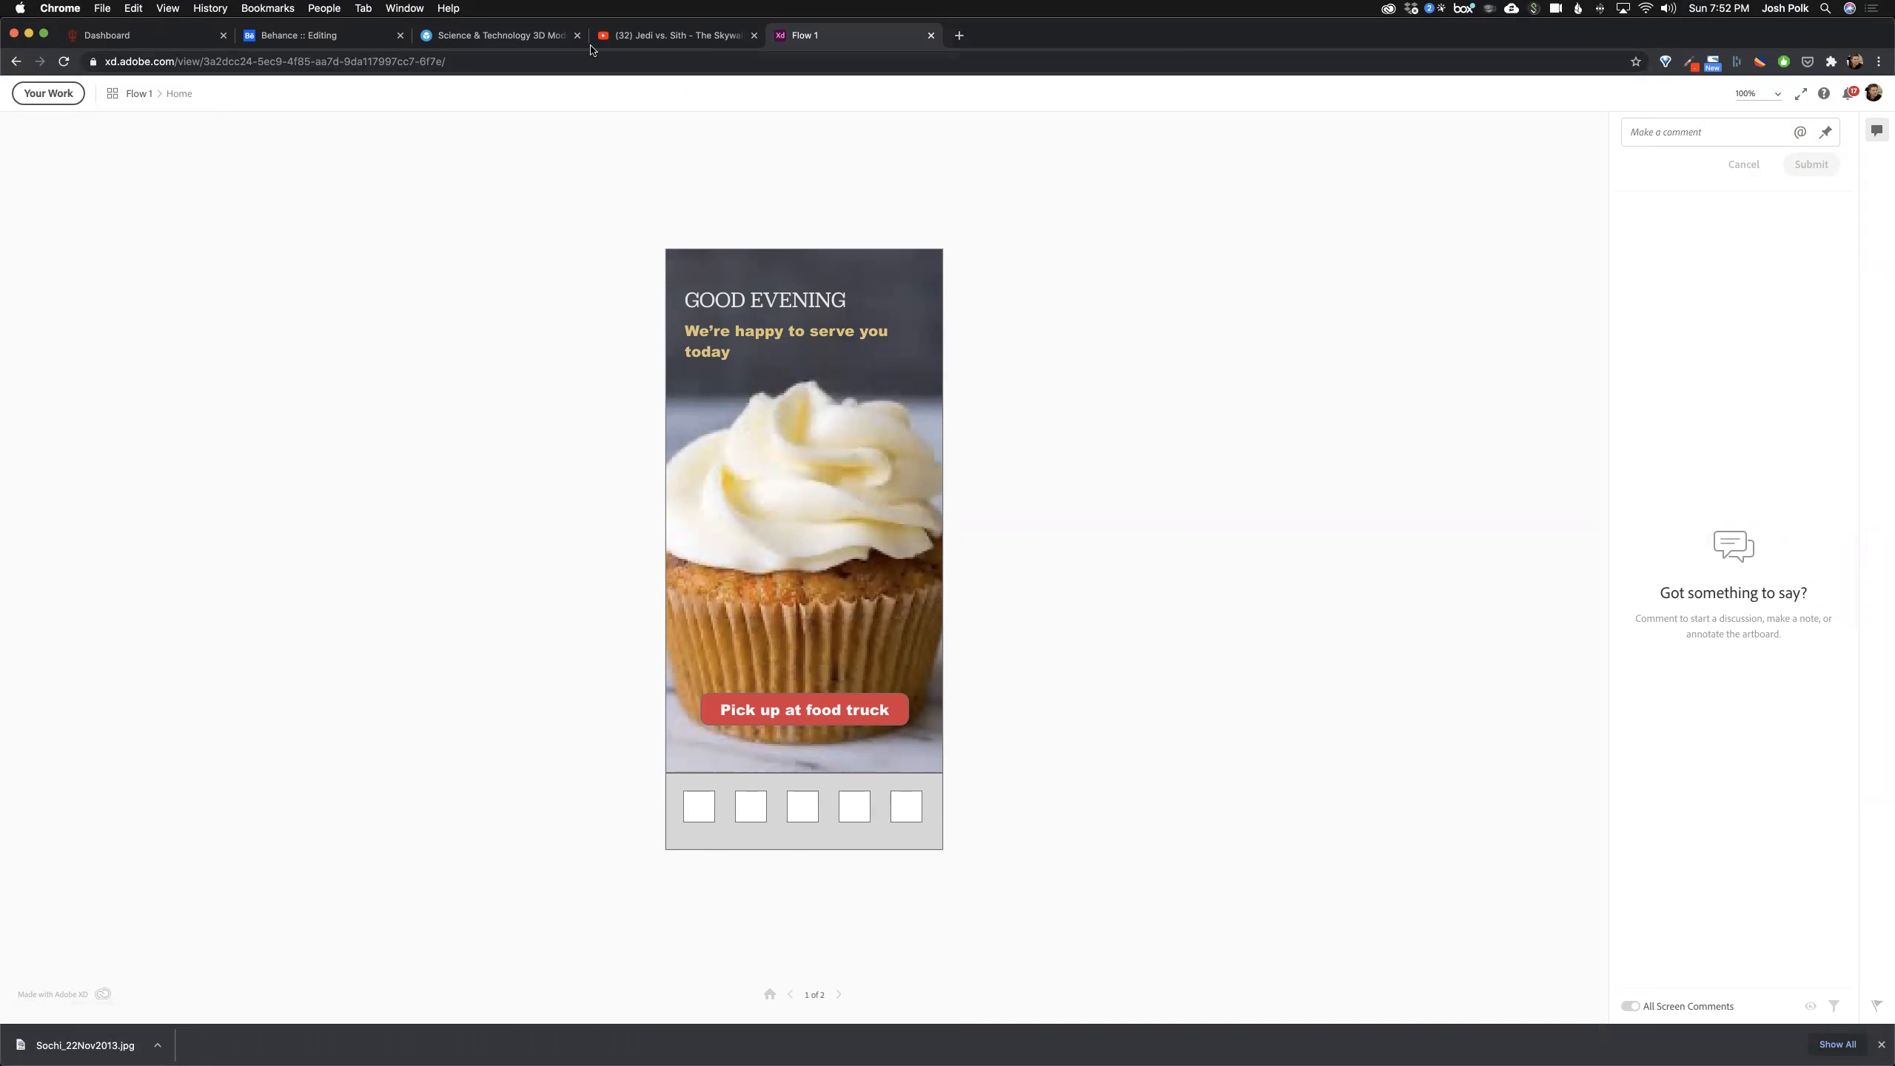
{"action": "left_click", "coordinate": [326, 35]}
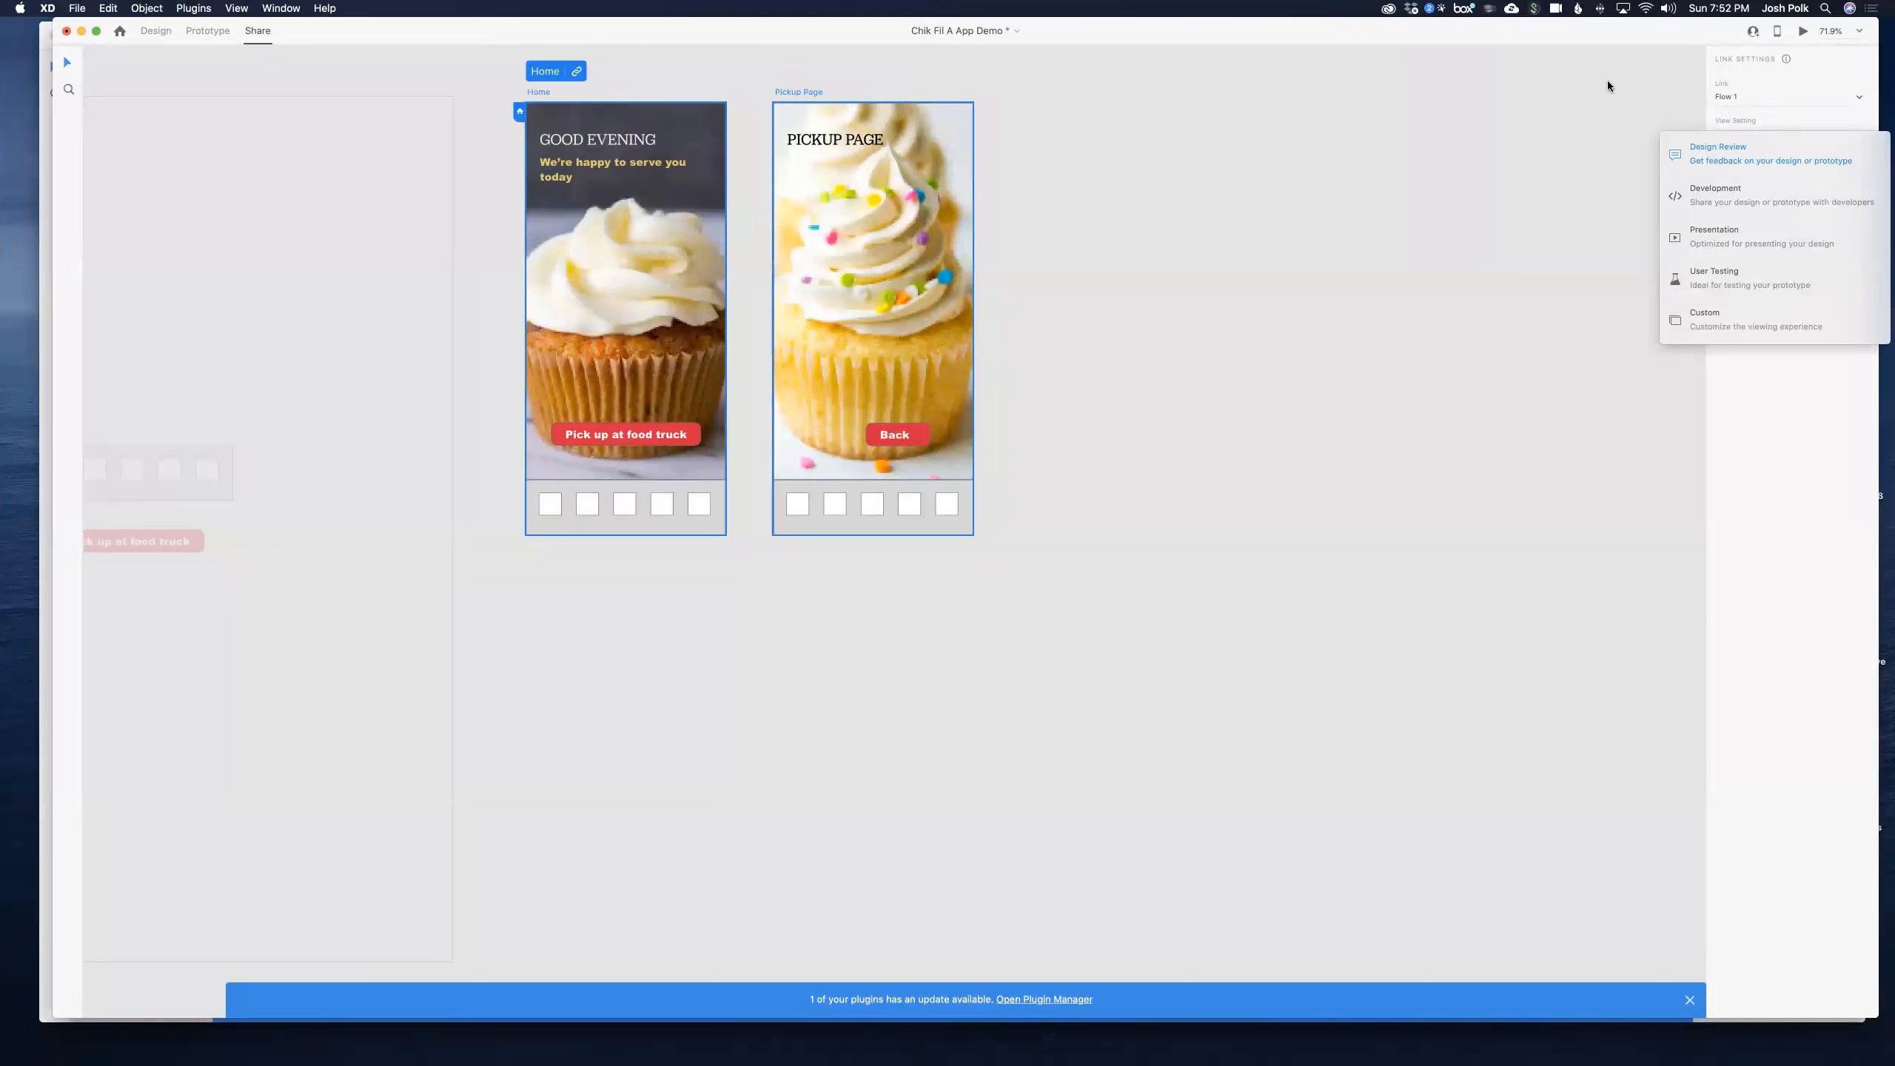
Step: Copy the Home and Pickup Page prototype's embed code from the link settings
{"action": "left_click", "coordinate": [1718, 152]}
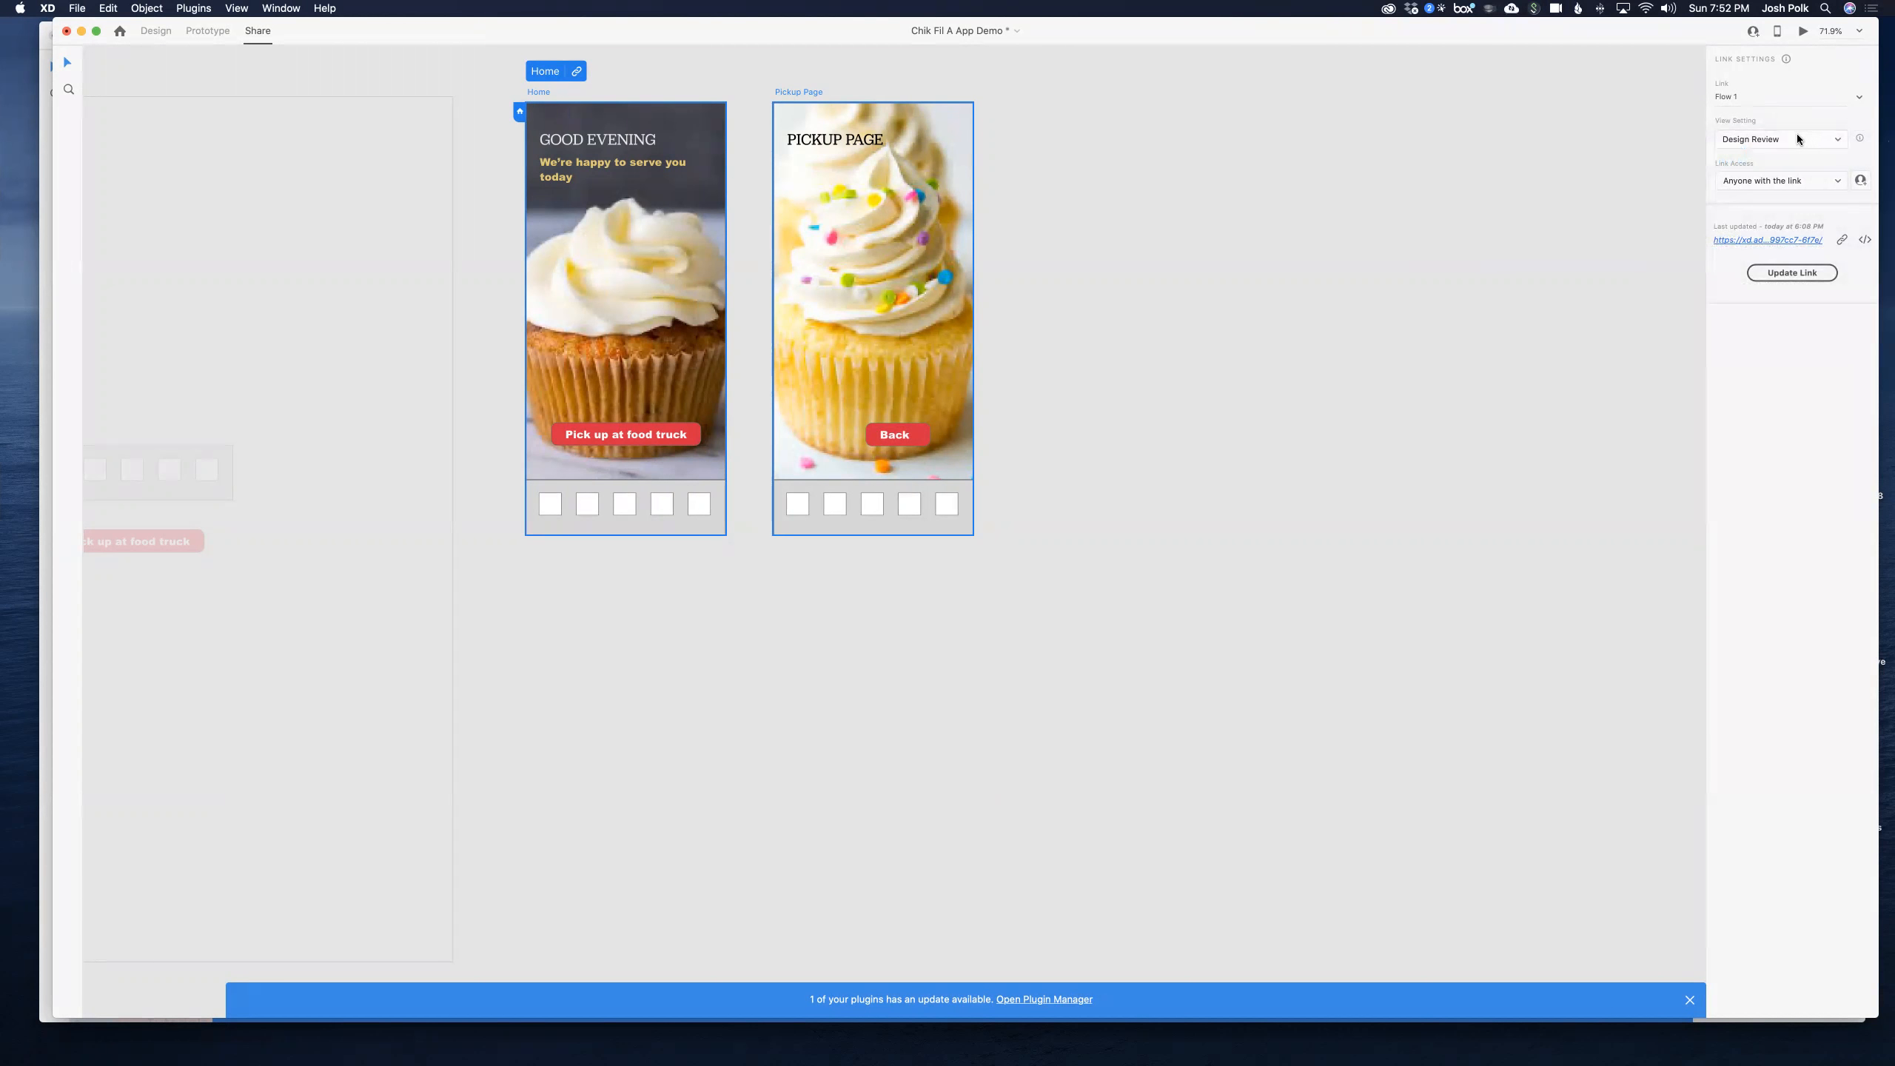
{"action": "mouse_move", "coordinate": [1677, 83]}
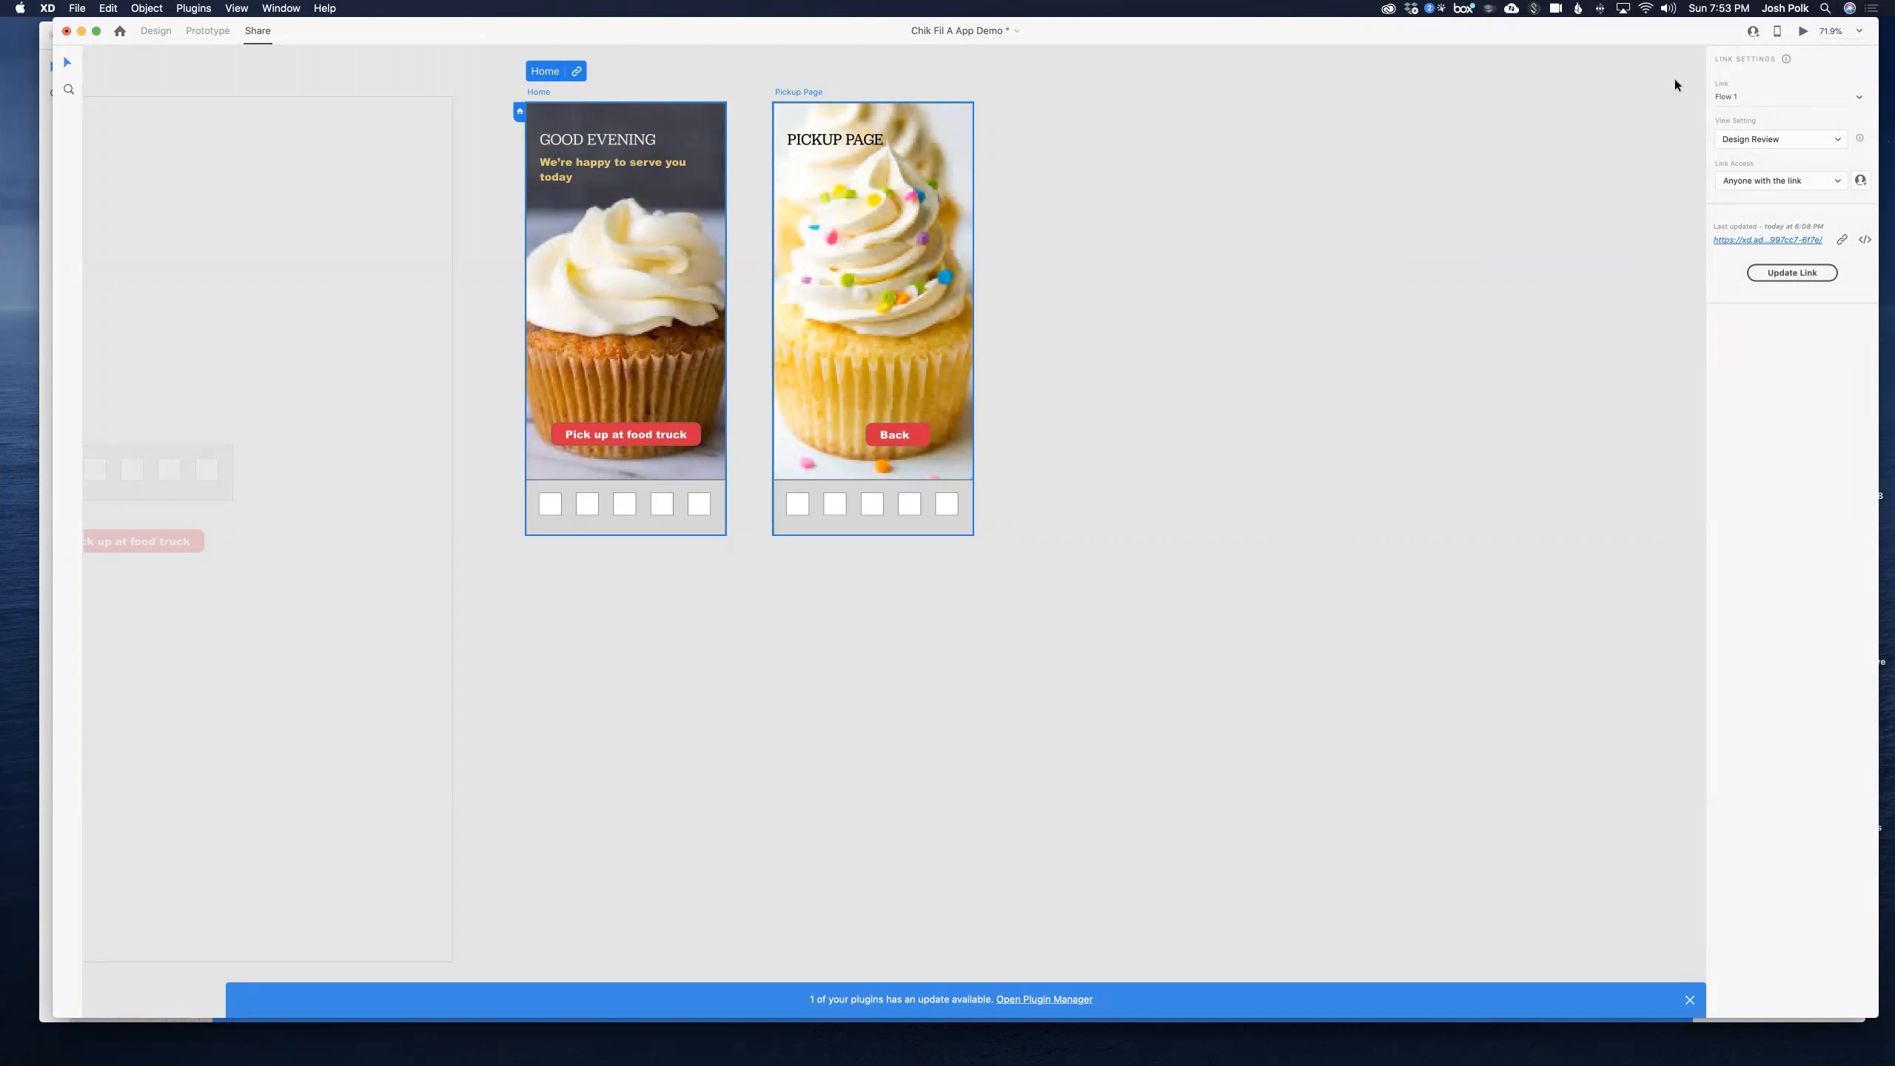
{"action": "mouse_move", "coordinate": [1650, 151]}
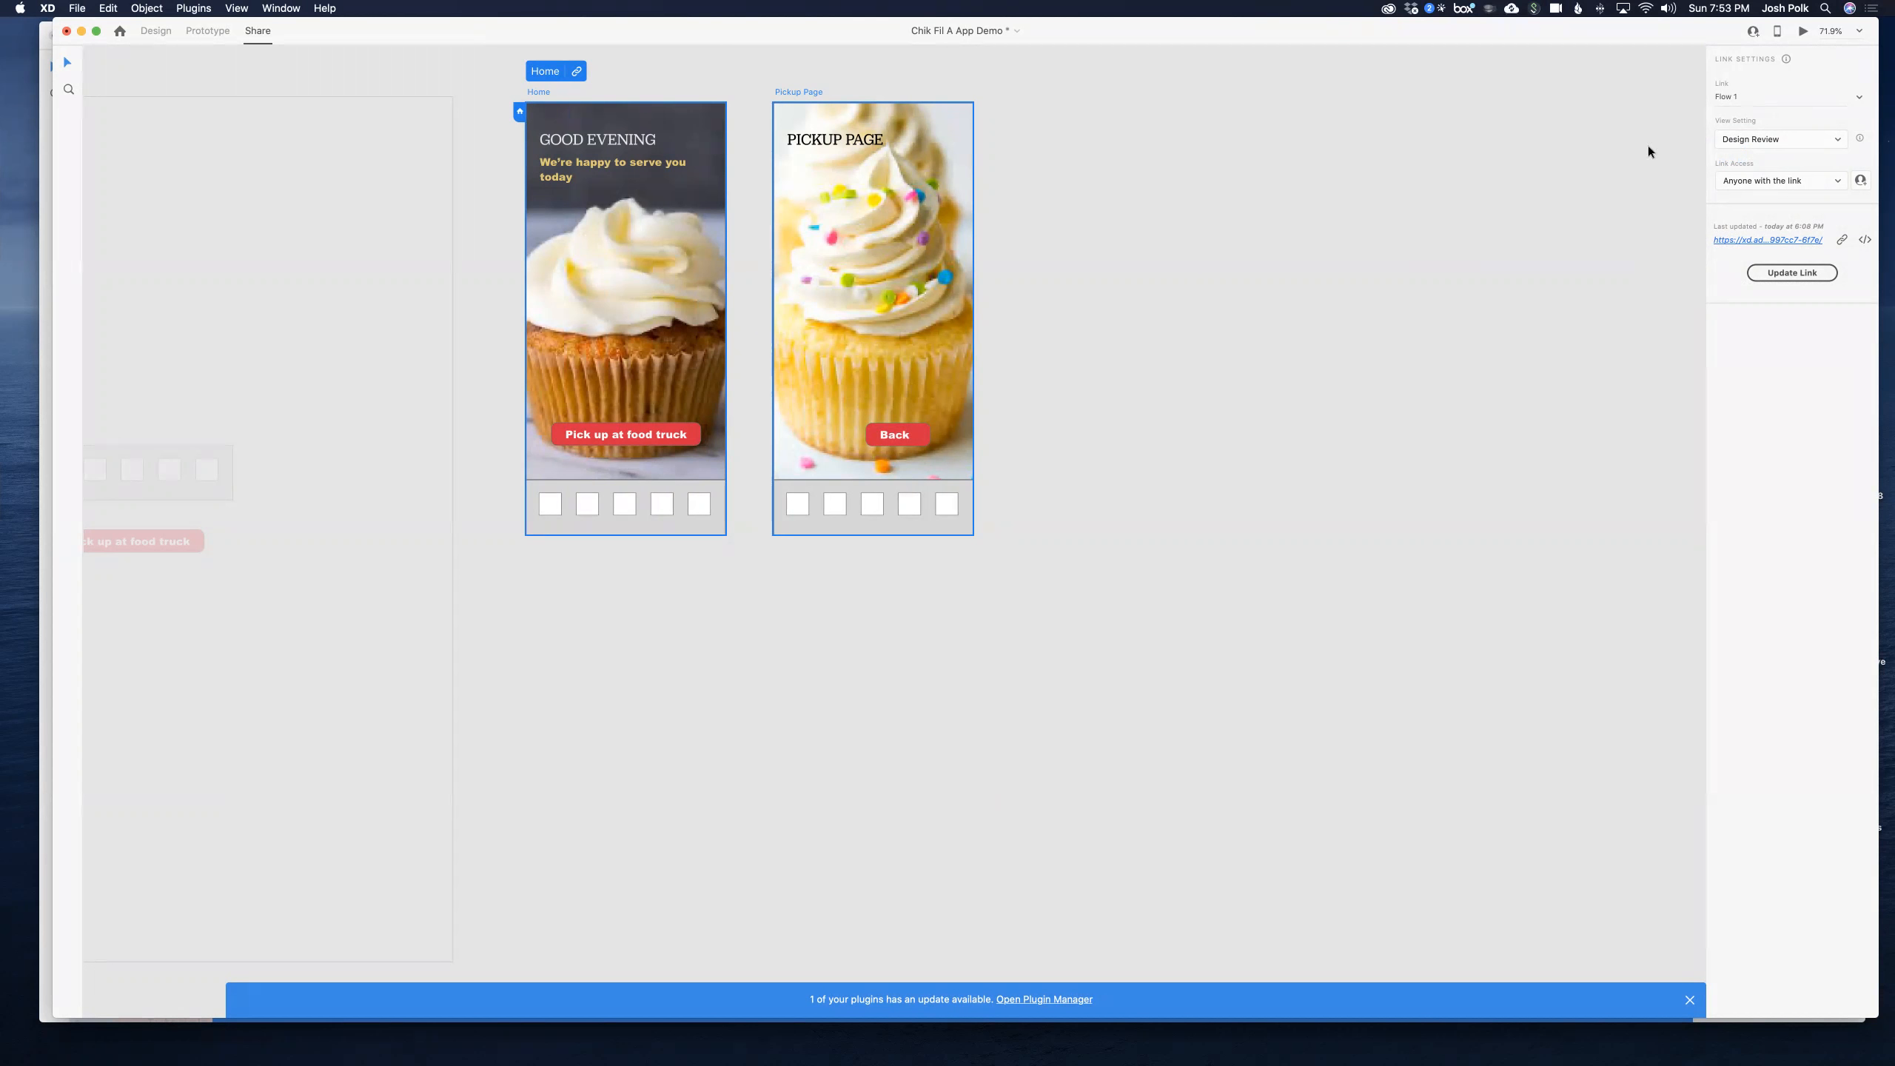
{"action": "mouse_move", "coordinate": [1782, 260]}
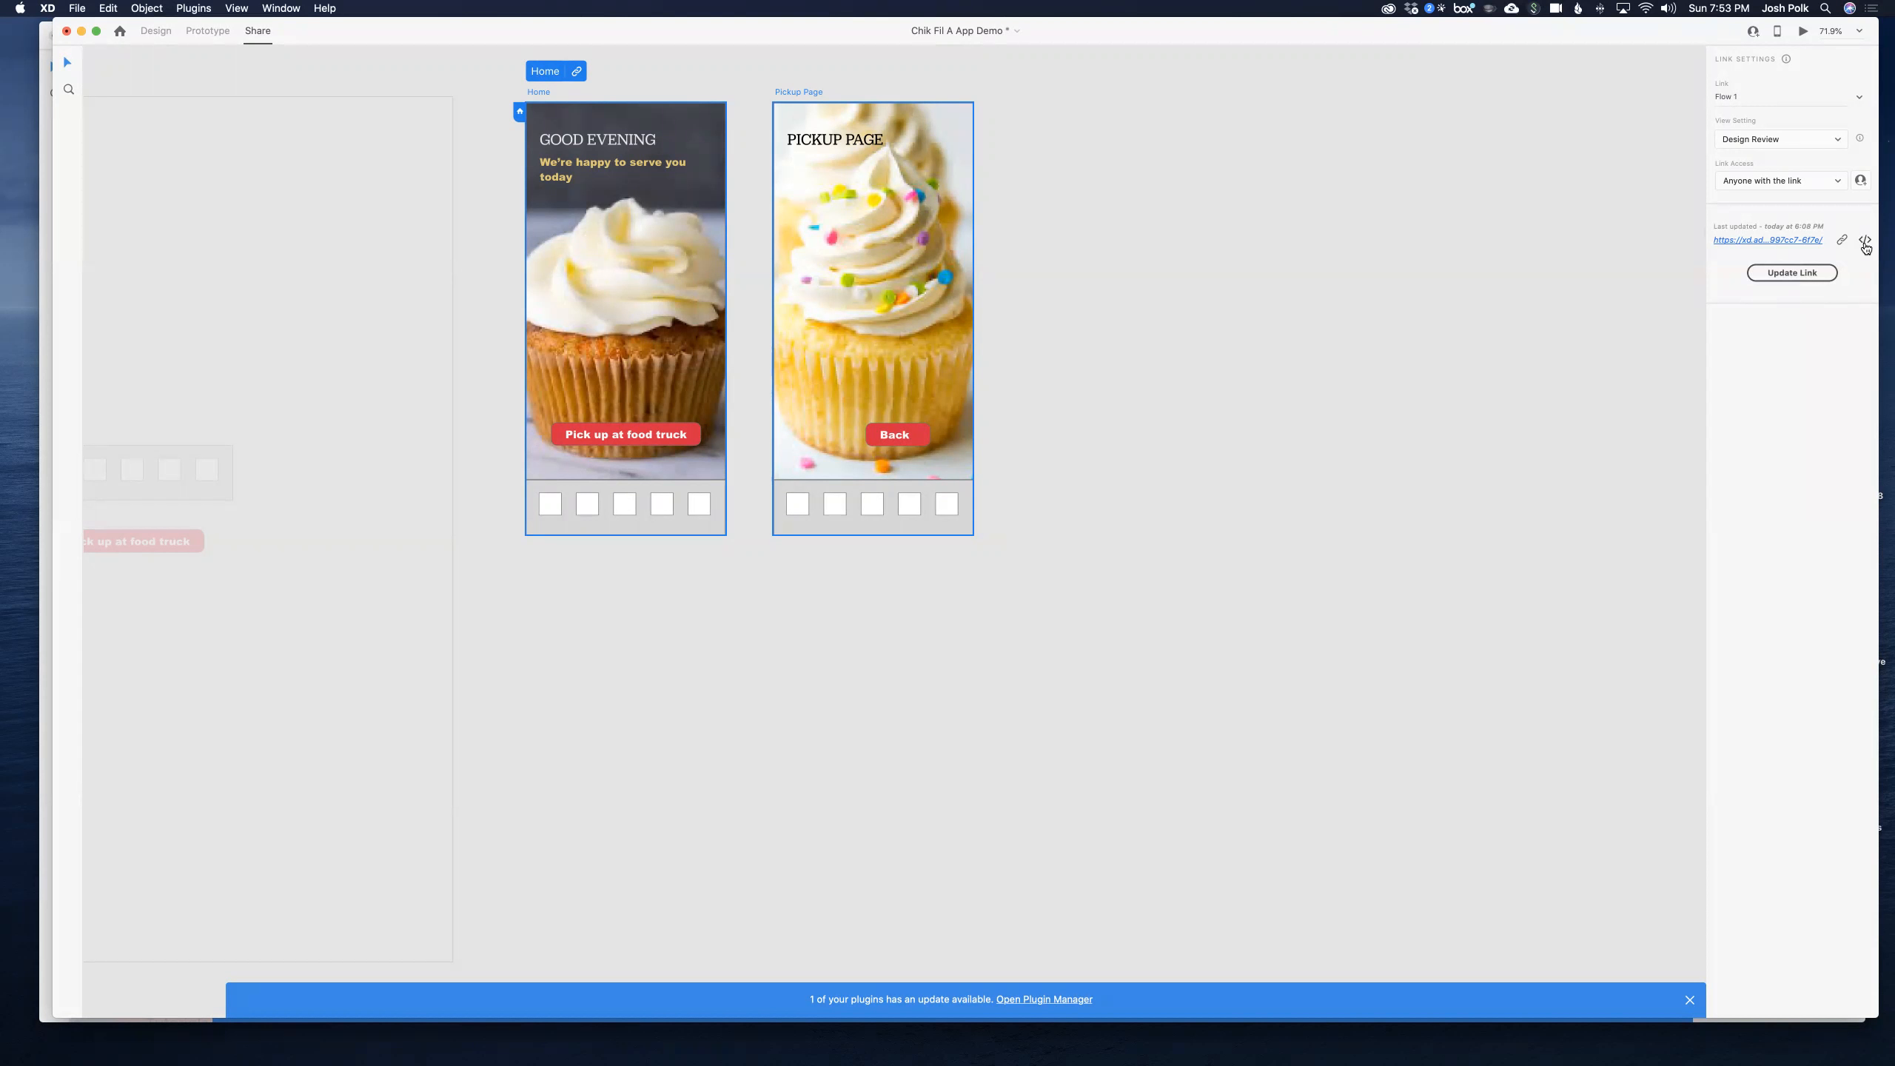
{"action": "mouse_move", "coordinate": [1864, 242]}
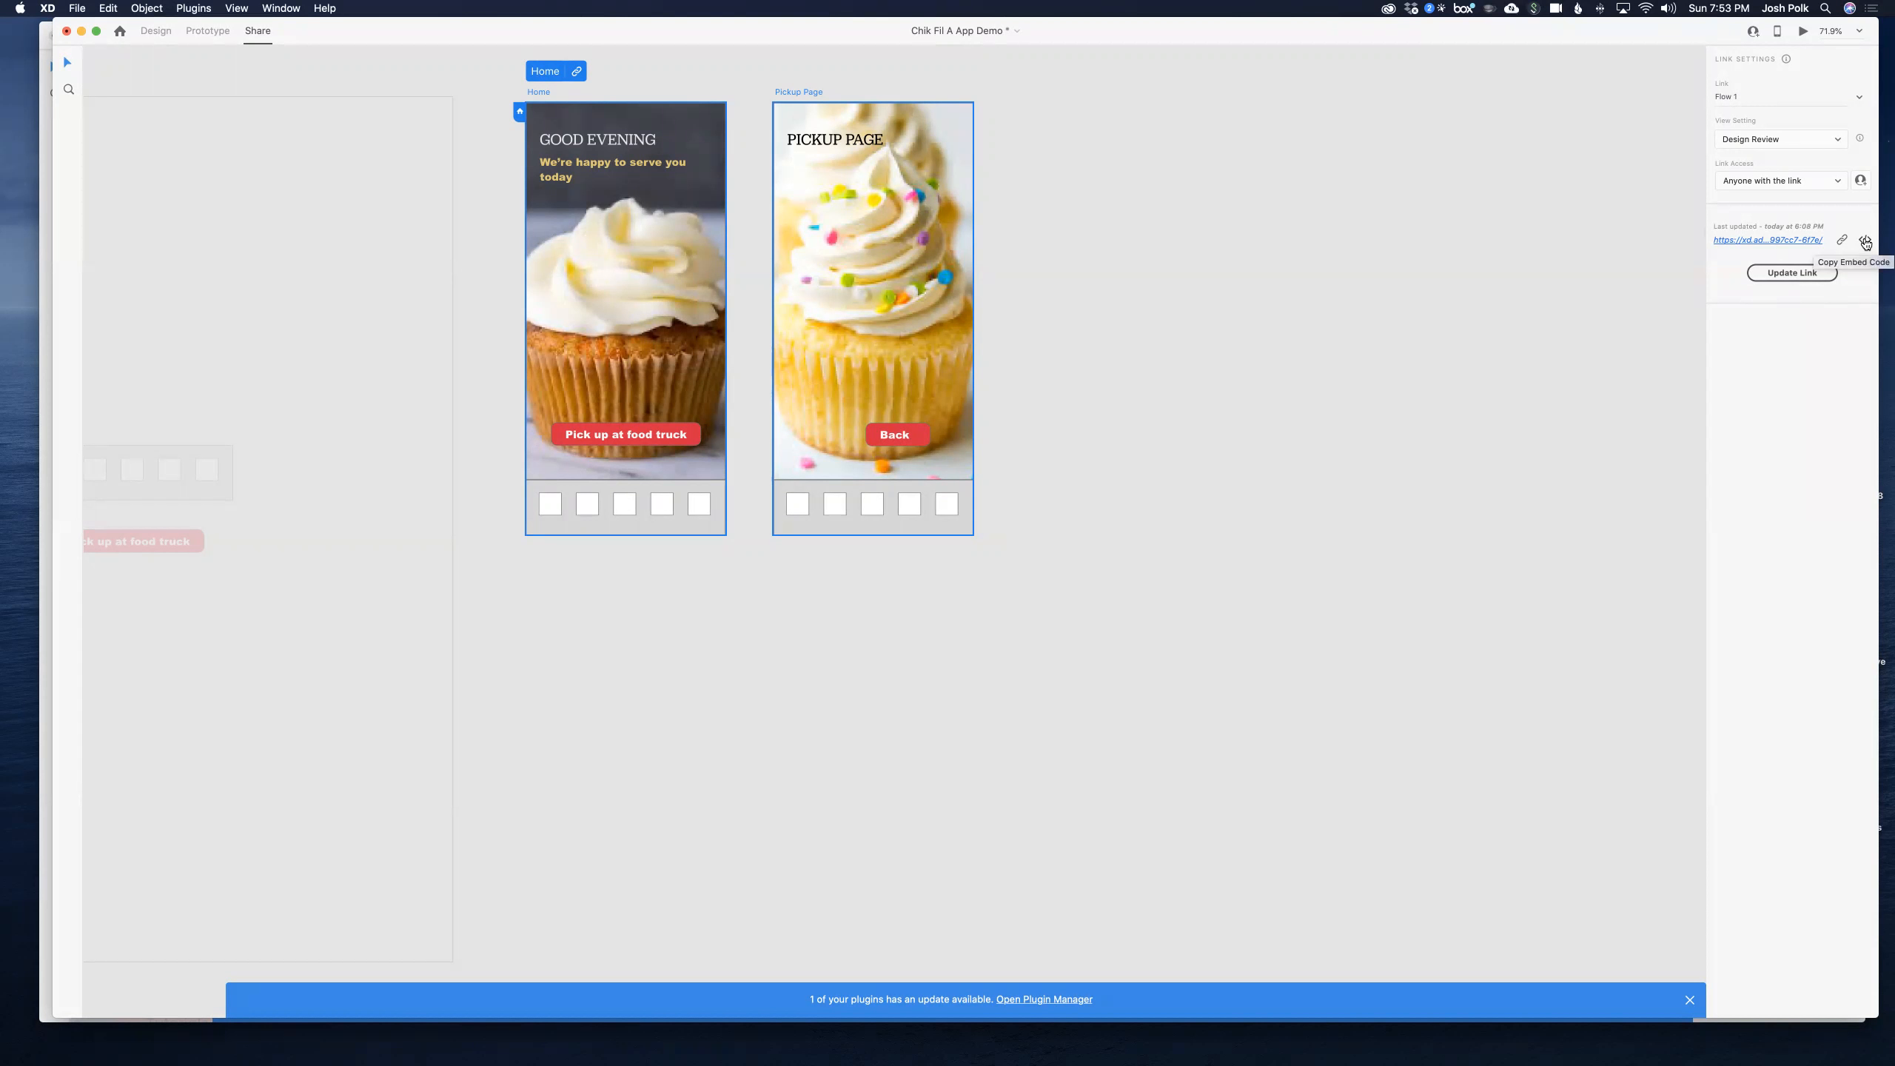
{"action": "left_click", "coordinate": [1865, 241]}
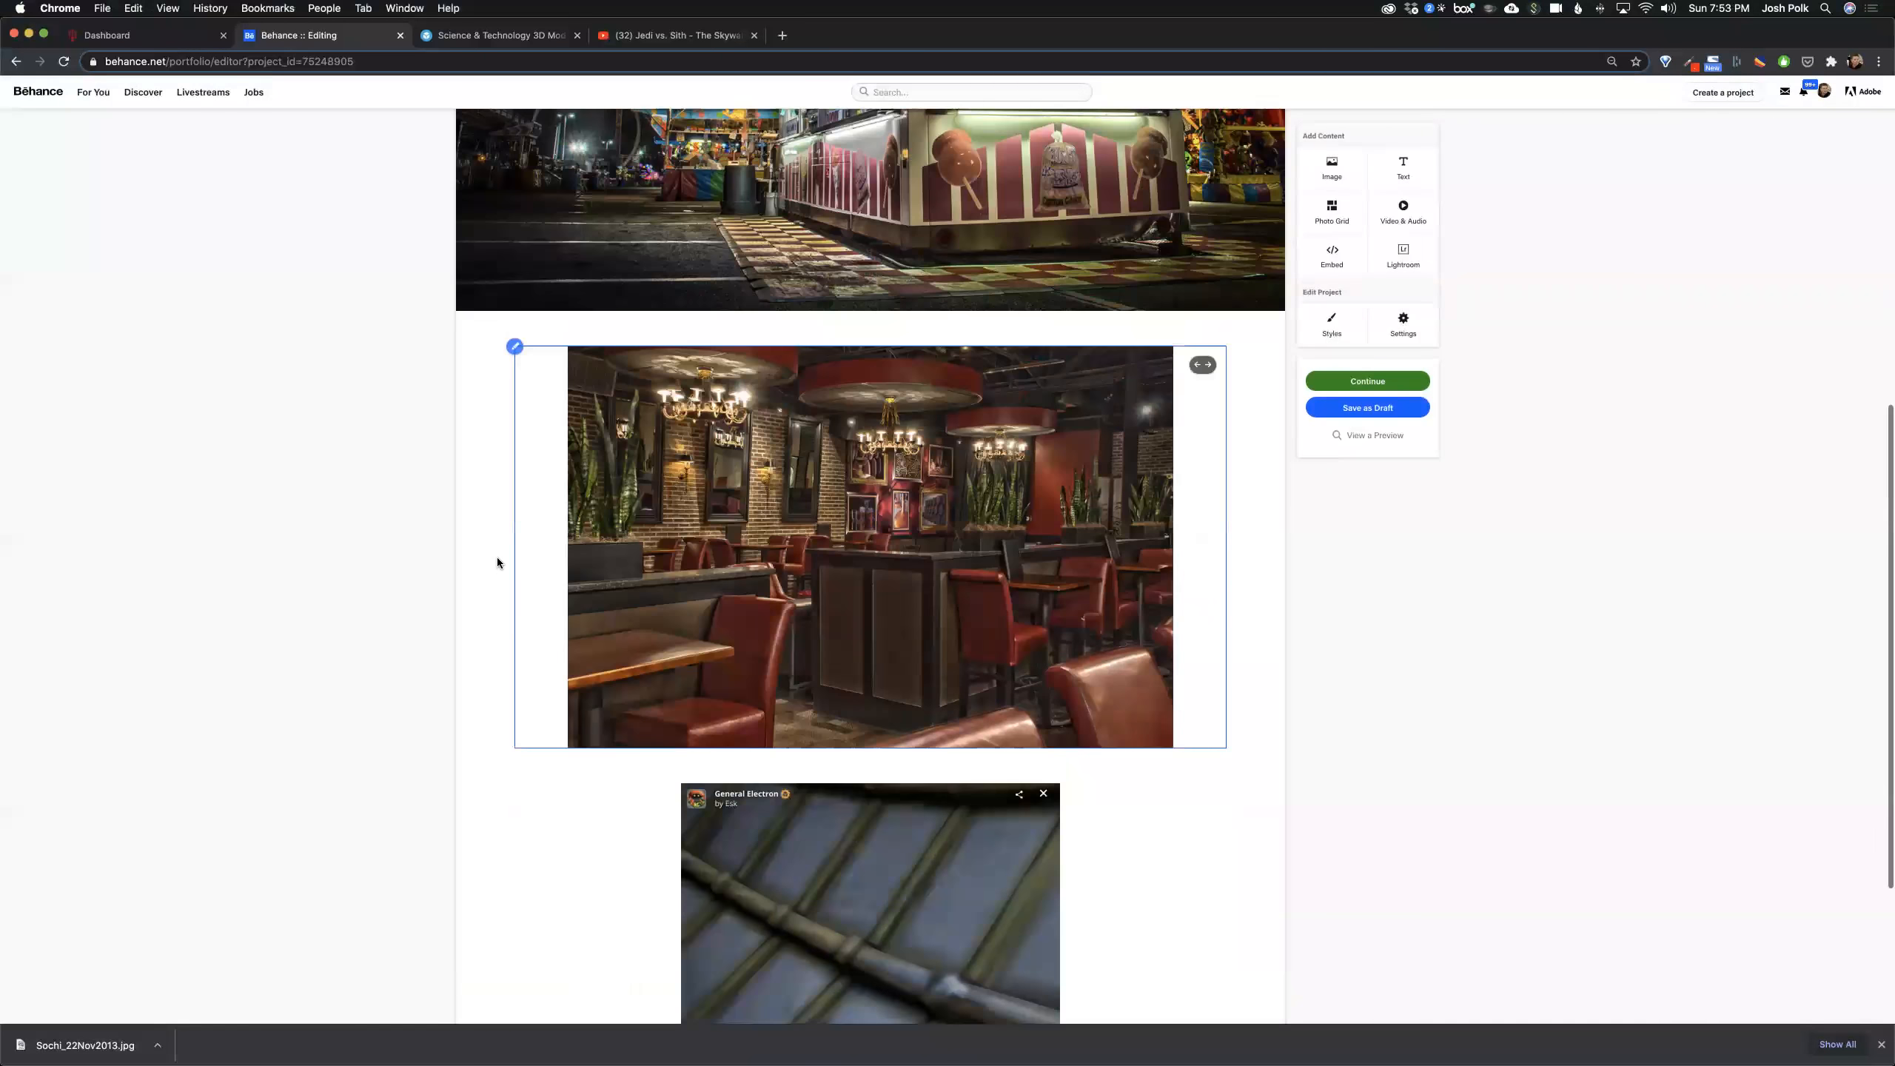
Step: Scroll to the end of the draft, below the Spider-Man video
{"action": "scroll", "scroll_direction": "down", "scroll_amount": 3}
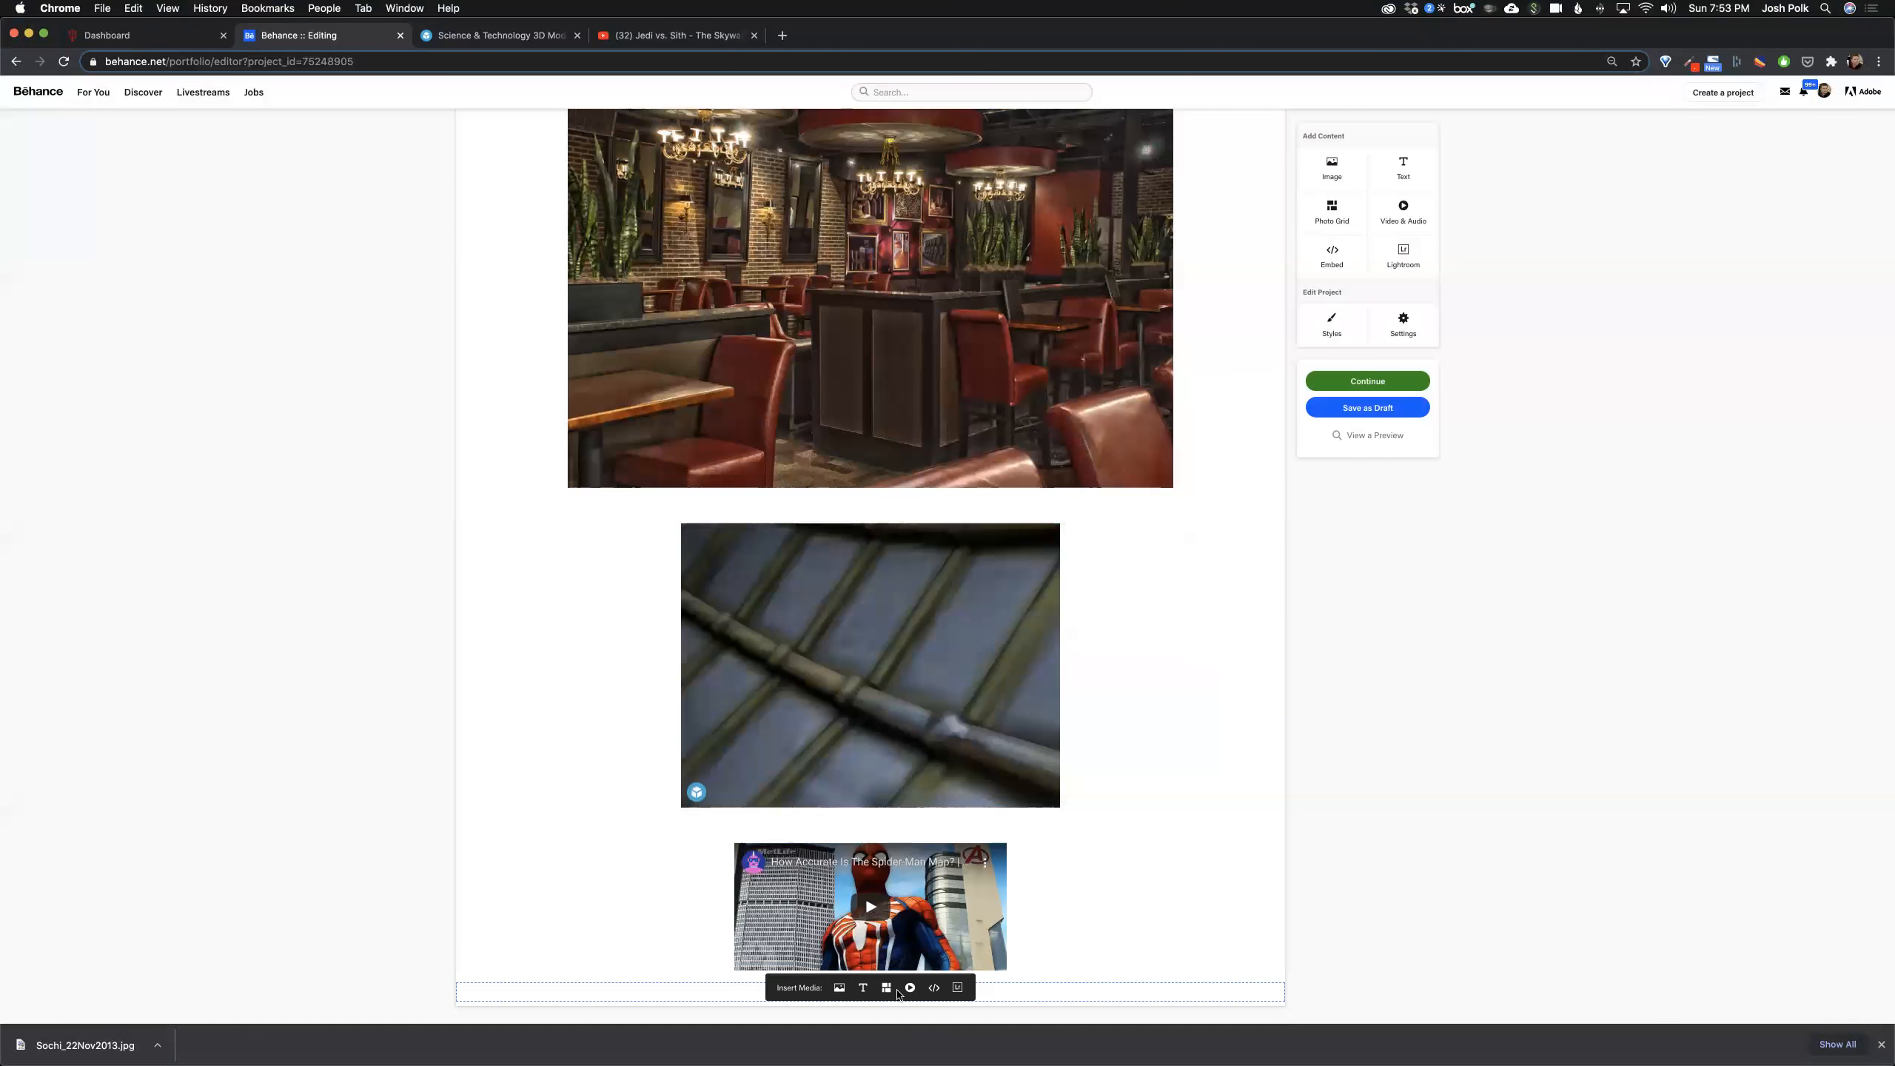
{"action": "mouse_move", "coordinate": [934, 988]}
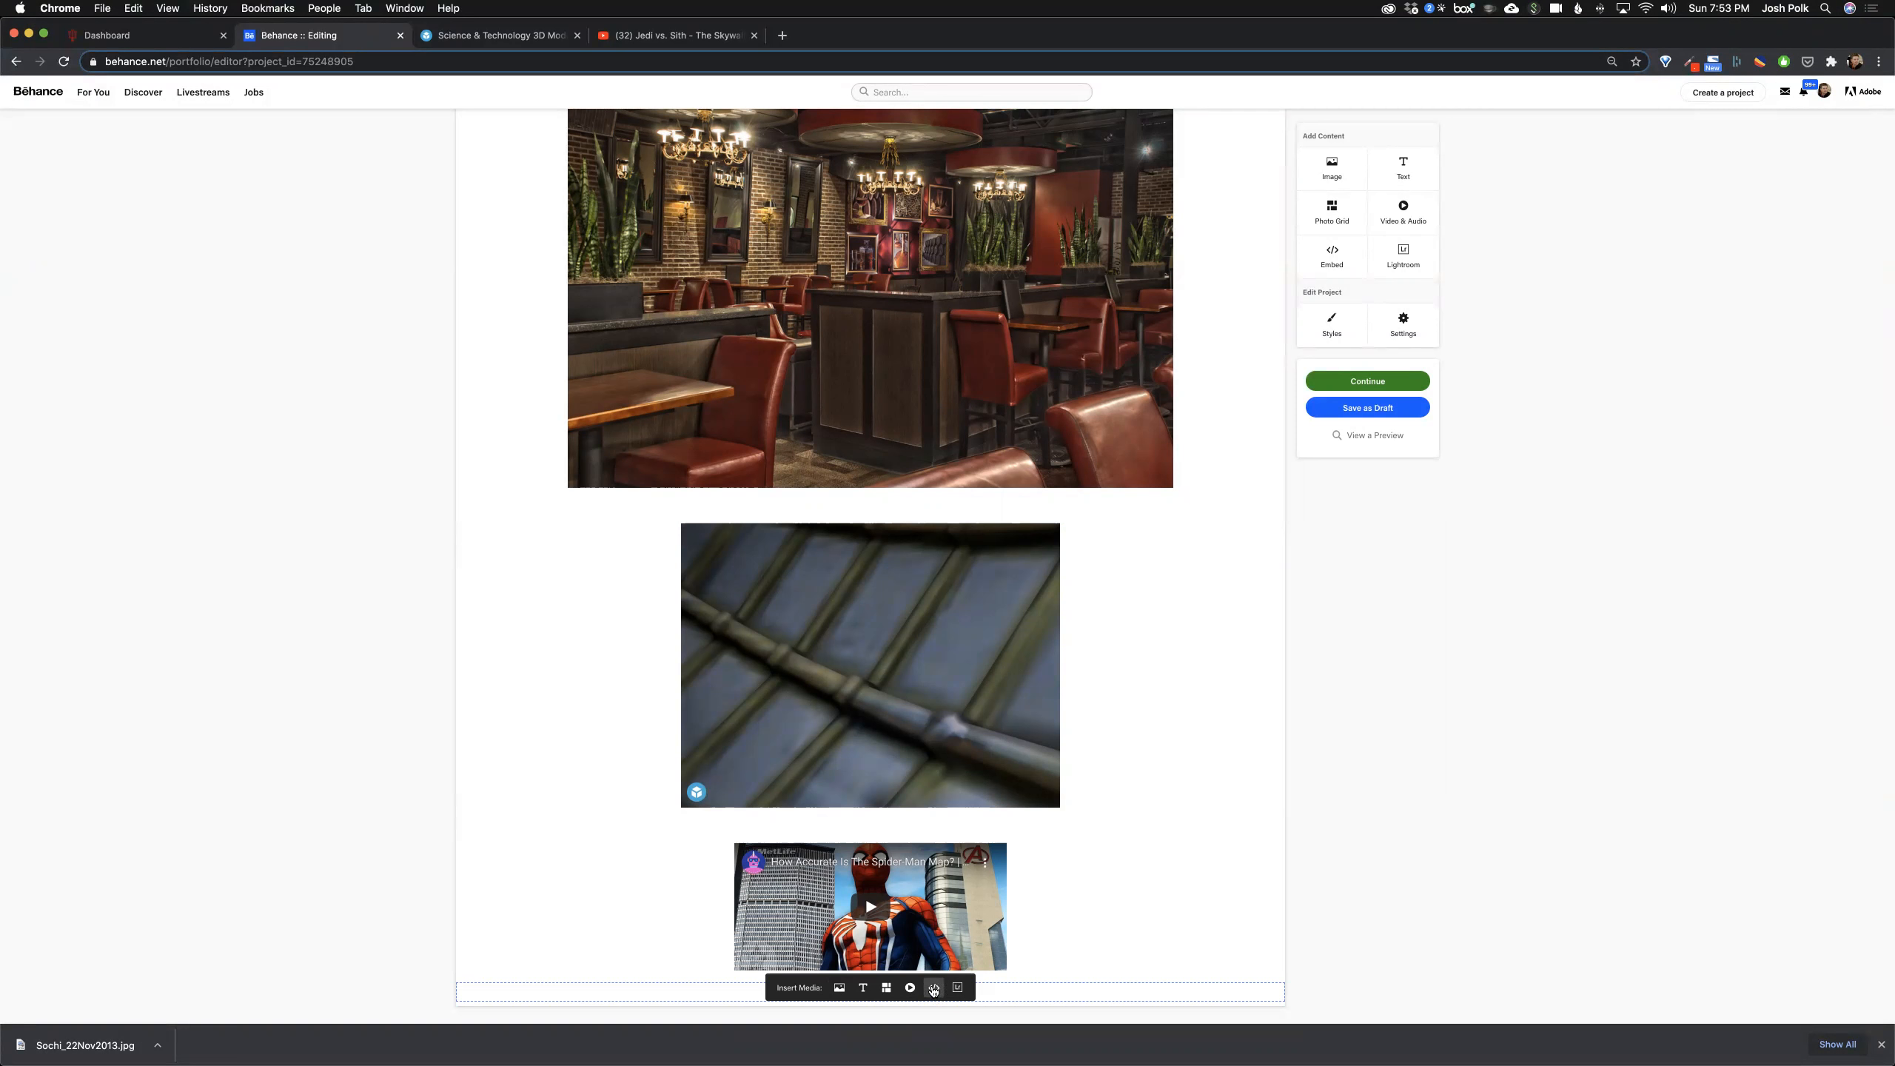
Step: Paste the XD iframe code into Embed Media and embed it
{"action": "left_click", "coordinate": [934, 988]}
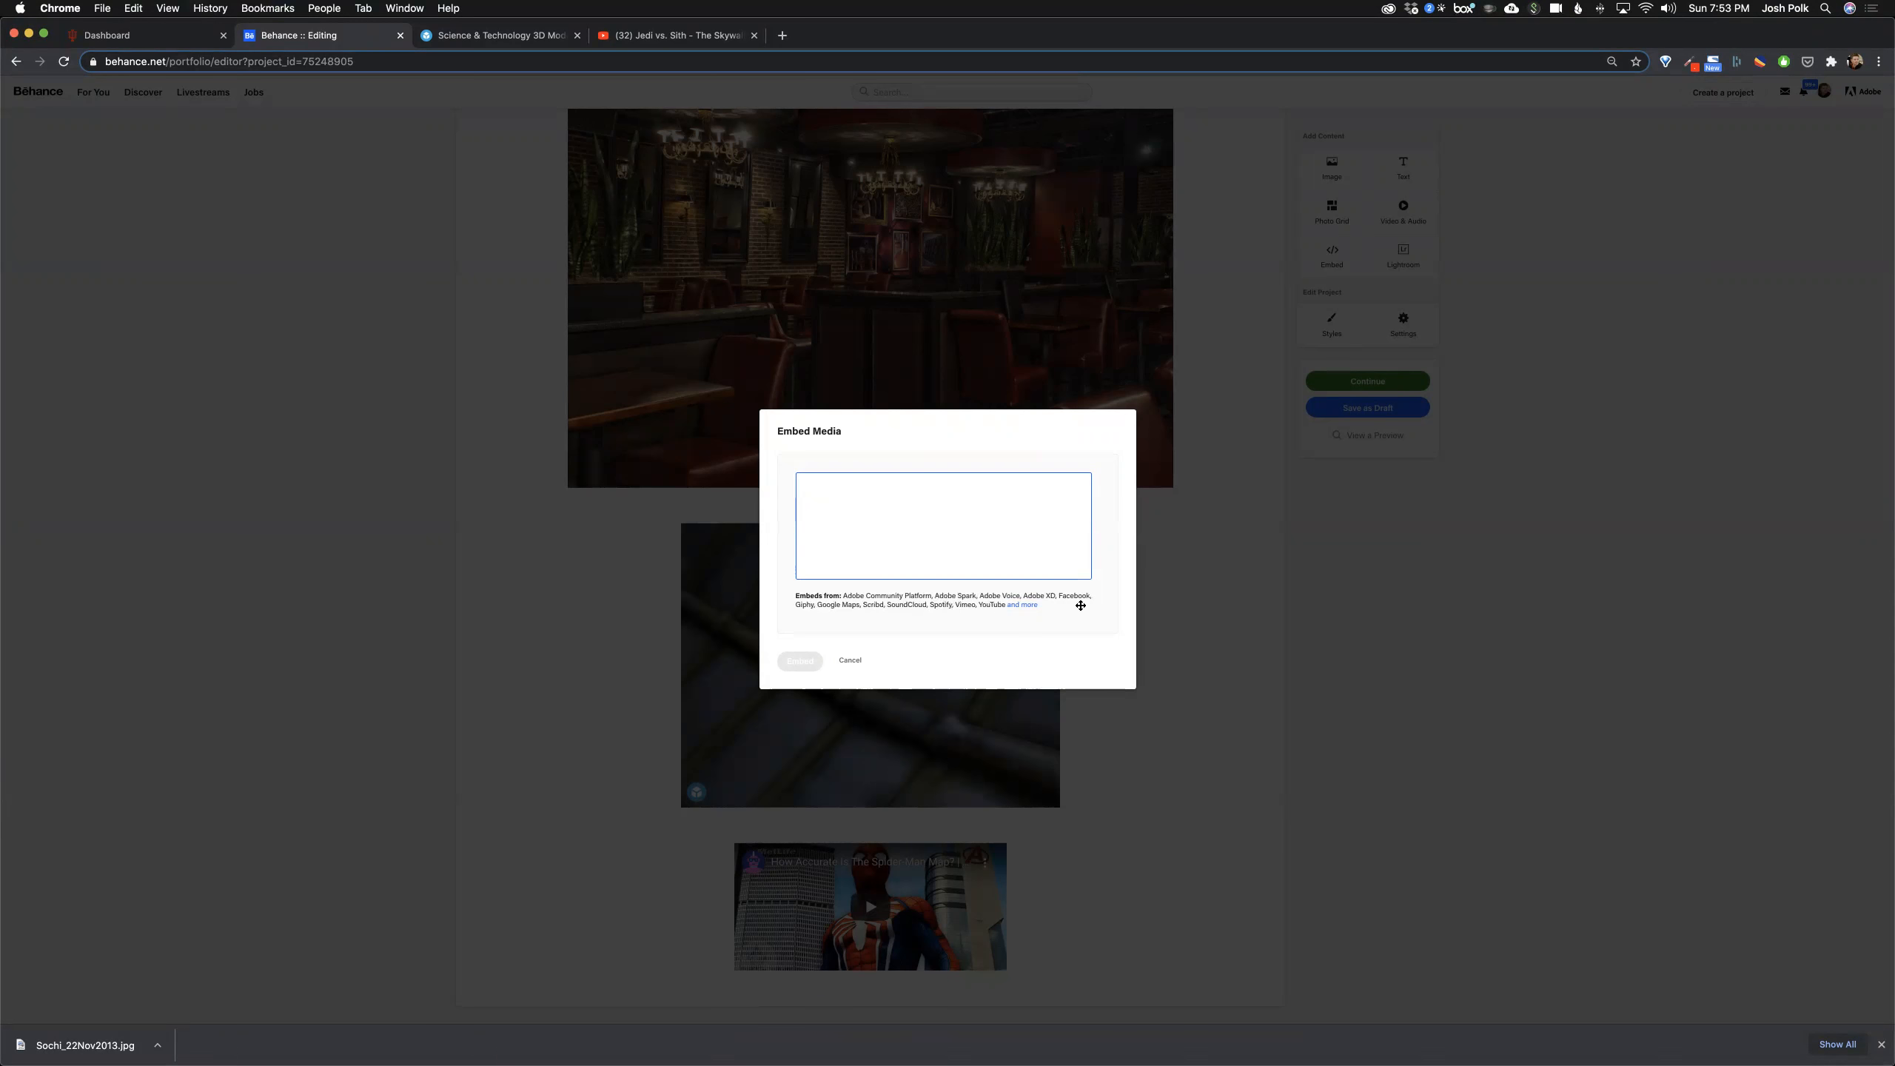
{"action": "mouse_move", "coordinate": [1096, 604]}
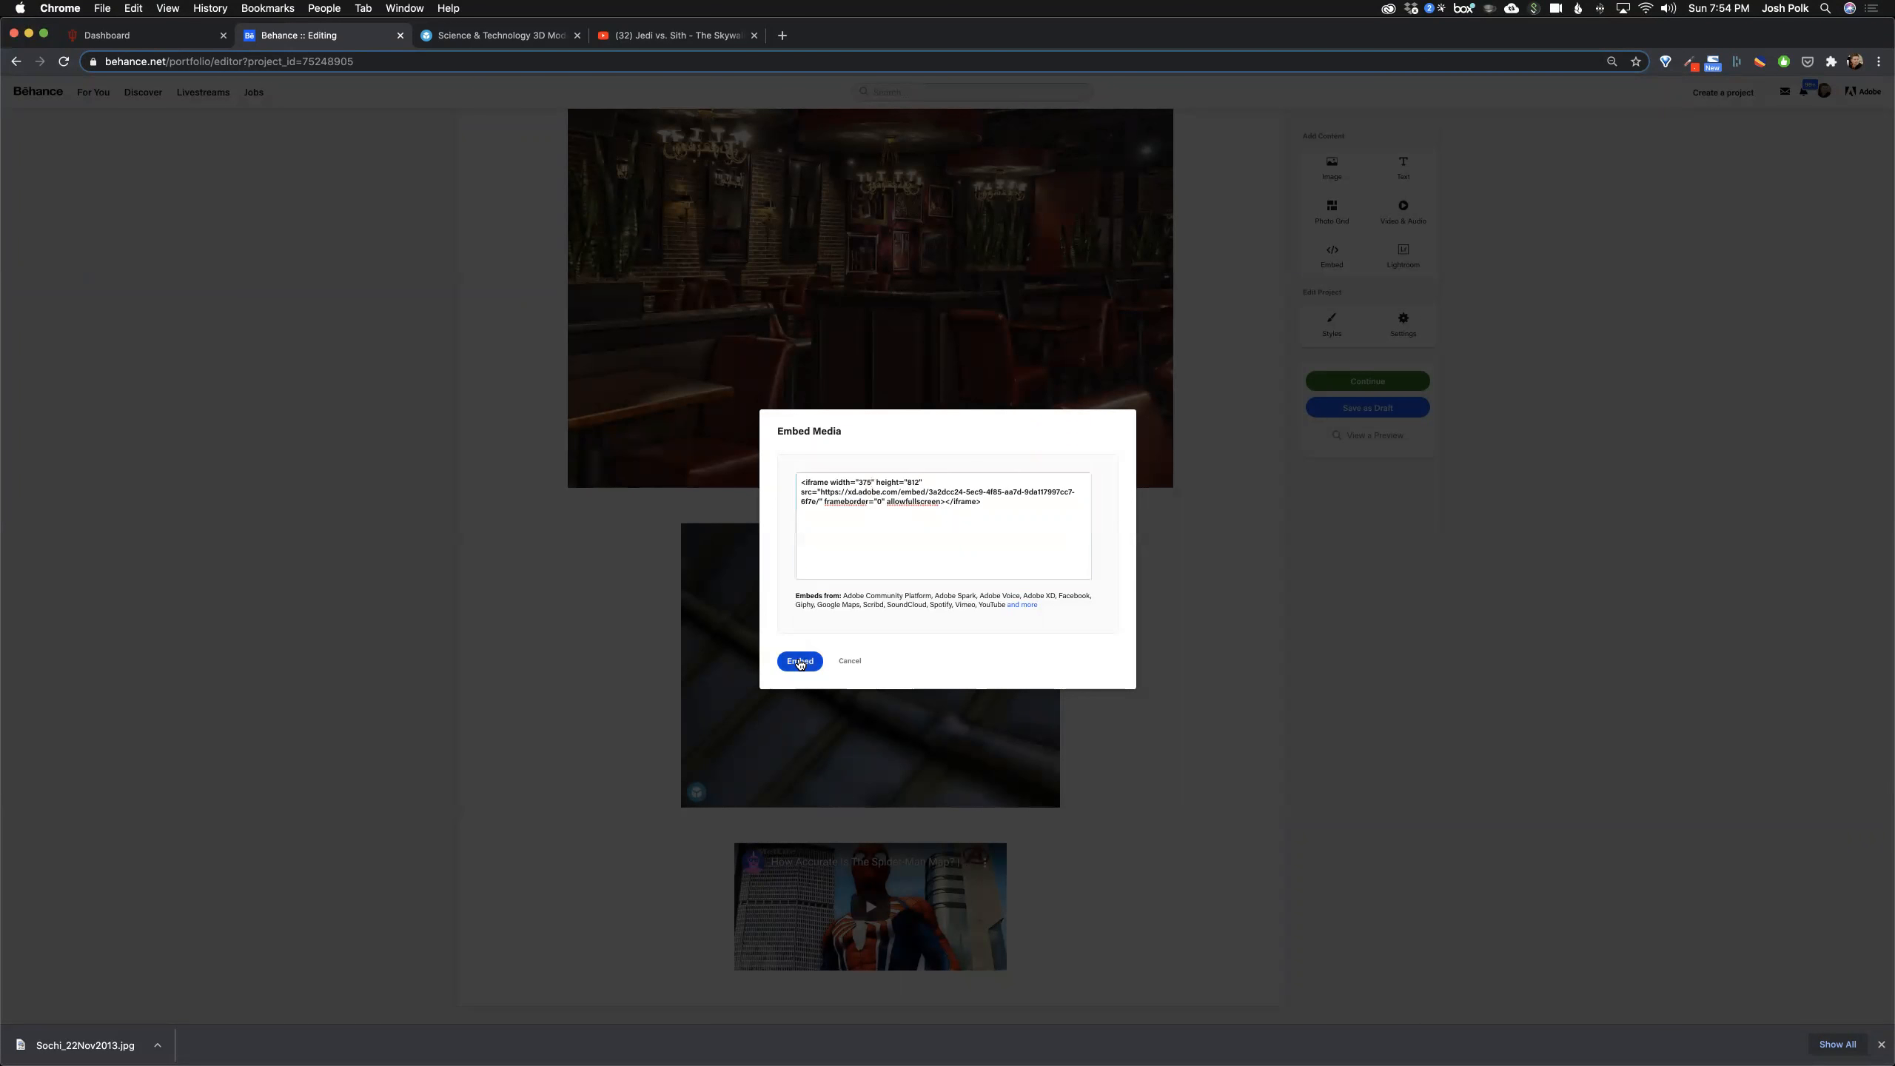
{"action": "left_click", "coordinate": [800, 661]}
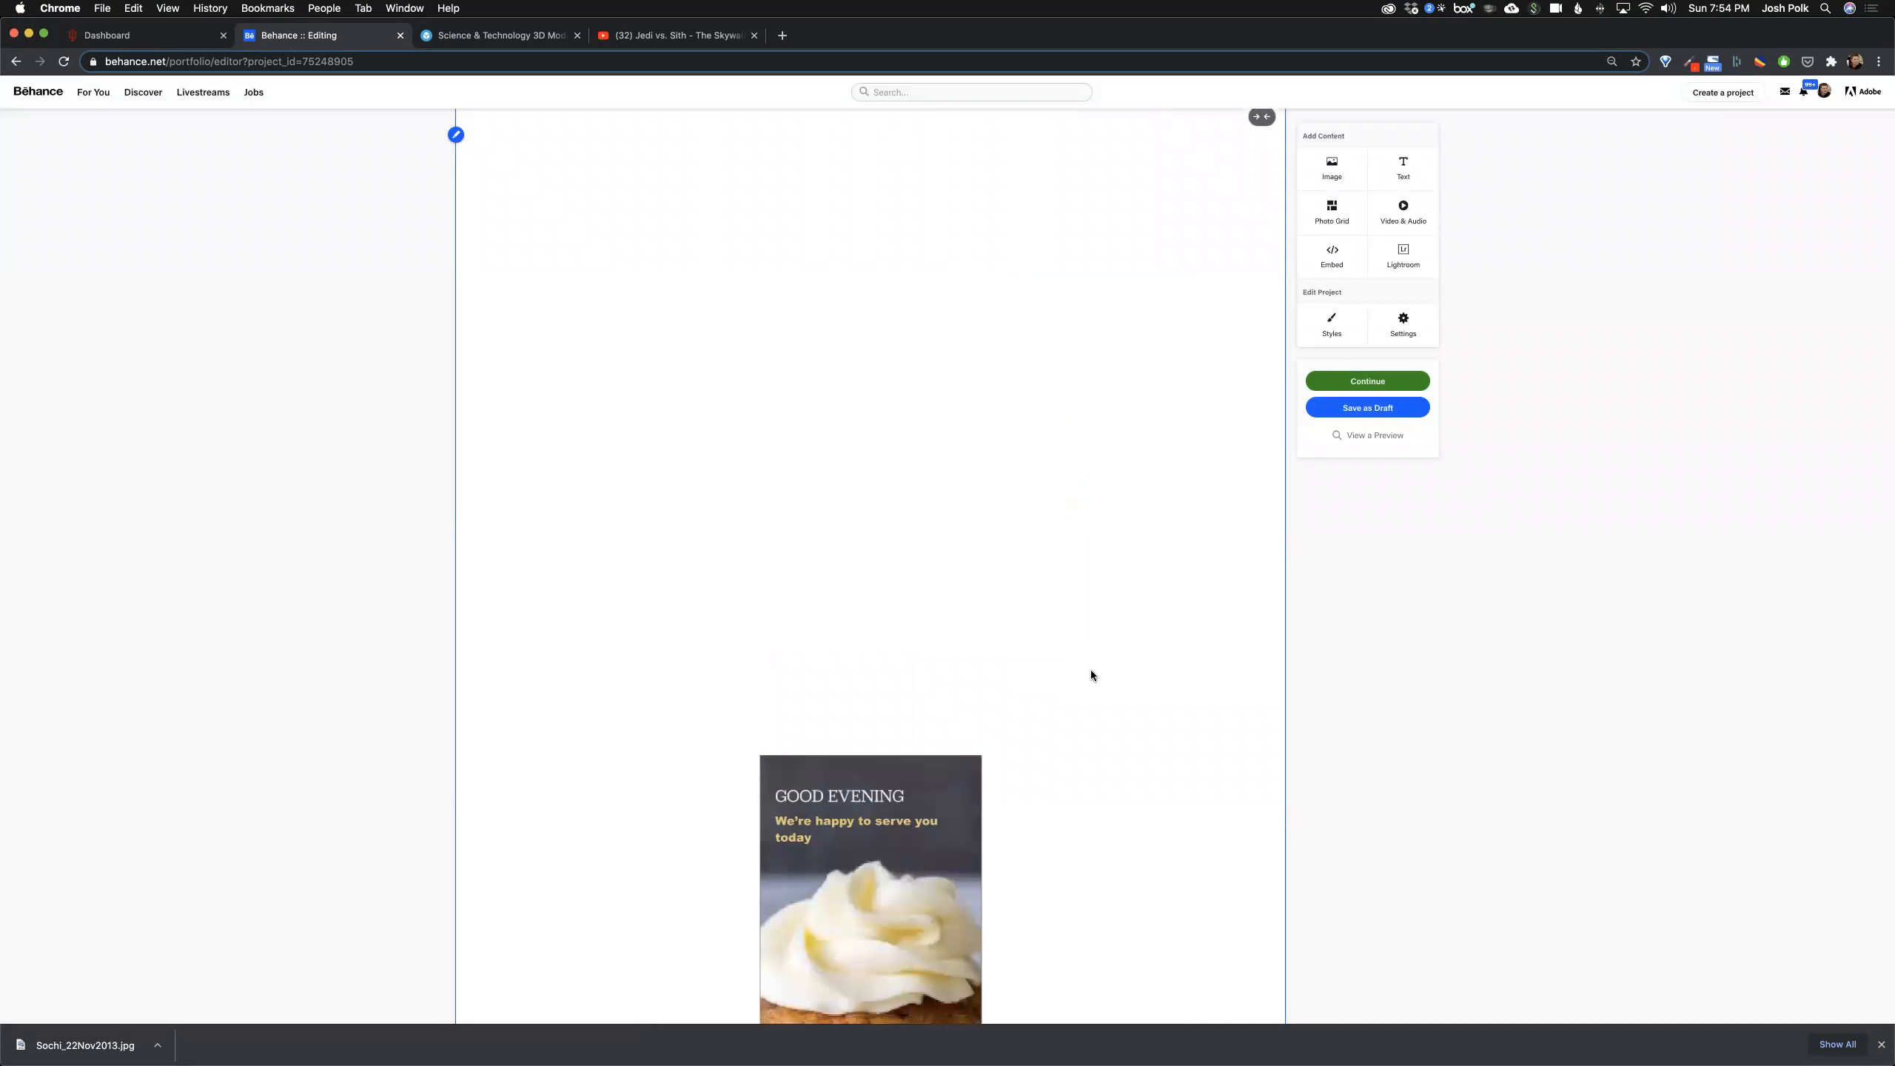
Step: Scroll to the Good Evening prototype embed and toggle on side padding
{"action": "scroll", "scroll_direction": "down", "scroll_amount": 3}
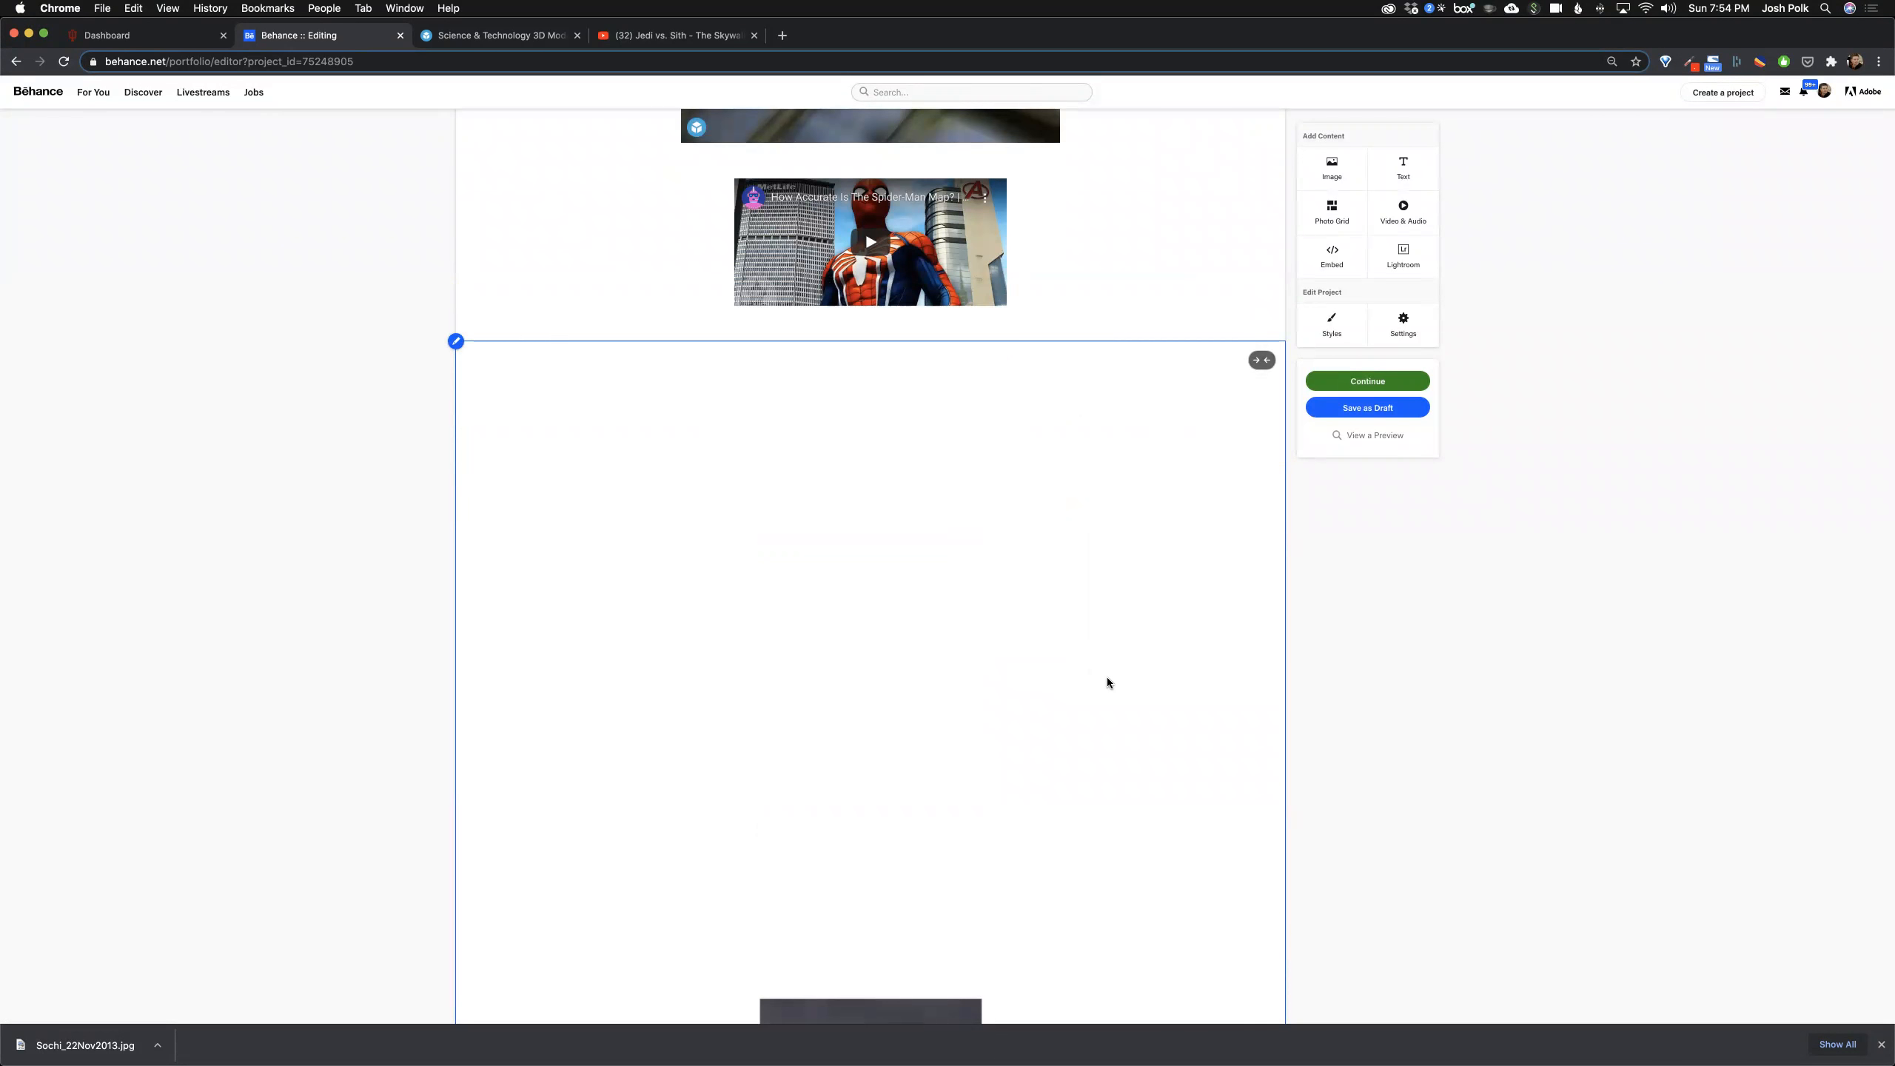
{"action": "scroll", "scroll_direction": "down", "scroll_amount": 3}
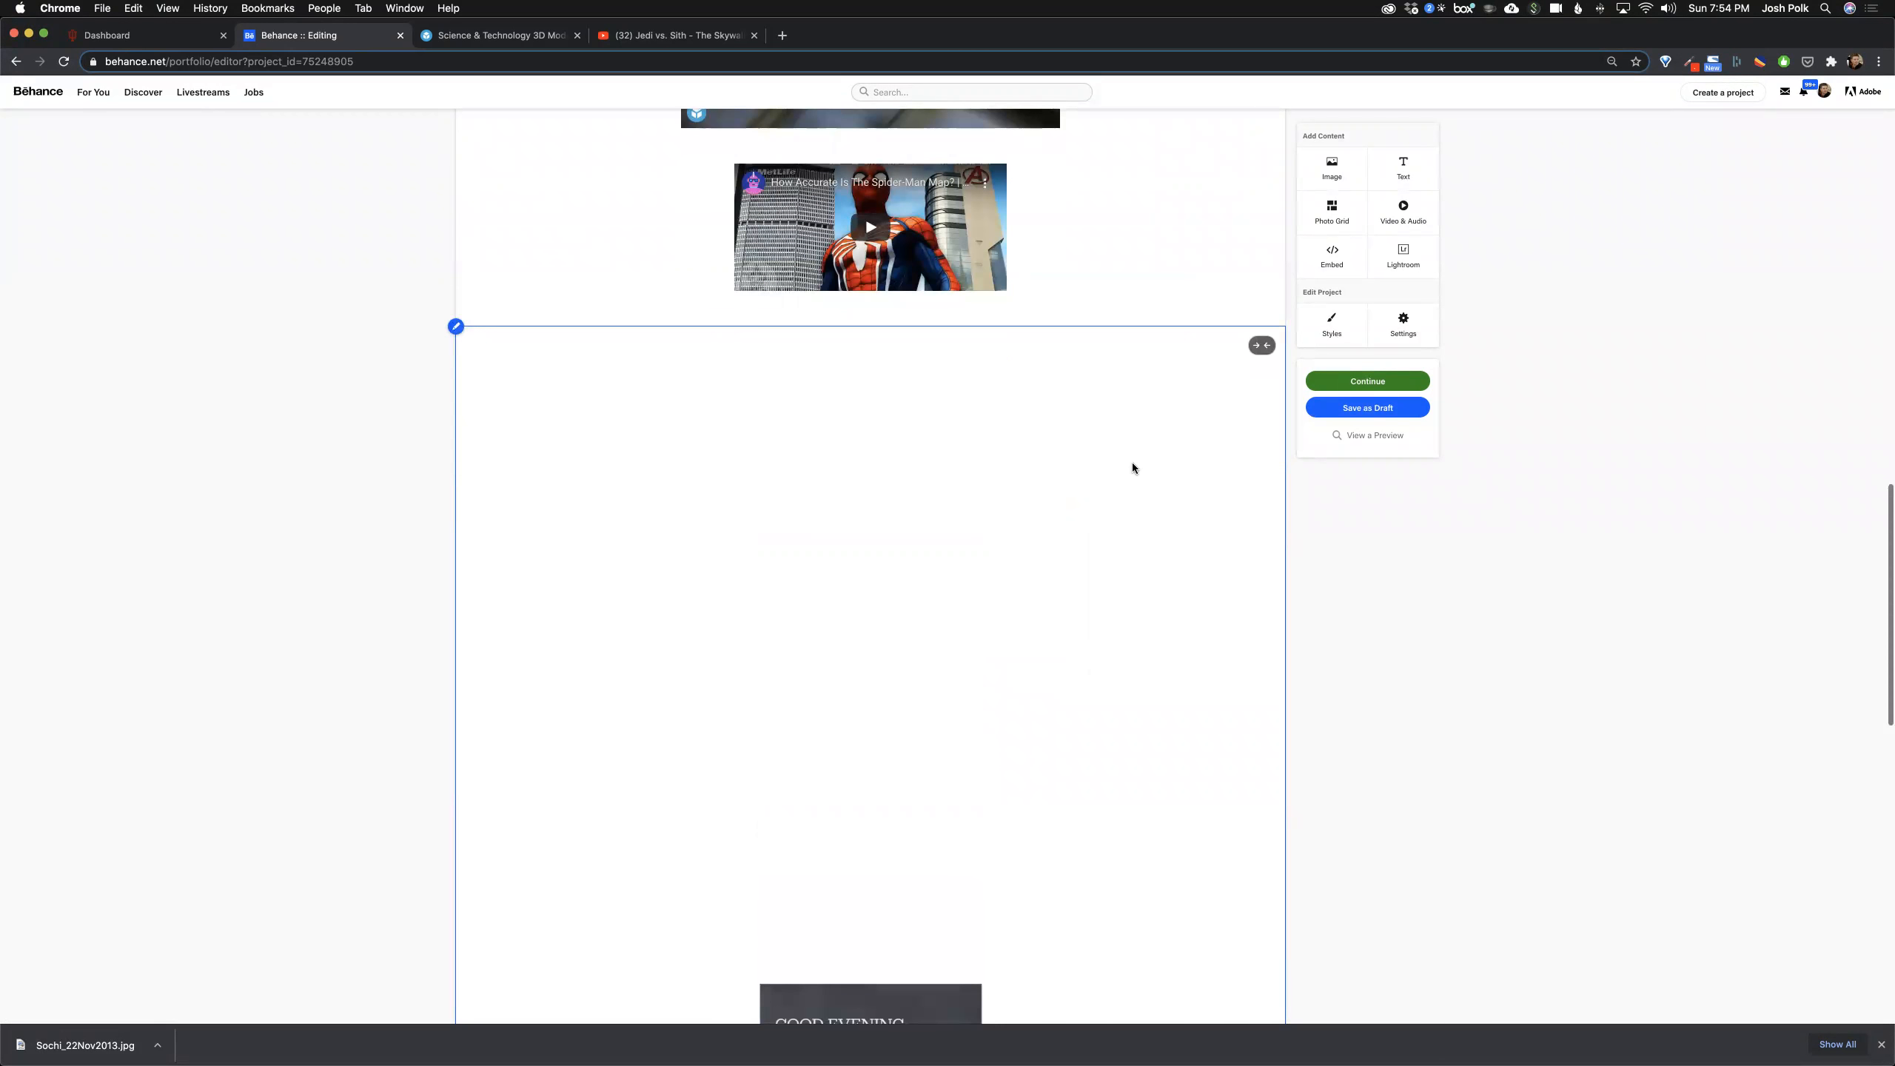
{"action": "mouse_move", "coordinate": [1266, 345]}
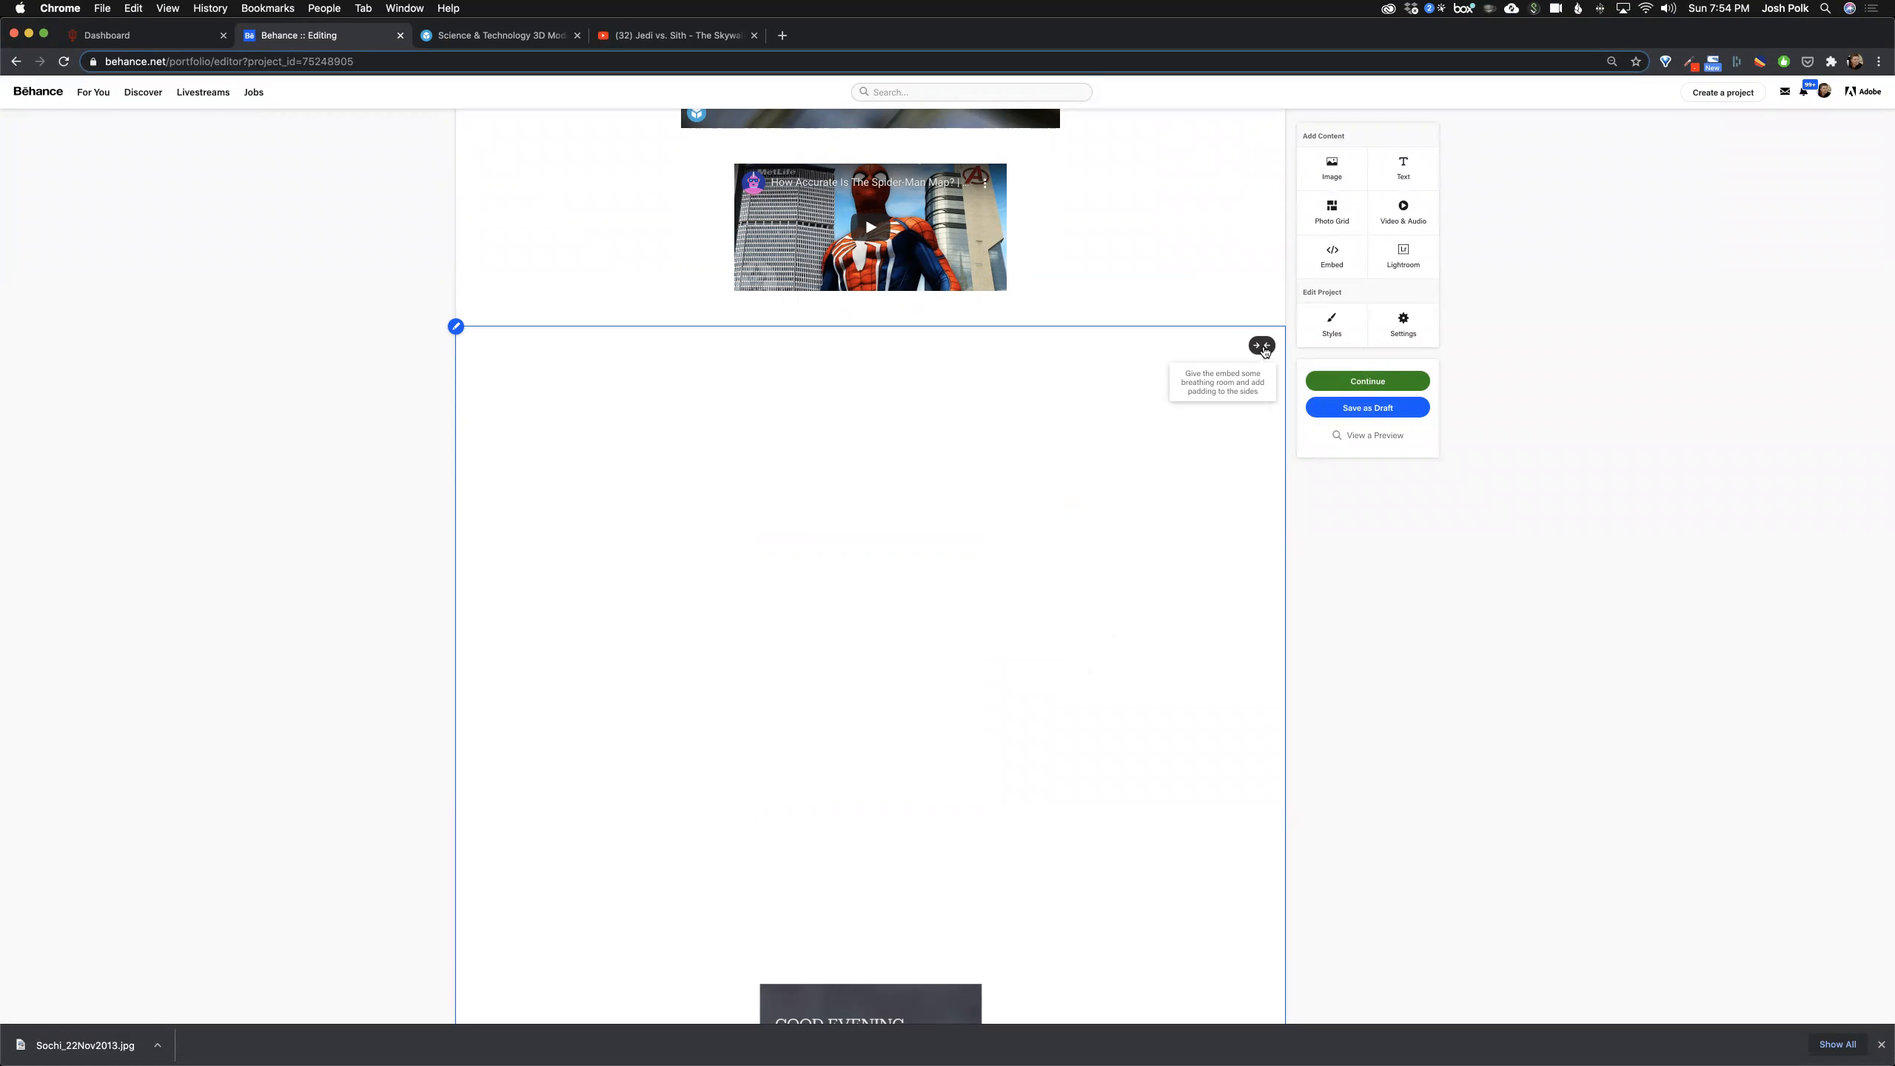
{"action": "scroll", "scroll_direction": "down", "scroll_amount": 3}
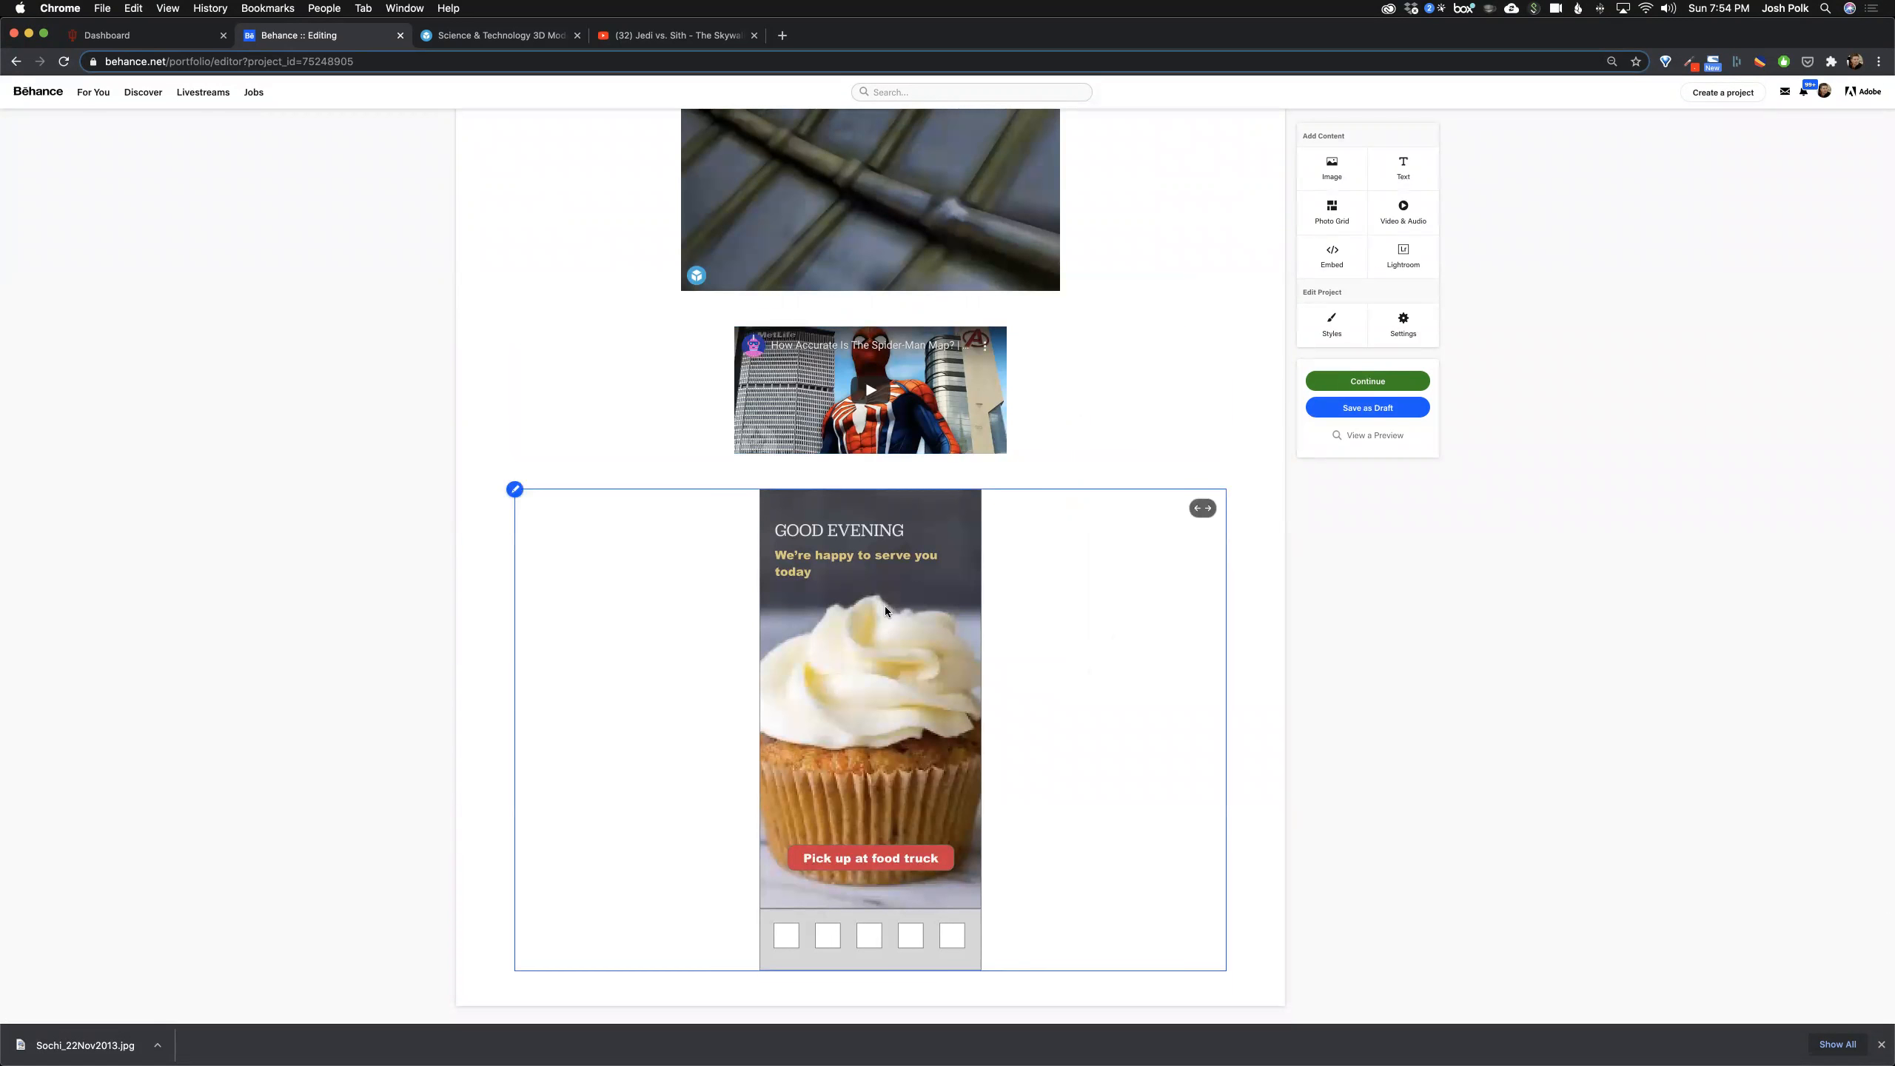
{"action": "mouse_move", "coordinate": [1138, 587]}
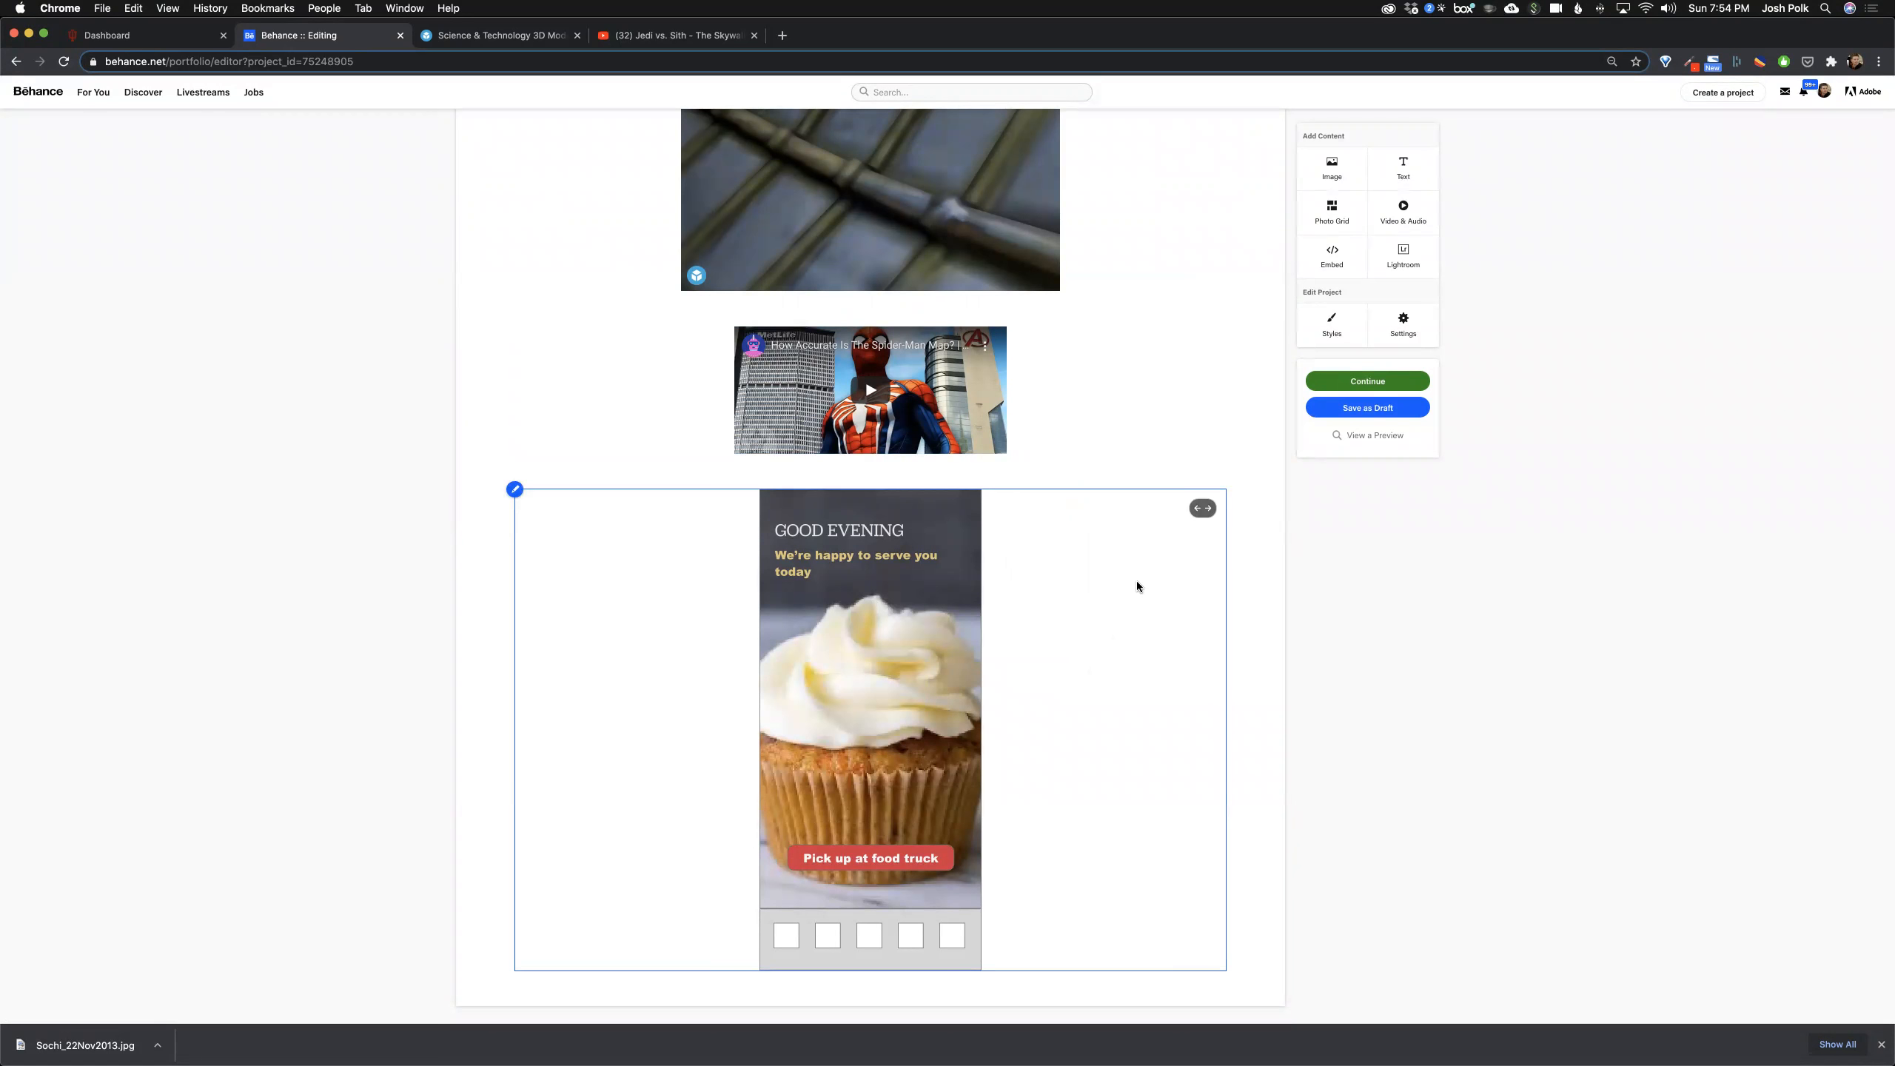
{"action": "mouse_move", "coordinate": [883, 619]}
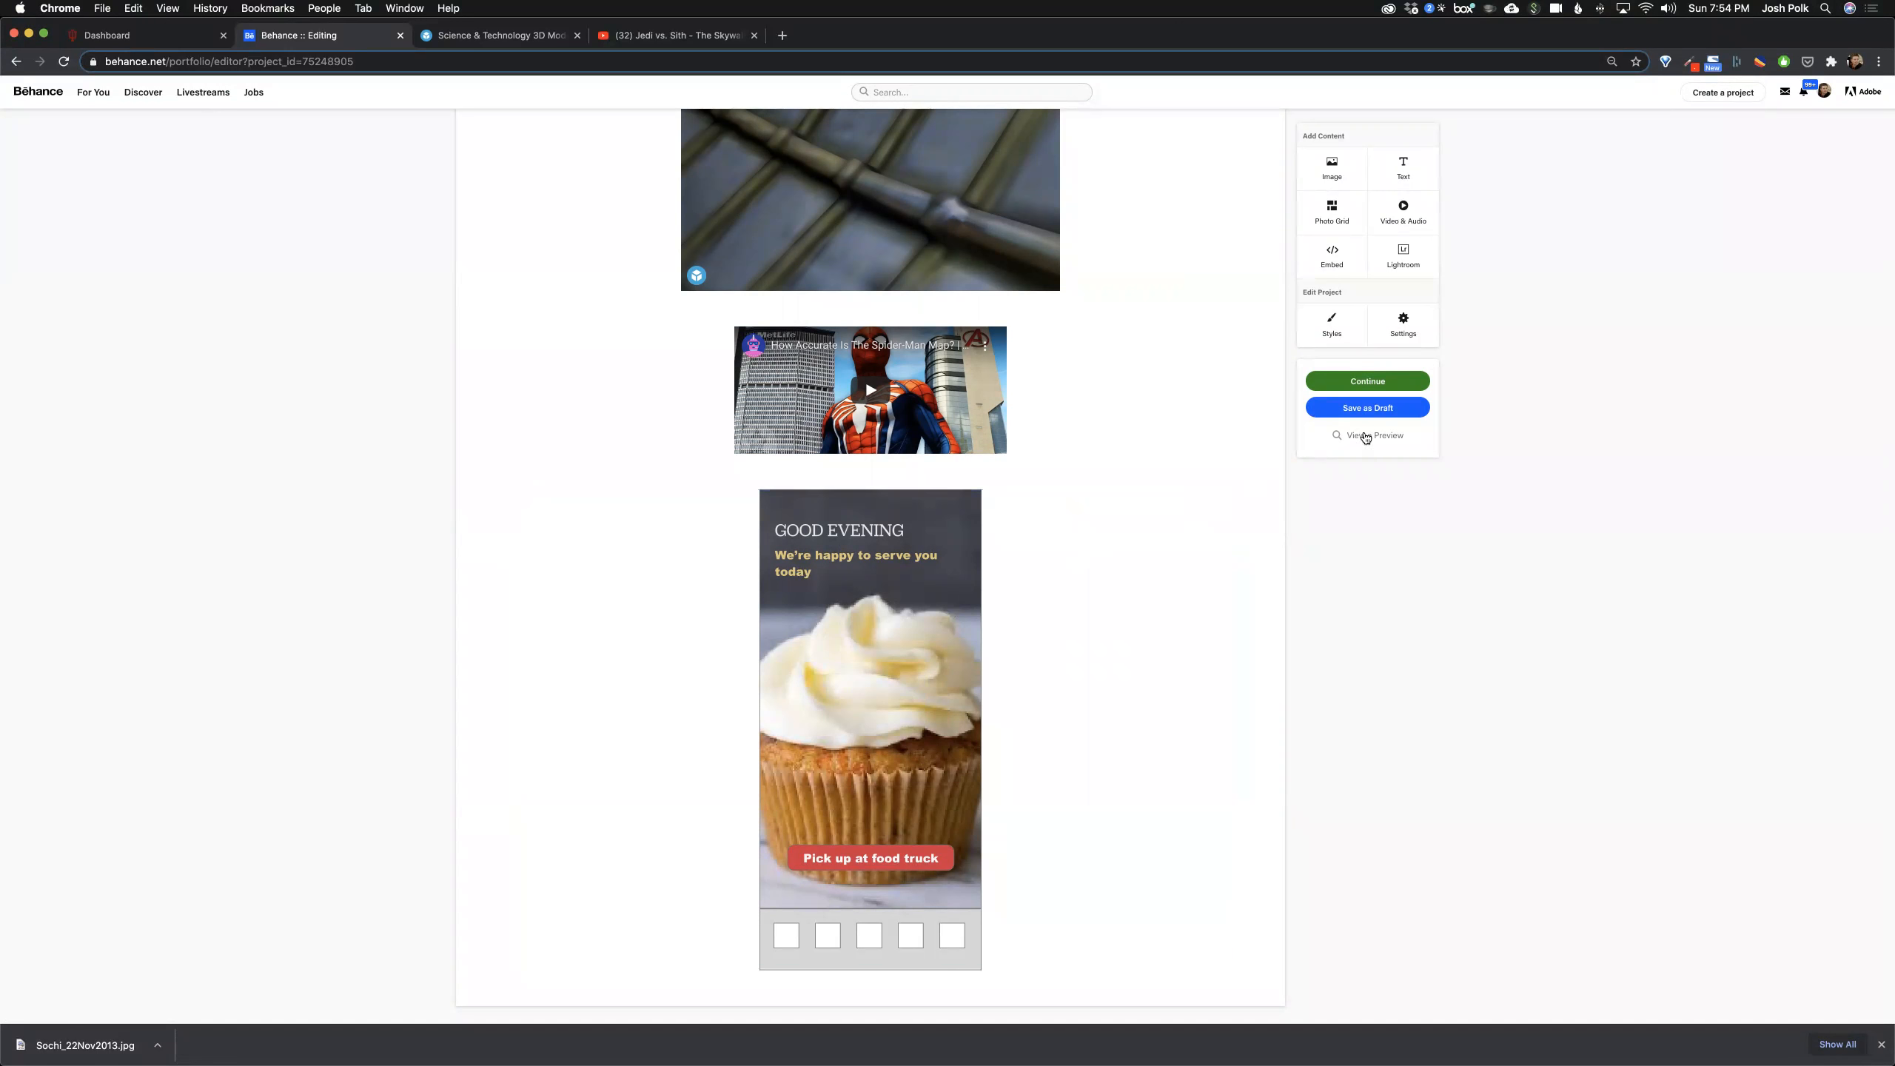
Step: Preview the draft and scroll down to the embedded prototype
{"action": "left_click", "coordinate": [1374, 435]}
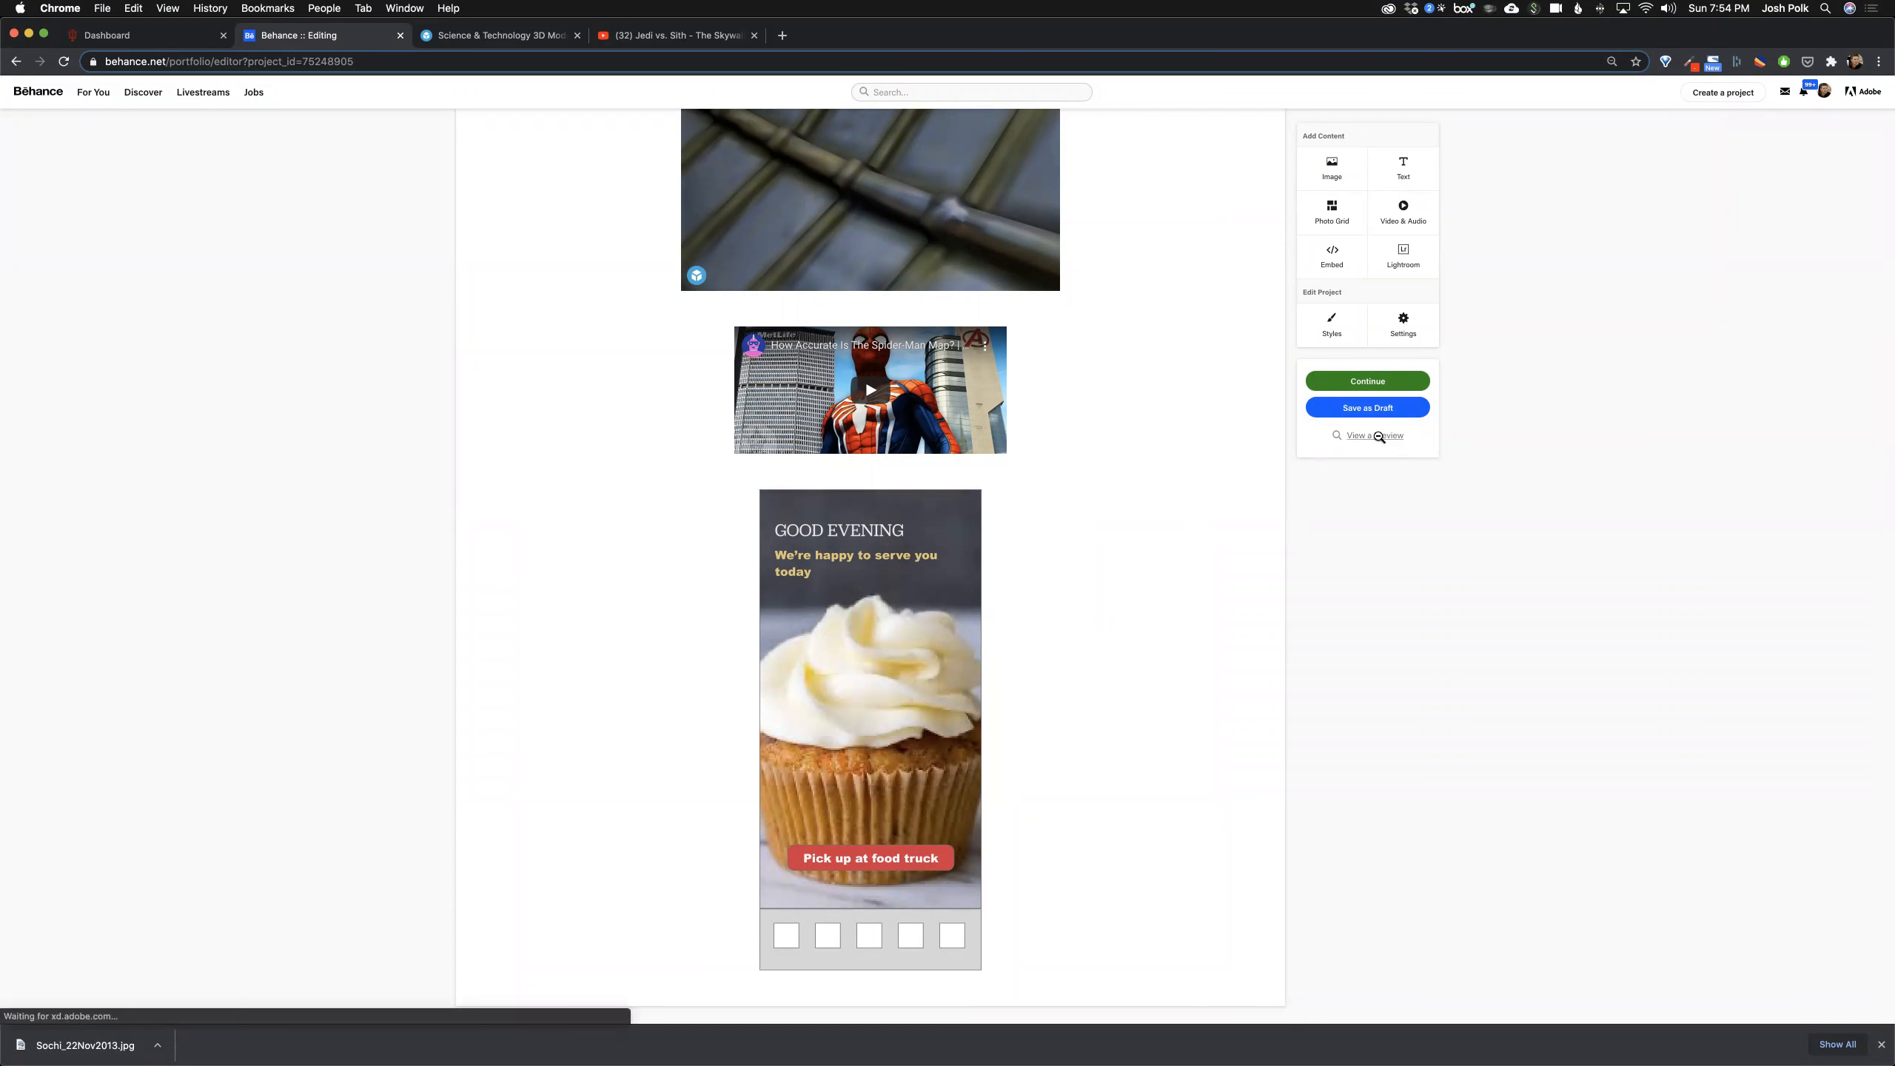
{"action": "left_click", "coordinate": [1375, 435]}
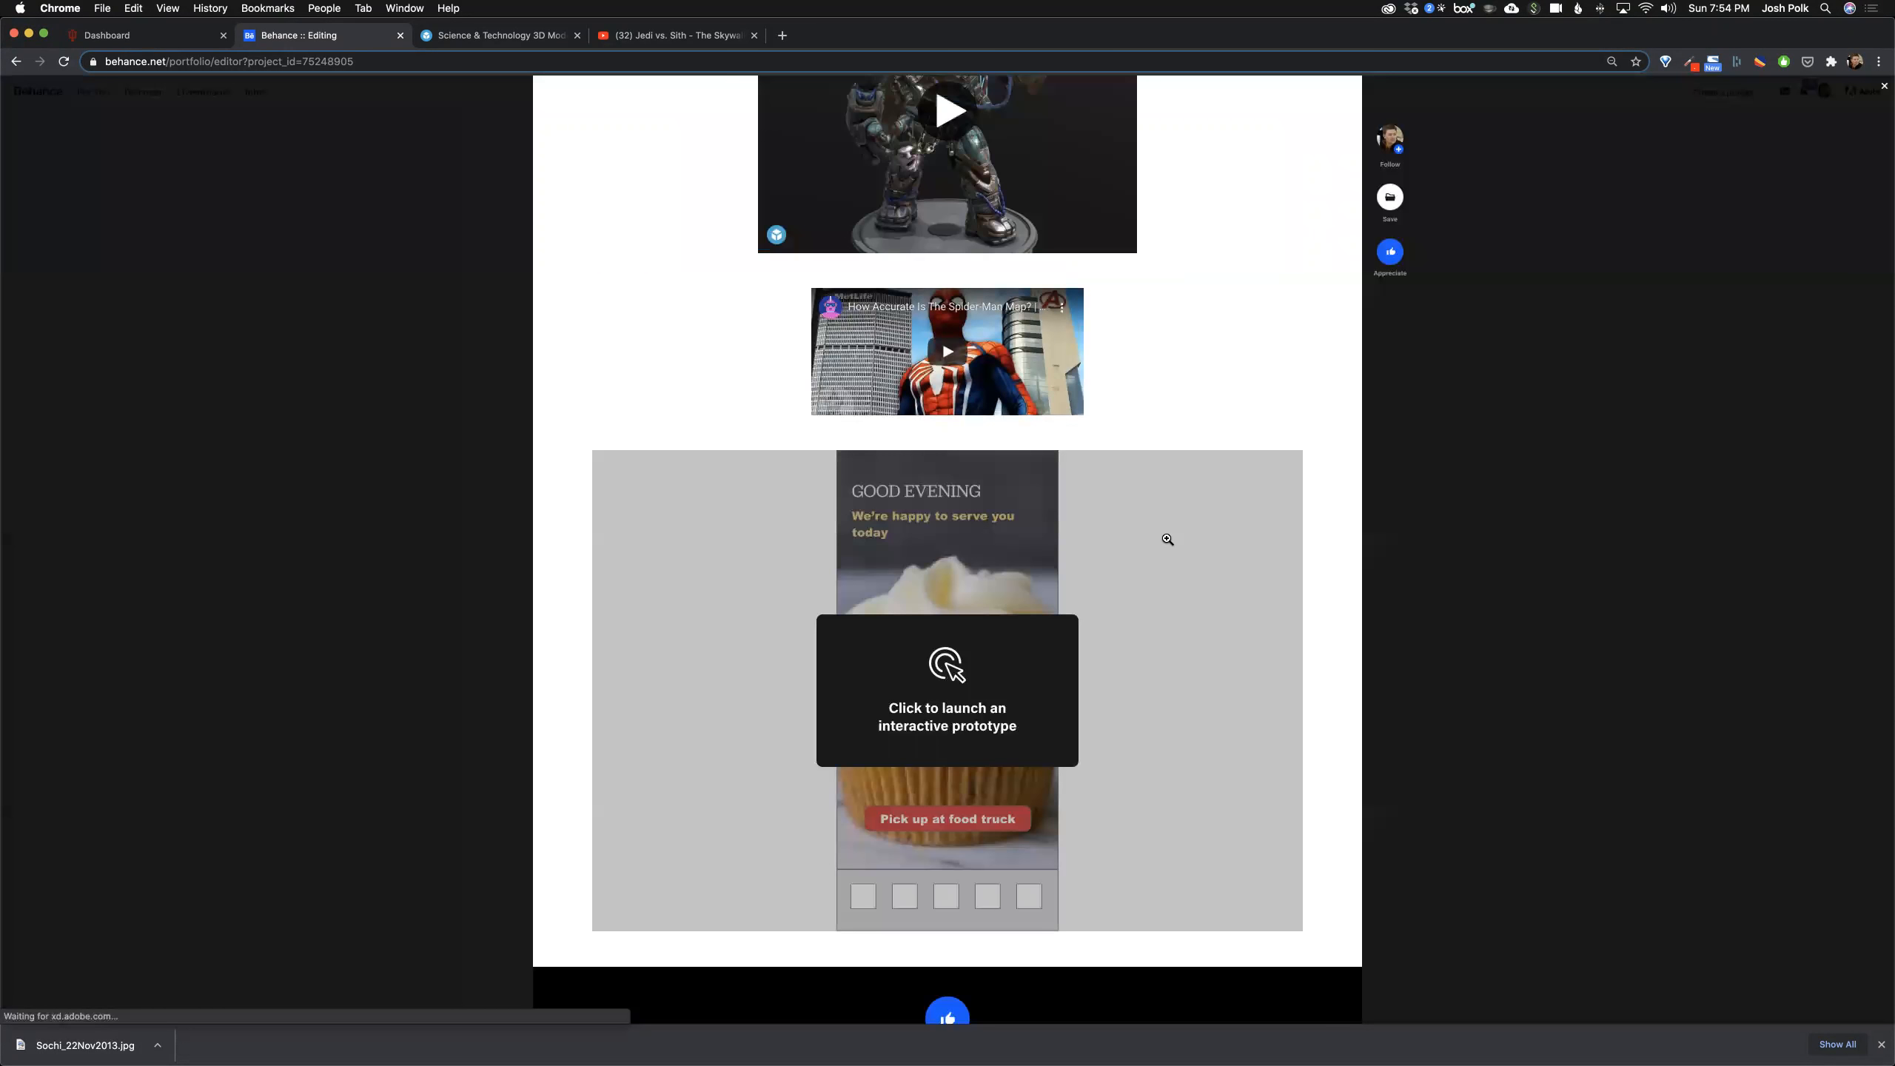
{"action": "scroll", "scroll_direction": "down", "scroll_amount": 3}
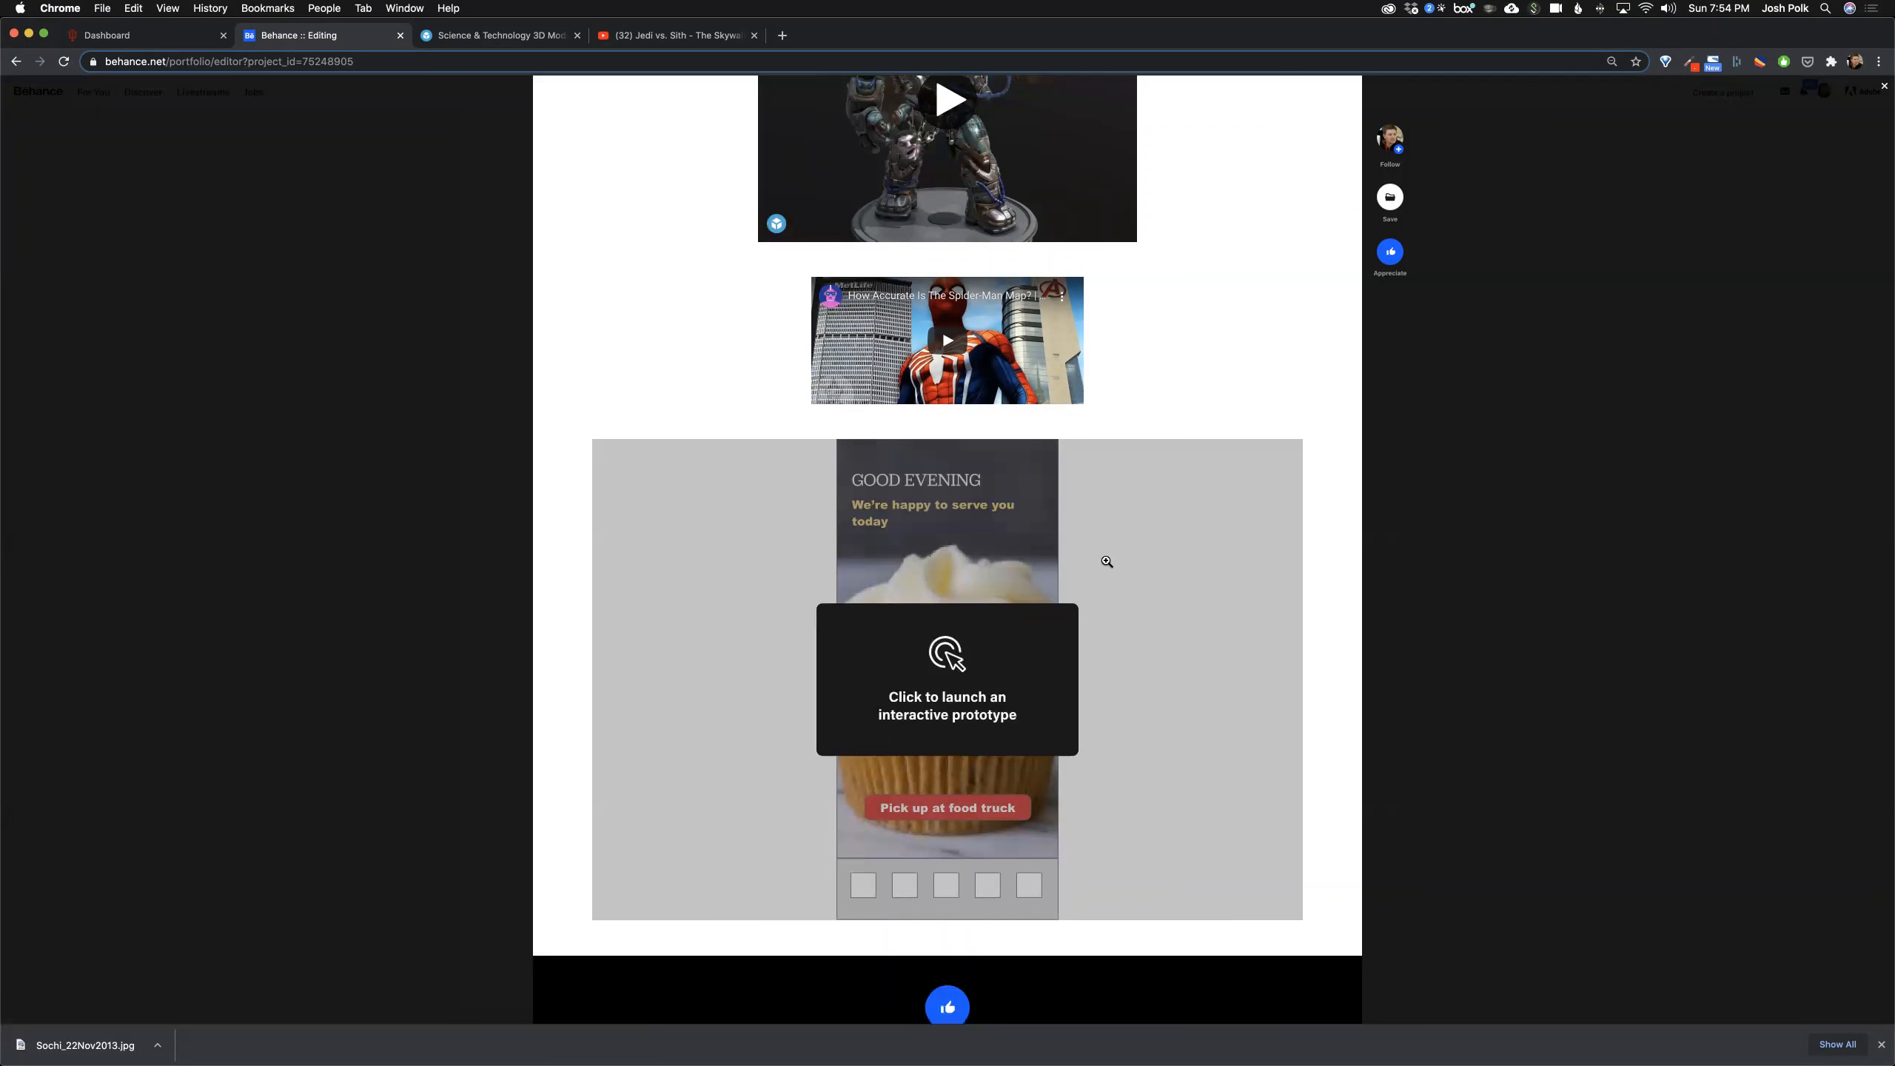
{"action": "scroll", "scroll_direction": "down", "scroll_amount": 3}
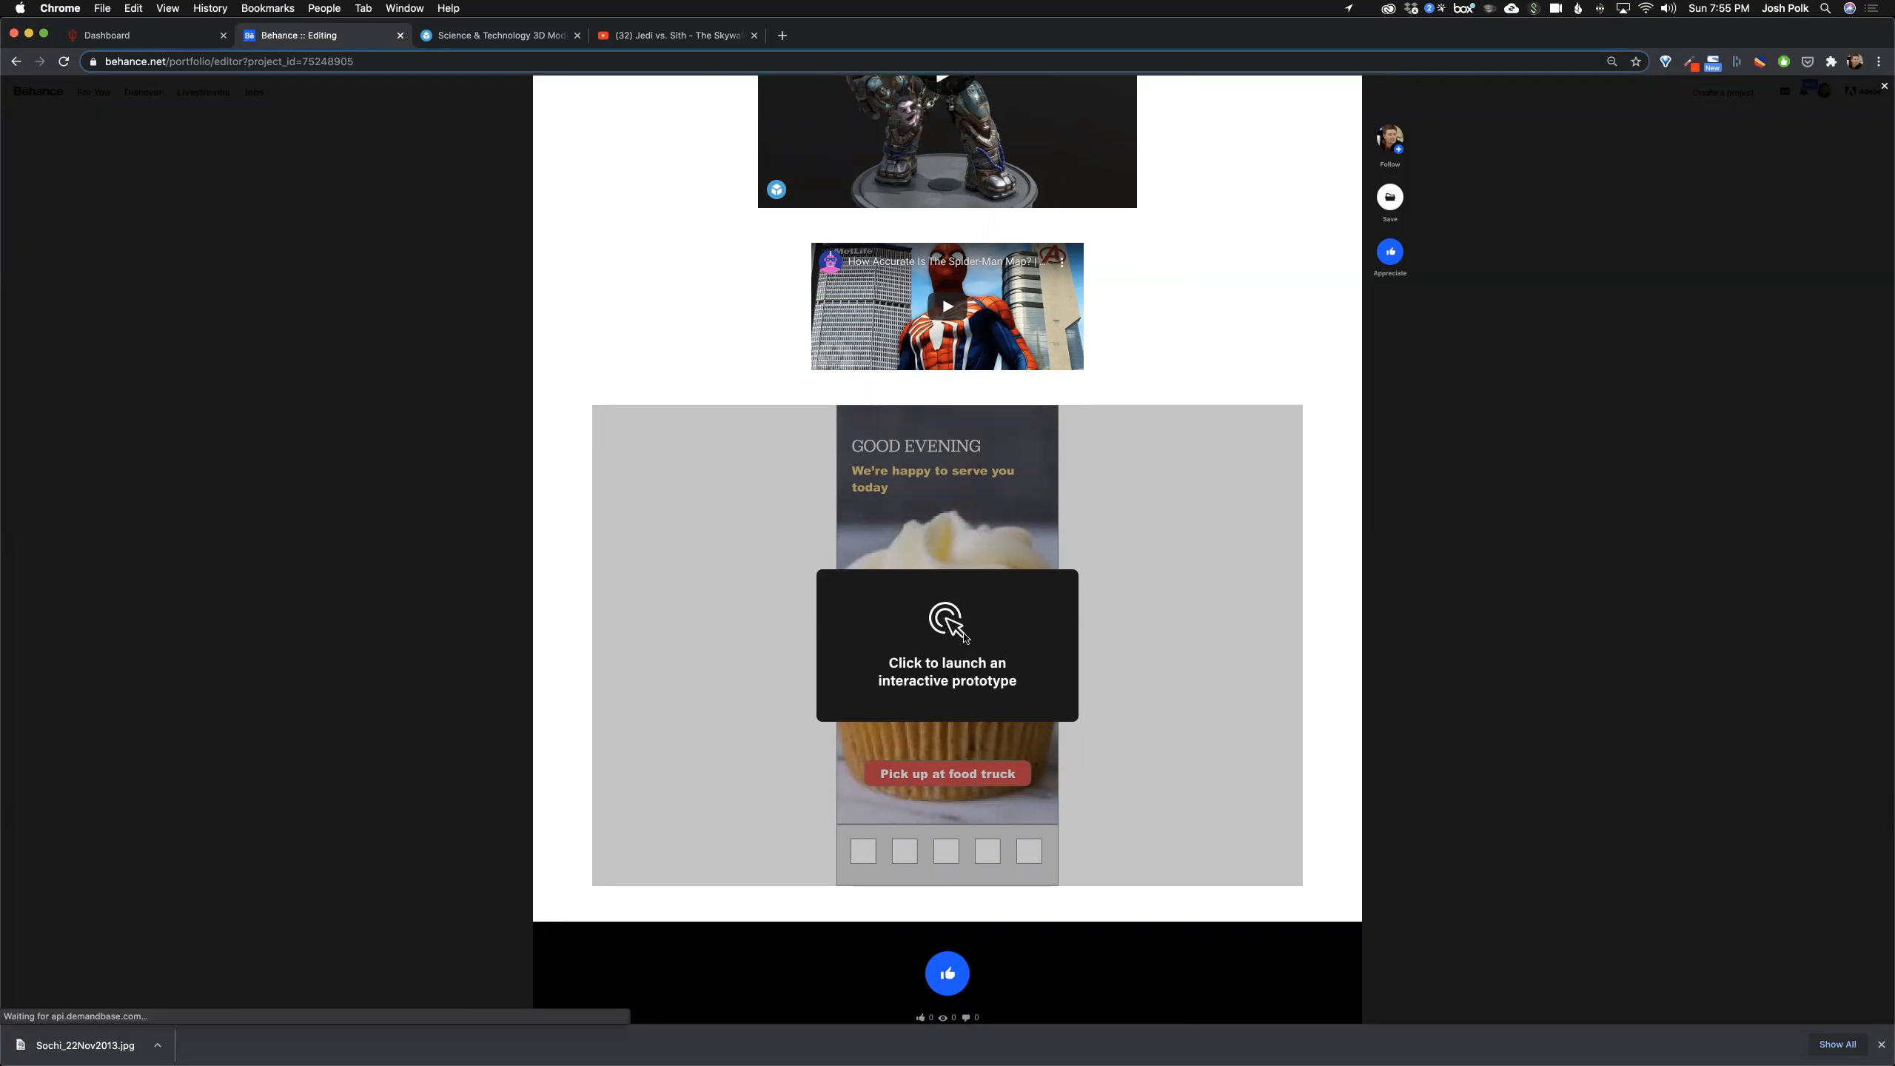
Step: Launch the prototype, visit the Pickup Page, then return to Good Evening
{"action": "left_click", "coordinate": [947, 622]}
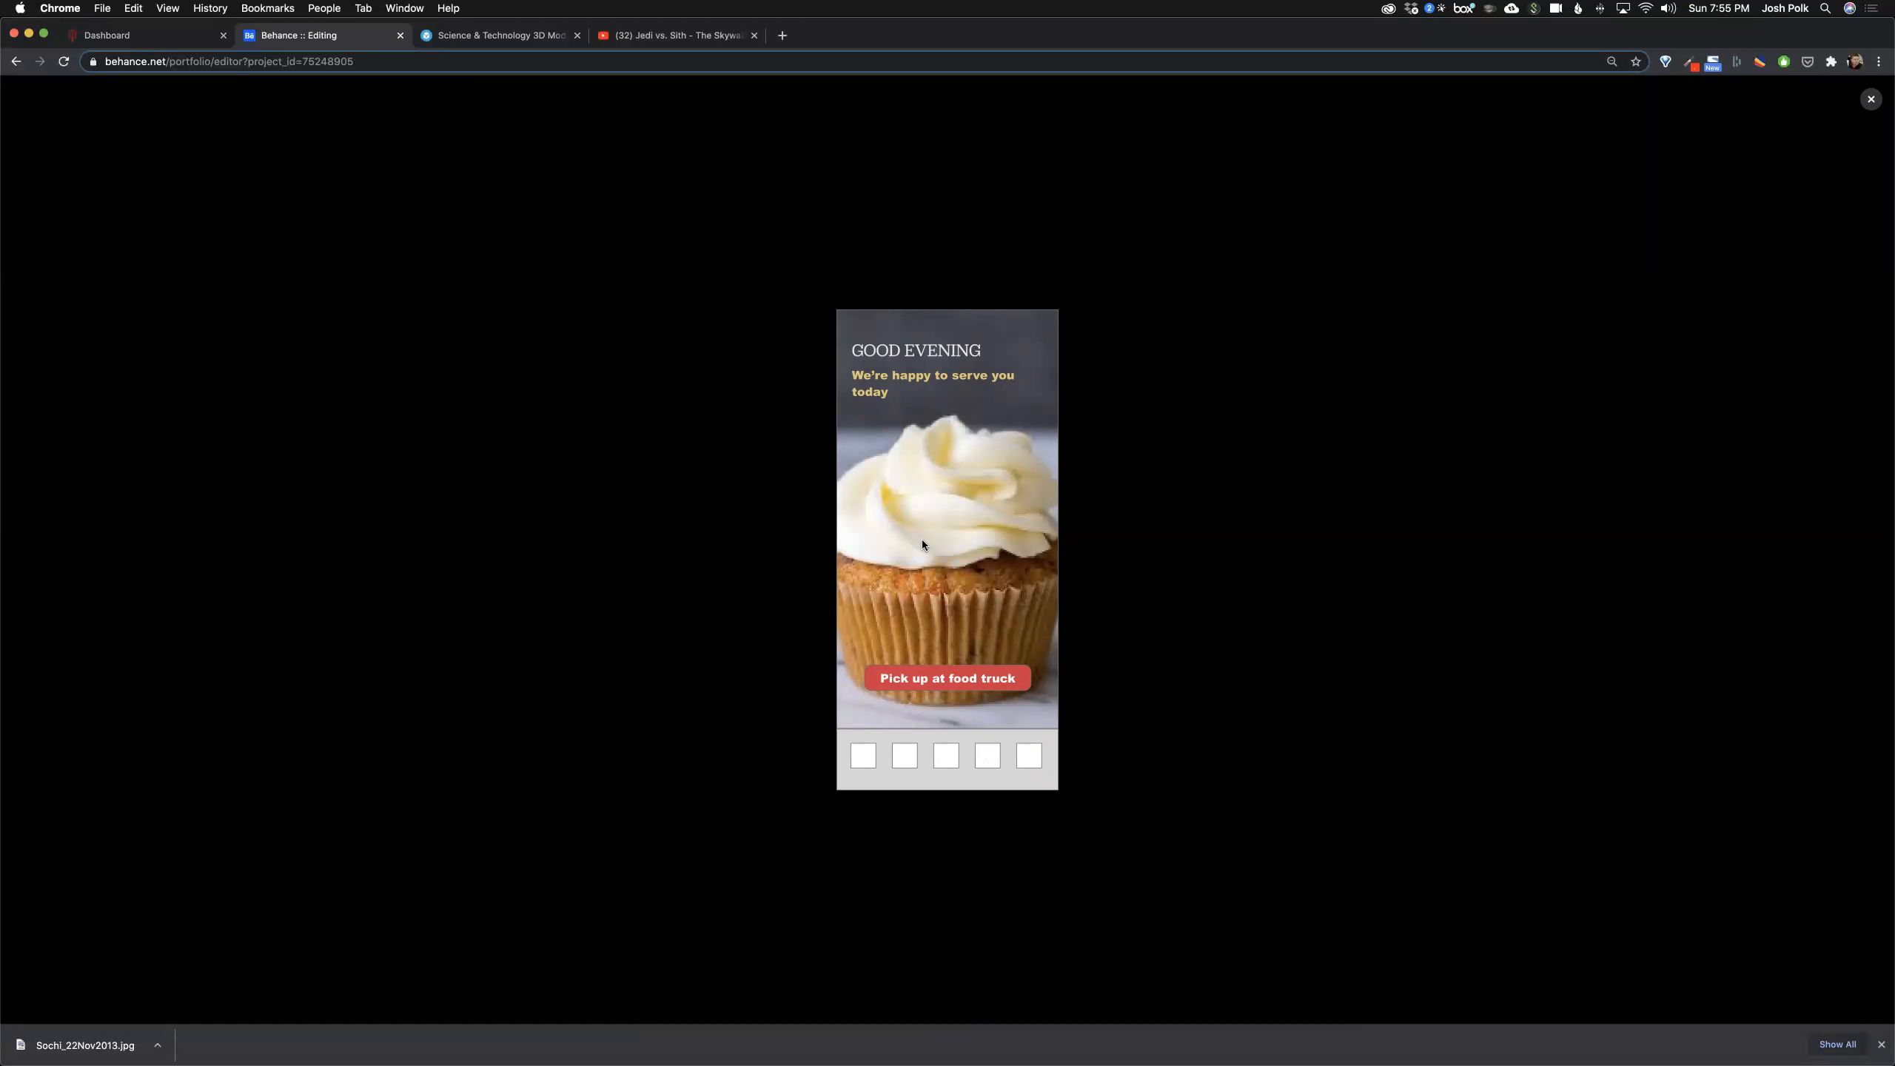
{"action": "mouse_move", "coordinate": [963, 468]}
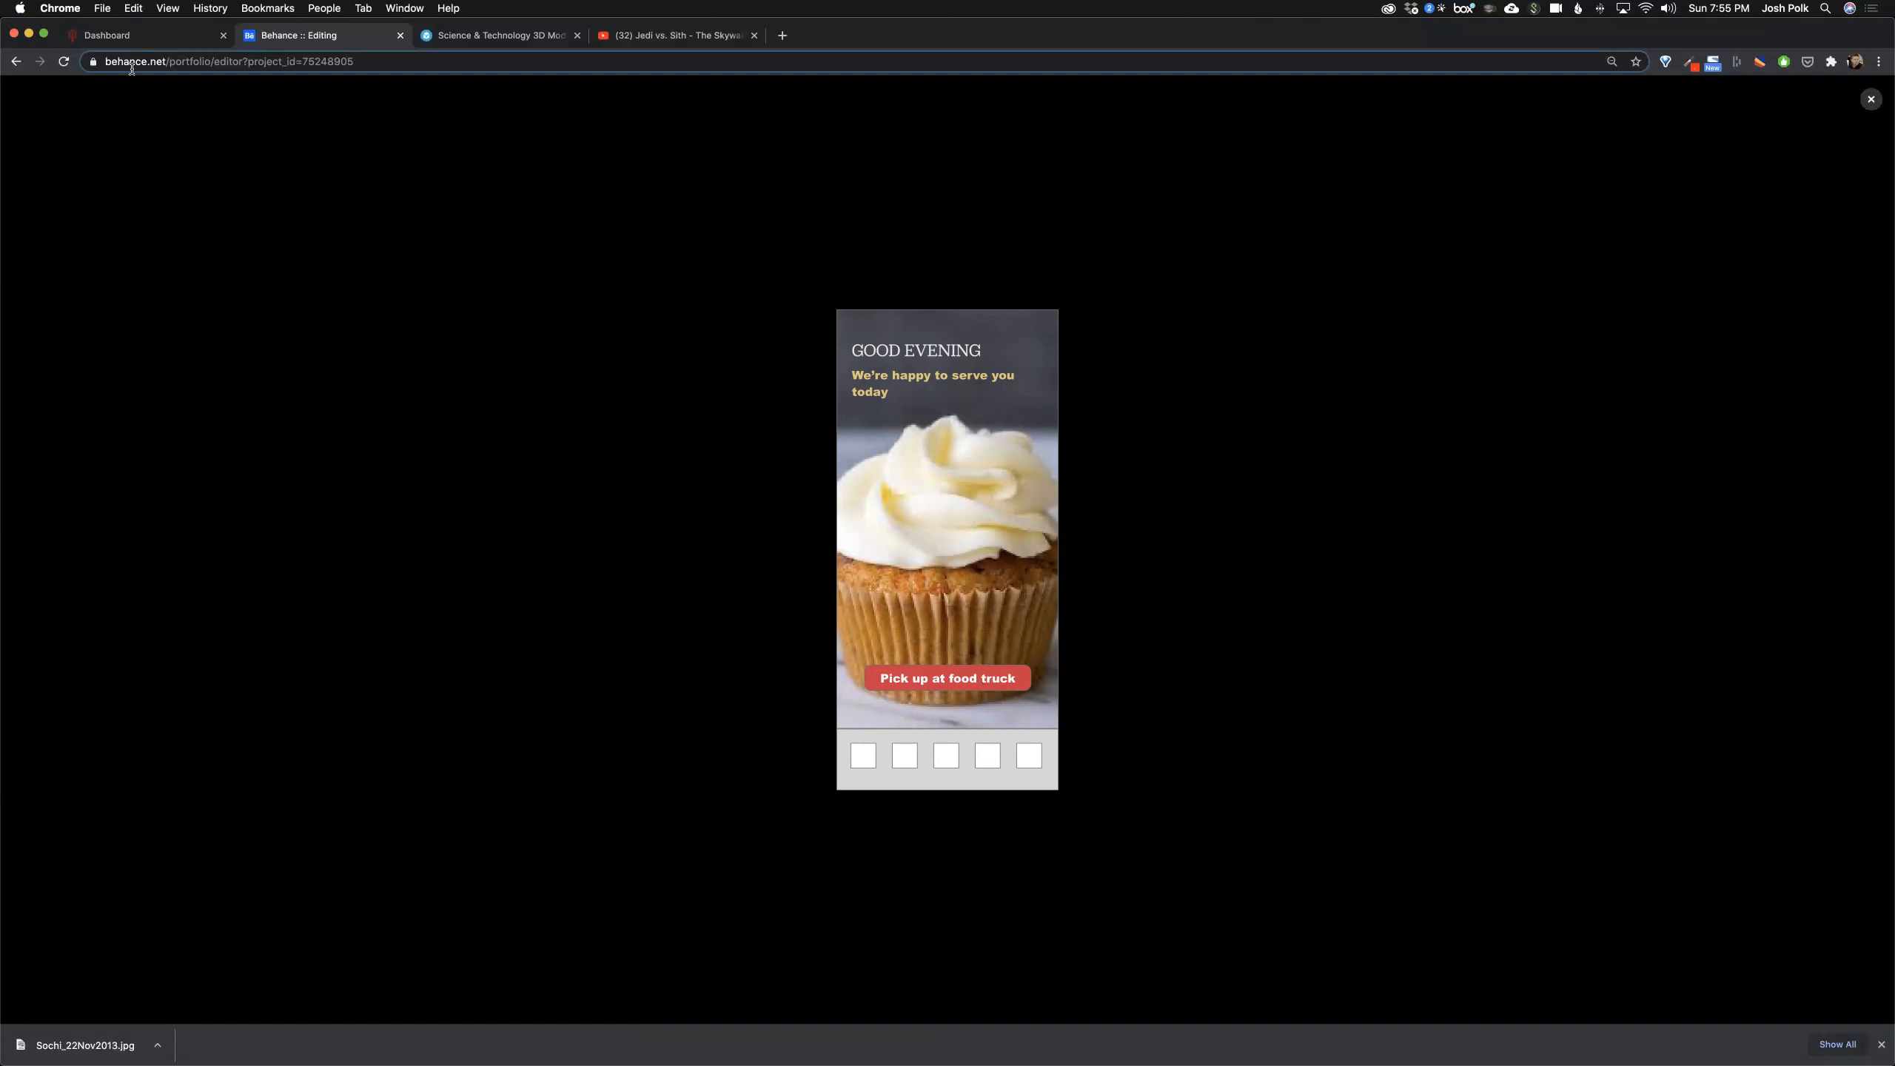
{"action": "mouse_move", "coordinate": [854, 474]}
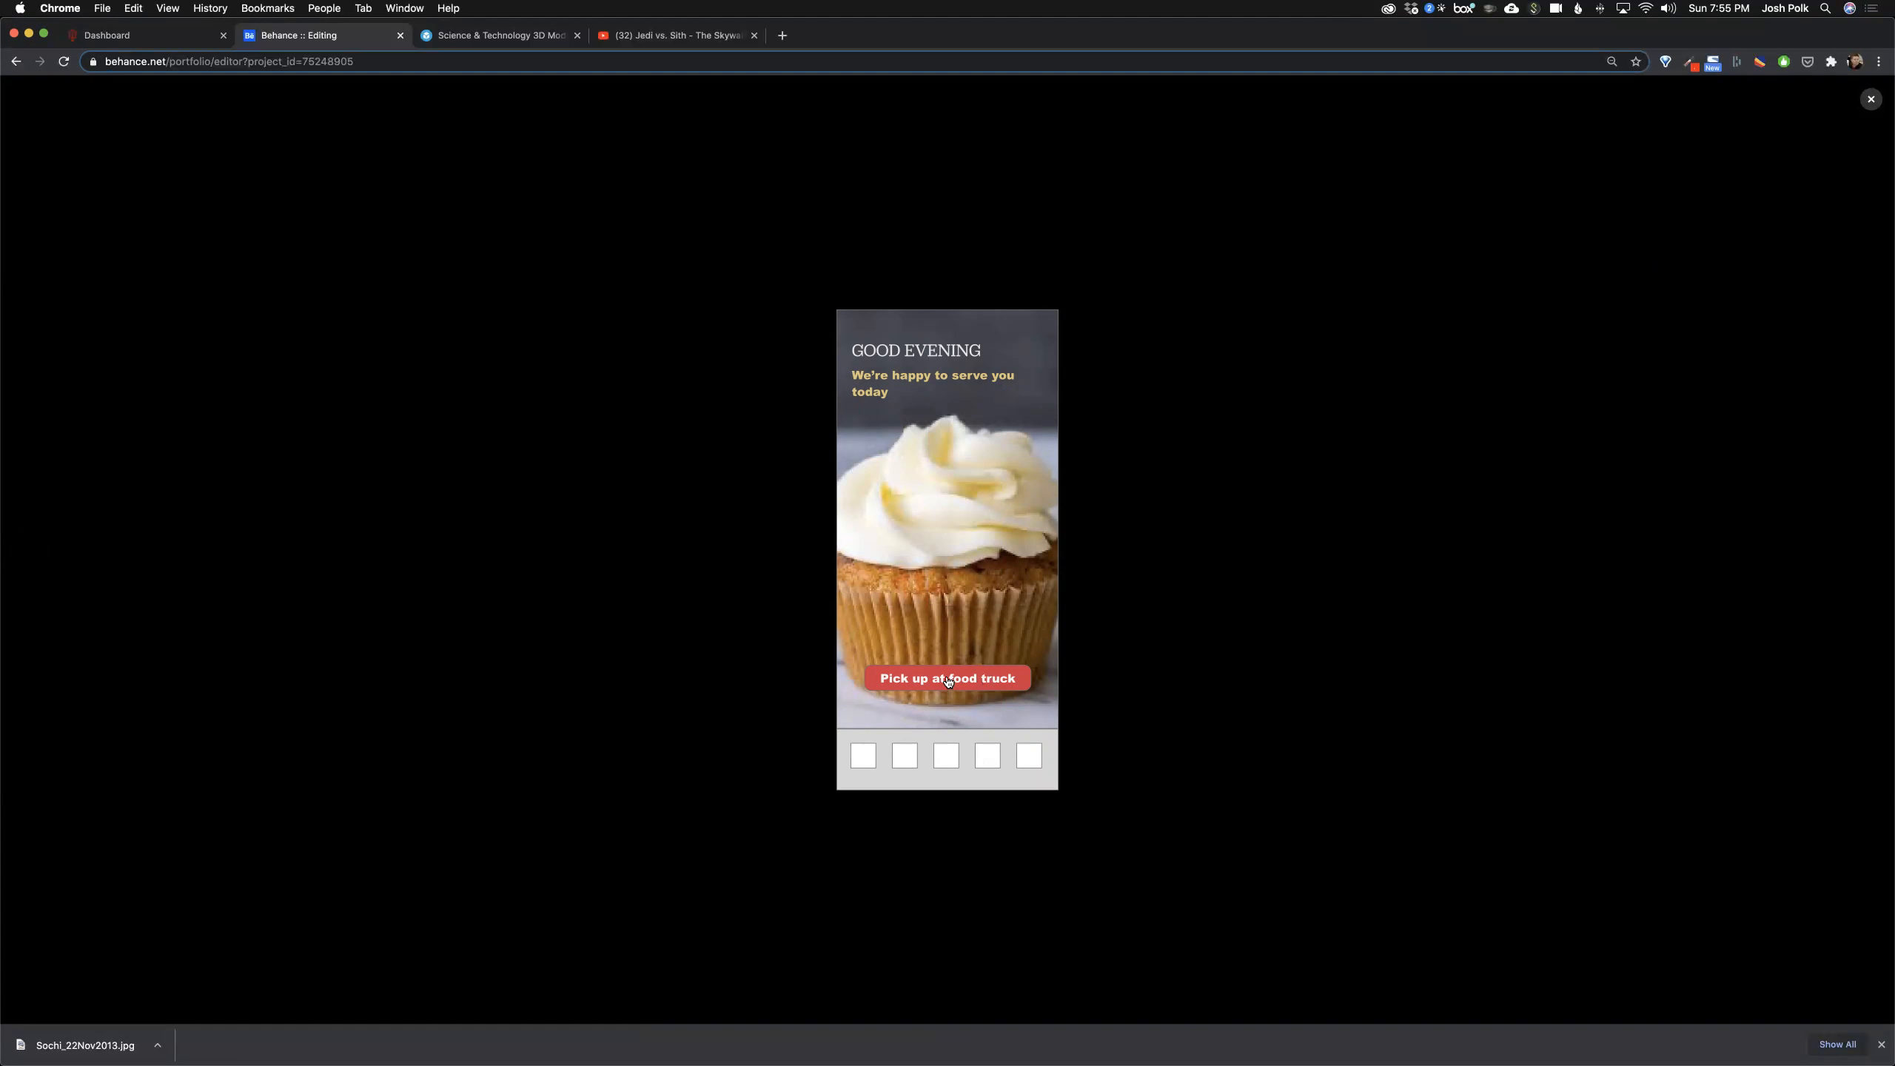
{"action": "left_click", "coordinate": [947, 678]}
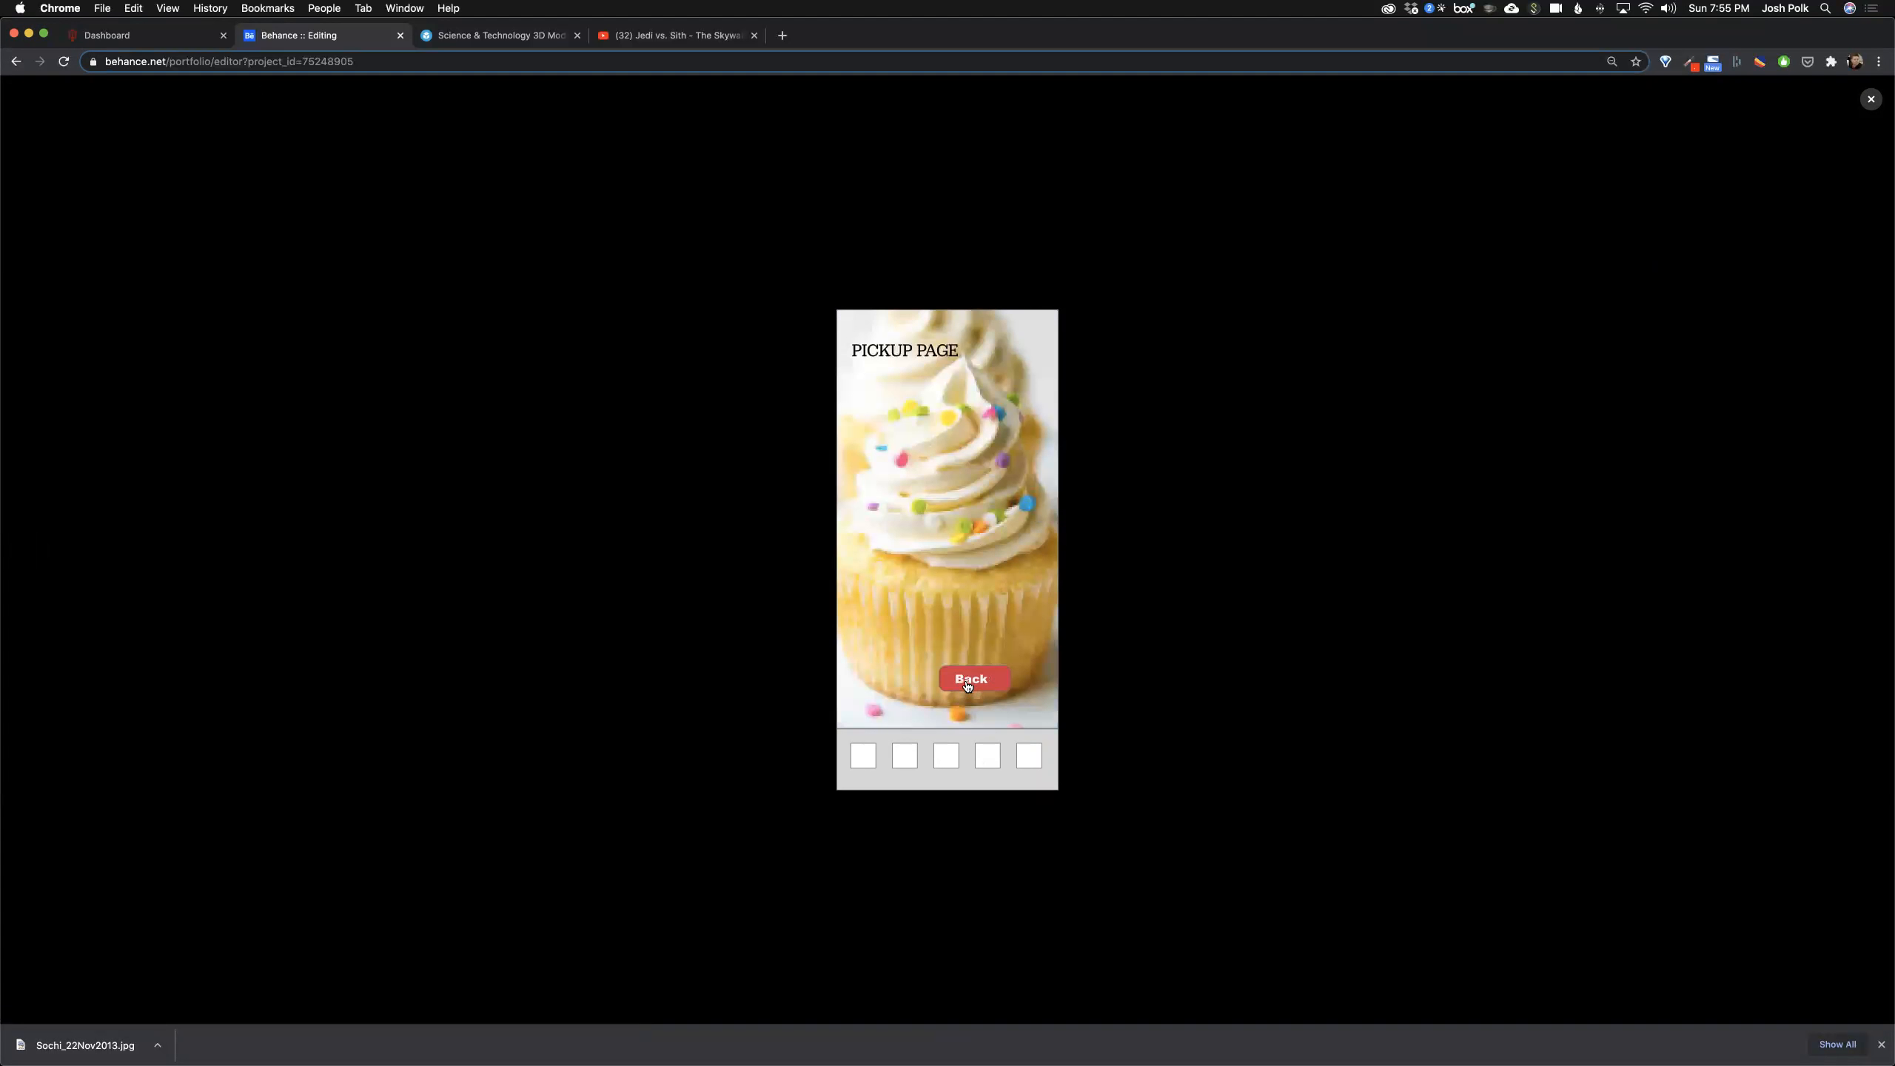
{"action": "left_click", "coordinate": [974, 678]}
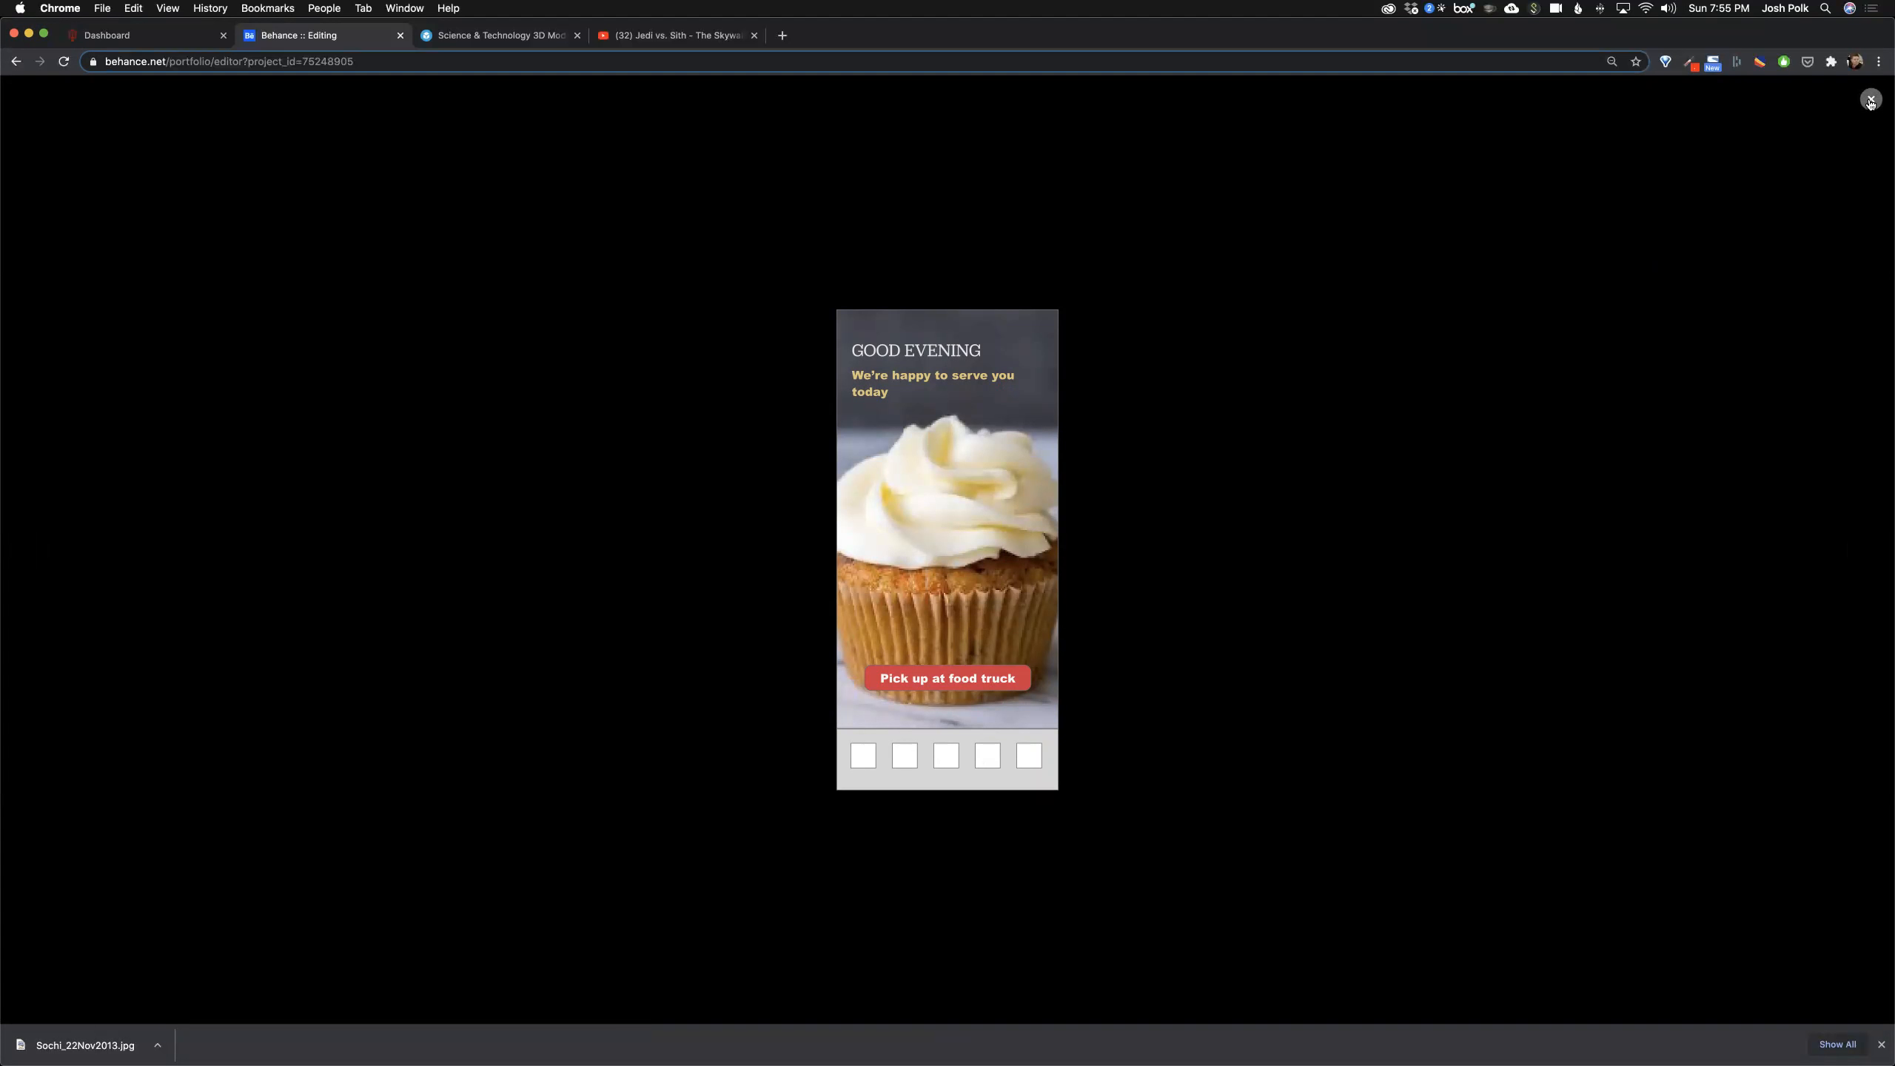
{"action": "left_click", "coordinate": [1870, 100]}
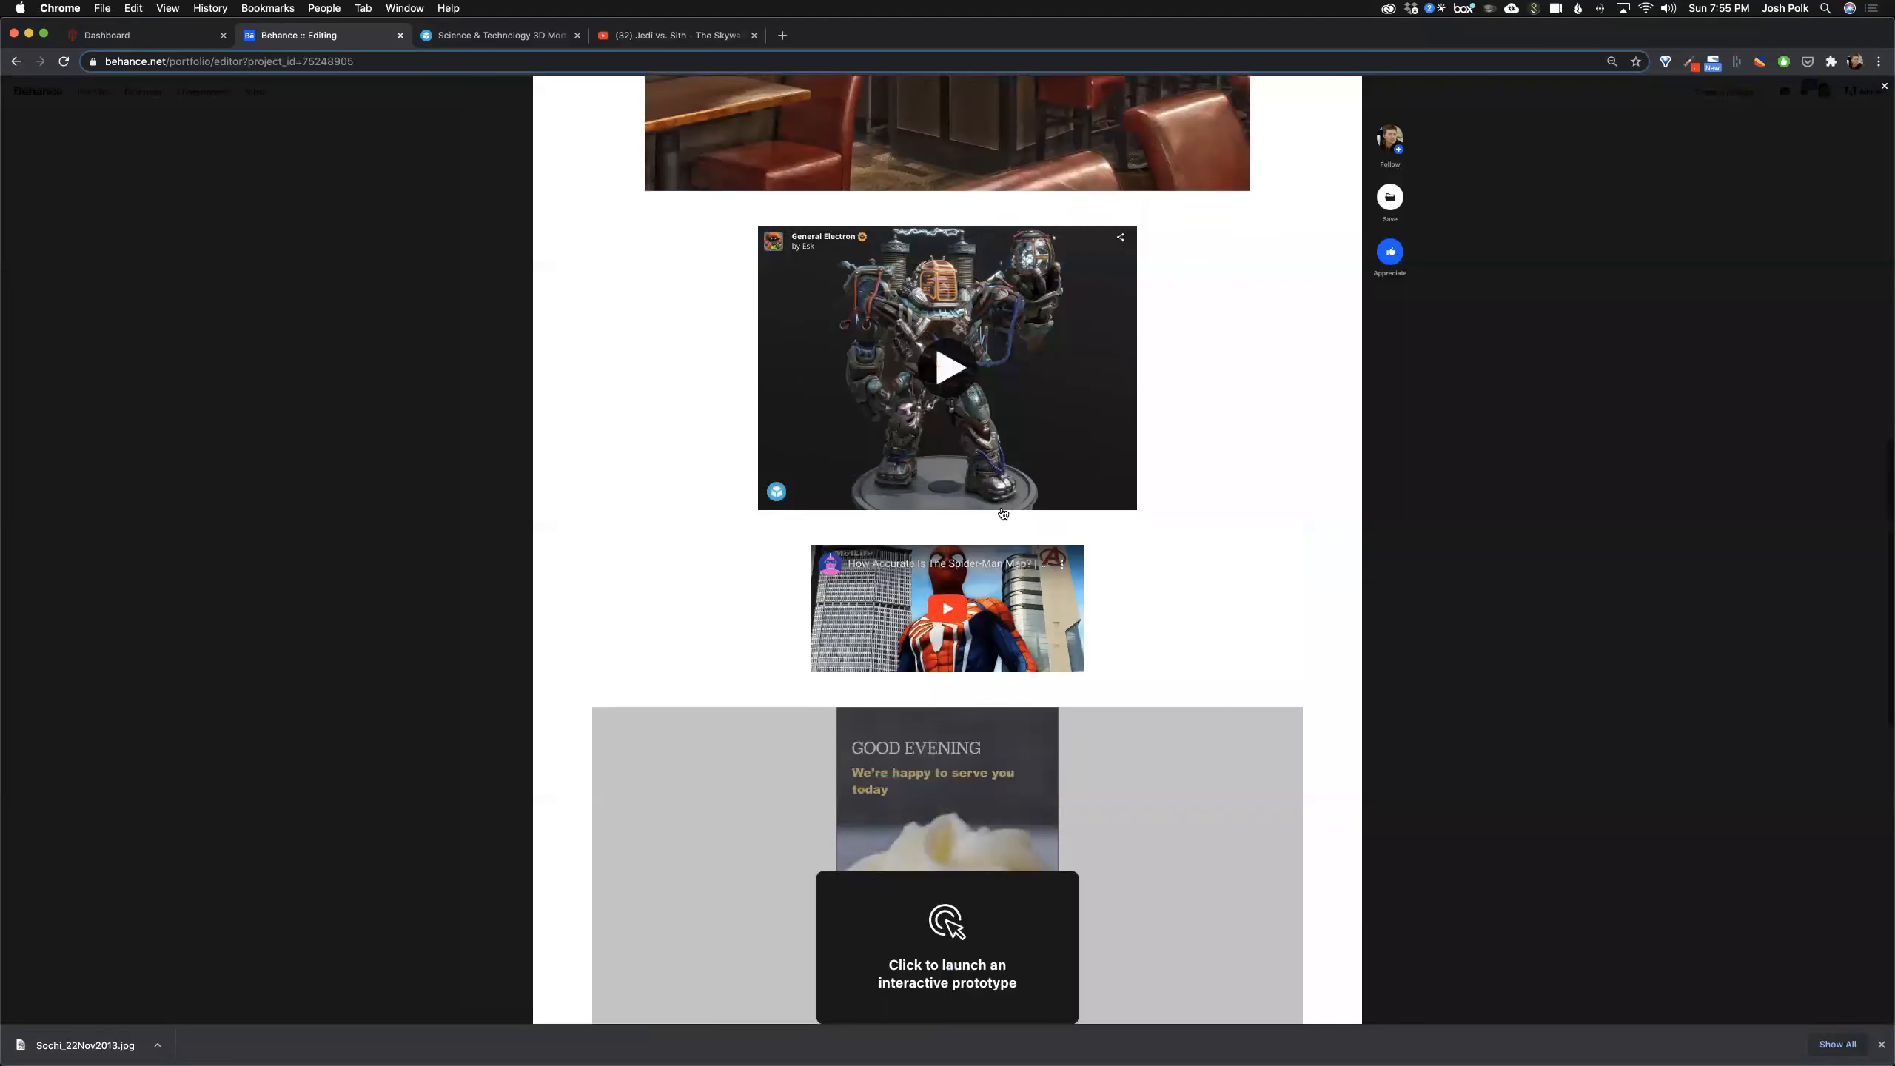
{"action": "scroll", "scroll_direction": "down", "scroll_amount": 3}
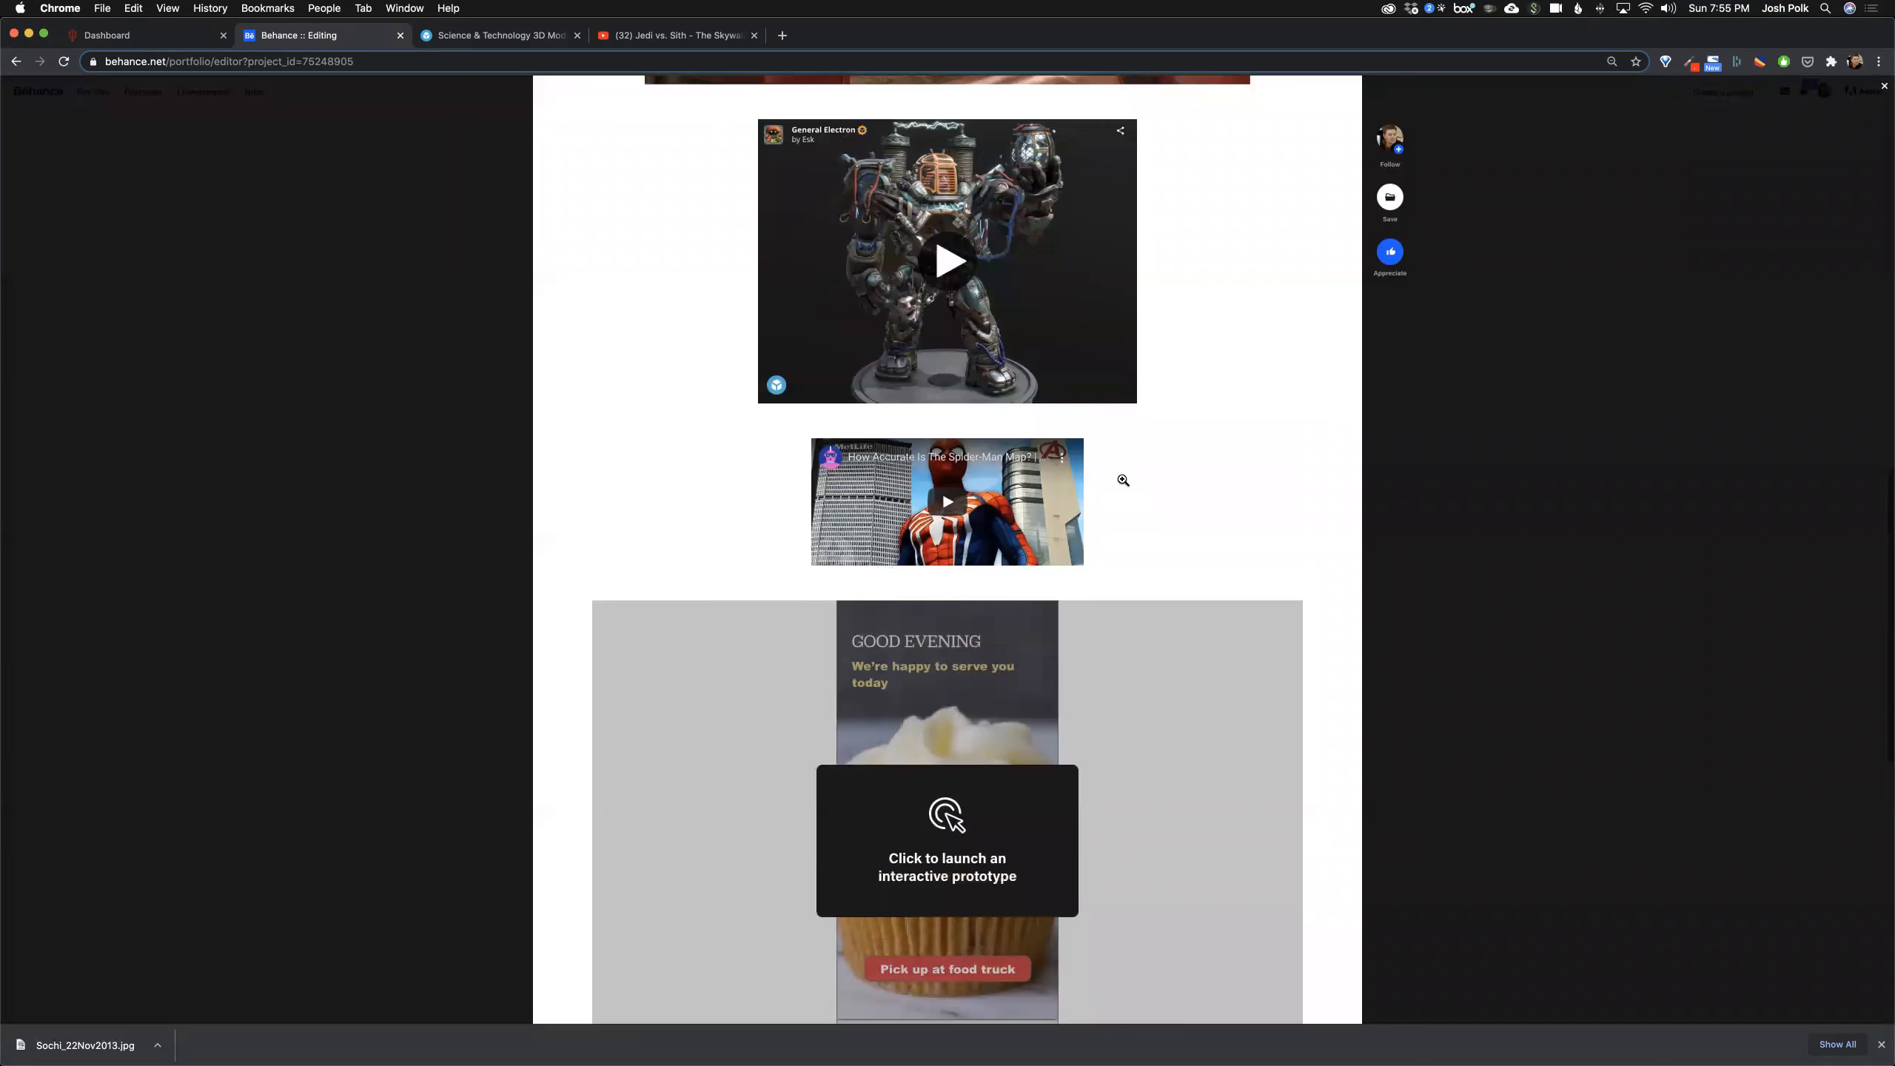
{"action": "scroll", "scroll_direction": "down", "scroll_amount": 3}
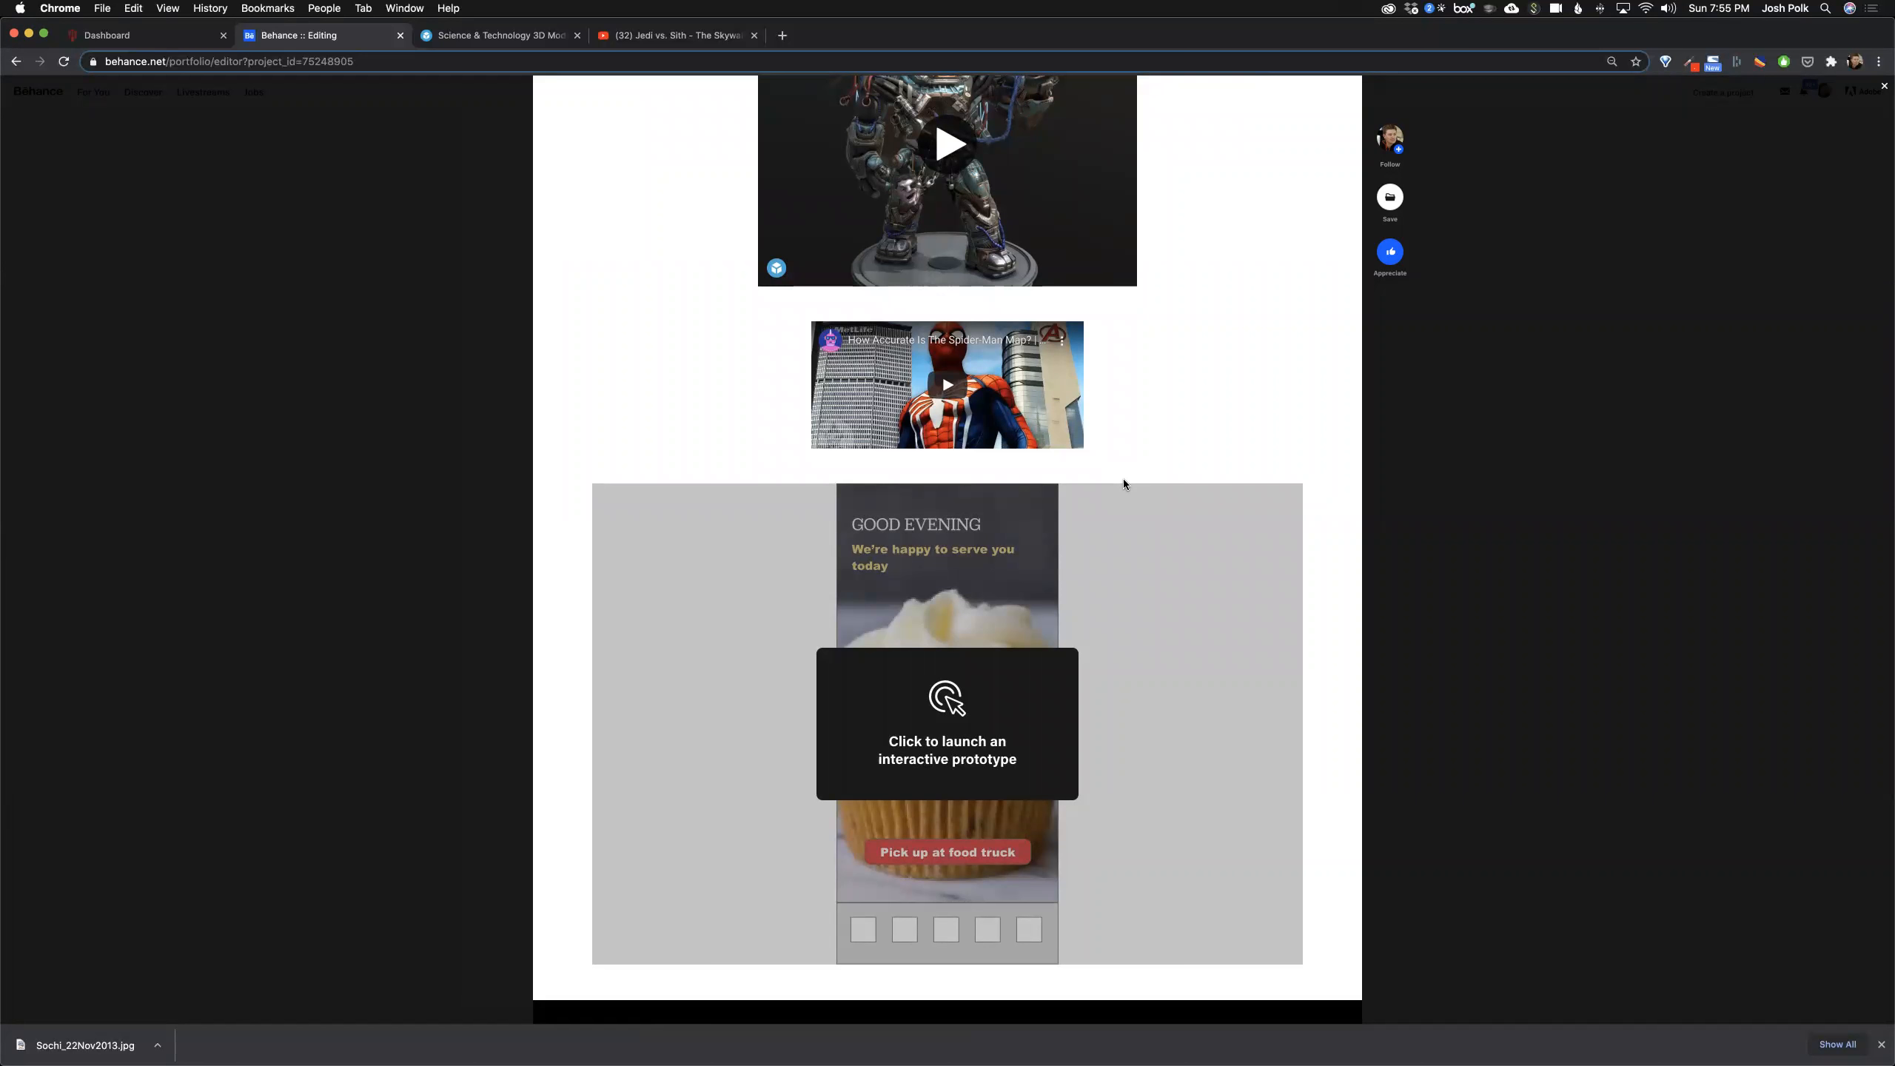
{"action": "scroll", "scroll_direction": "down", "scroll_amount": 3}
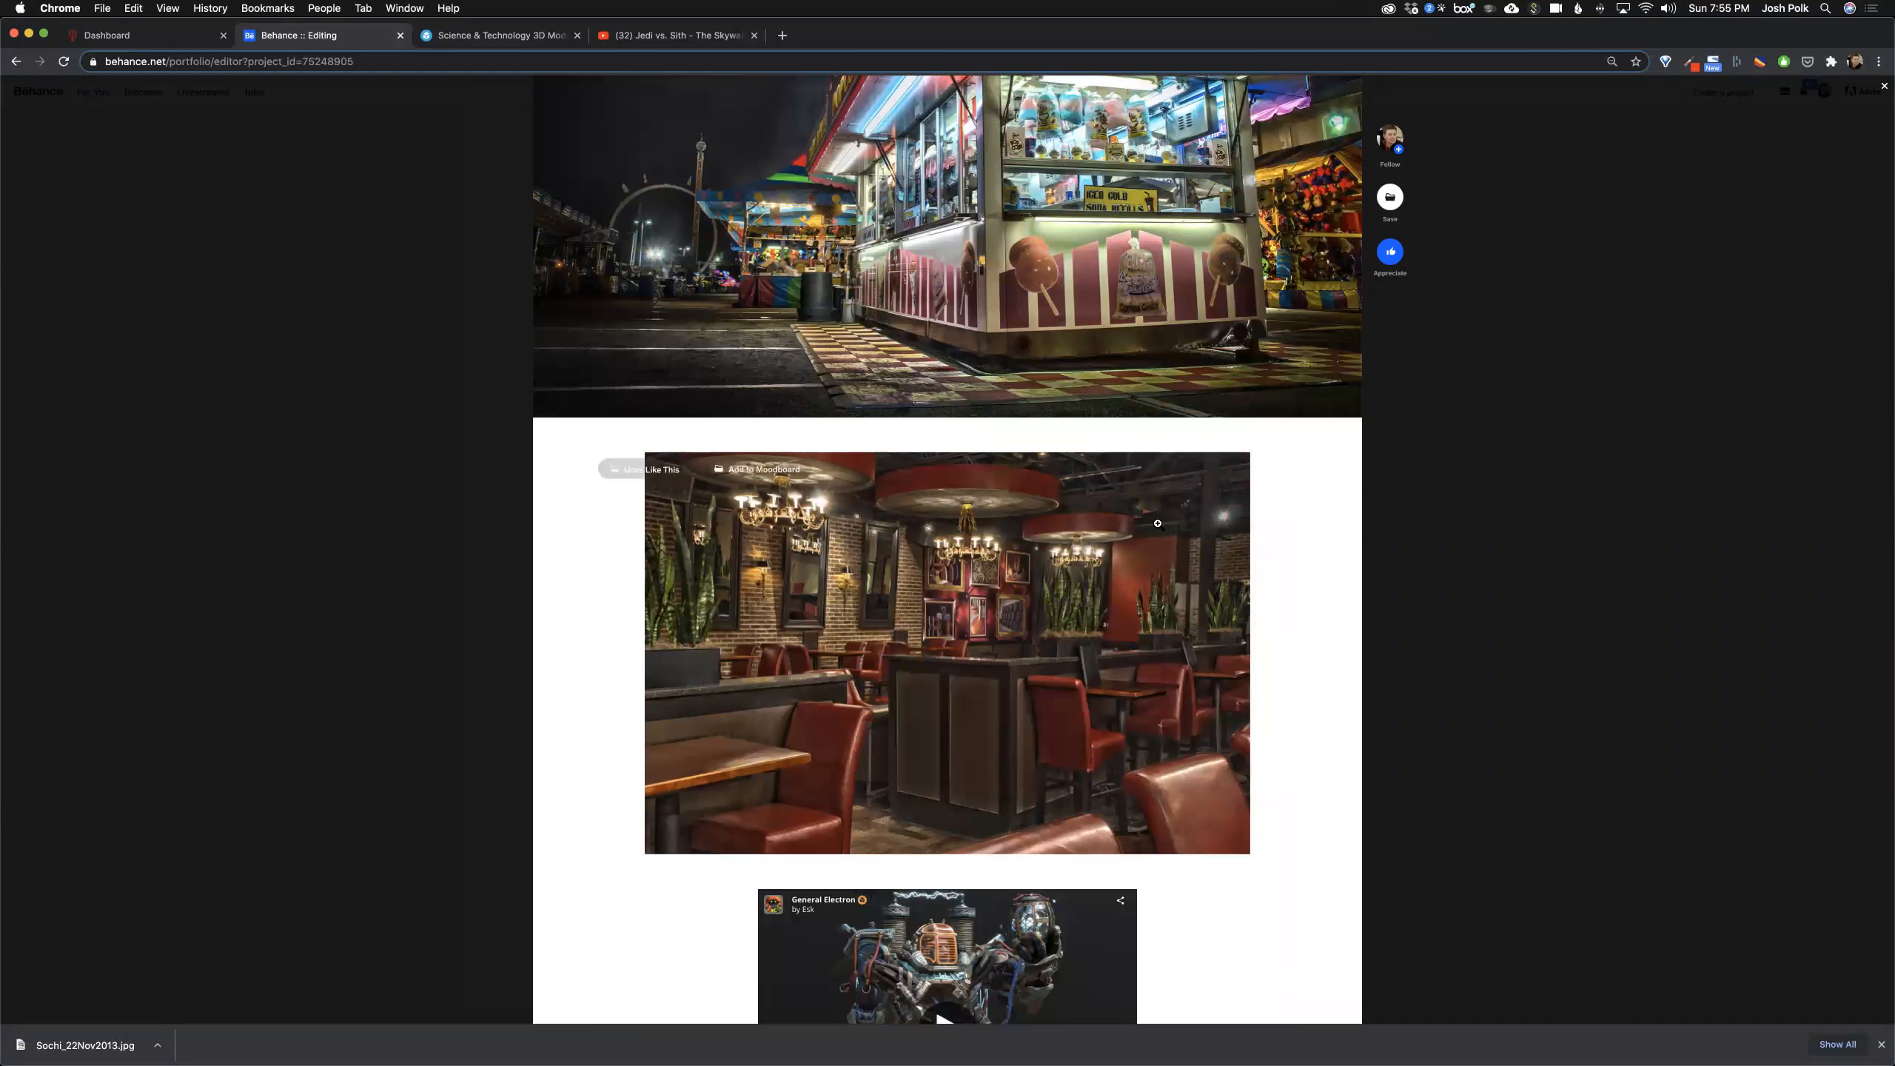
{"action": "scroll", "scroll_direction": "down", "scroll_amount": 3}
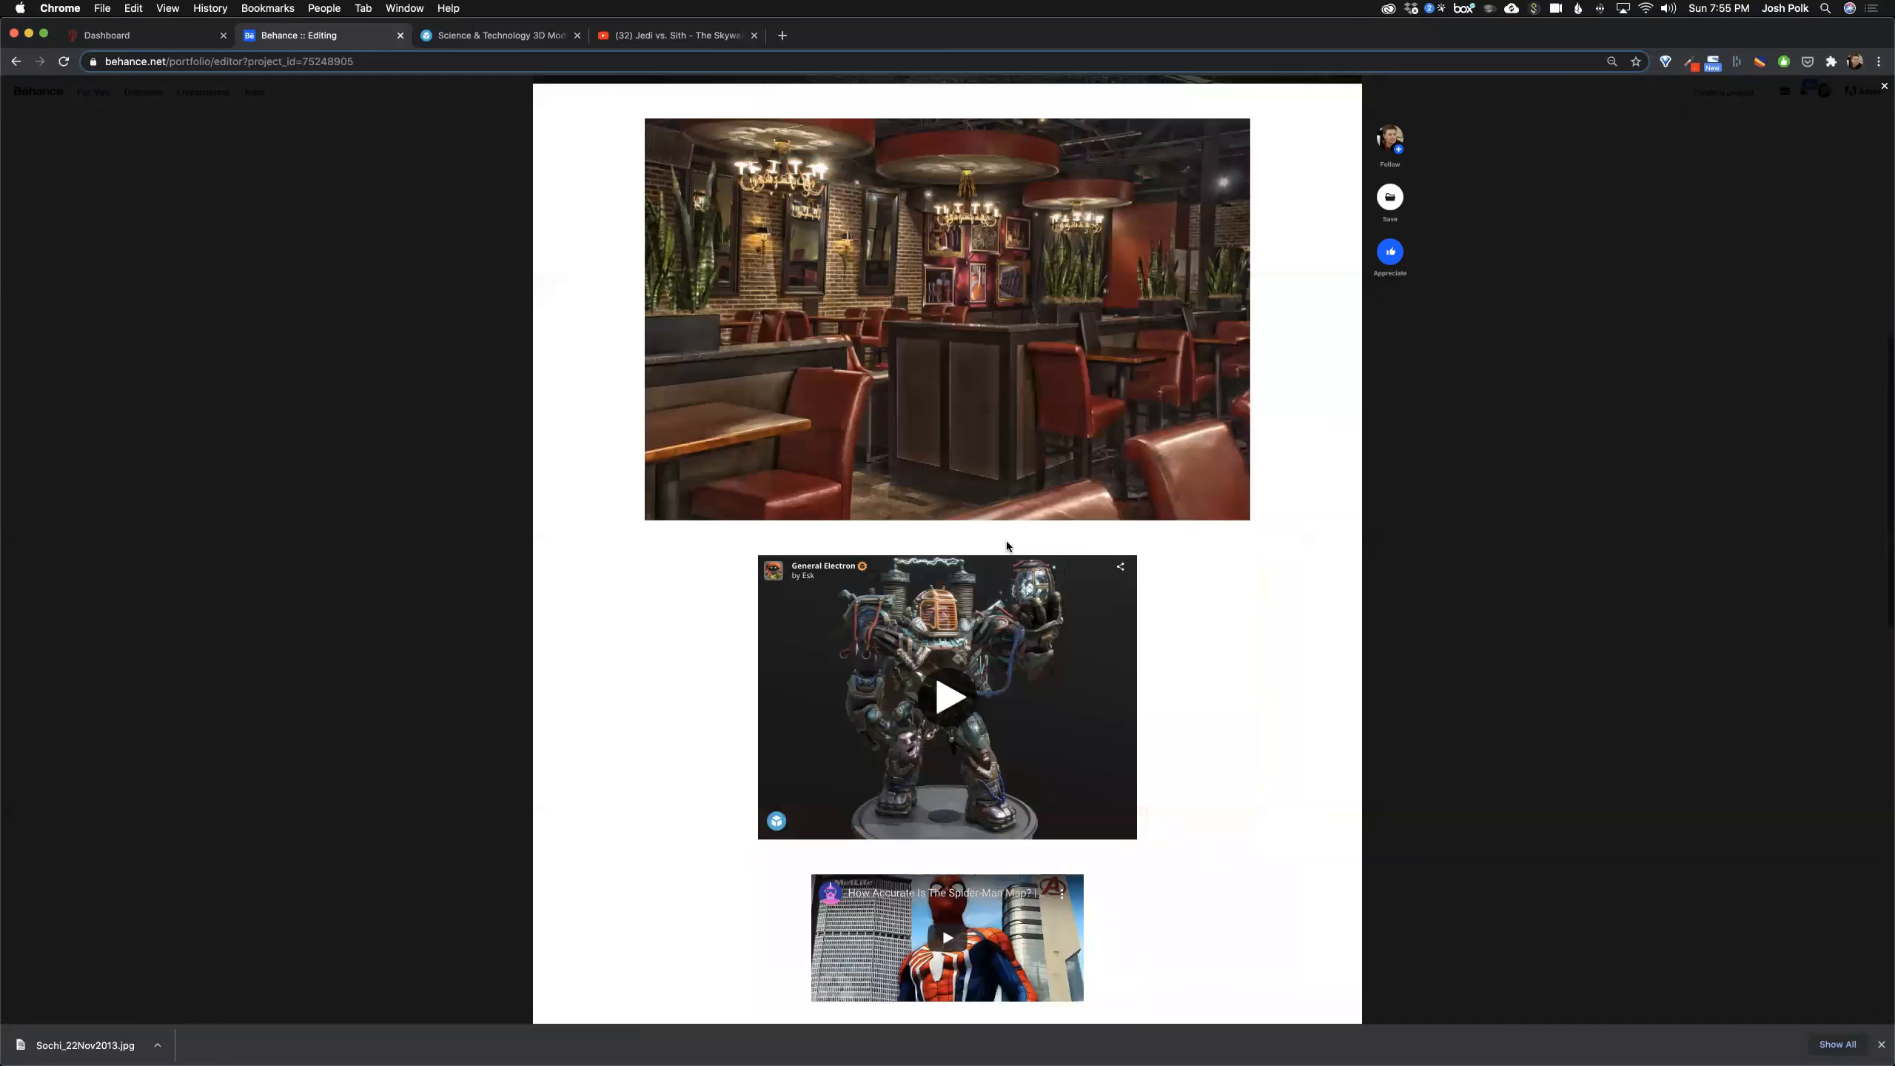
{"action": "scroll", "scroll_direction": "down", "scroll_amount": 3}
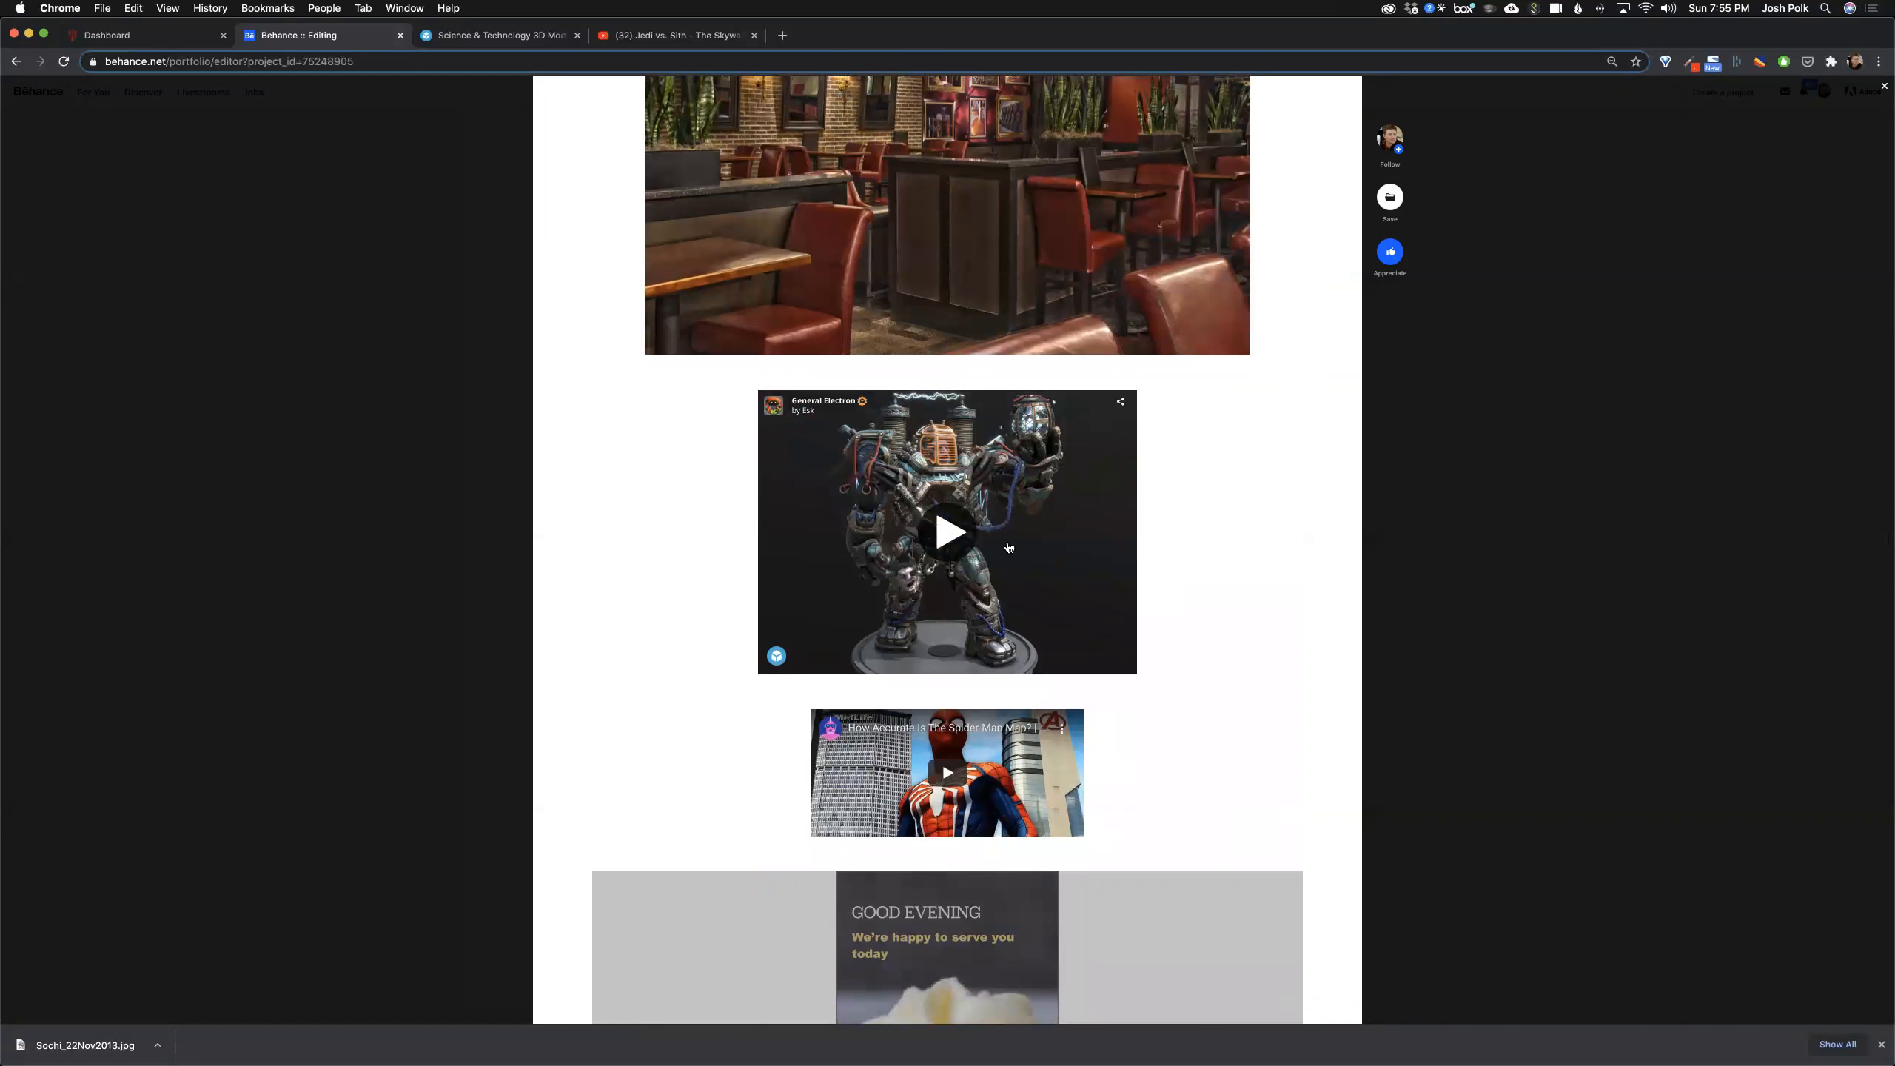
{"action": "scroll", "scroll_direction": "down", "scroll_amount": 3}
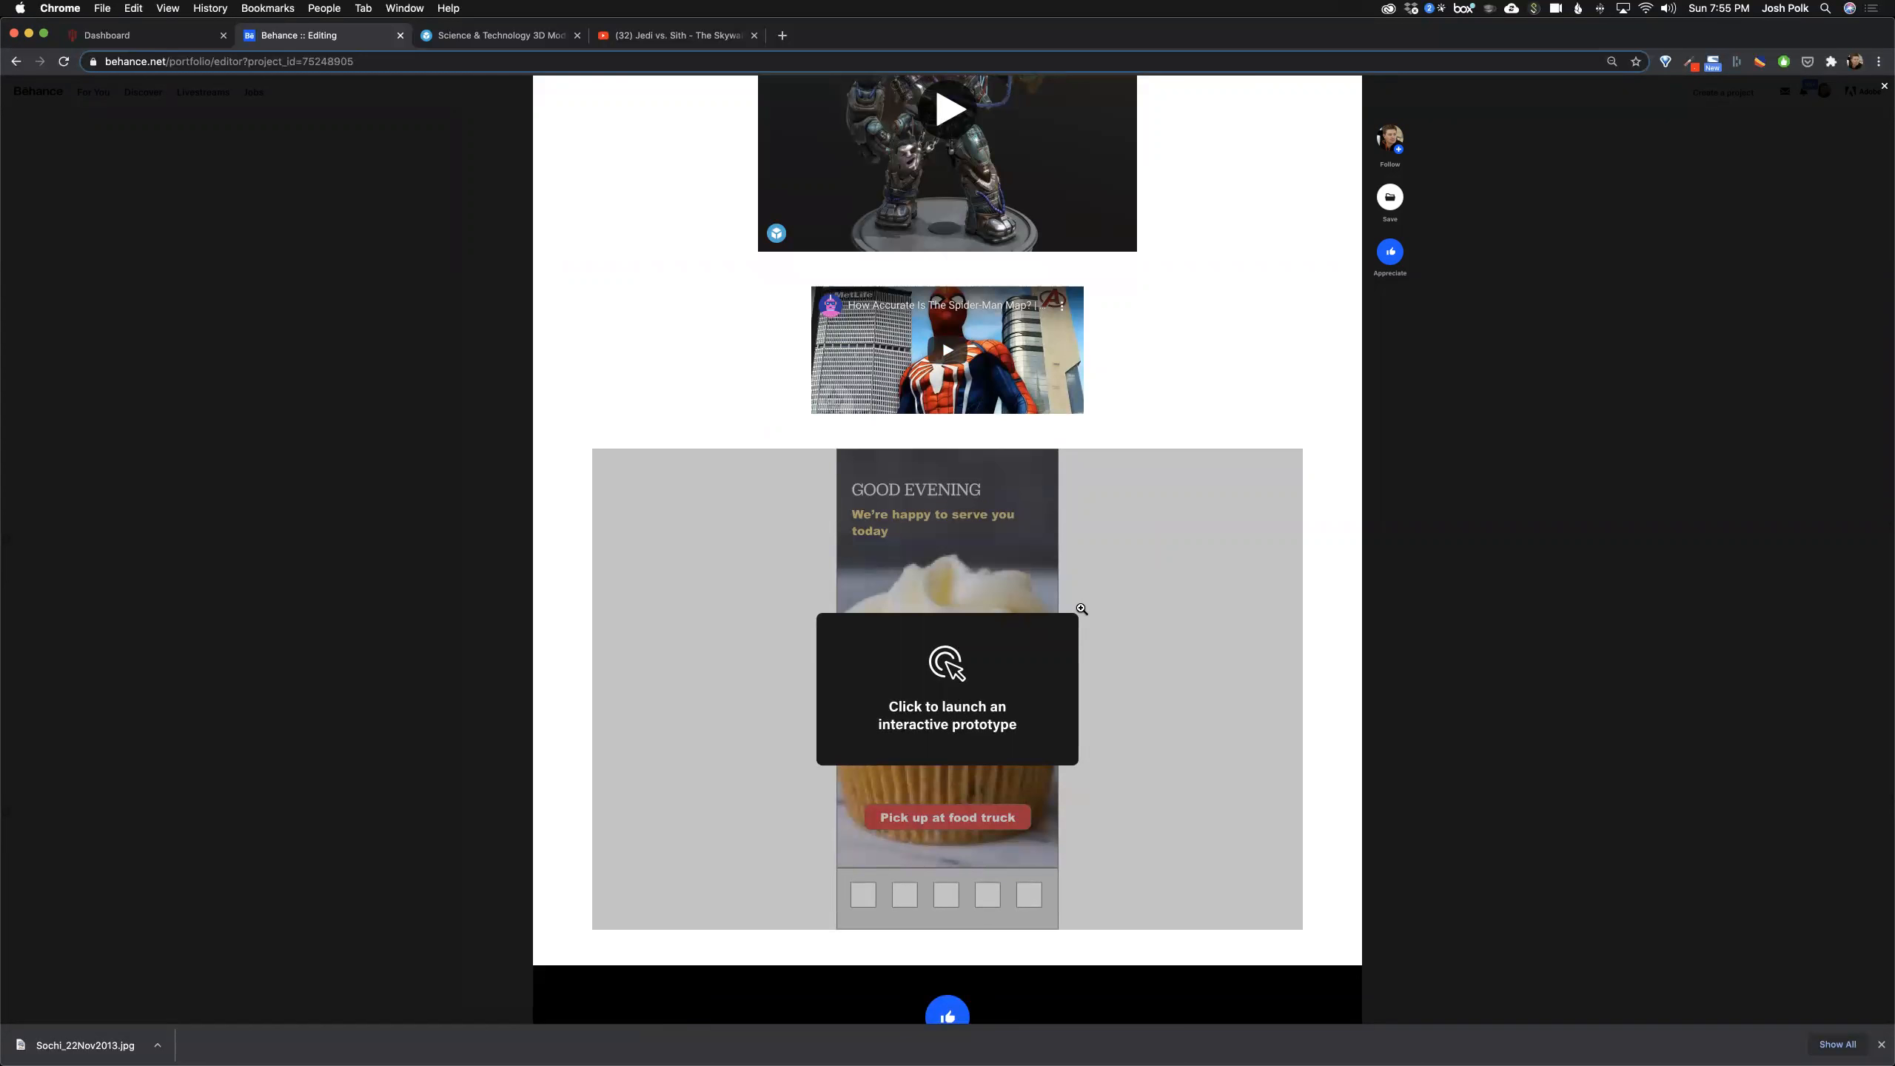
{"action": "scroll", "scroll_direction": "down", "scroll_amount": 3}
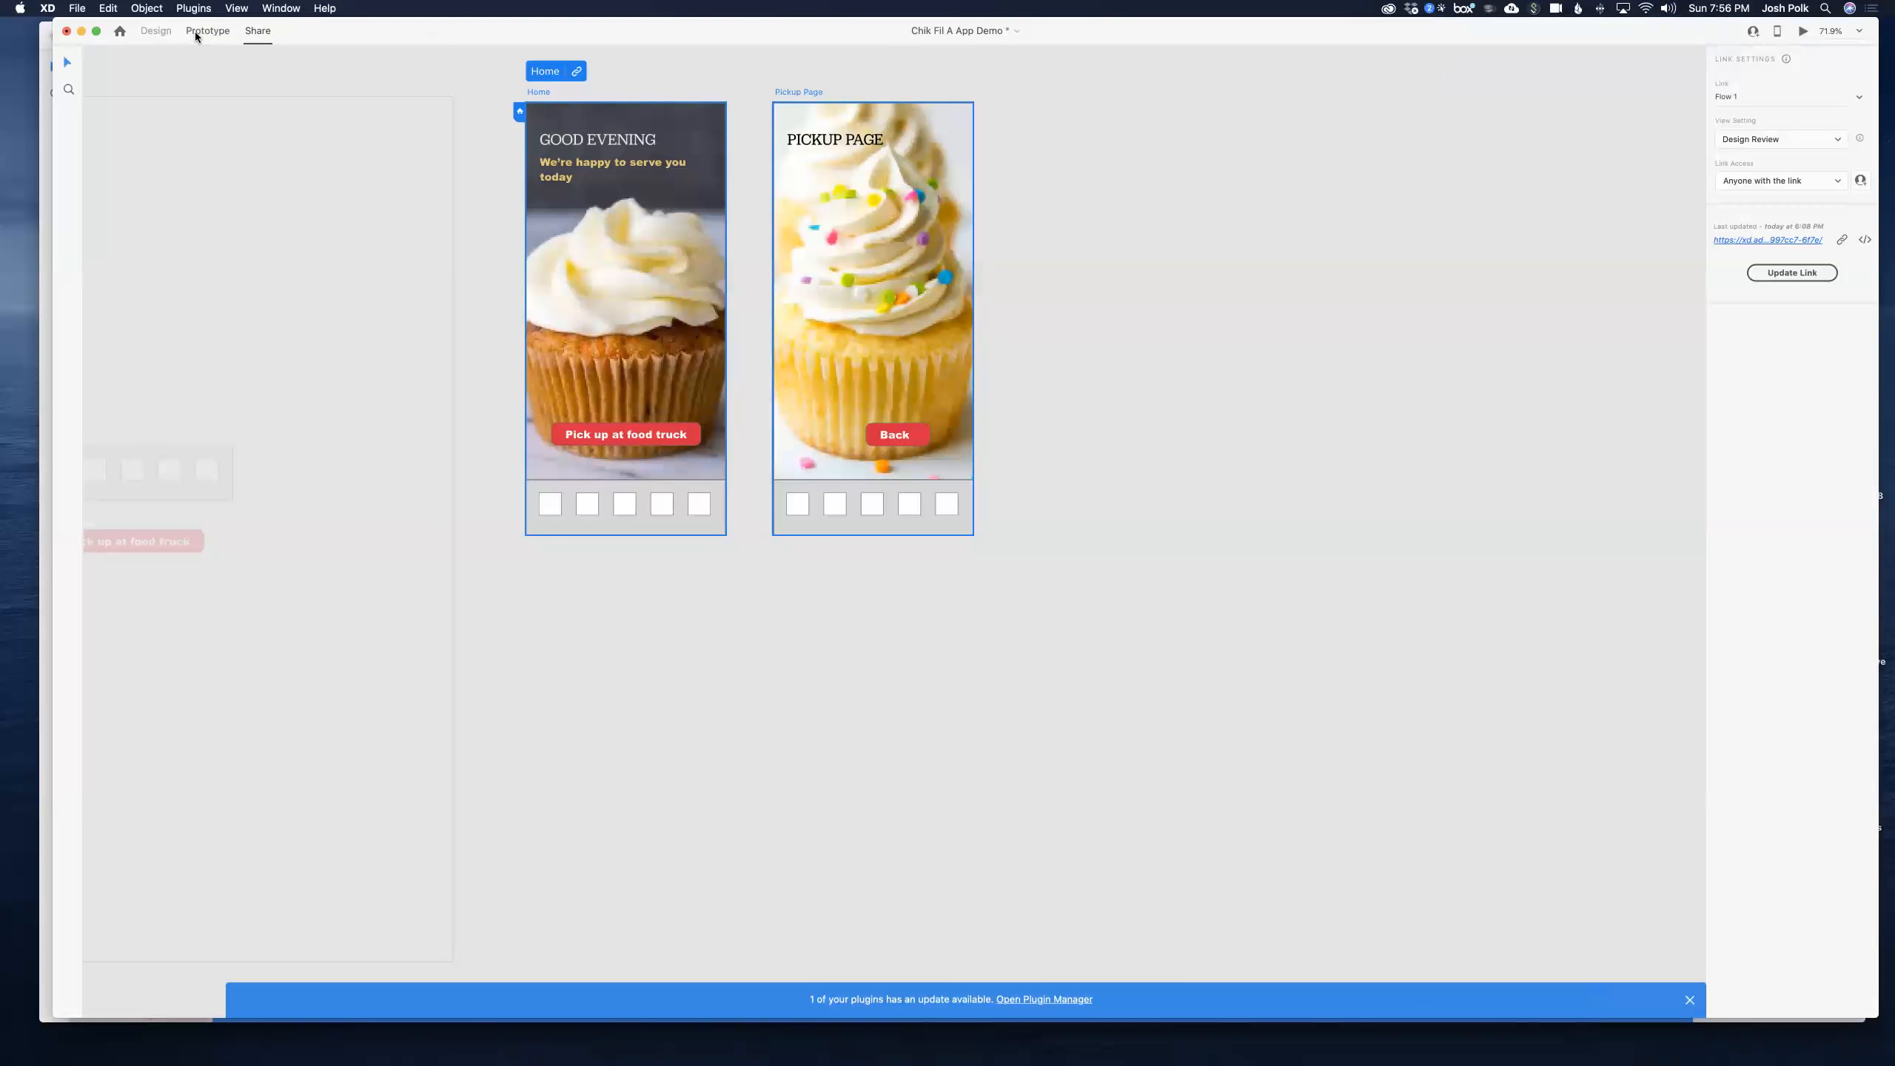
Step: Record a preview tapping Home to Pickup Page and save the MP4 in TempToDelete
{"action": "left_click", "coordinate": [207, 31]}
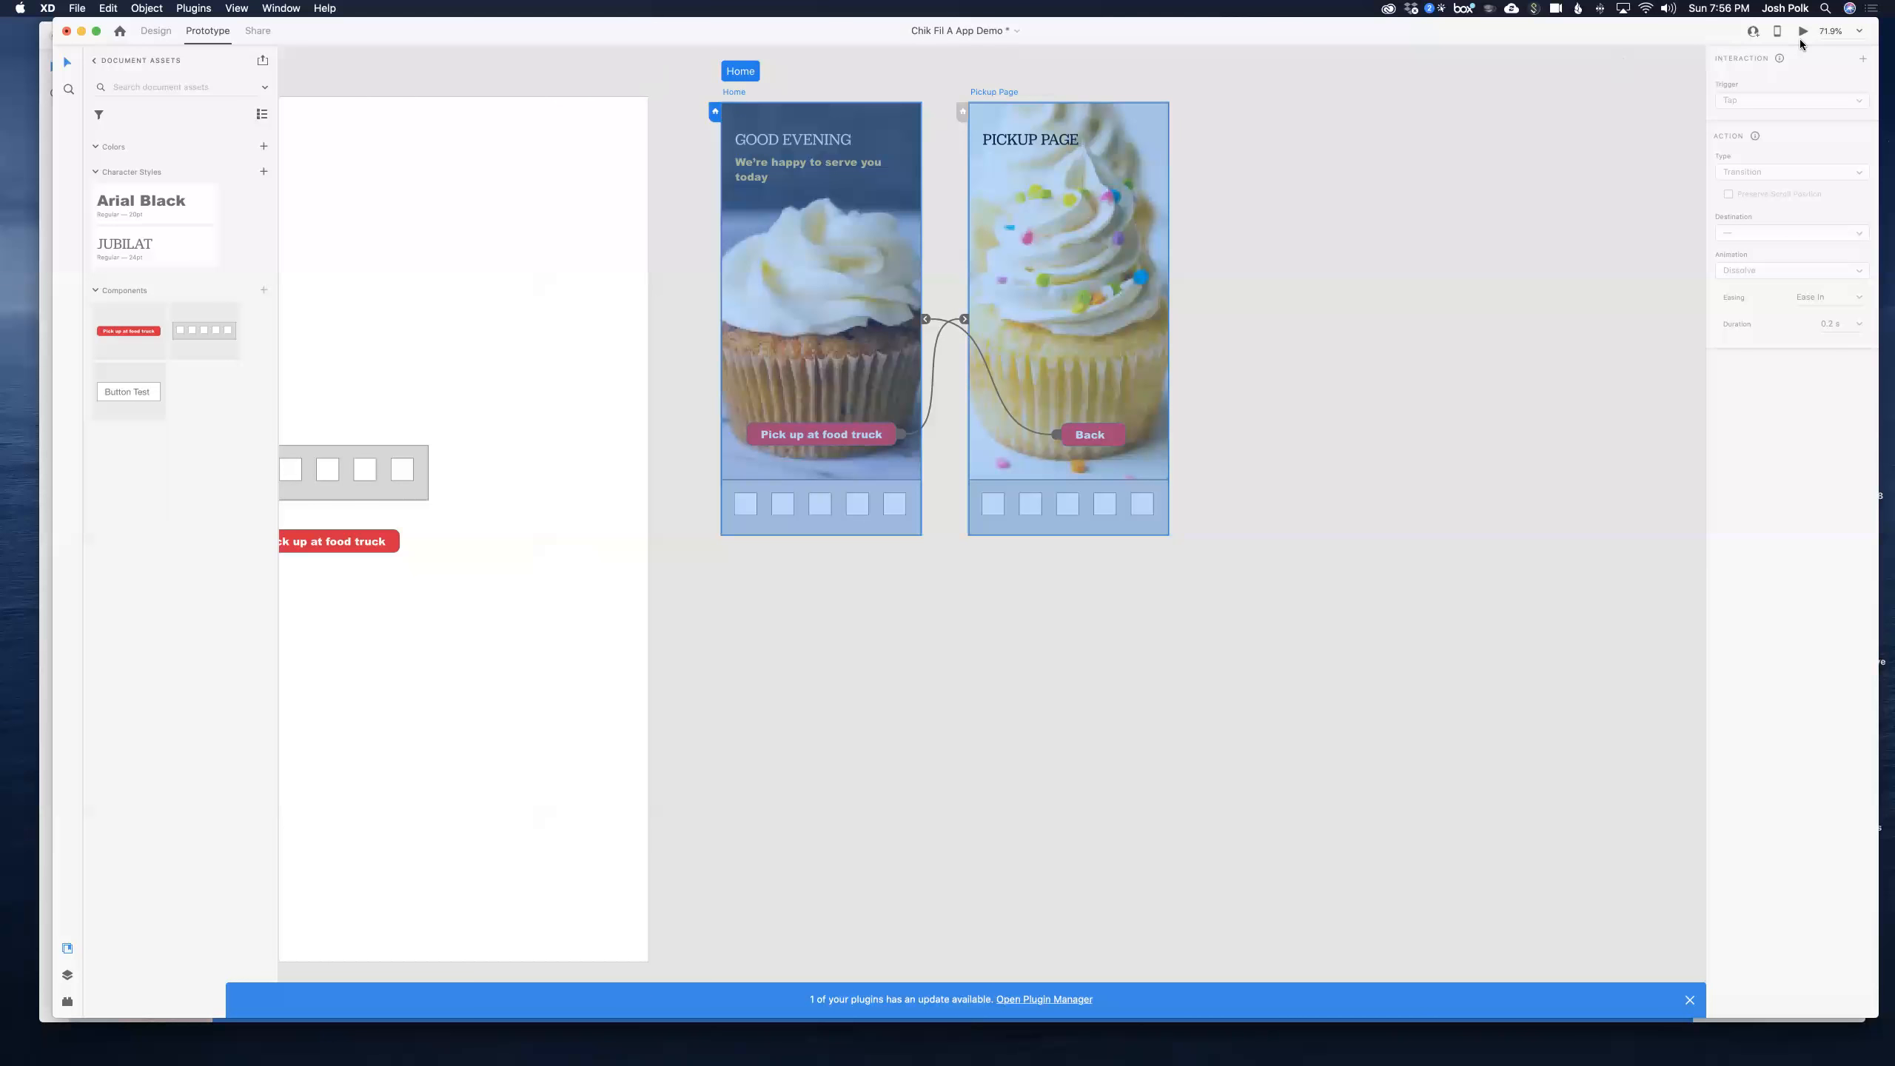
{"action": "left_click", "coordinate": [1800, 31]}
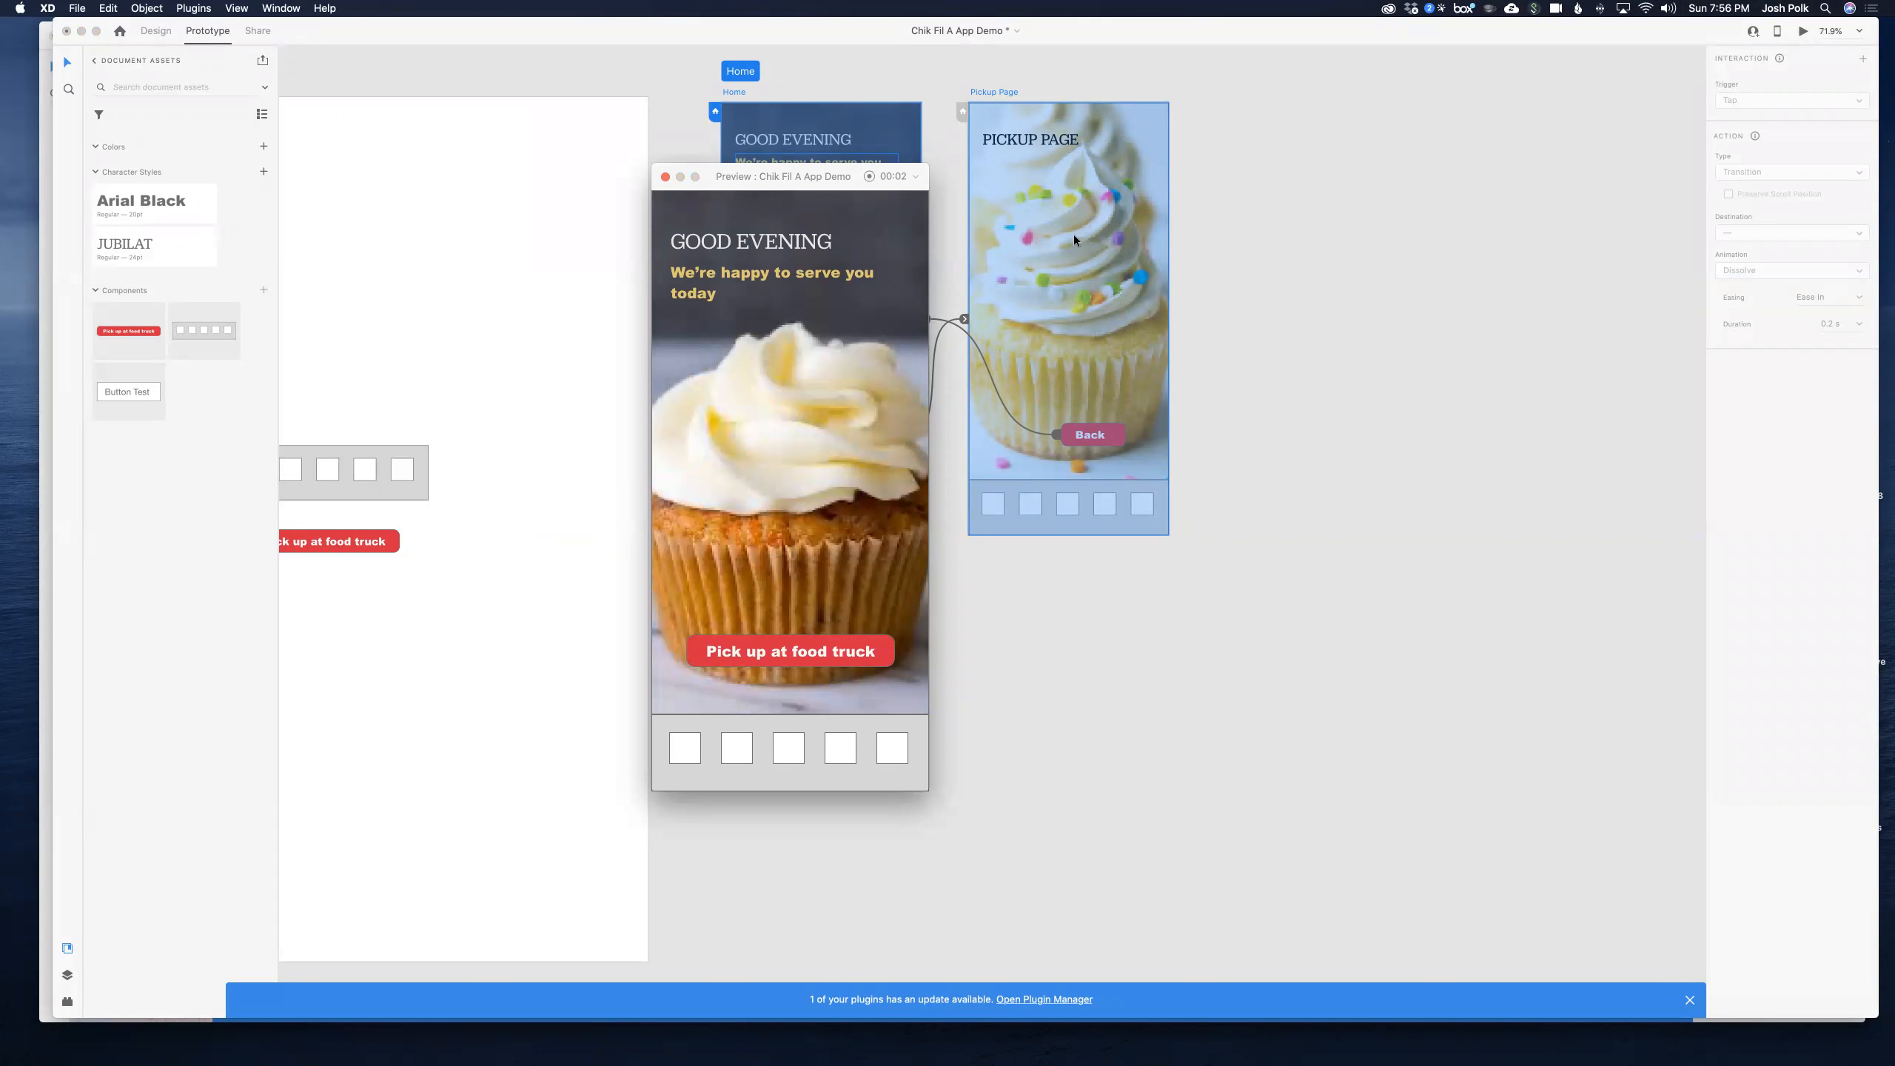
{"action": "left_click", "coordinate": [790, 650]}
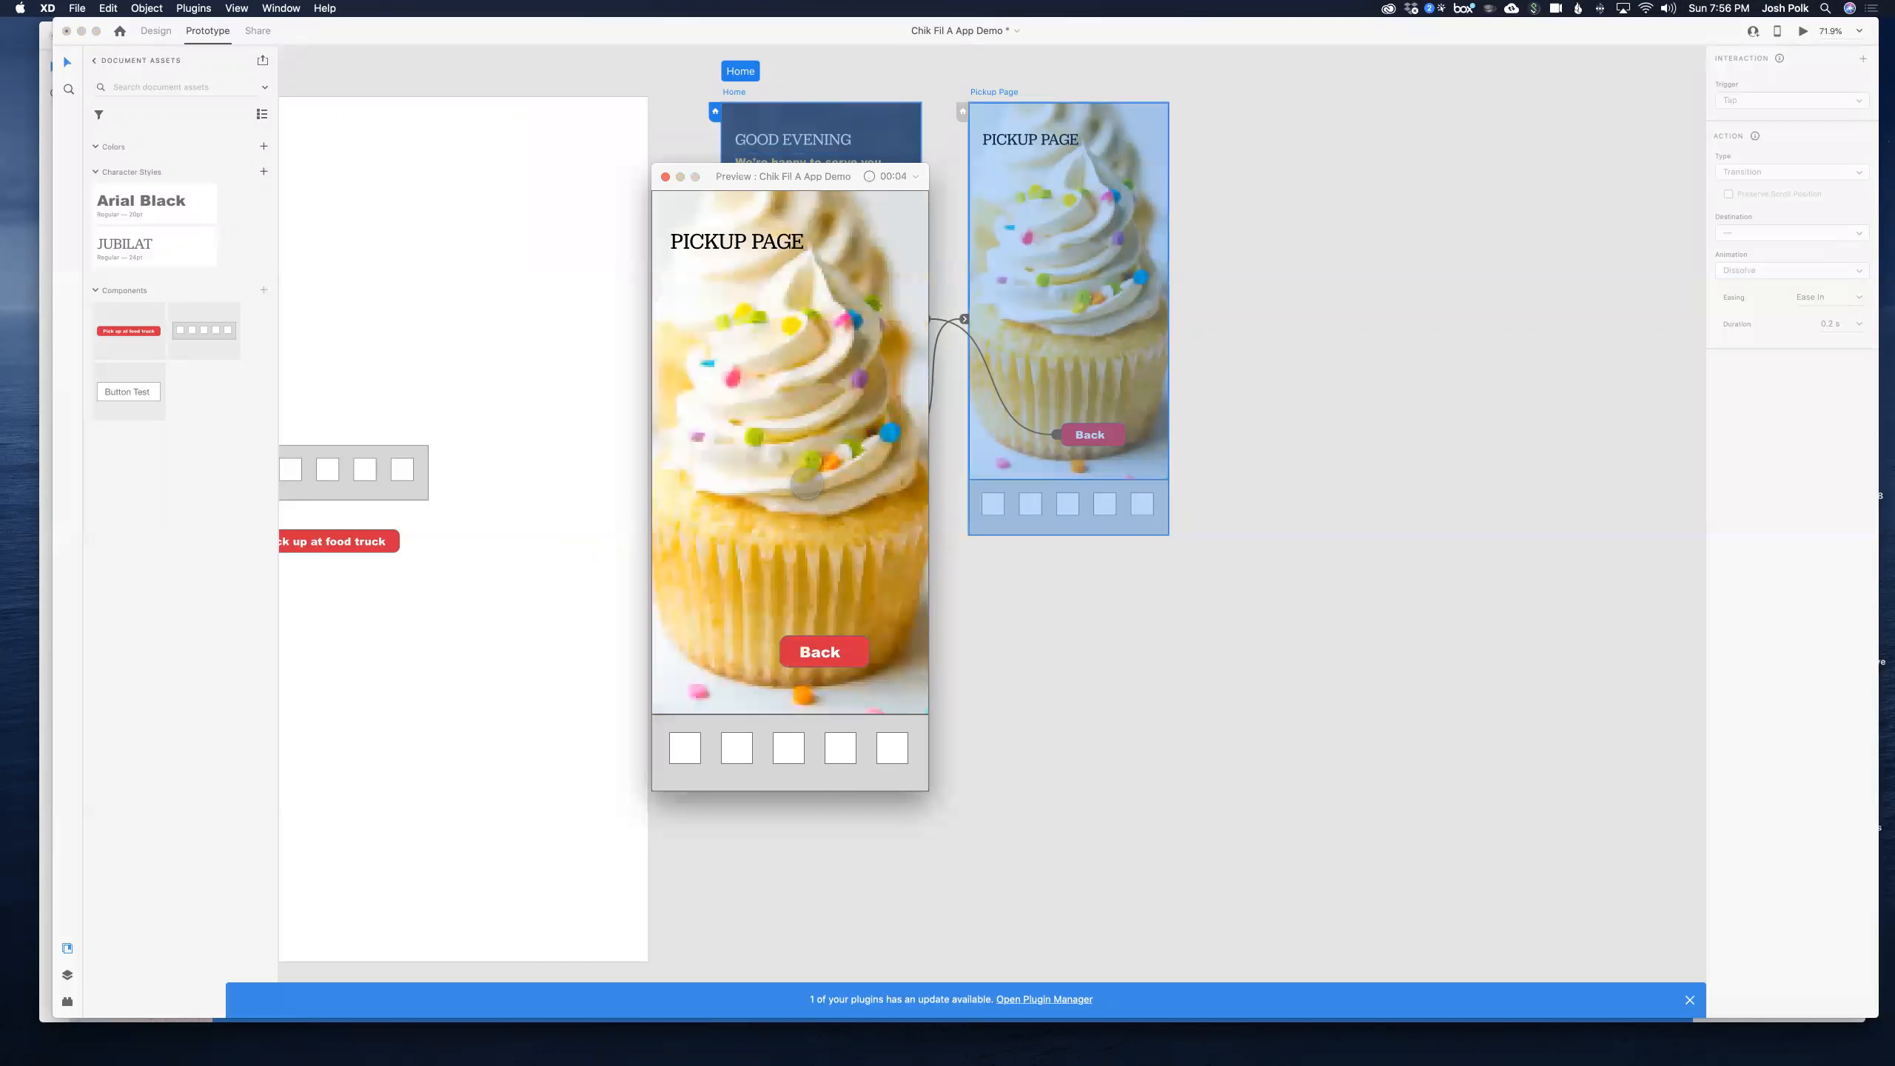
{"action": "left_click", "coordinate": [823, 651]}
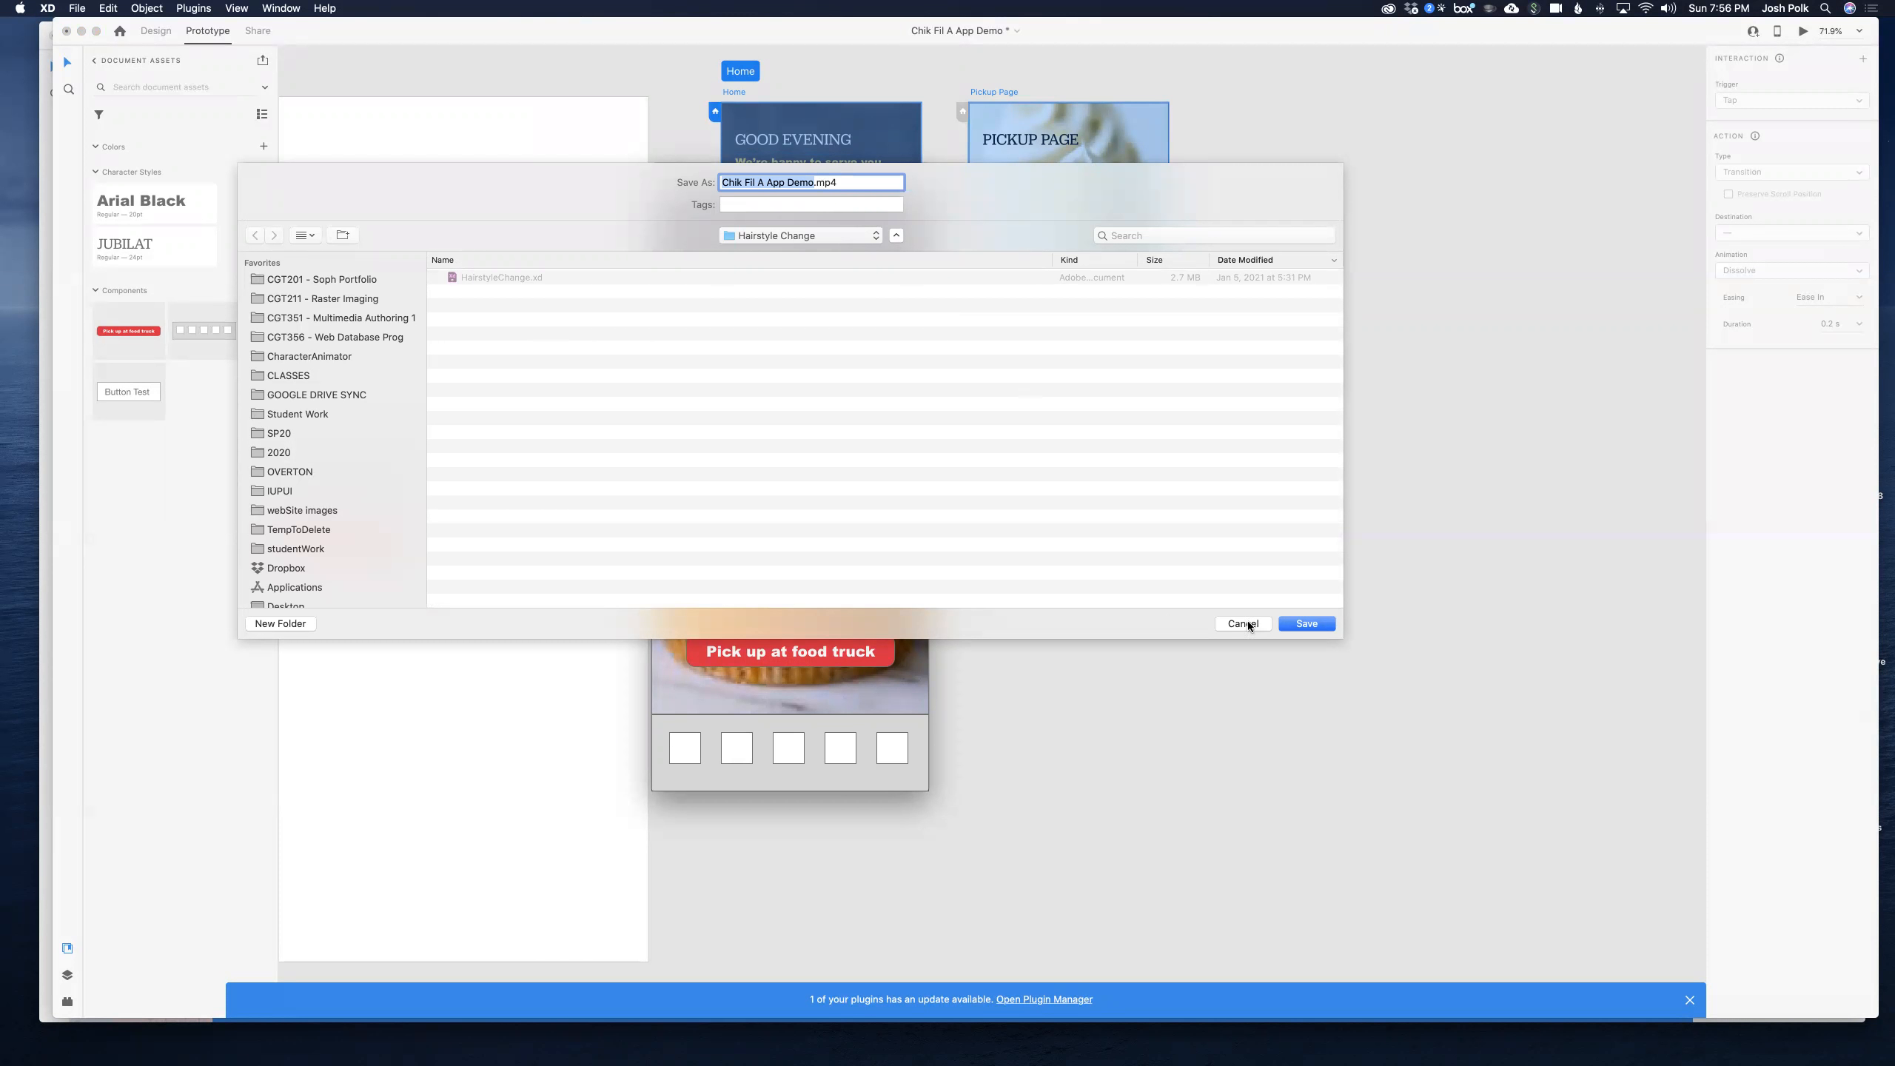
{"action": "scroll", "scroll_direction": "down", "scroll_amount": 3}
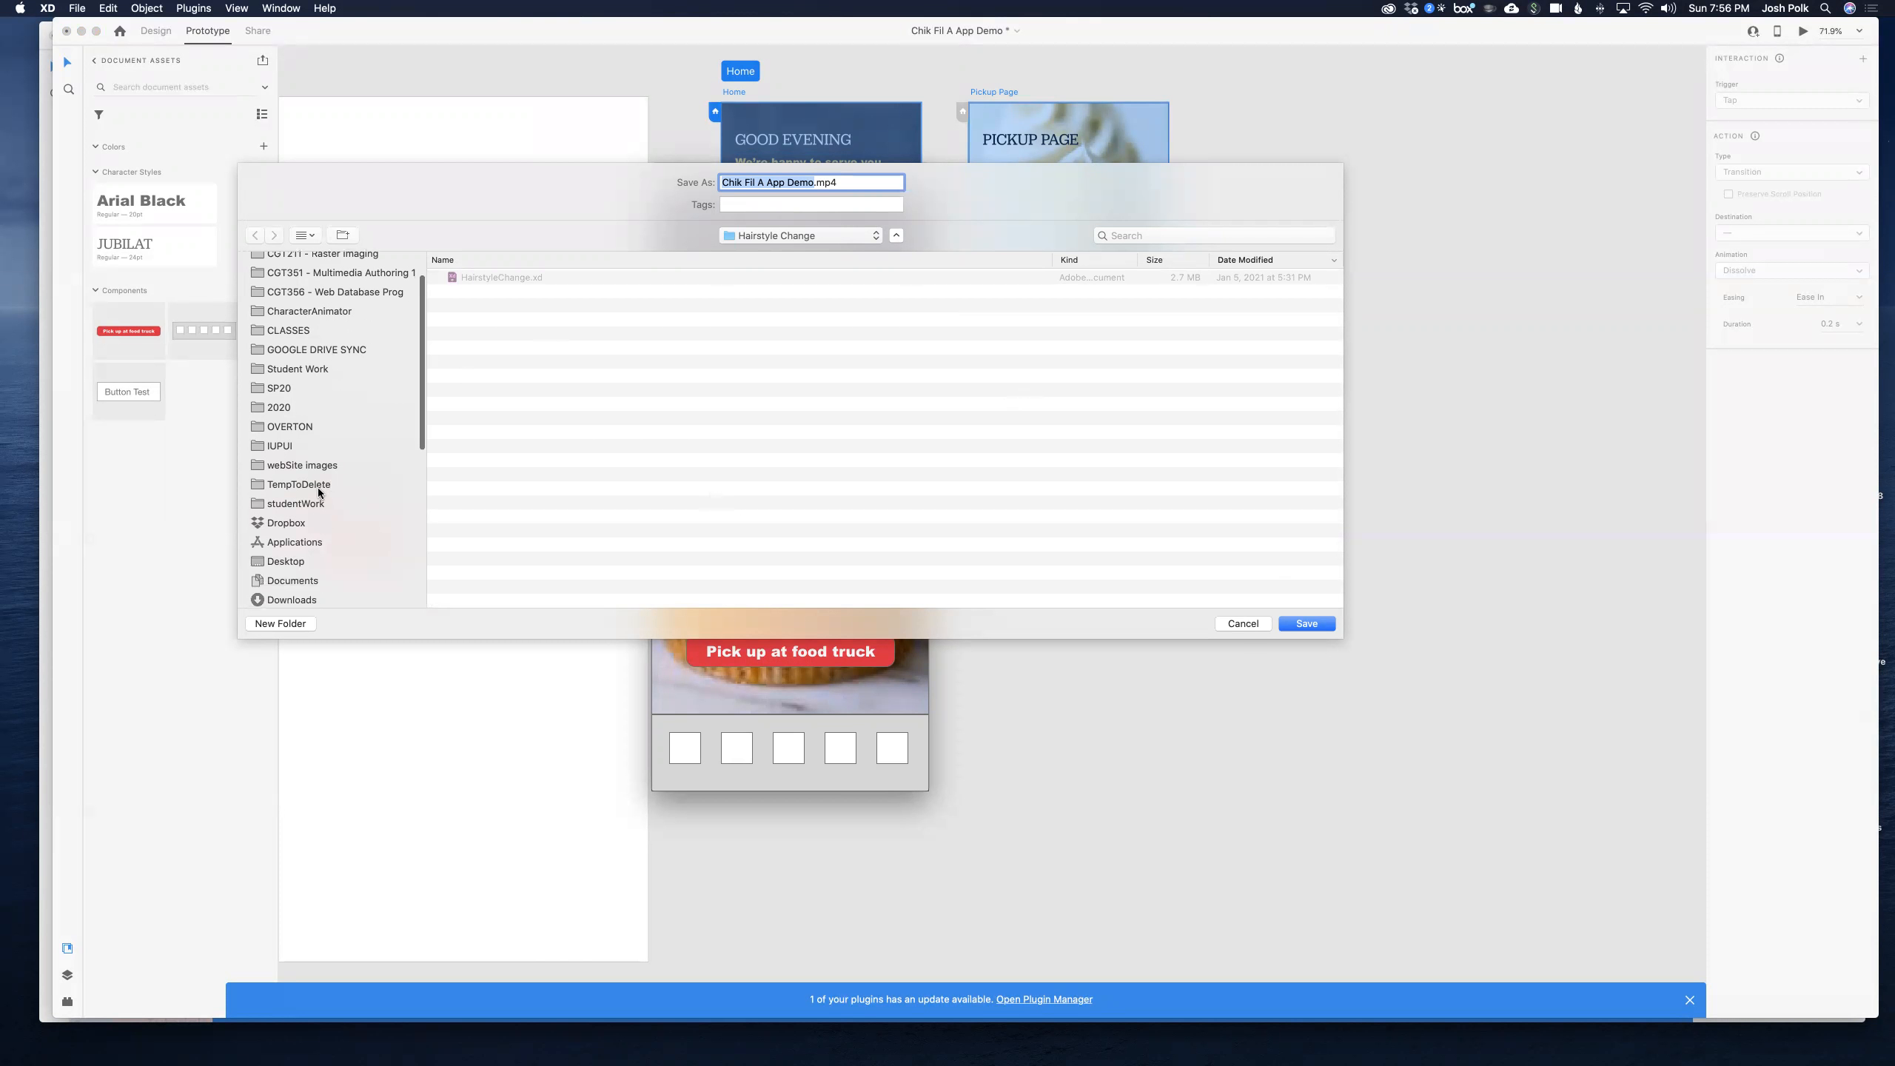
{"action": "left_click", "coordinate": [1306, 623]}
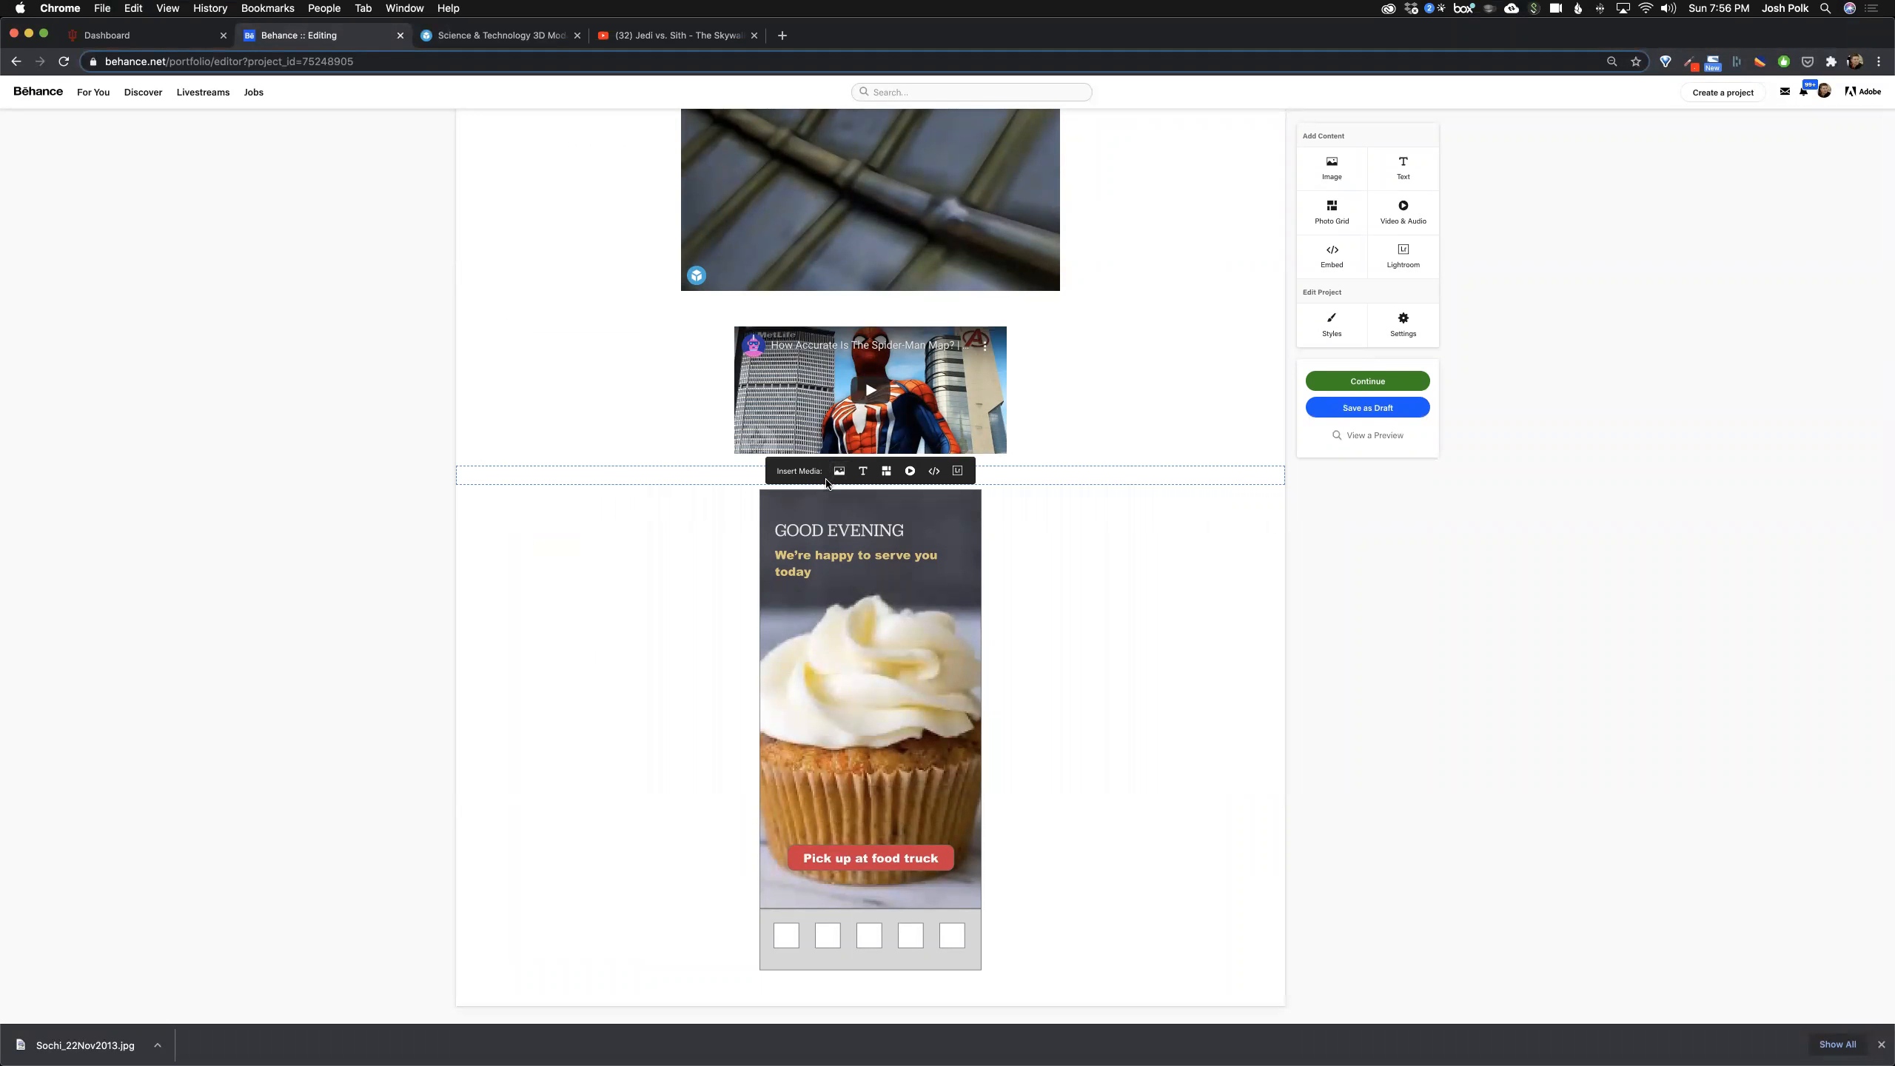
Step: Upload Chik Fil A App Demo.mp4 into the draft just above the prototype
{"action": "left_click", "coordinate": [840, 470]}
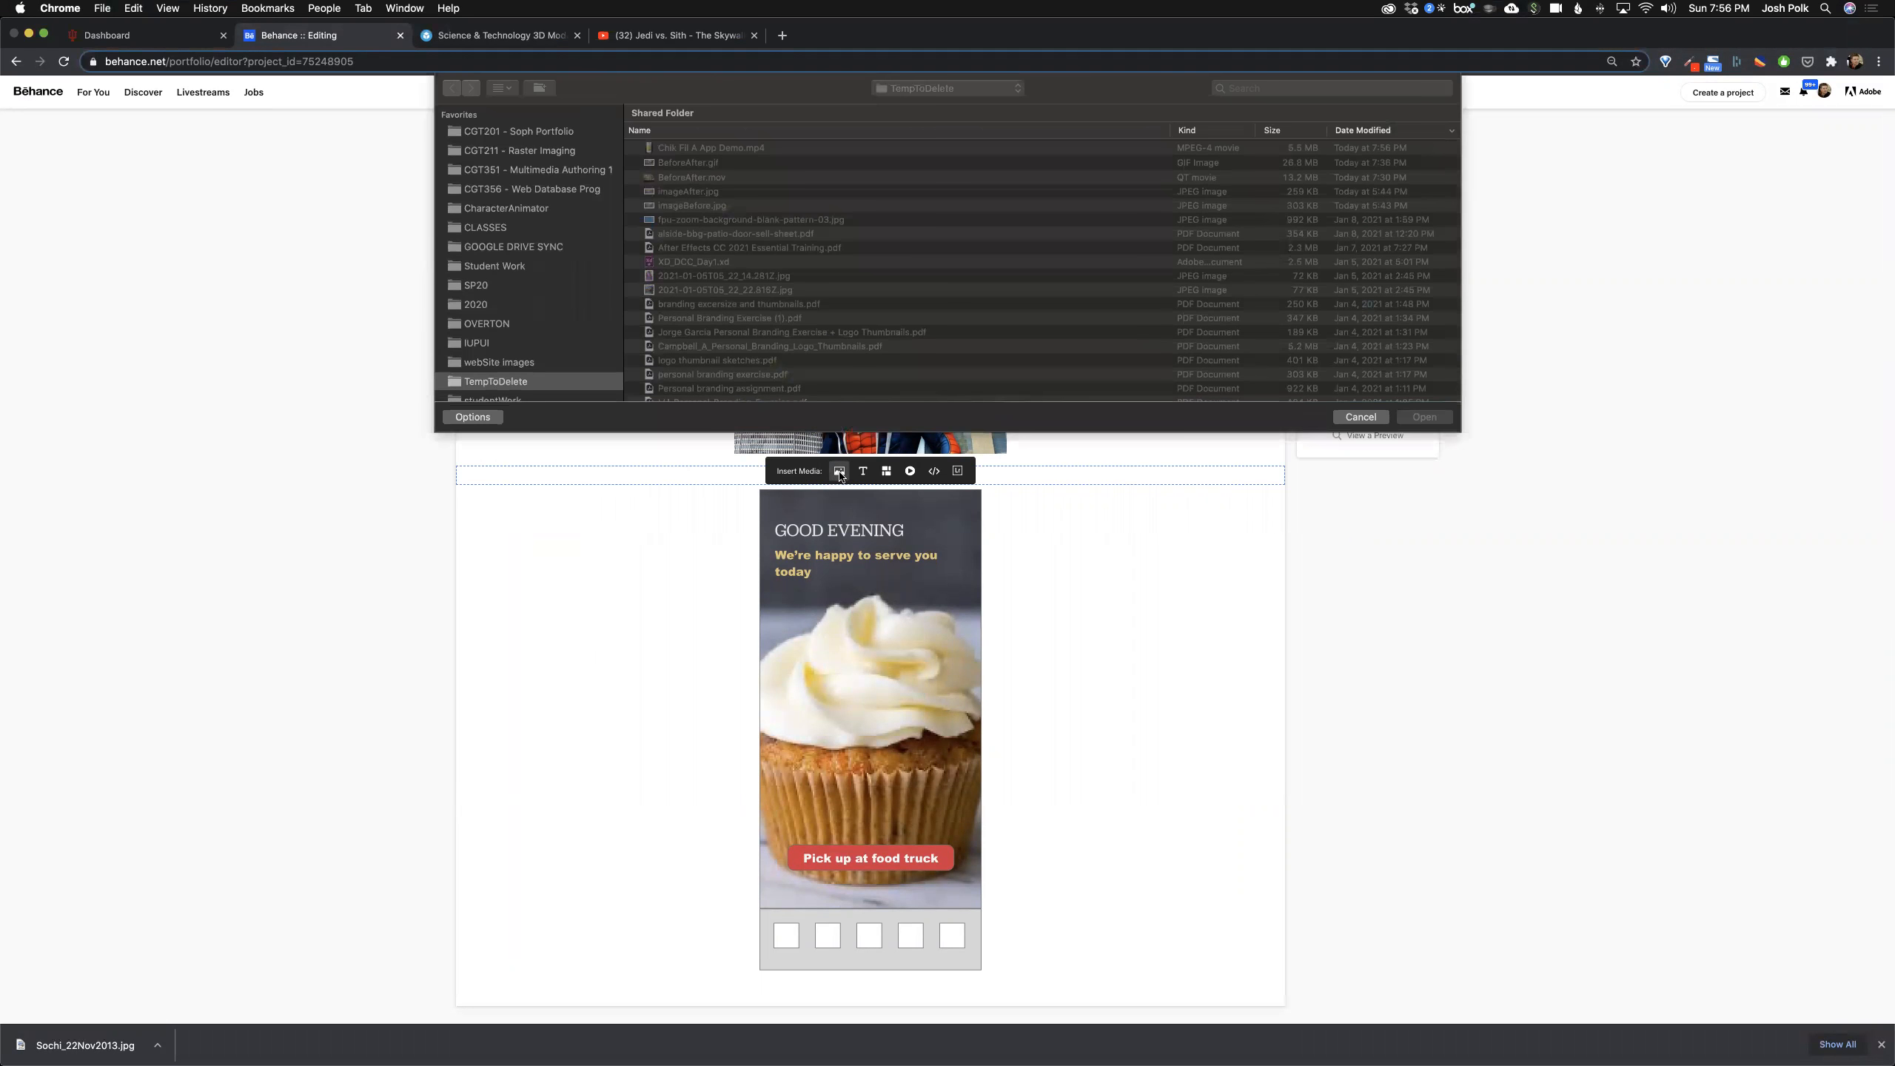
{"action": "left_click", "coordinate": [711, 148]}
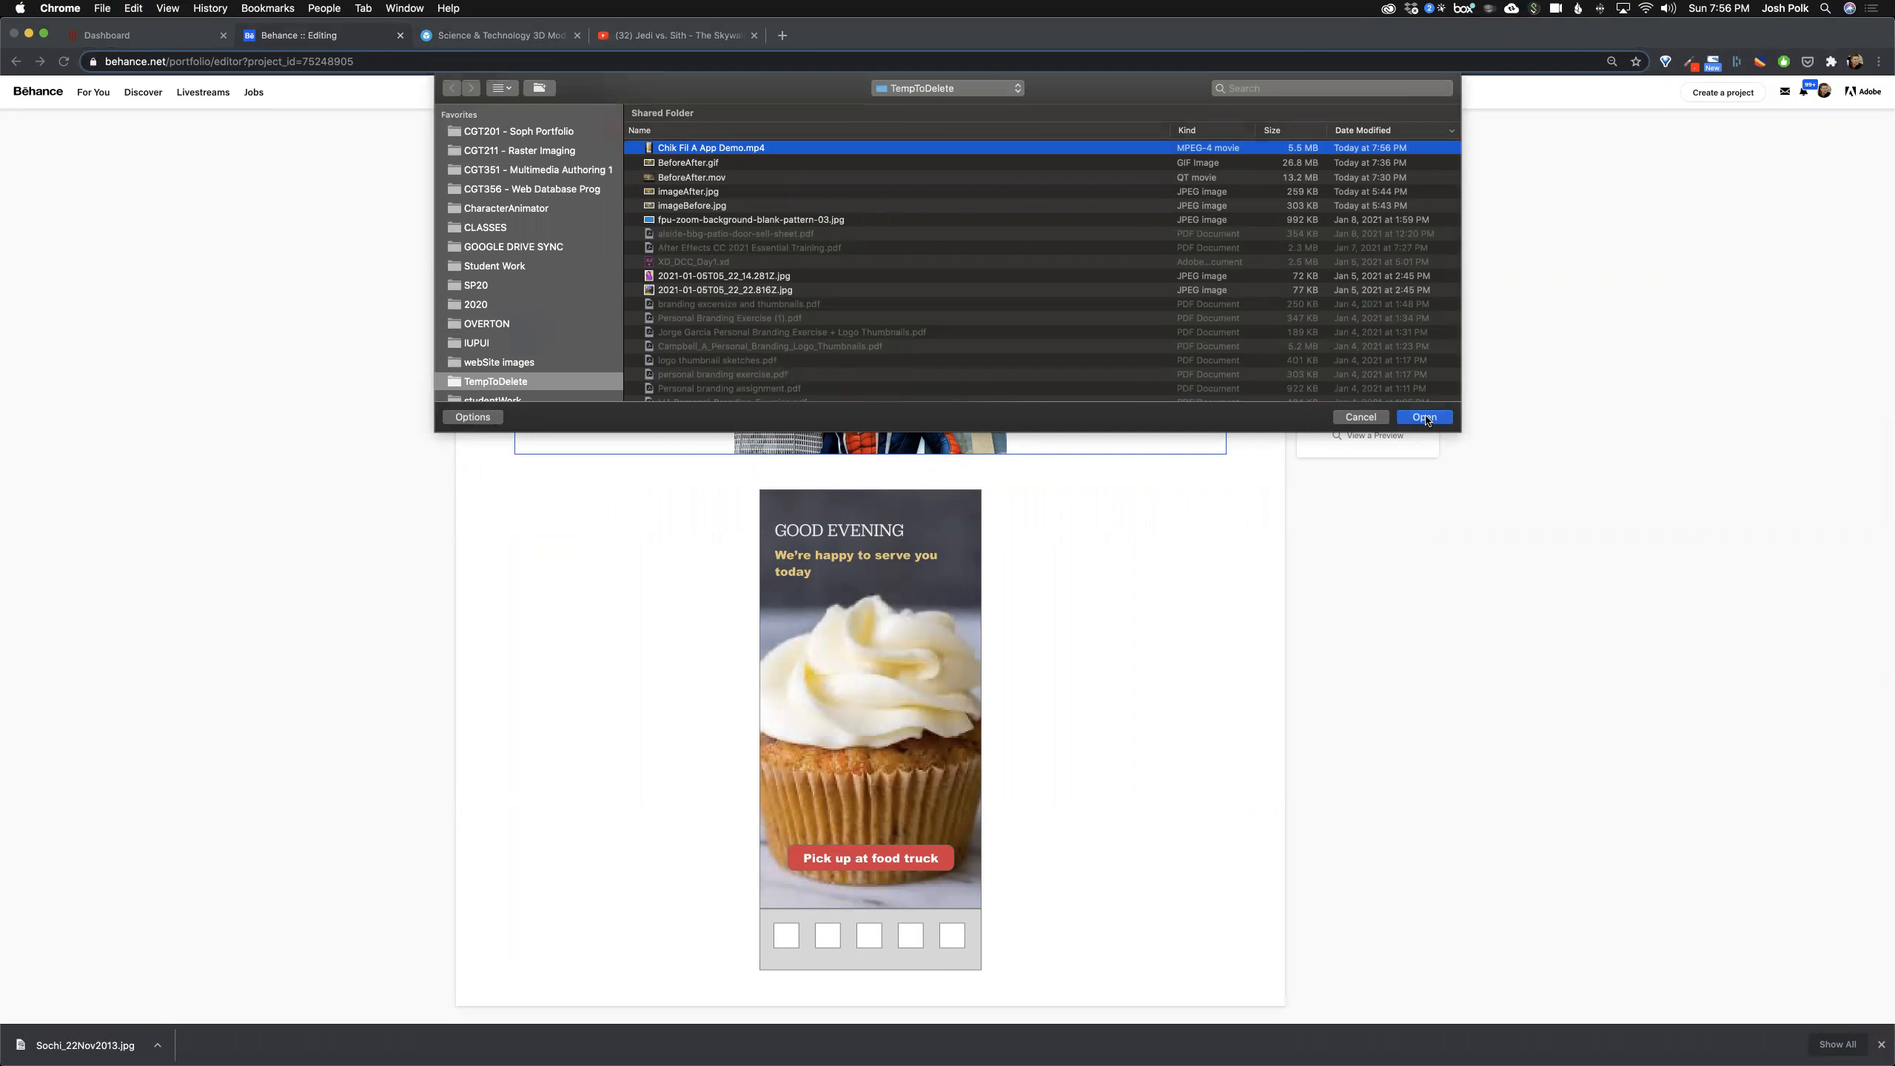
{"action": "left_click", "coordinate": [1424, 417]}
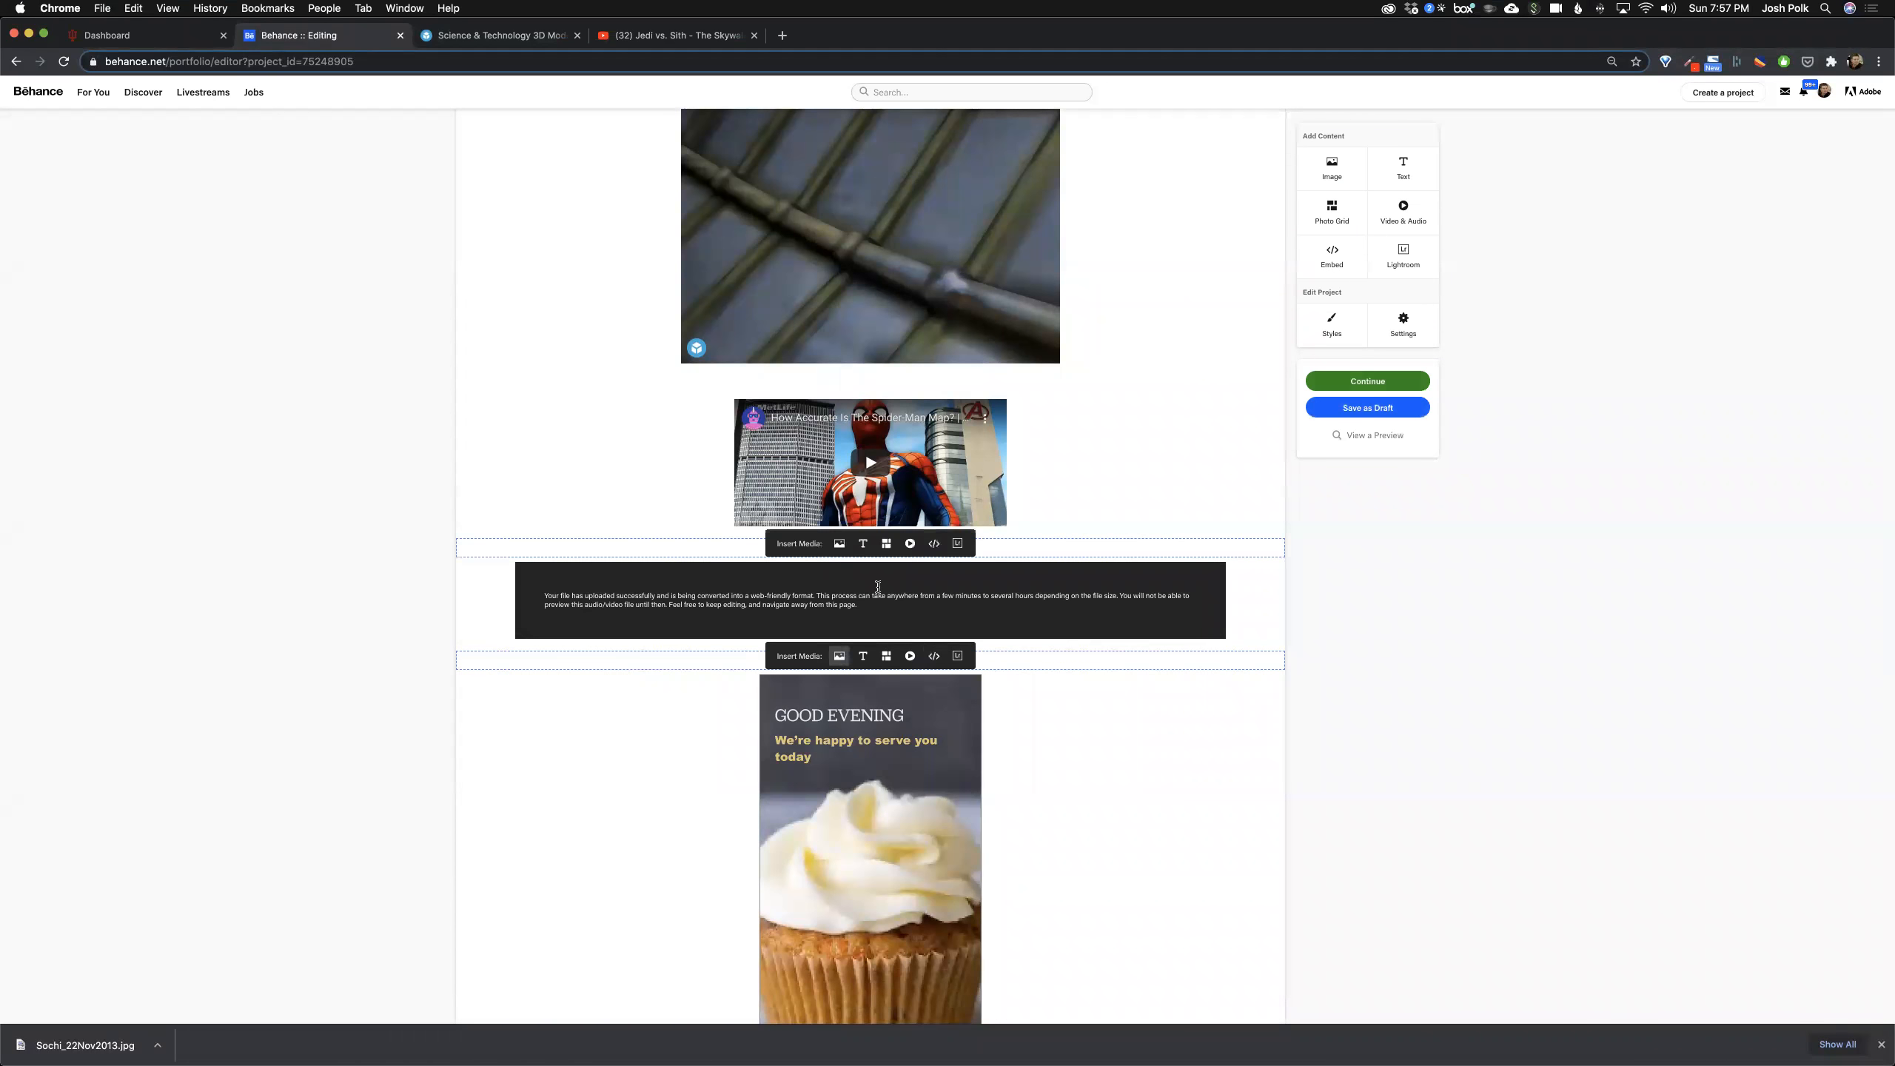
{"action": "scroll", "scroll_direction": "down", "scroll_amount": 3}
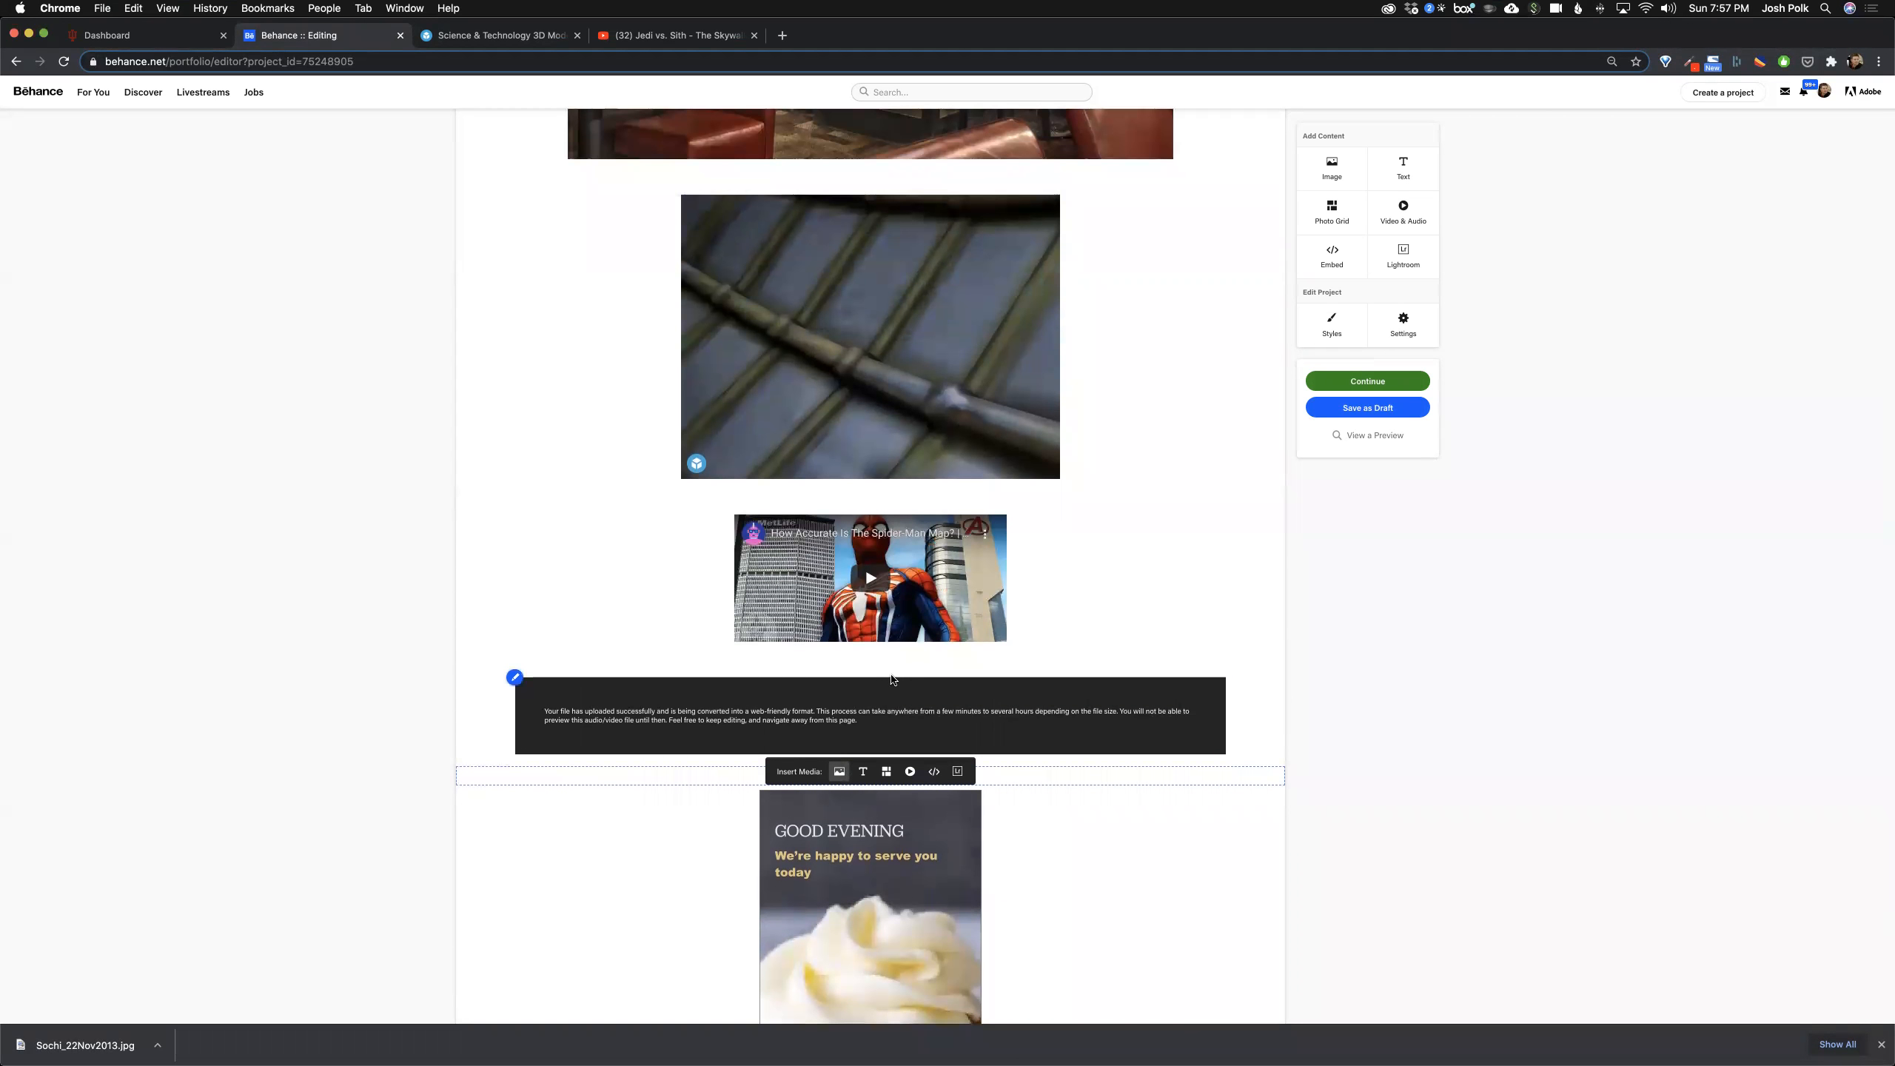
{"action": "mouse_move", "coordinate": [654, 692]}
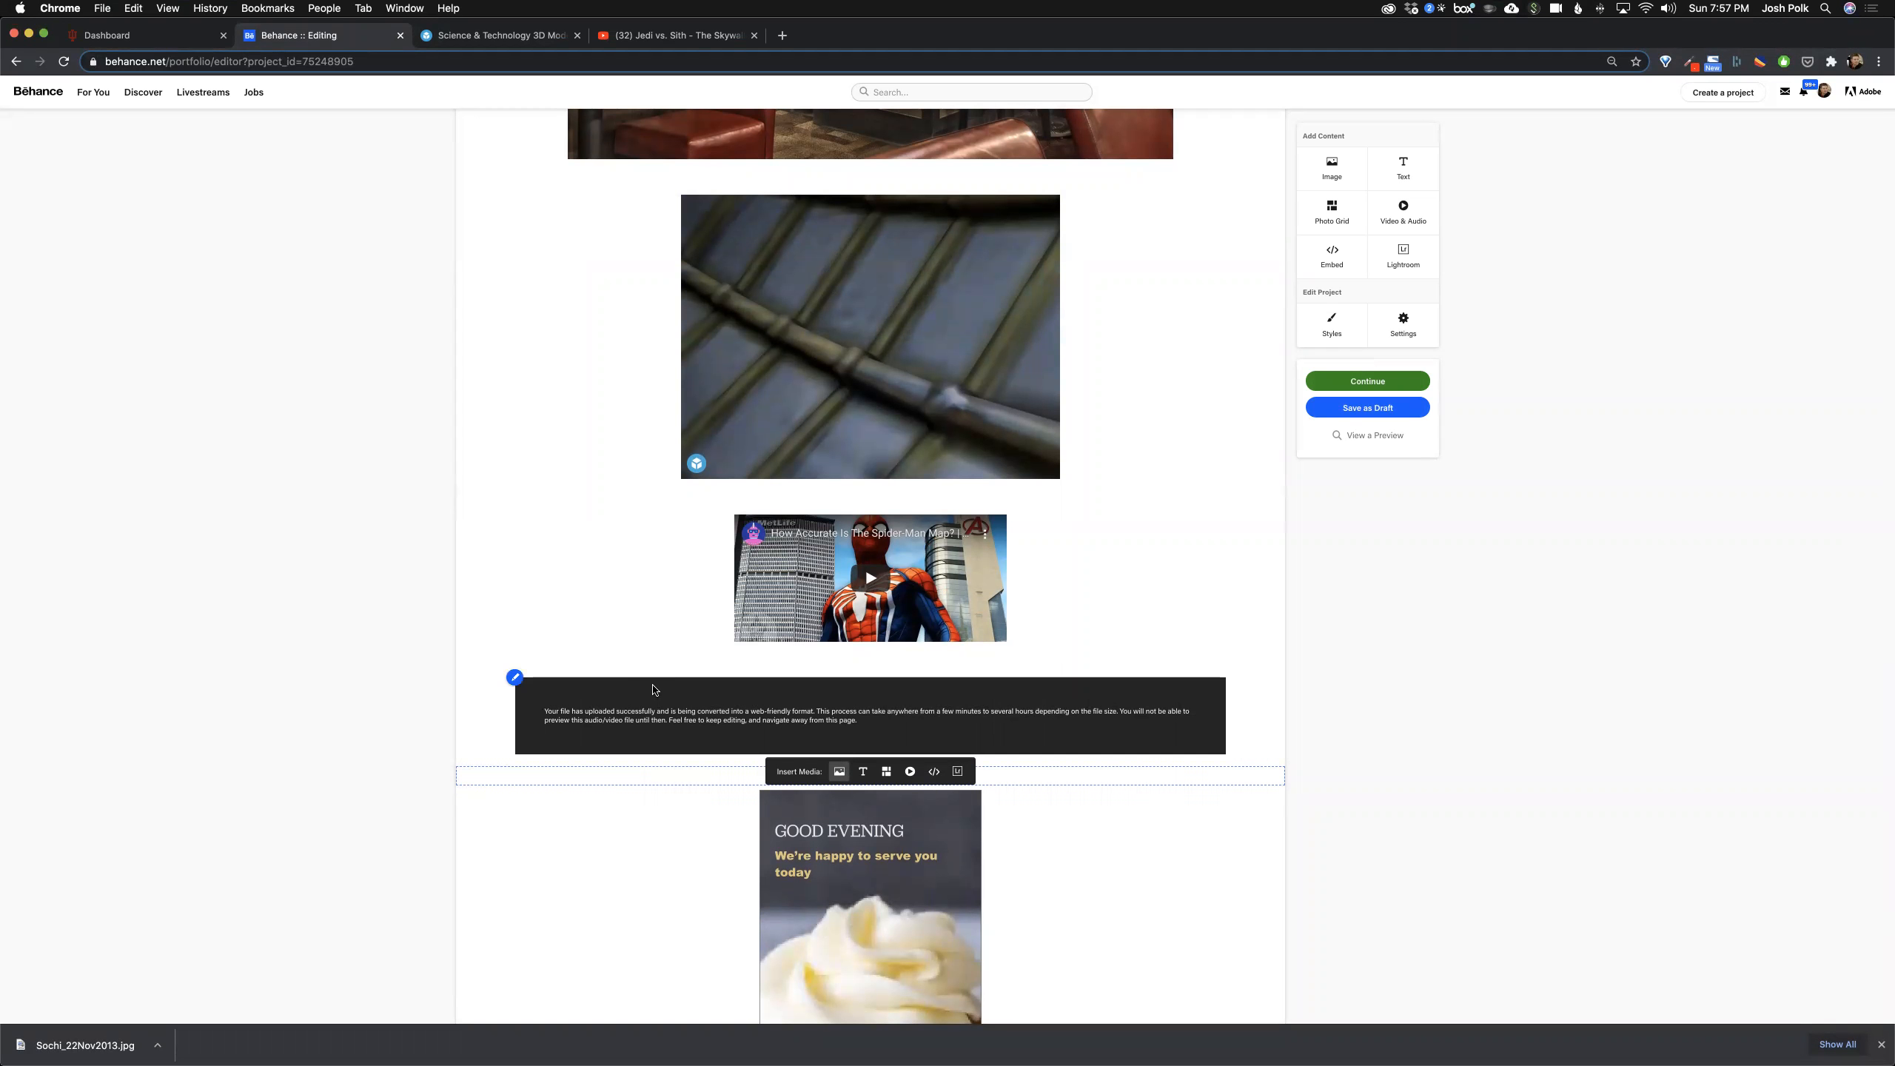
{"action": "mouse_move", "coordinate": [677, 746]}
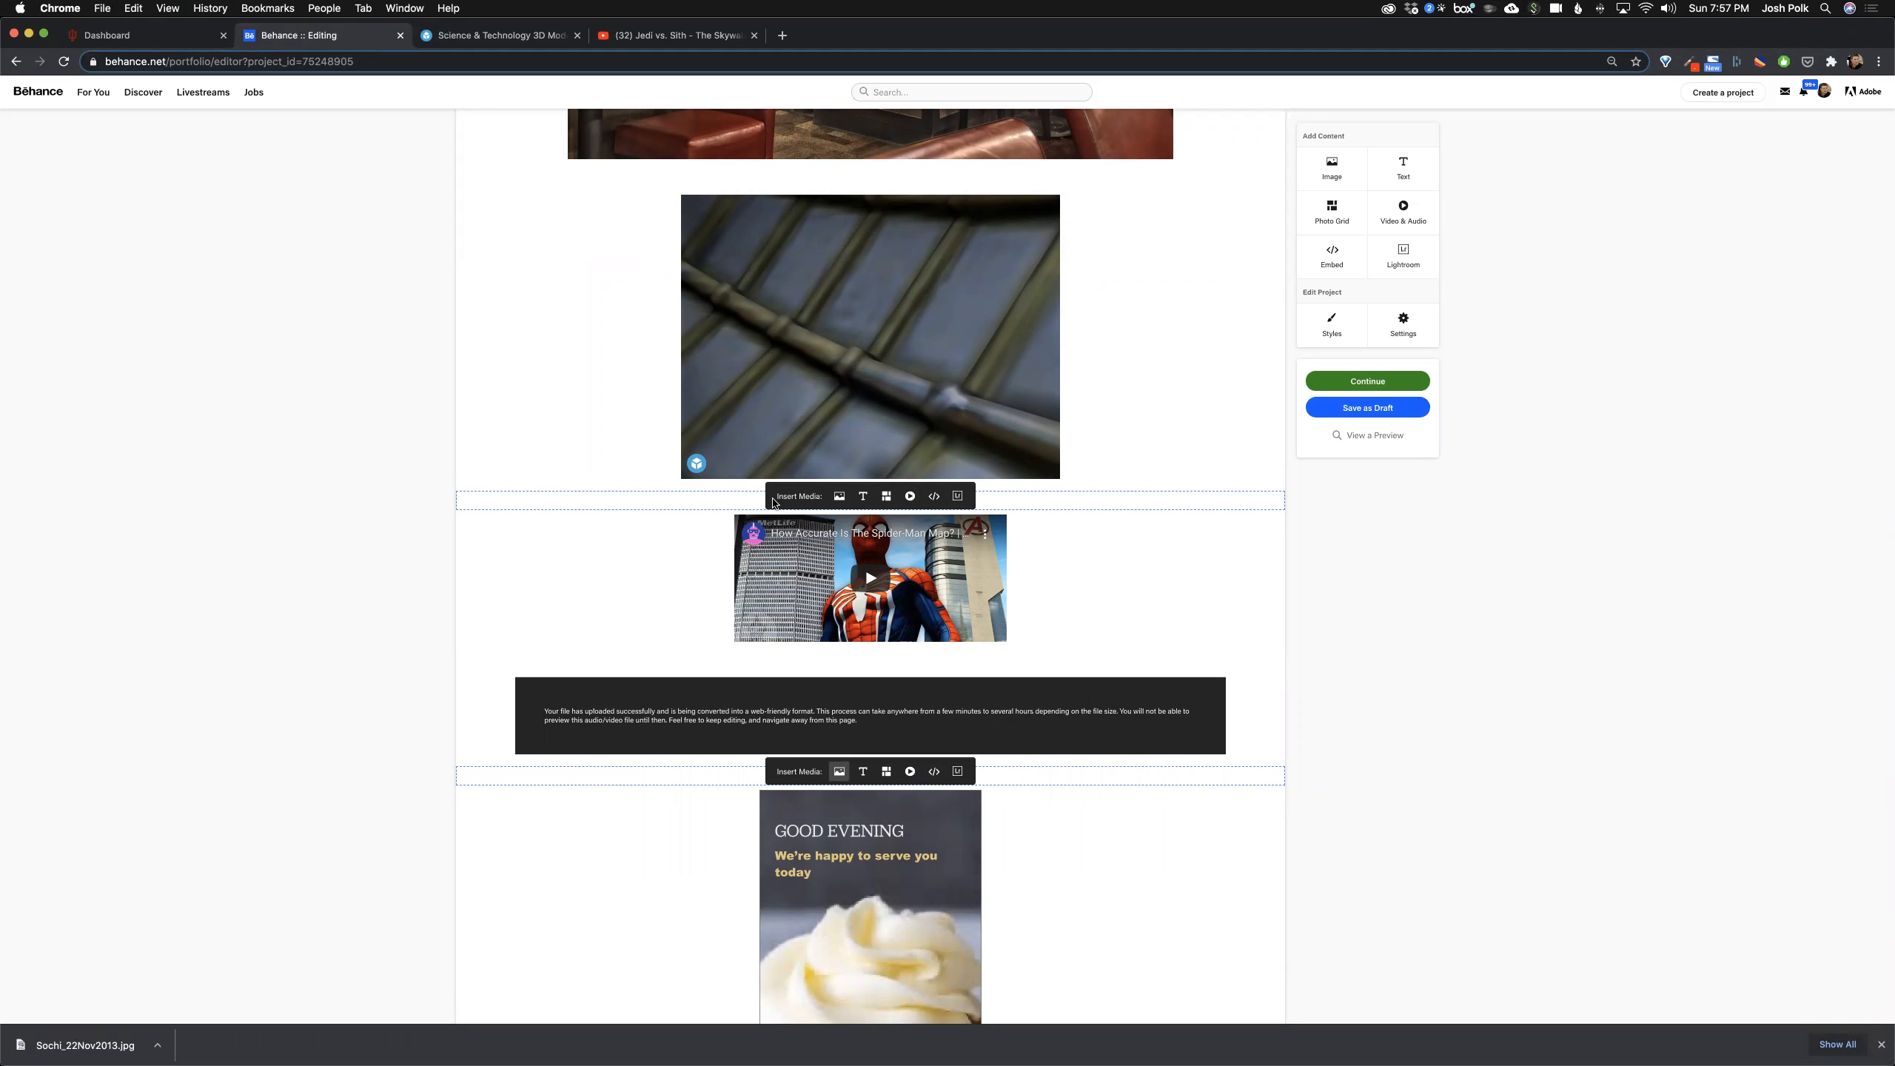
{"action": "left_click", "coordinate": [871, 578]}
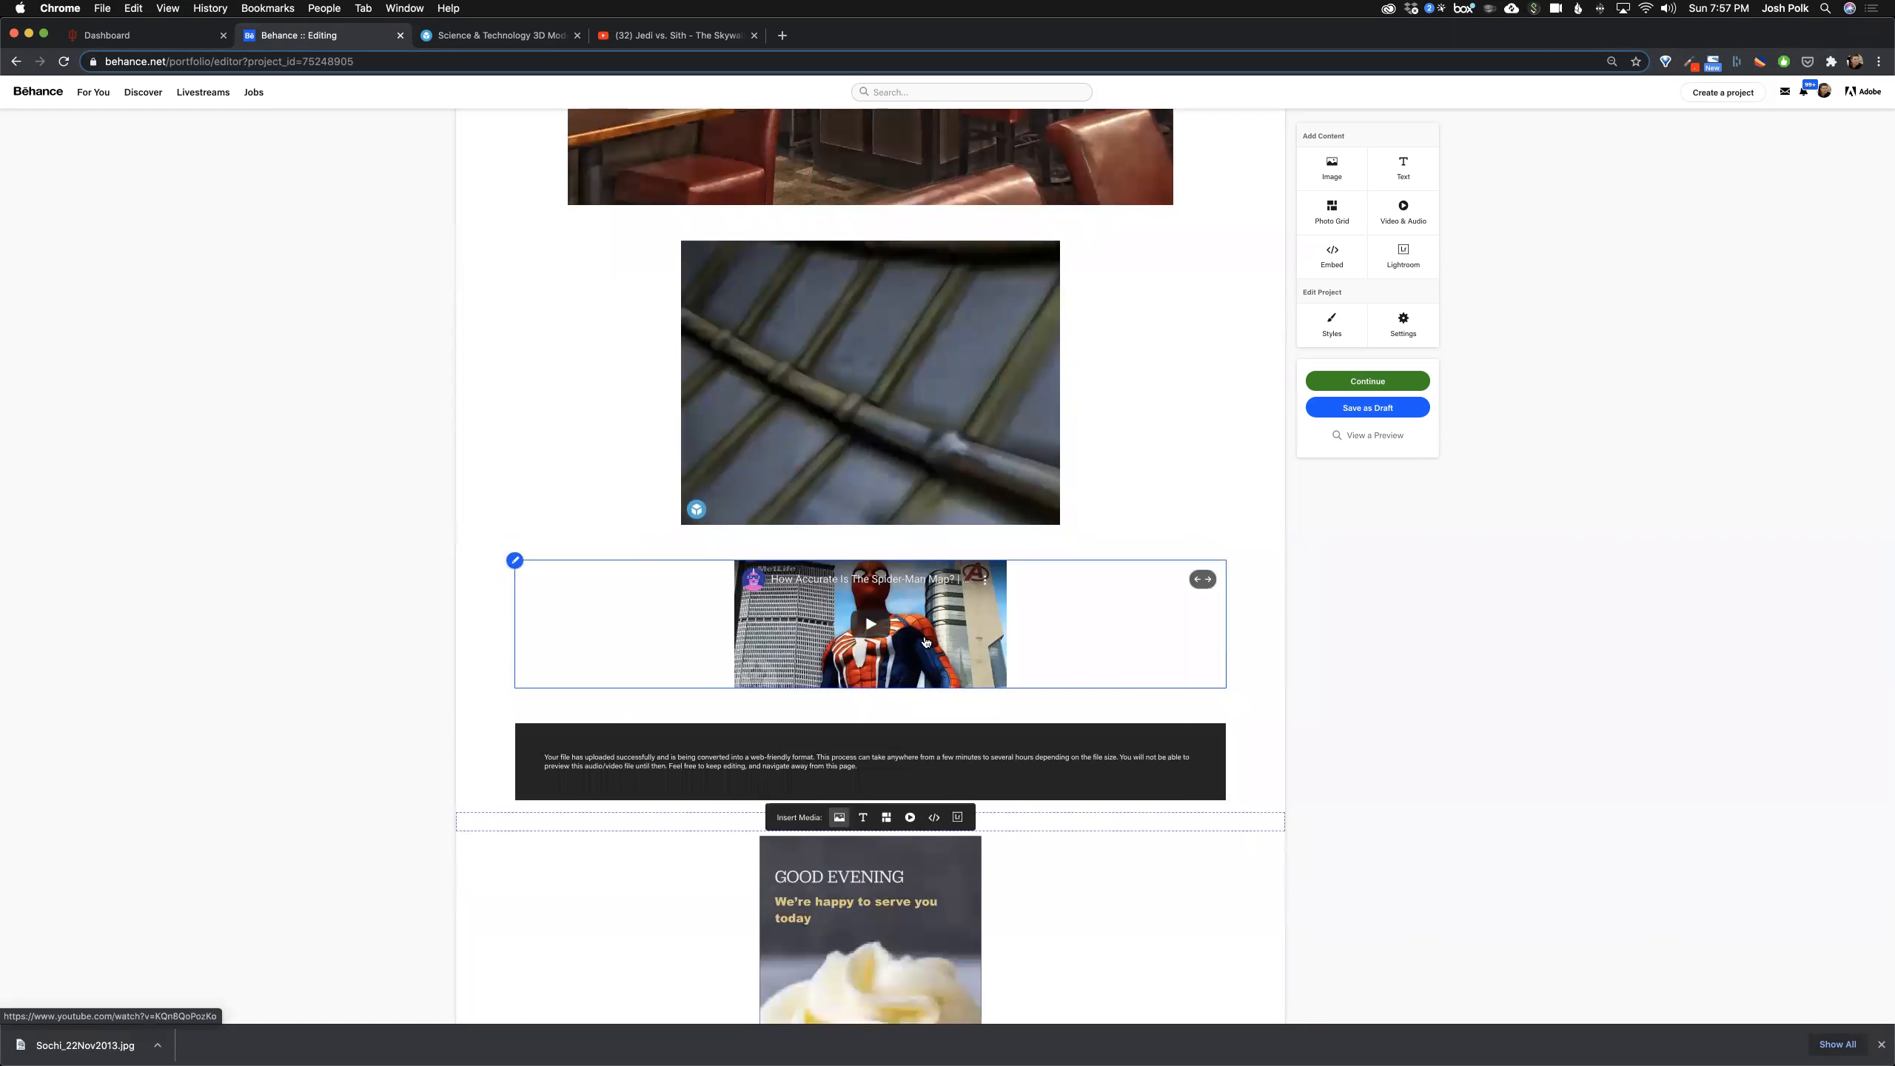
{"action": "scroll", "scroll_direction": "down", "scroll_amount": 3}
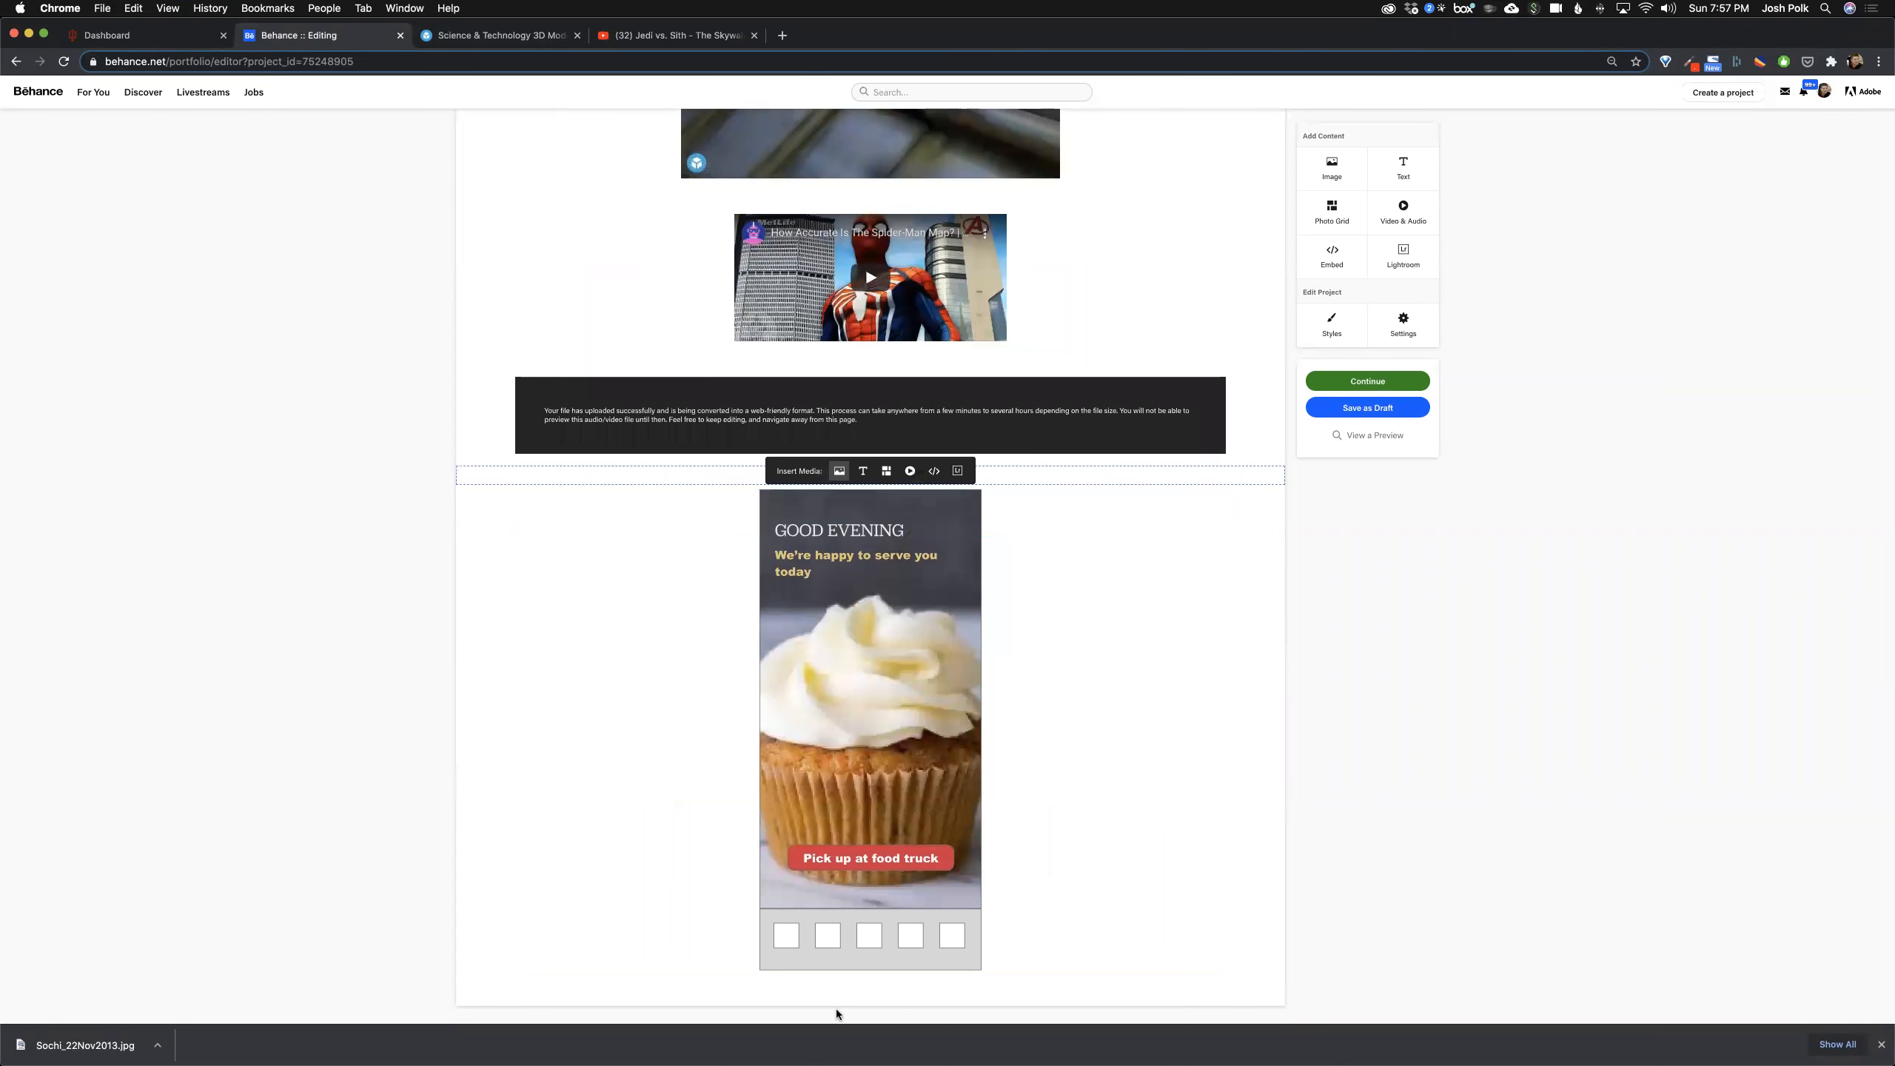
{"action": "left_click", "coordinate": [677, 35]}
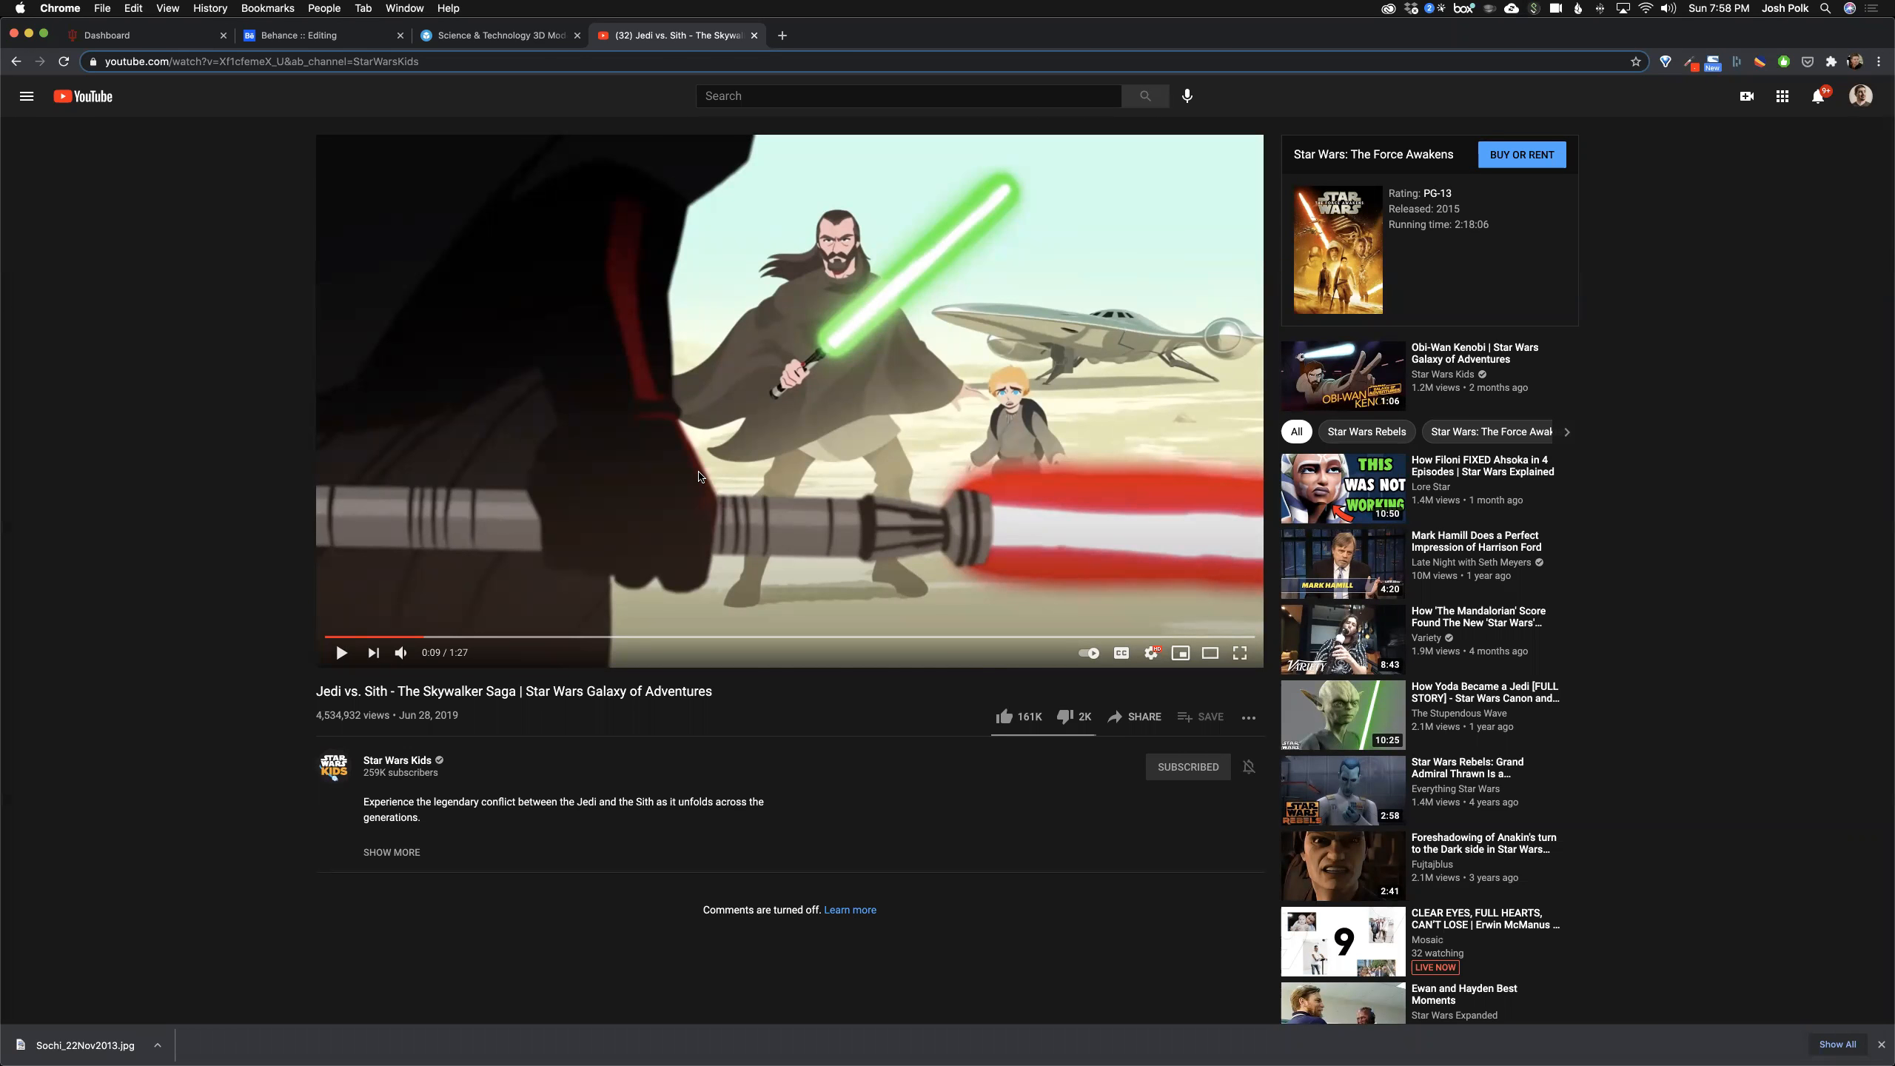
{"action": "mouse_move", "coordinate": [902, 628]}
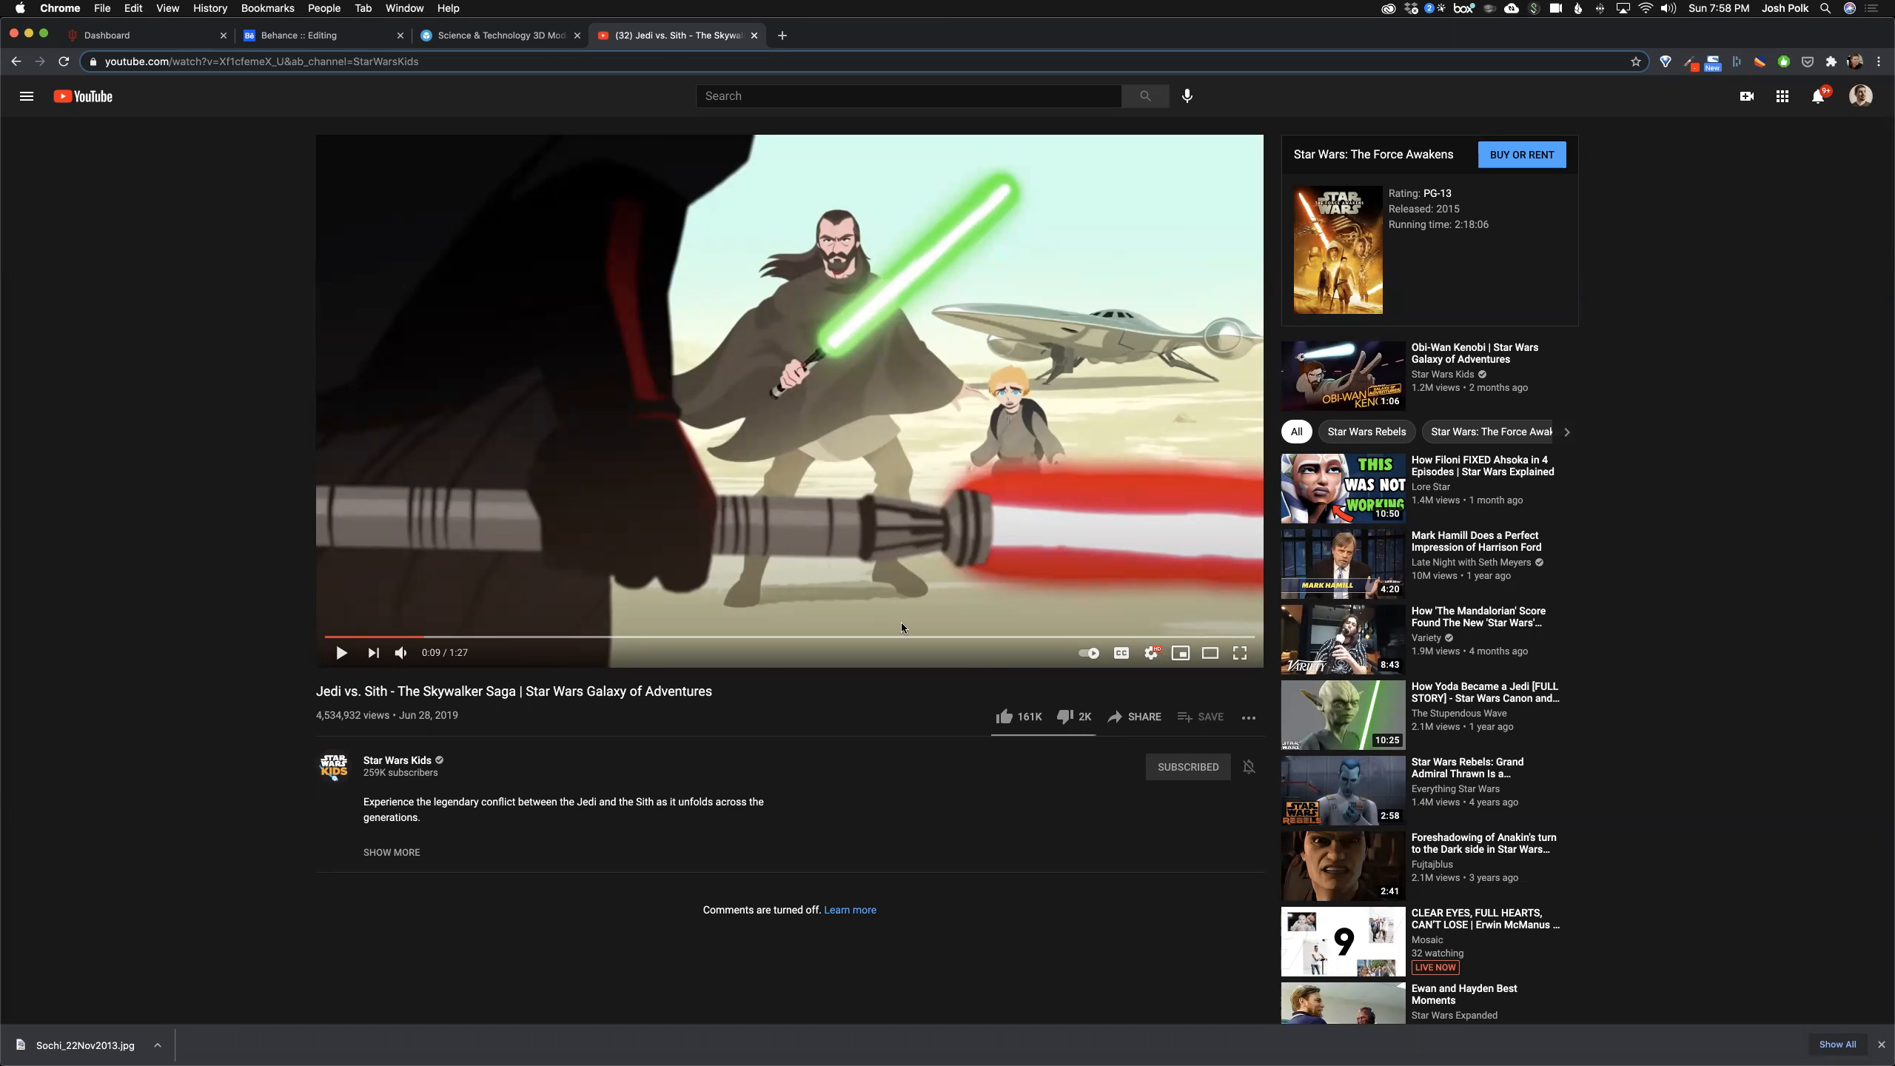
{"action": "mouse_move", "coordinate": [1151, 729]}
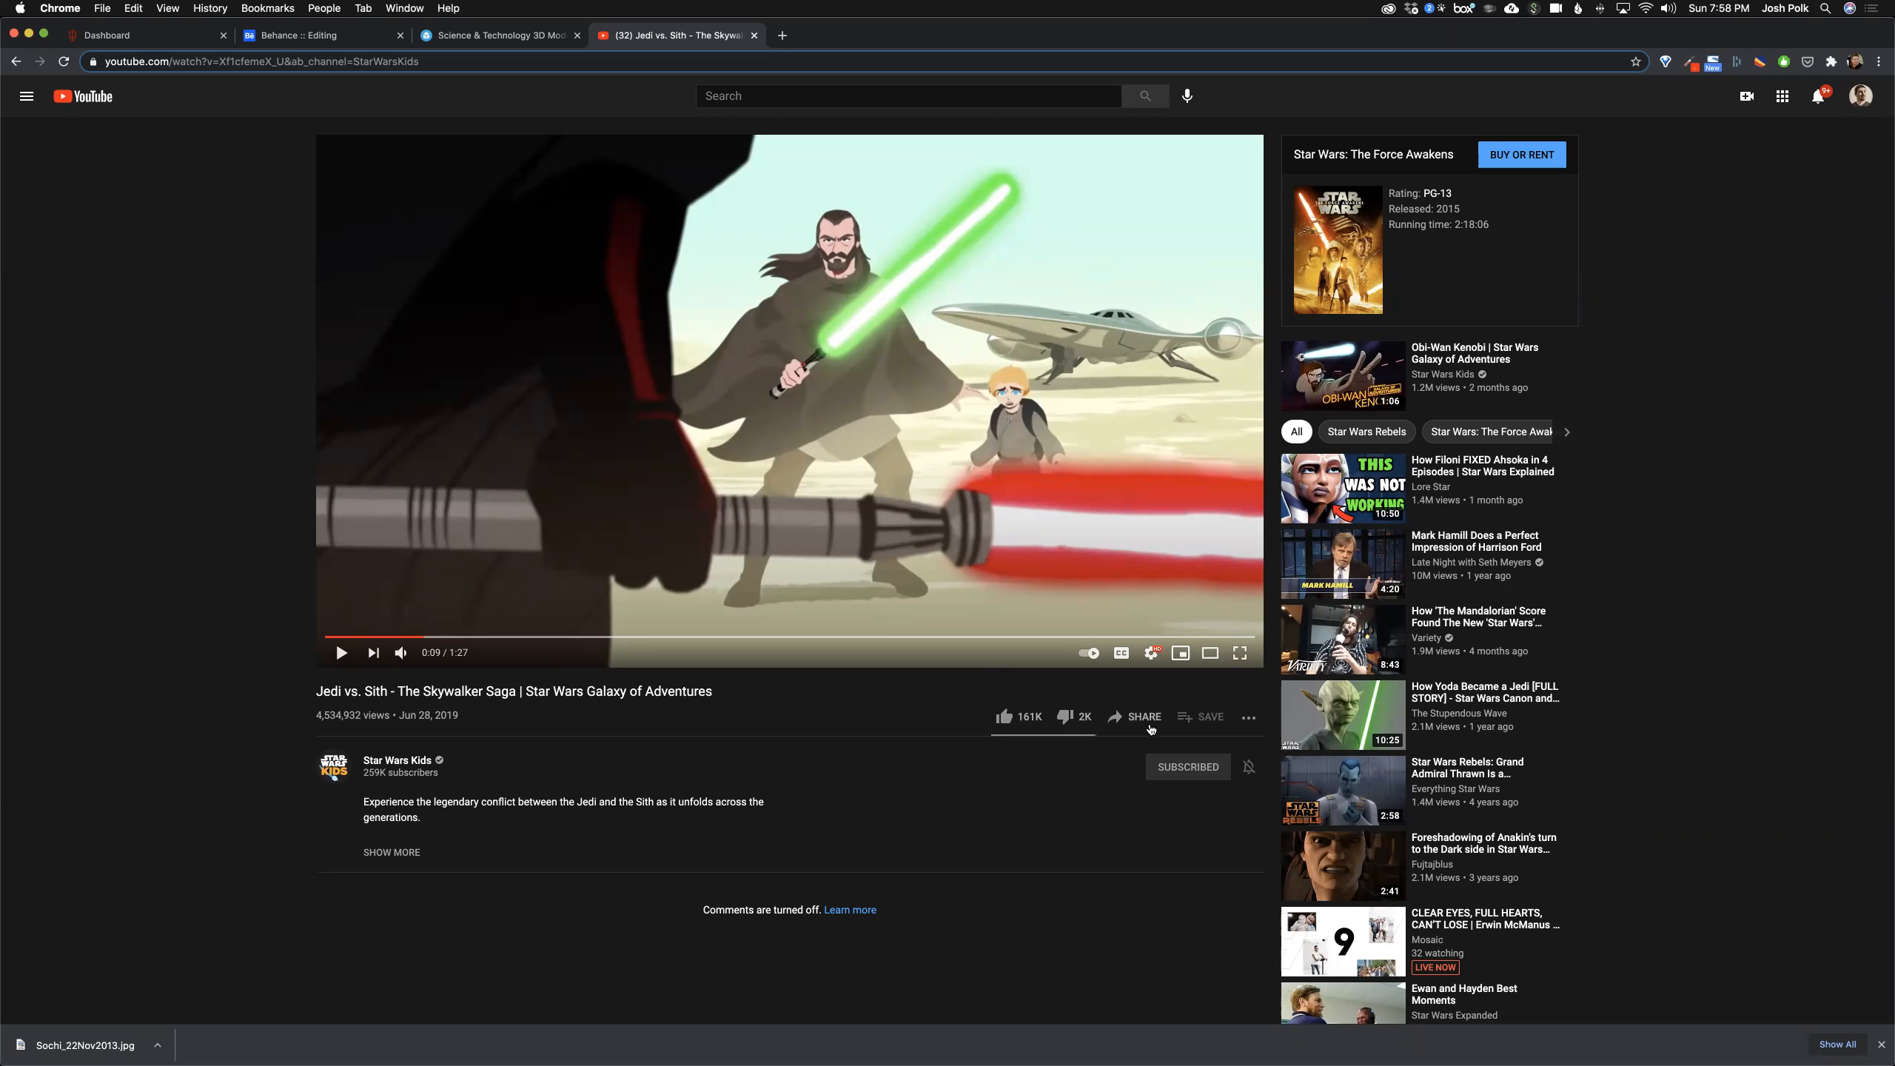
{"action": "mouse_move", "coordinate": [1137, 730]}
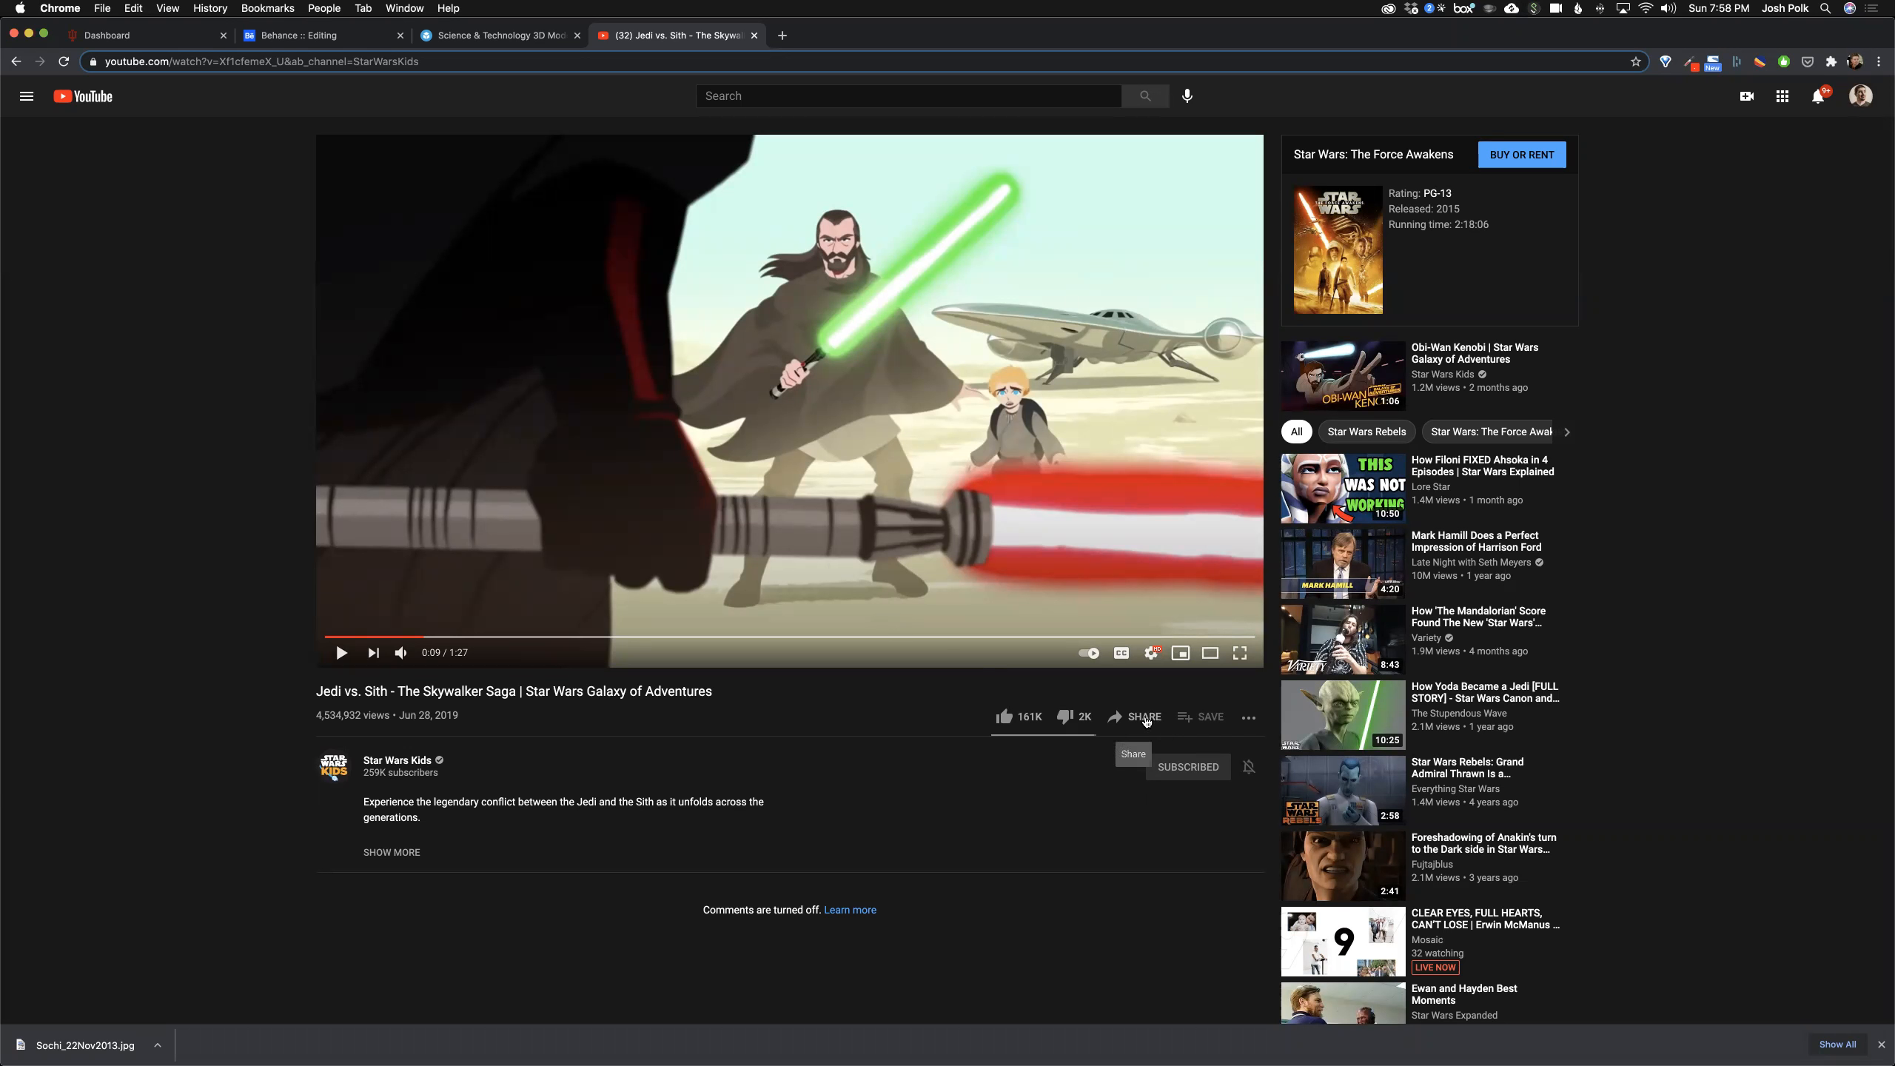
Step: Copy the Jedi vs. Sith video's embed code and return to the Behance editor
{"action": "left_click", "coordinate": [1145, 717]}
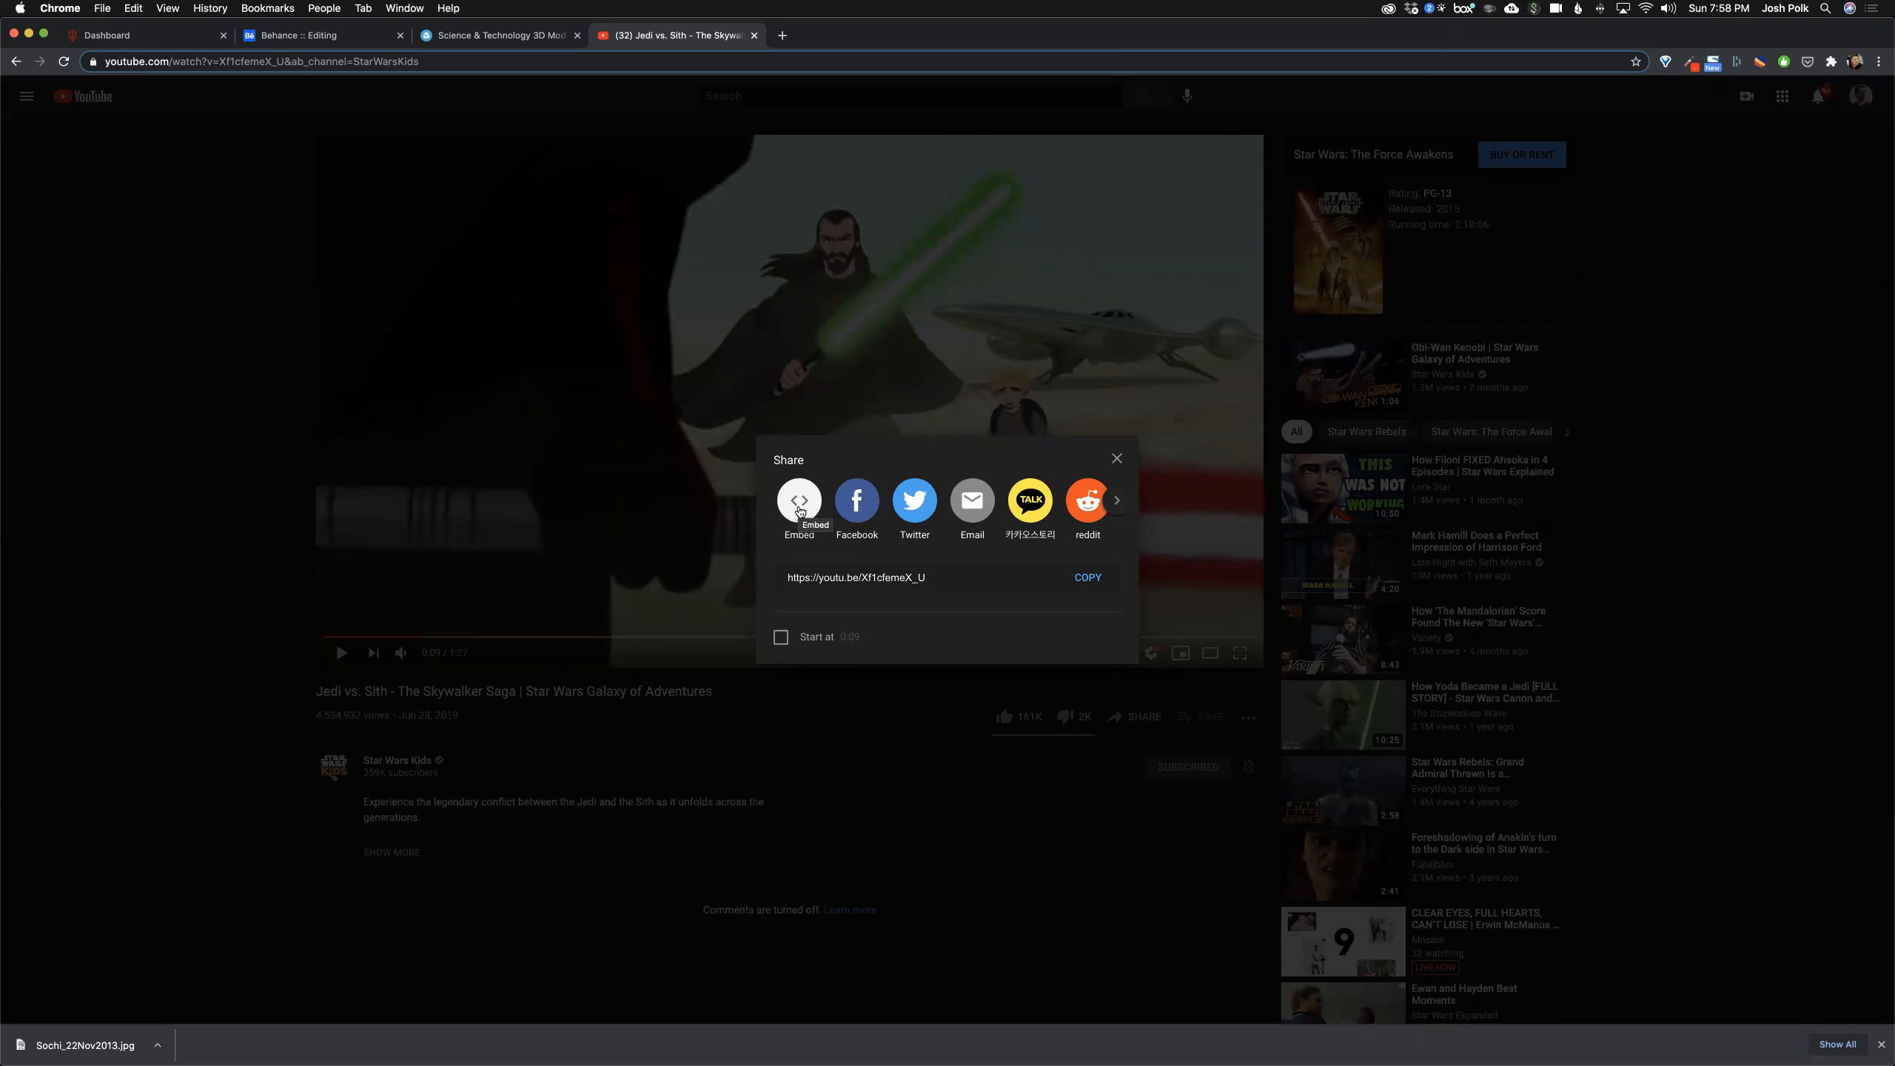
{"action": "left_click", "coordinate": [799, 500]}
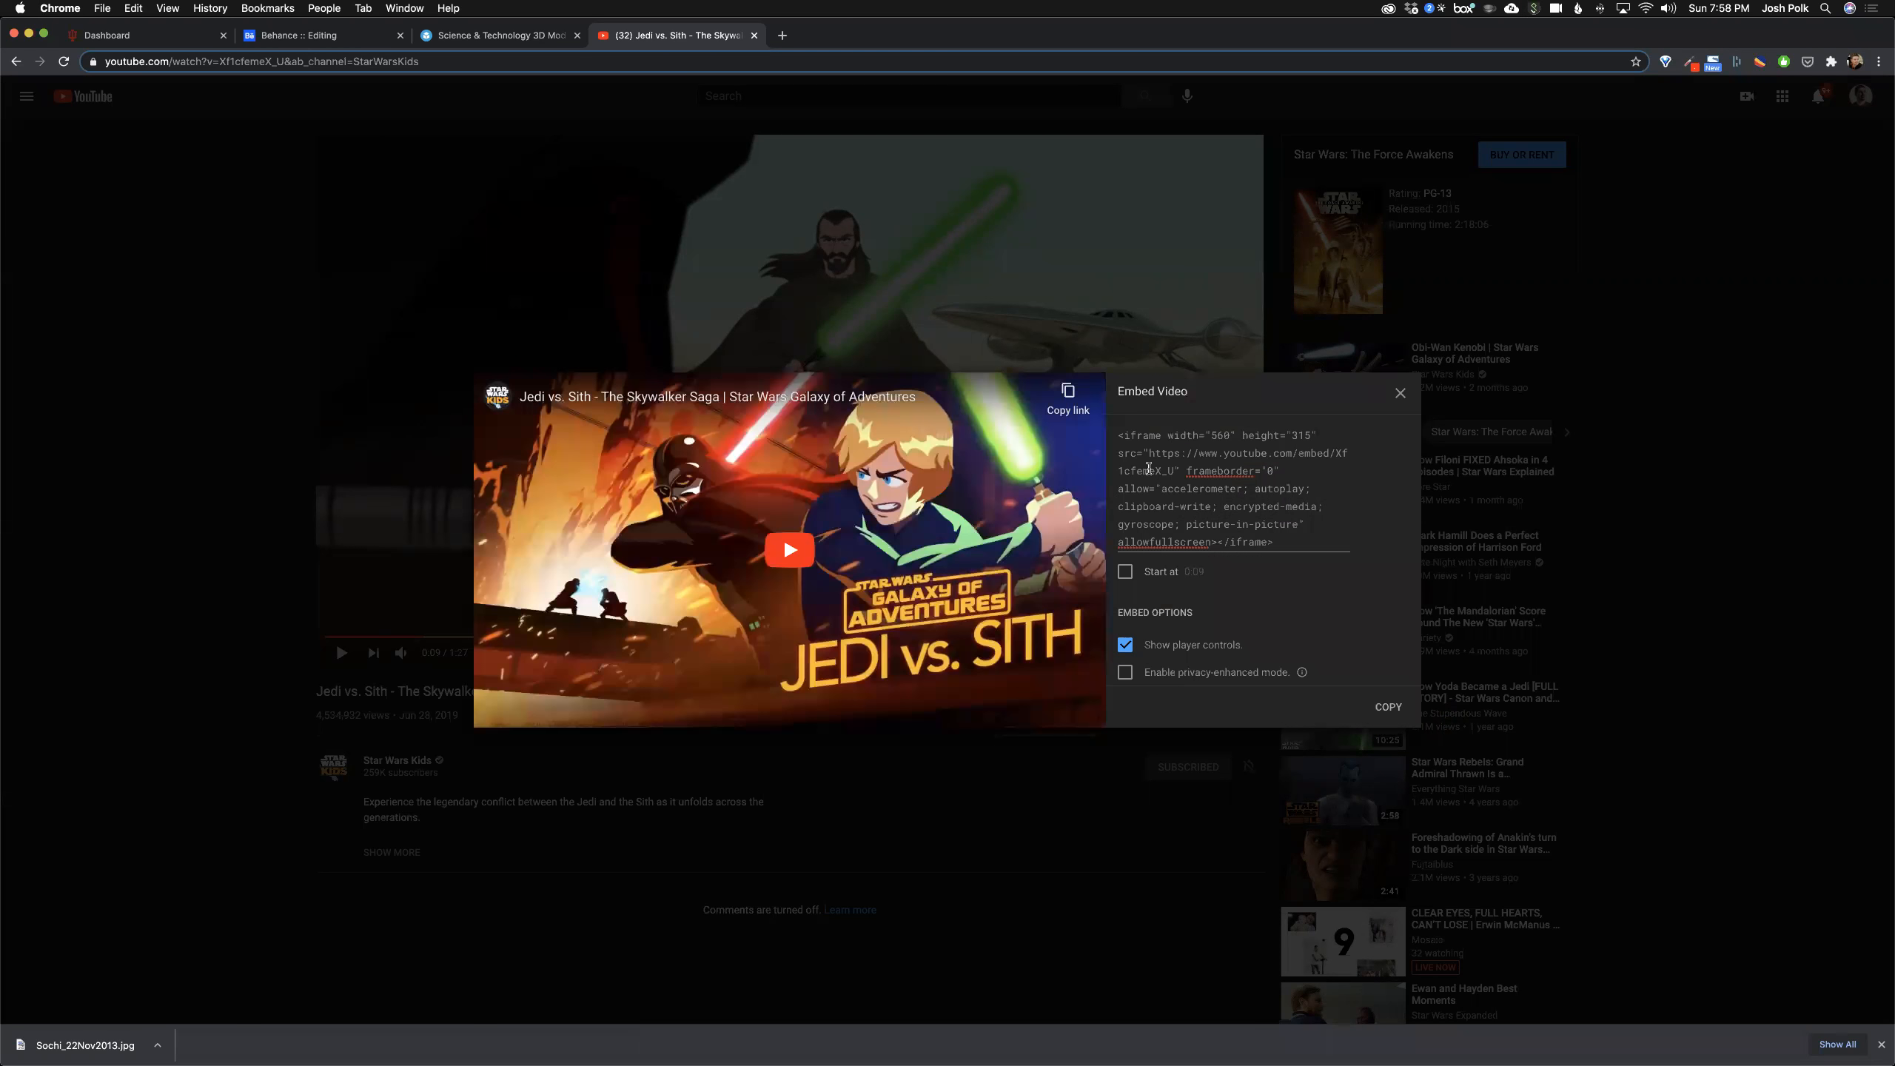
{"action": "triple_click", "coordinate": [1230, 489]}
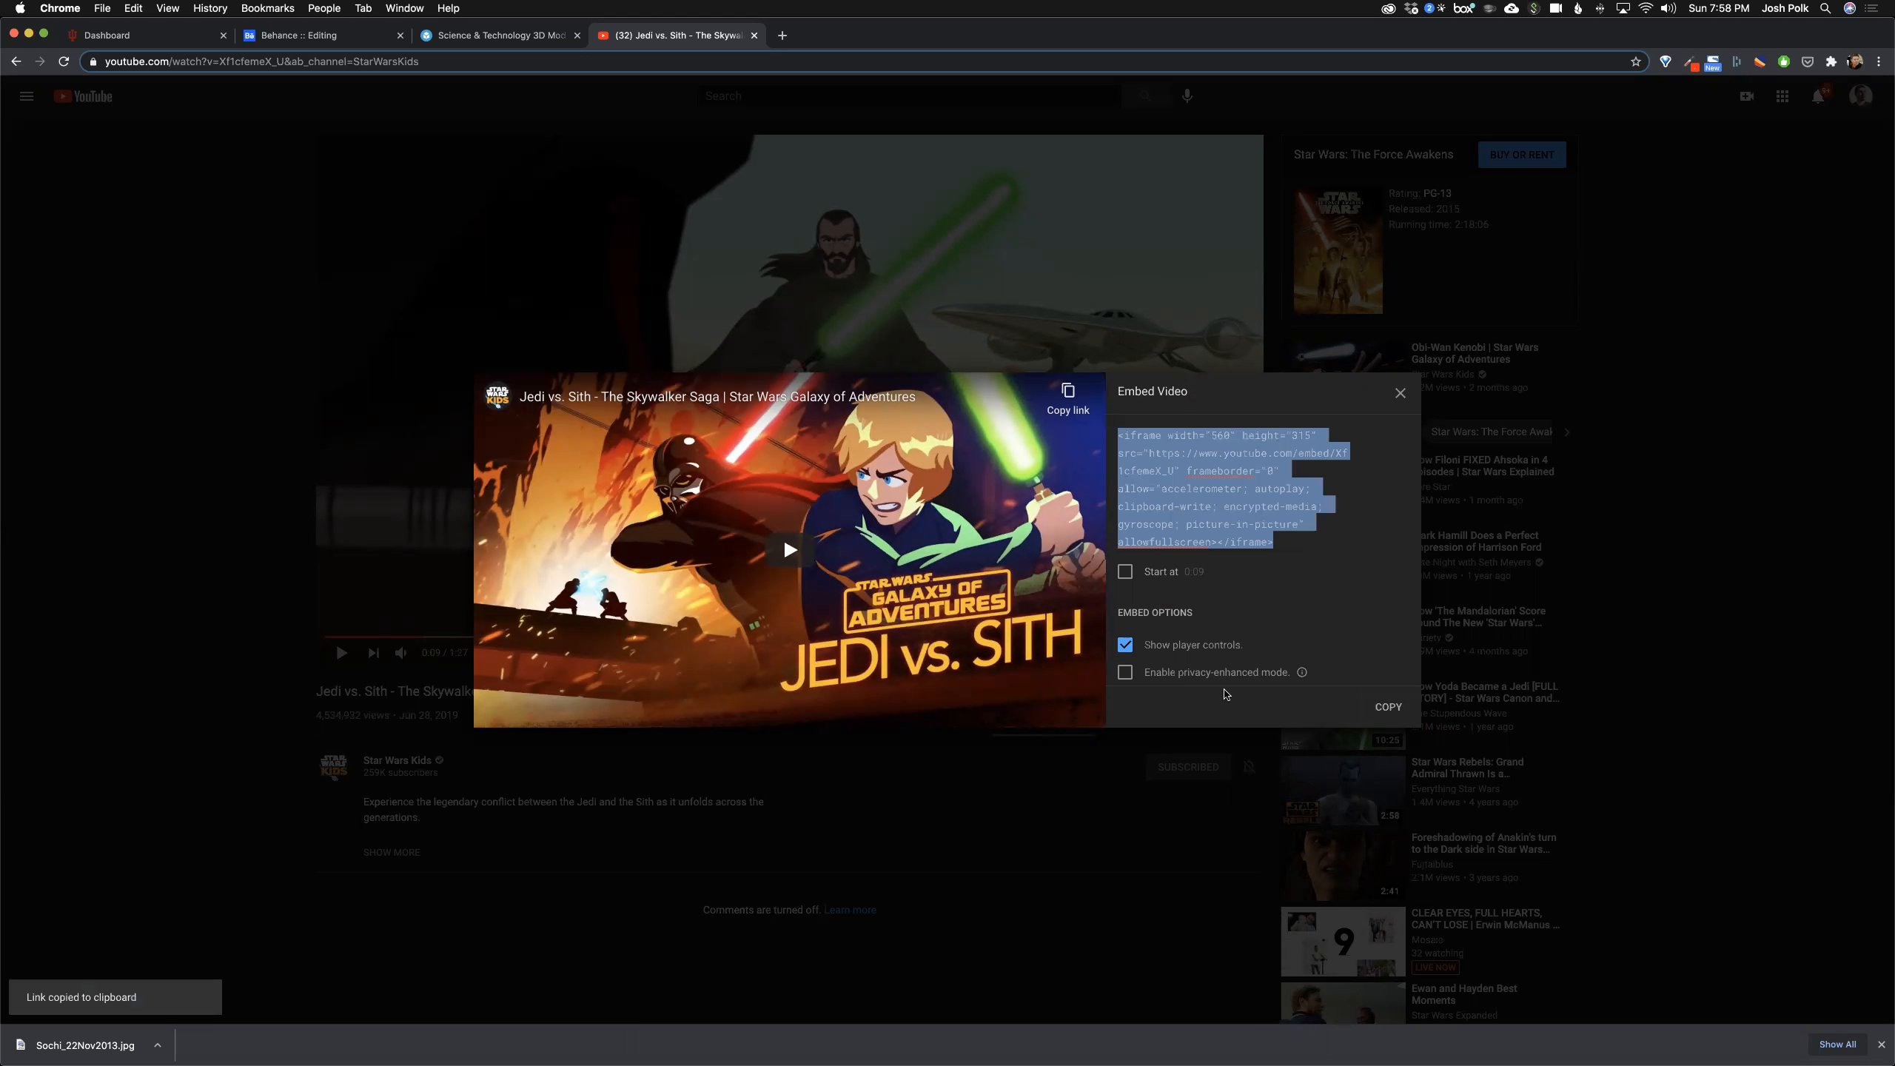
{"action": "mouse_move", "coordinate": [1400, 376]}
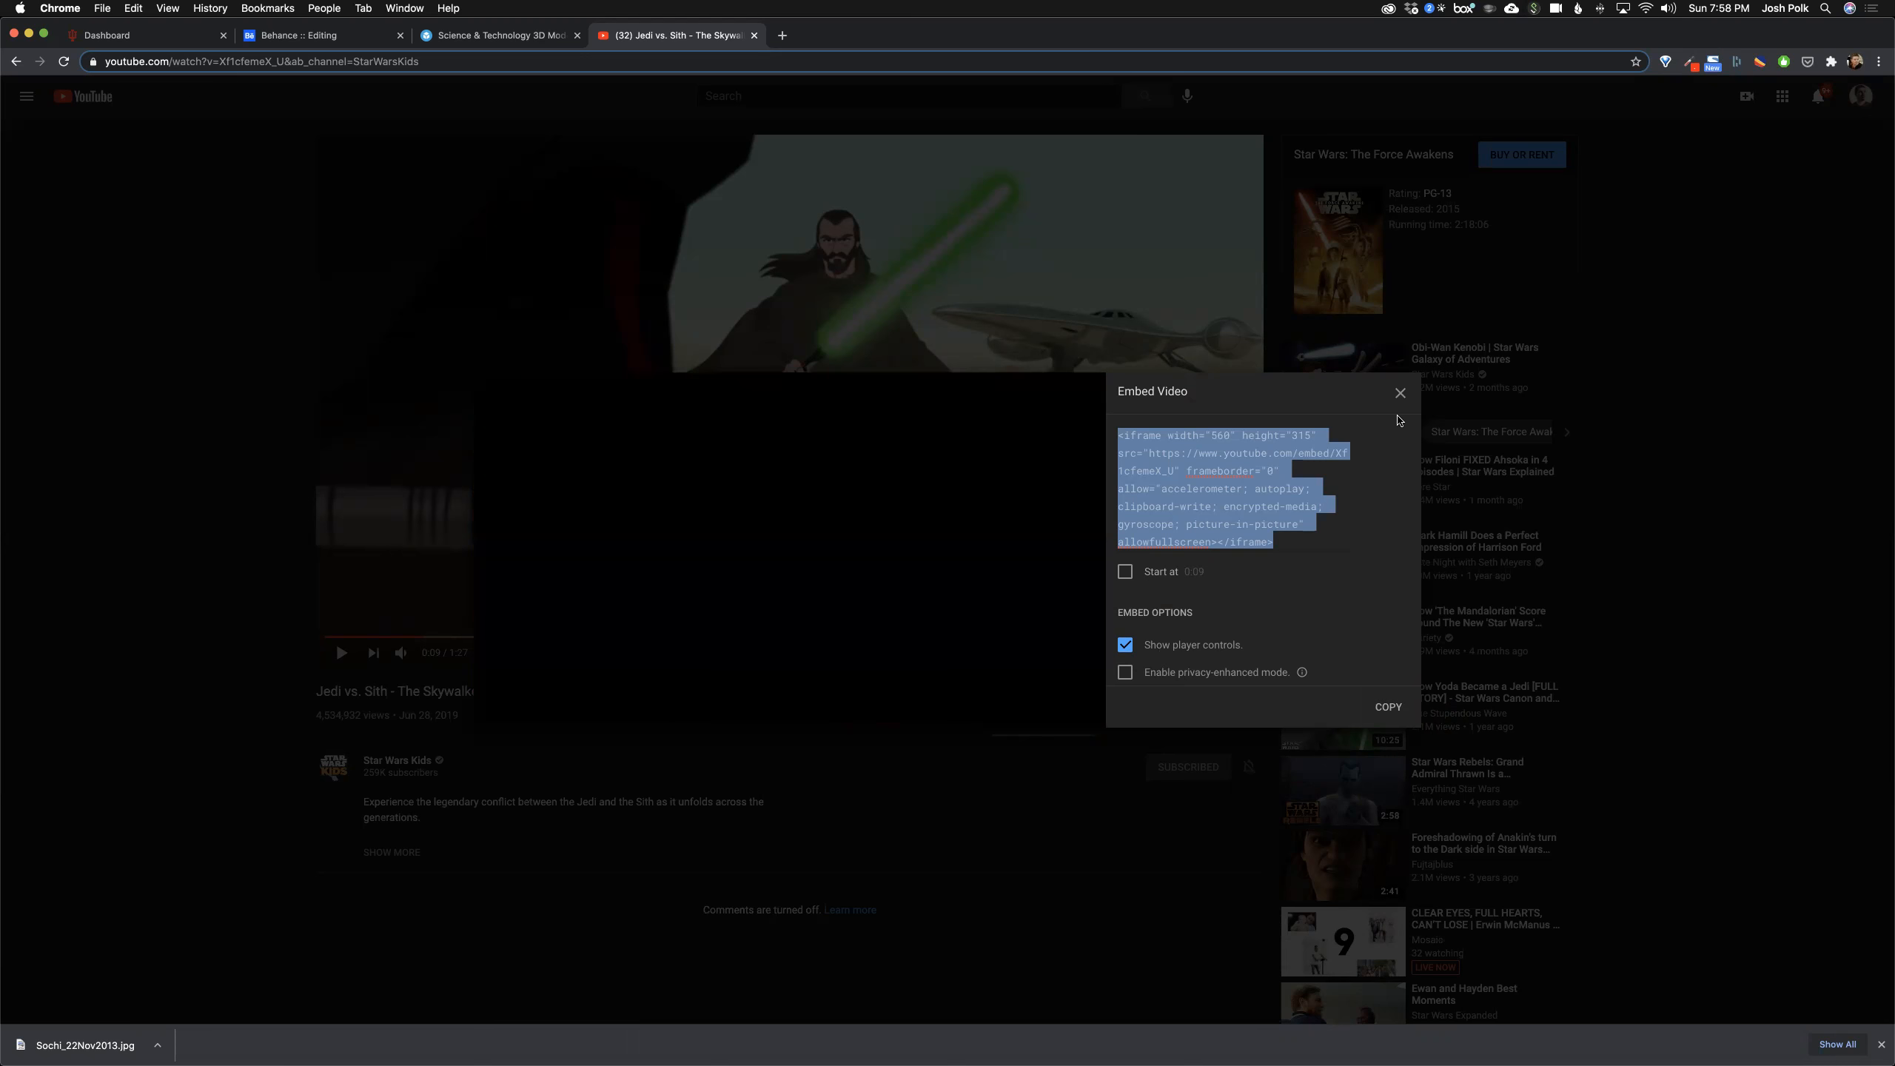
{"action": "left_click", "coordinate": [1399, 393]}
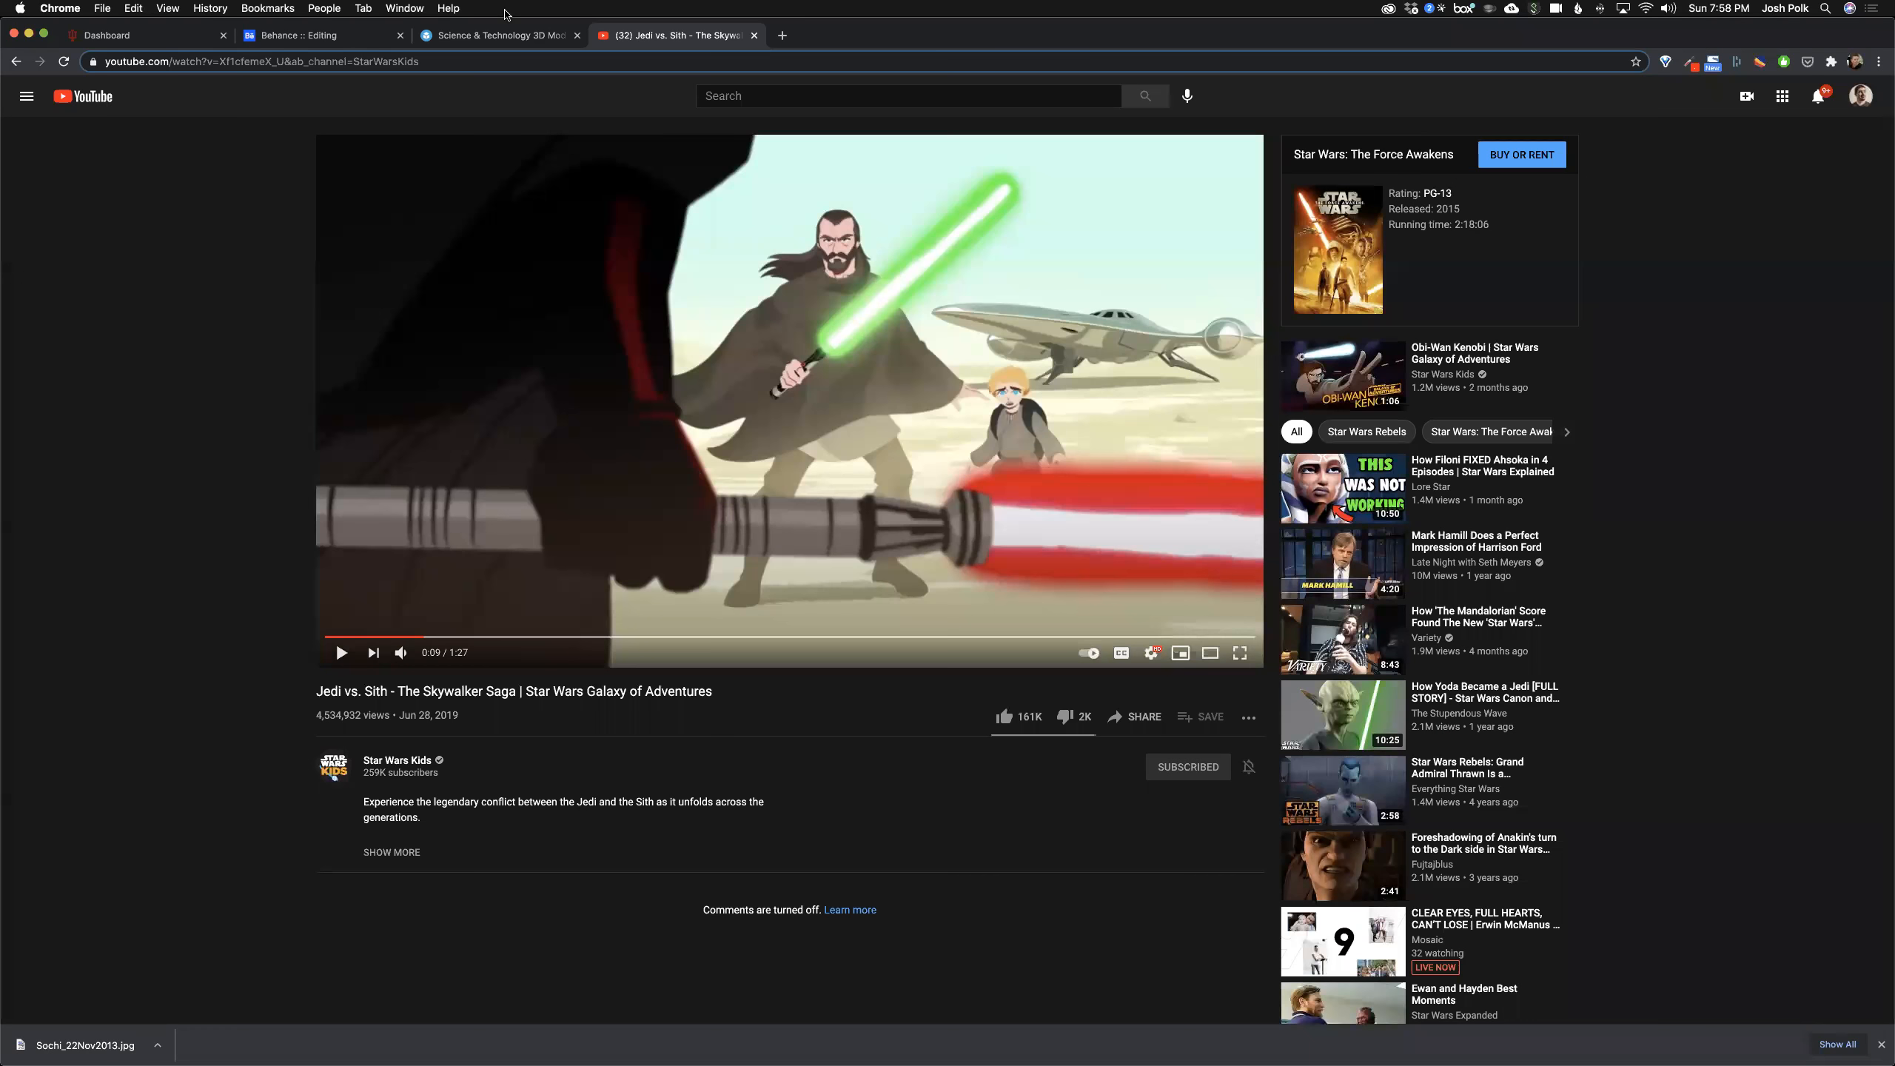
{"action": "left_click", "coordinate": [312, 34]}
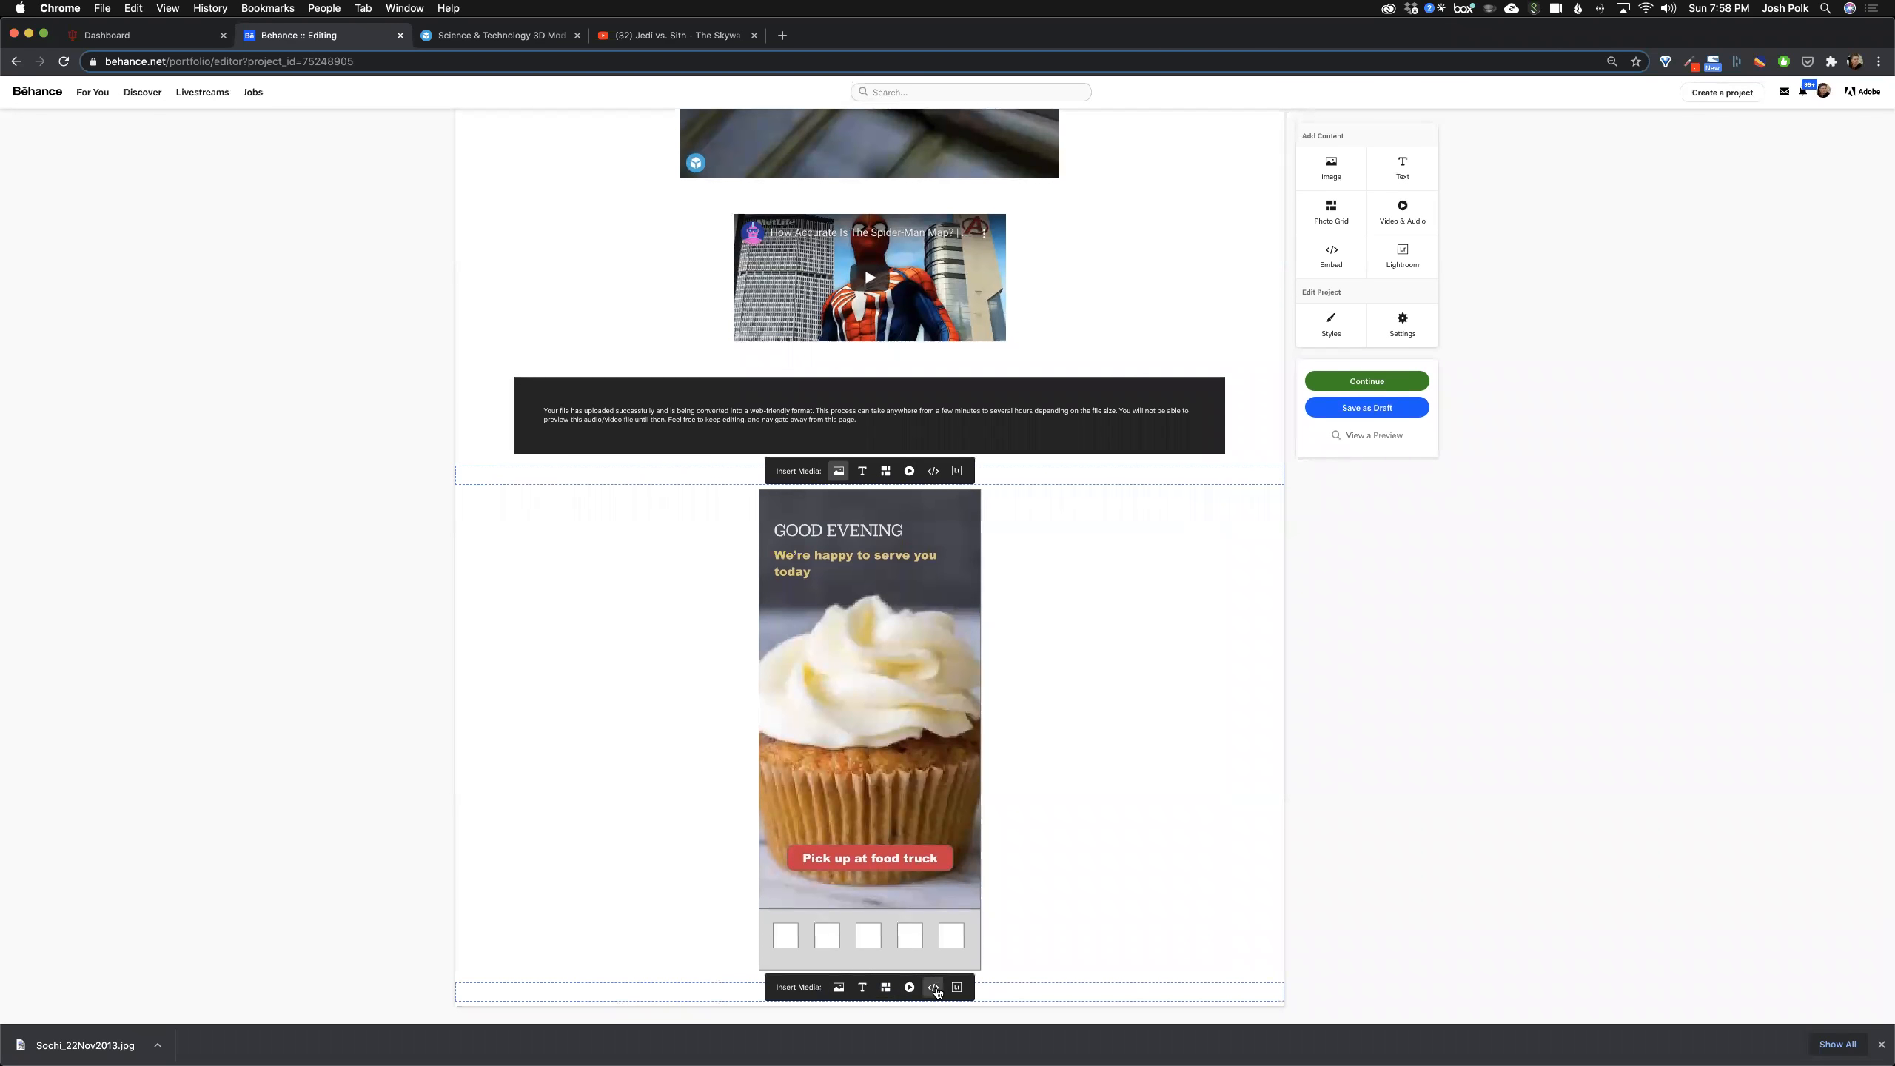
Step: Embed the Jedi vs. Sith YouTube iframe (XfIcfemeX_U, 560x315) below the cupcake prototype
{"action": "left_click", "coordinate": [932, 988]}
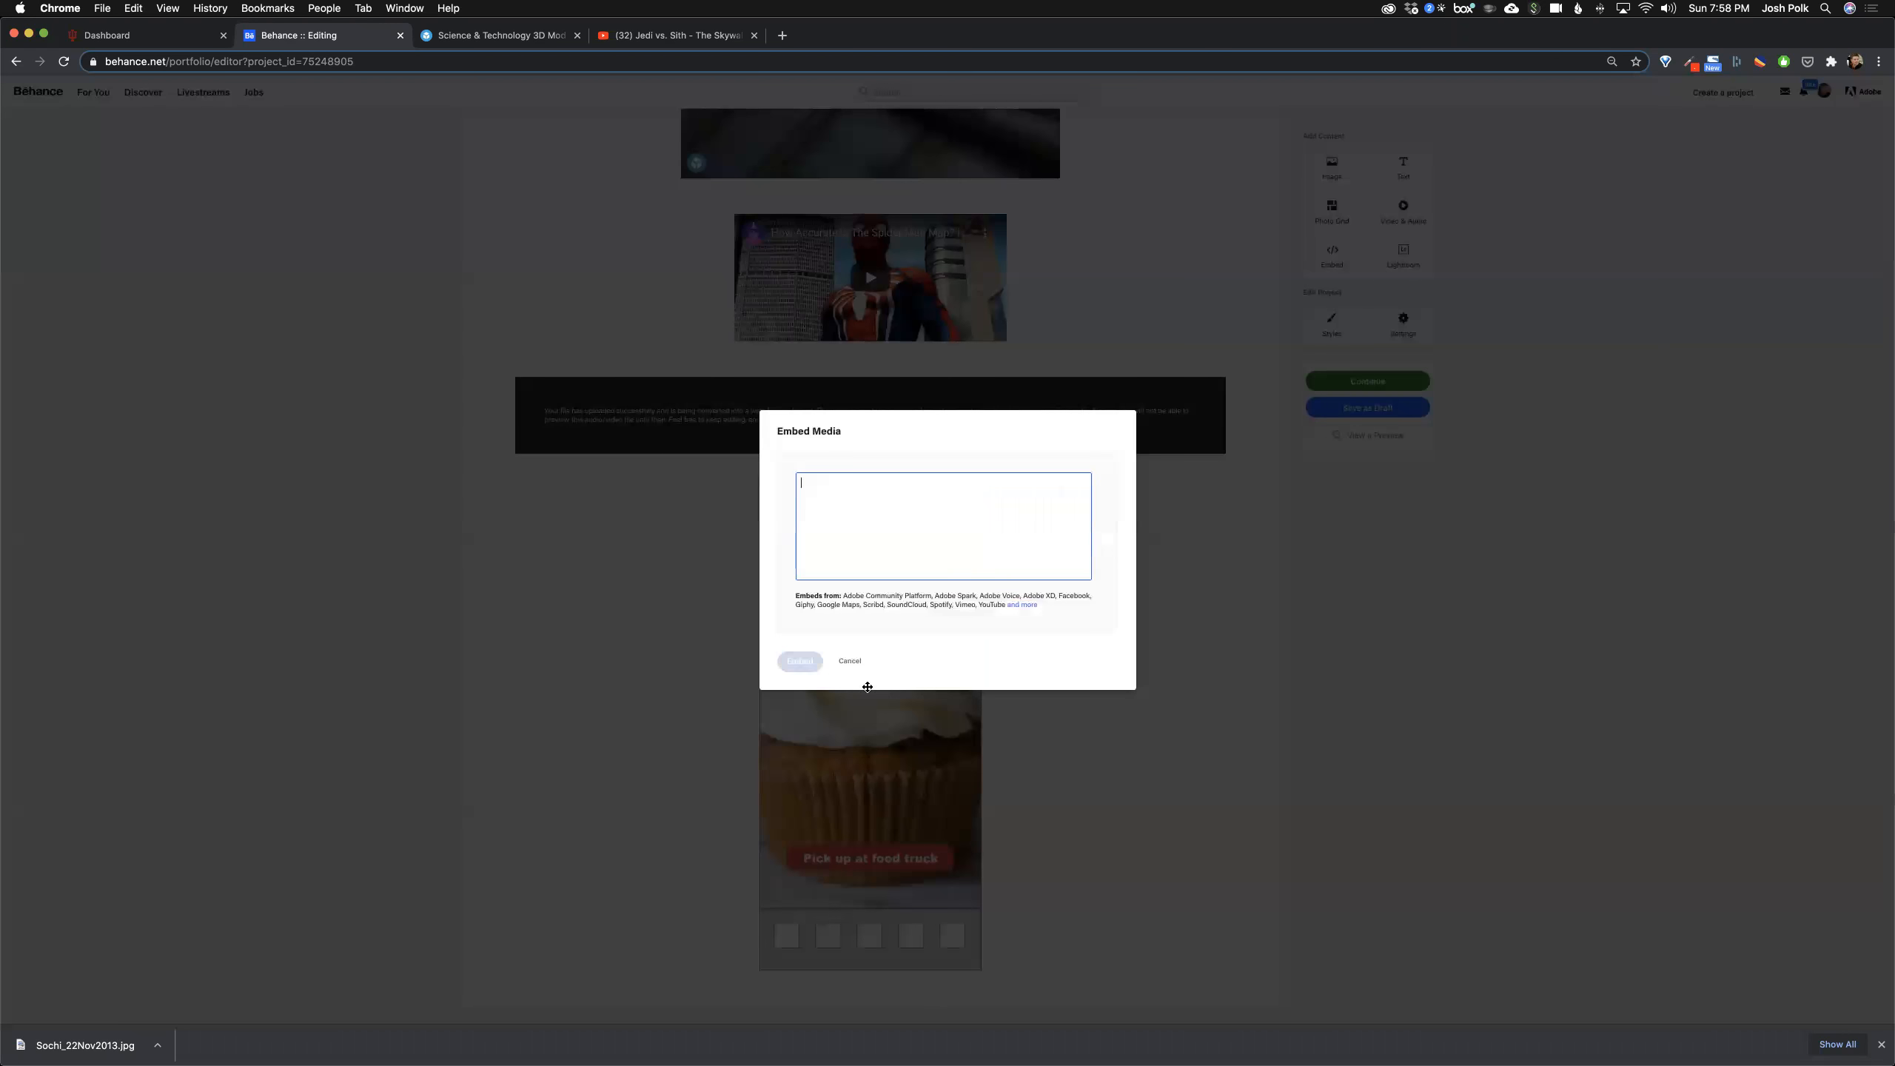
{"action": "type", "text": "<iframe width=\"560\" height=\"315\" src=\"https://www.youtube.com/embed/XfIcfemeX_U\" frameborder=\"0\" allow=\"accelerometer; autoplay; clipboard-write; encrypted-media; gyroscope; picture-in-picture\" allowfullscreen></iframe>"}
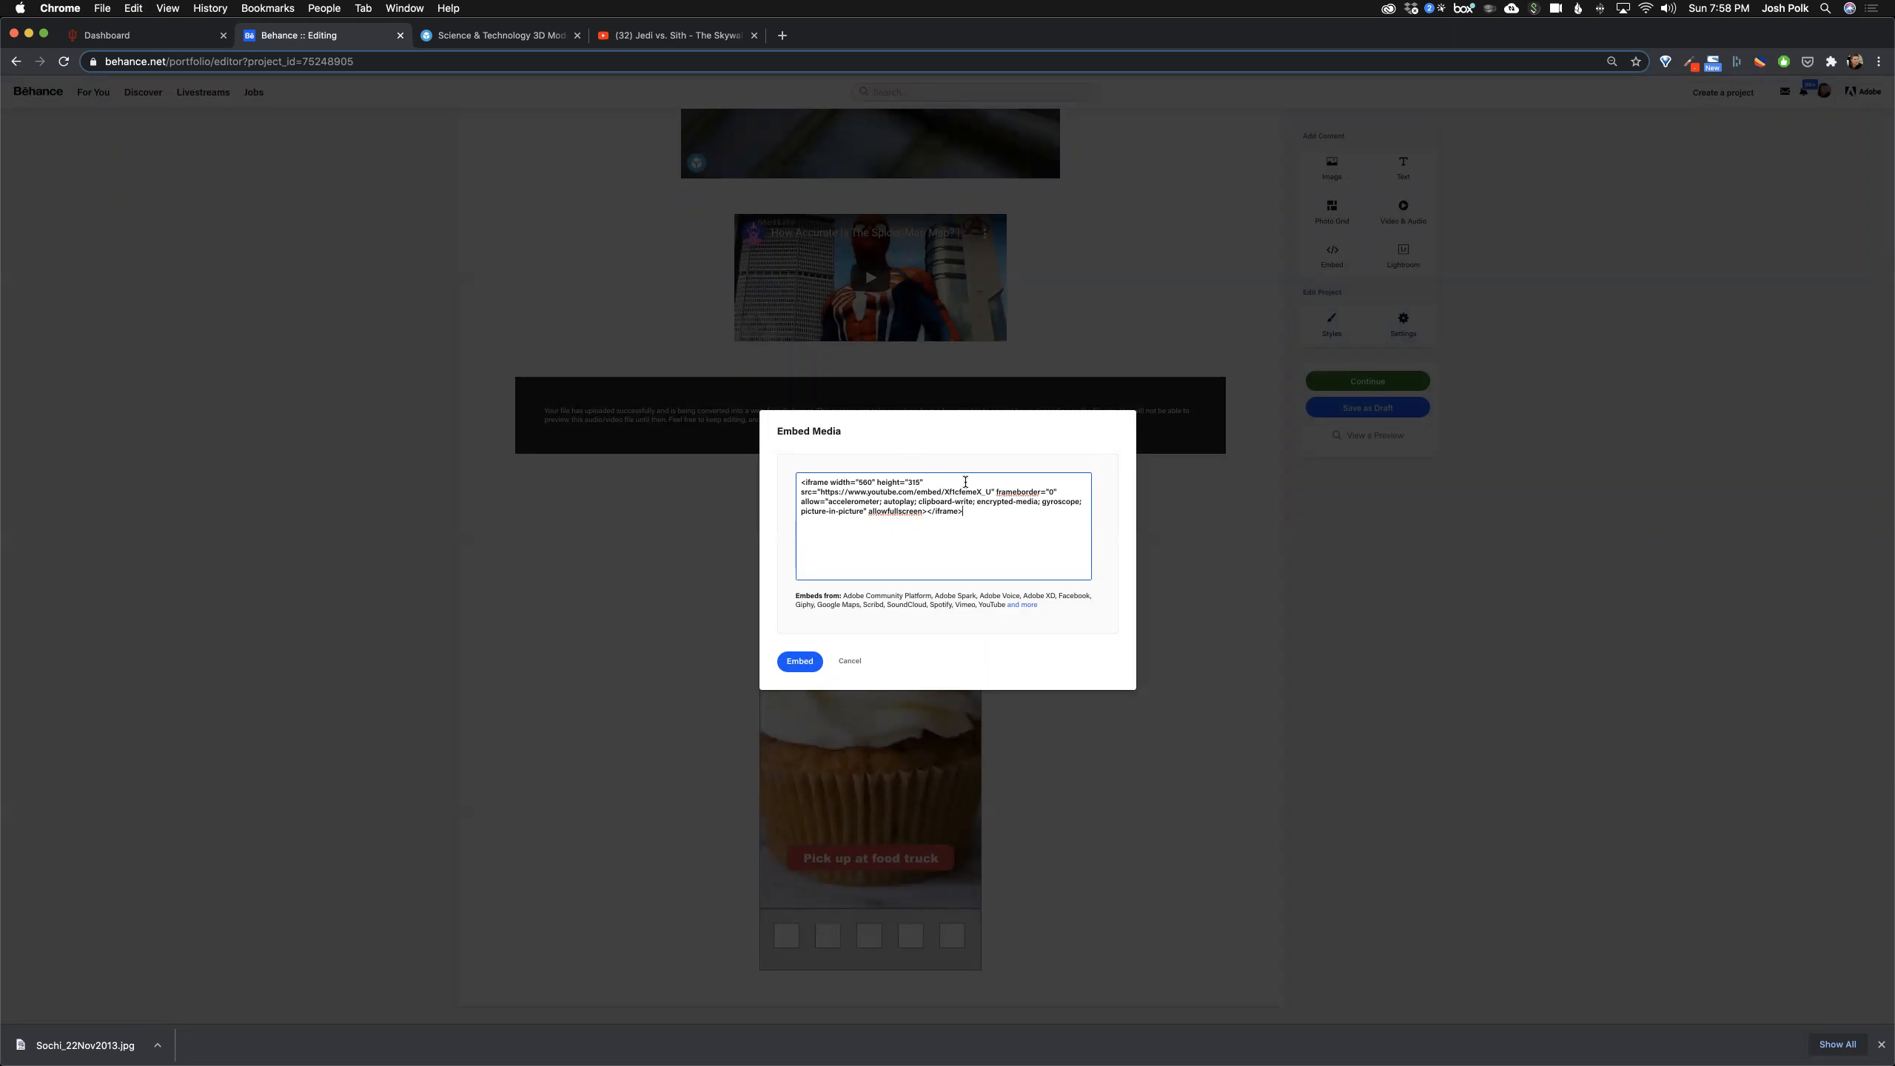
{"action": "mouse_move", "coordinate": [861, 772]}
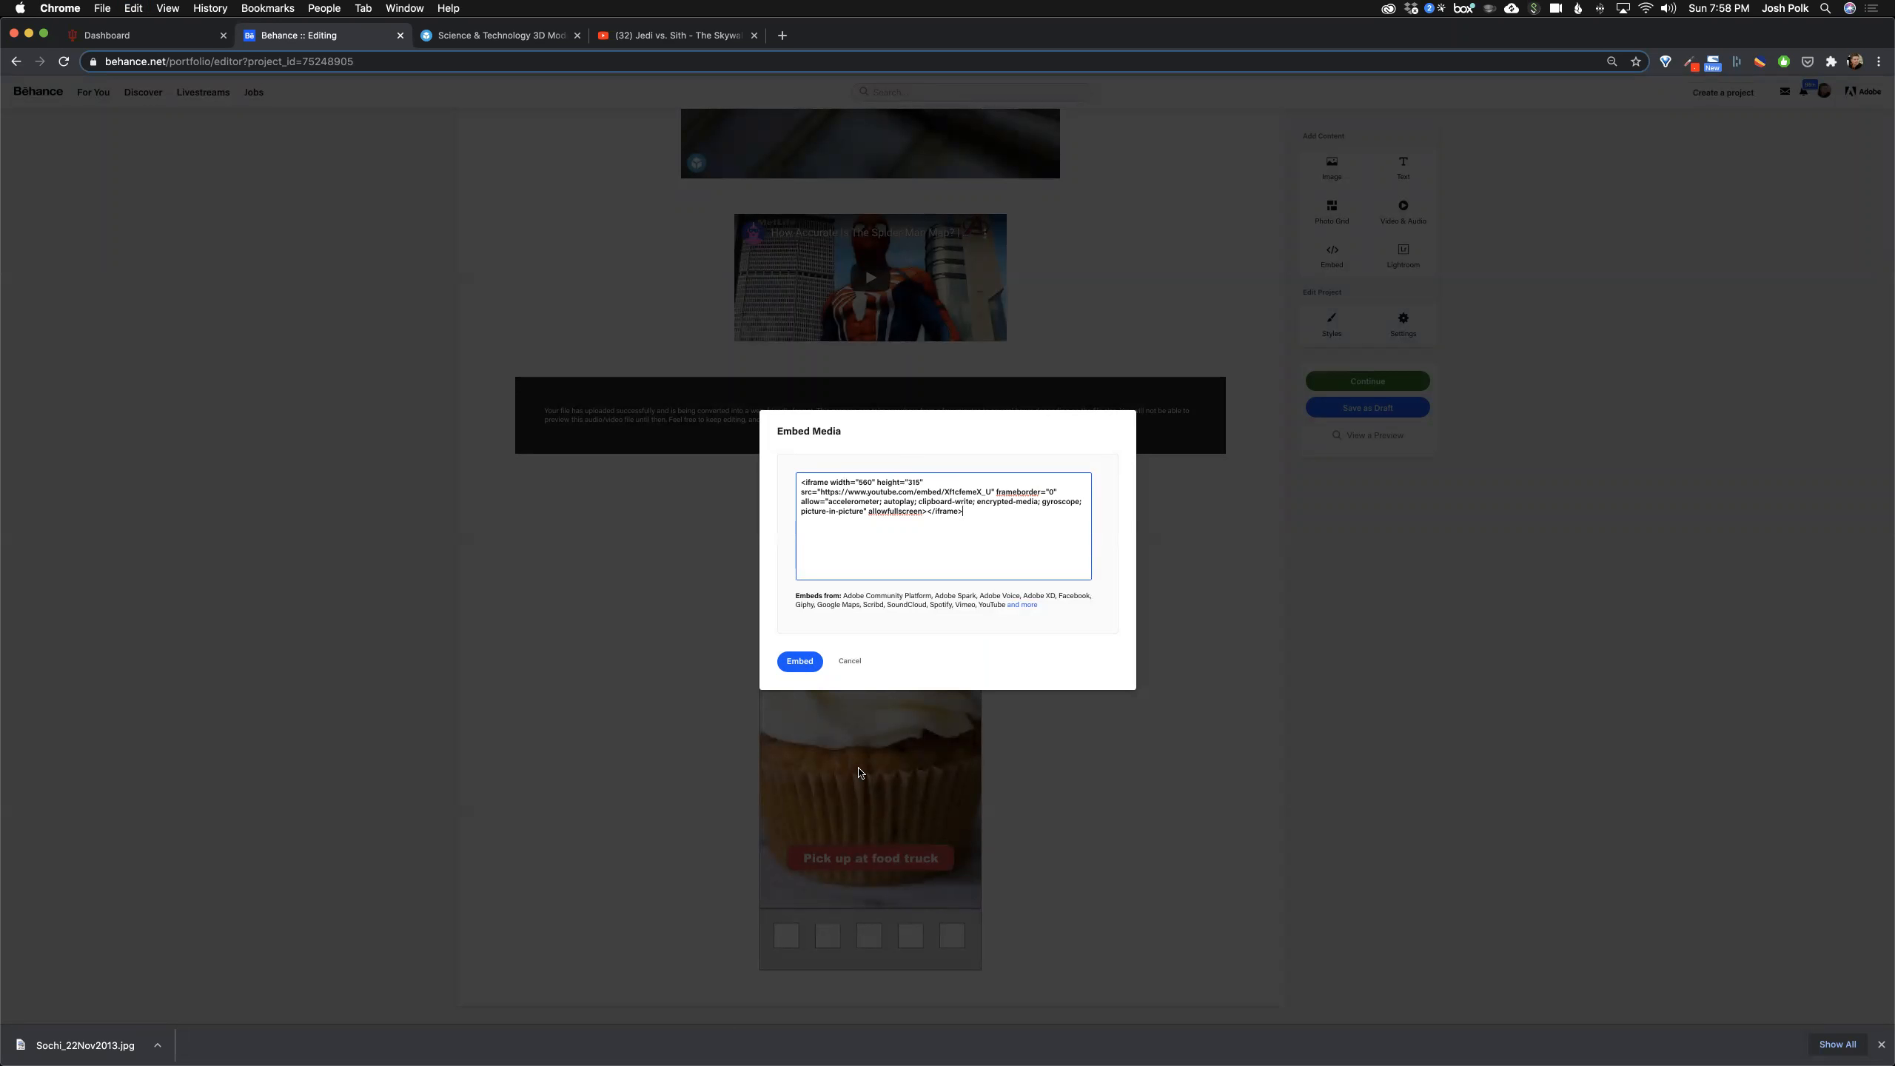
{"action": "left_click", "coordinate": [799, 661]}
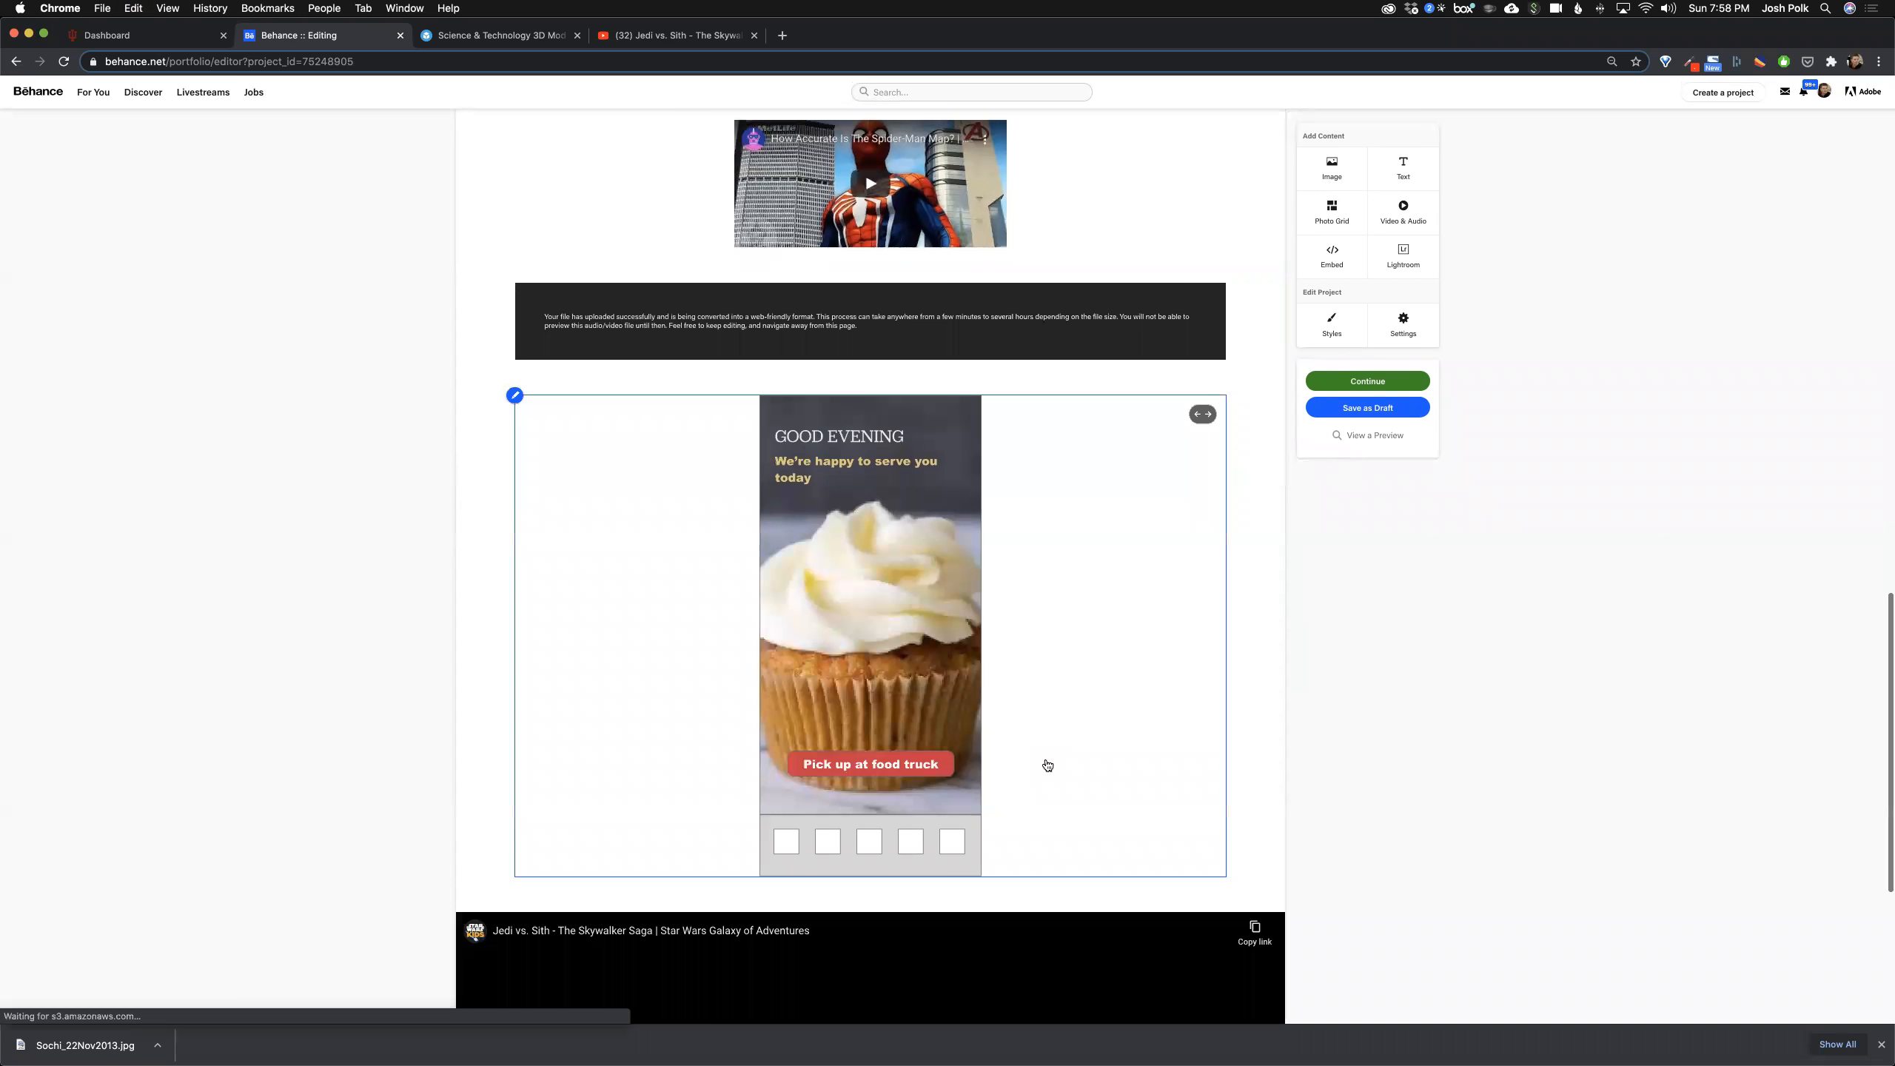
{"action": "scroll", "scroll_direction": "down", "scroll_amount": 3}
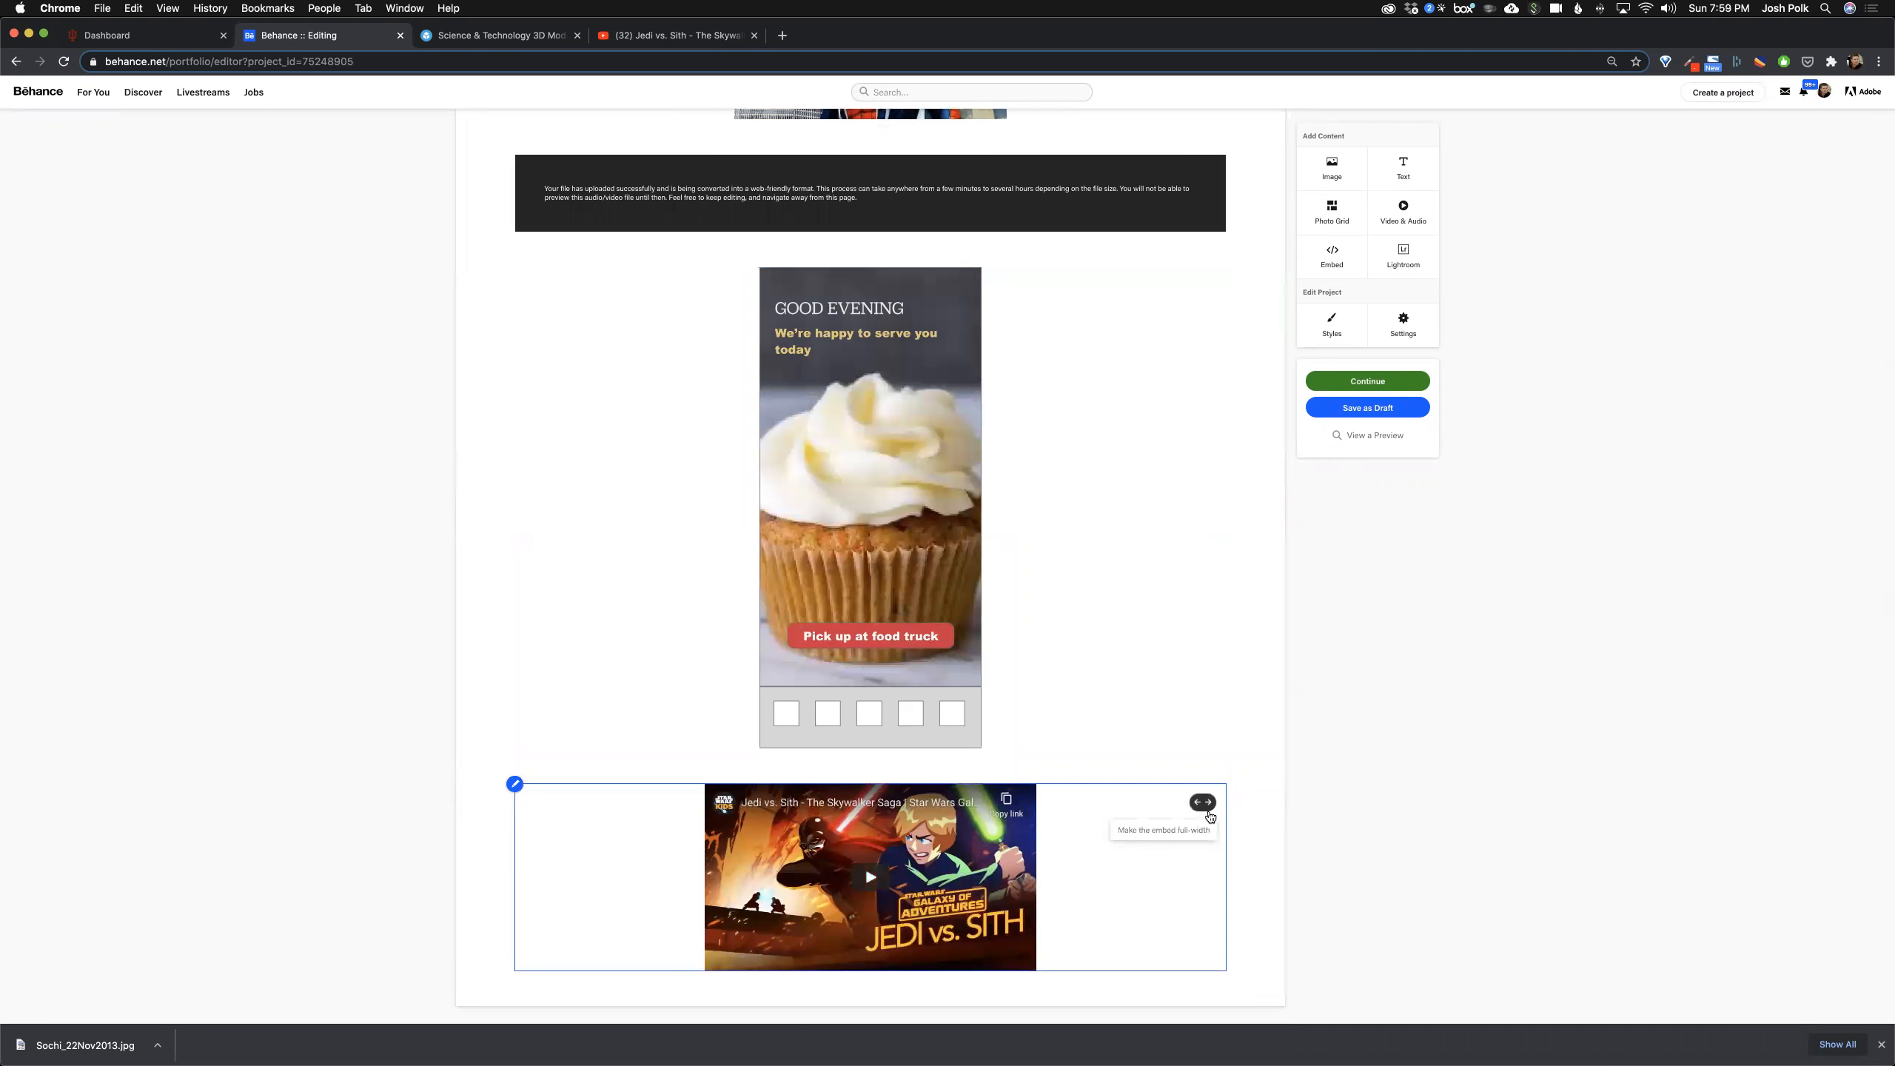
{"action": "scroll", "scroll_direction": "down", "scroll_amount": 3}
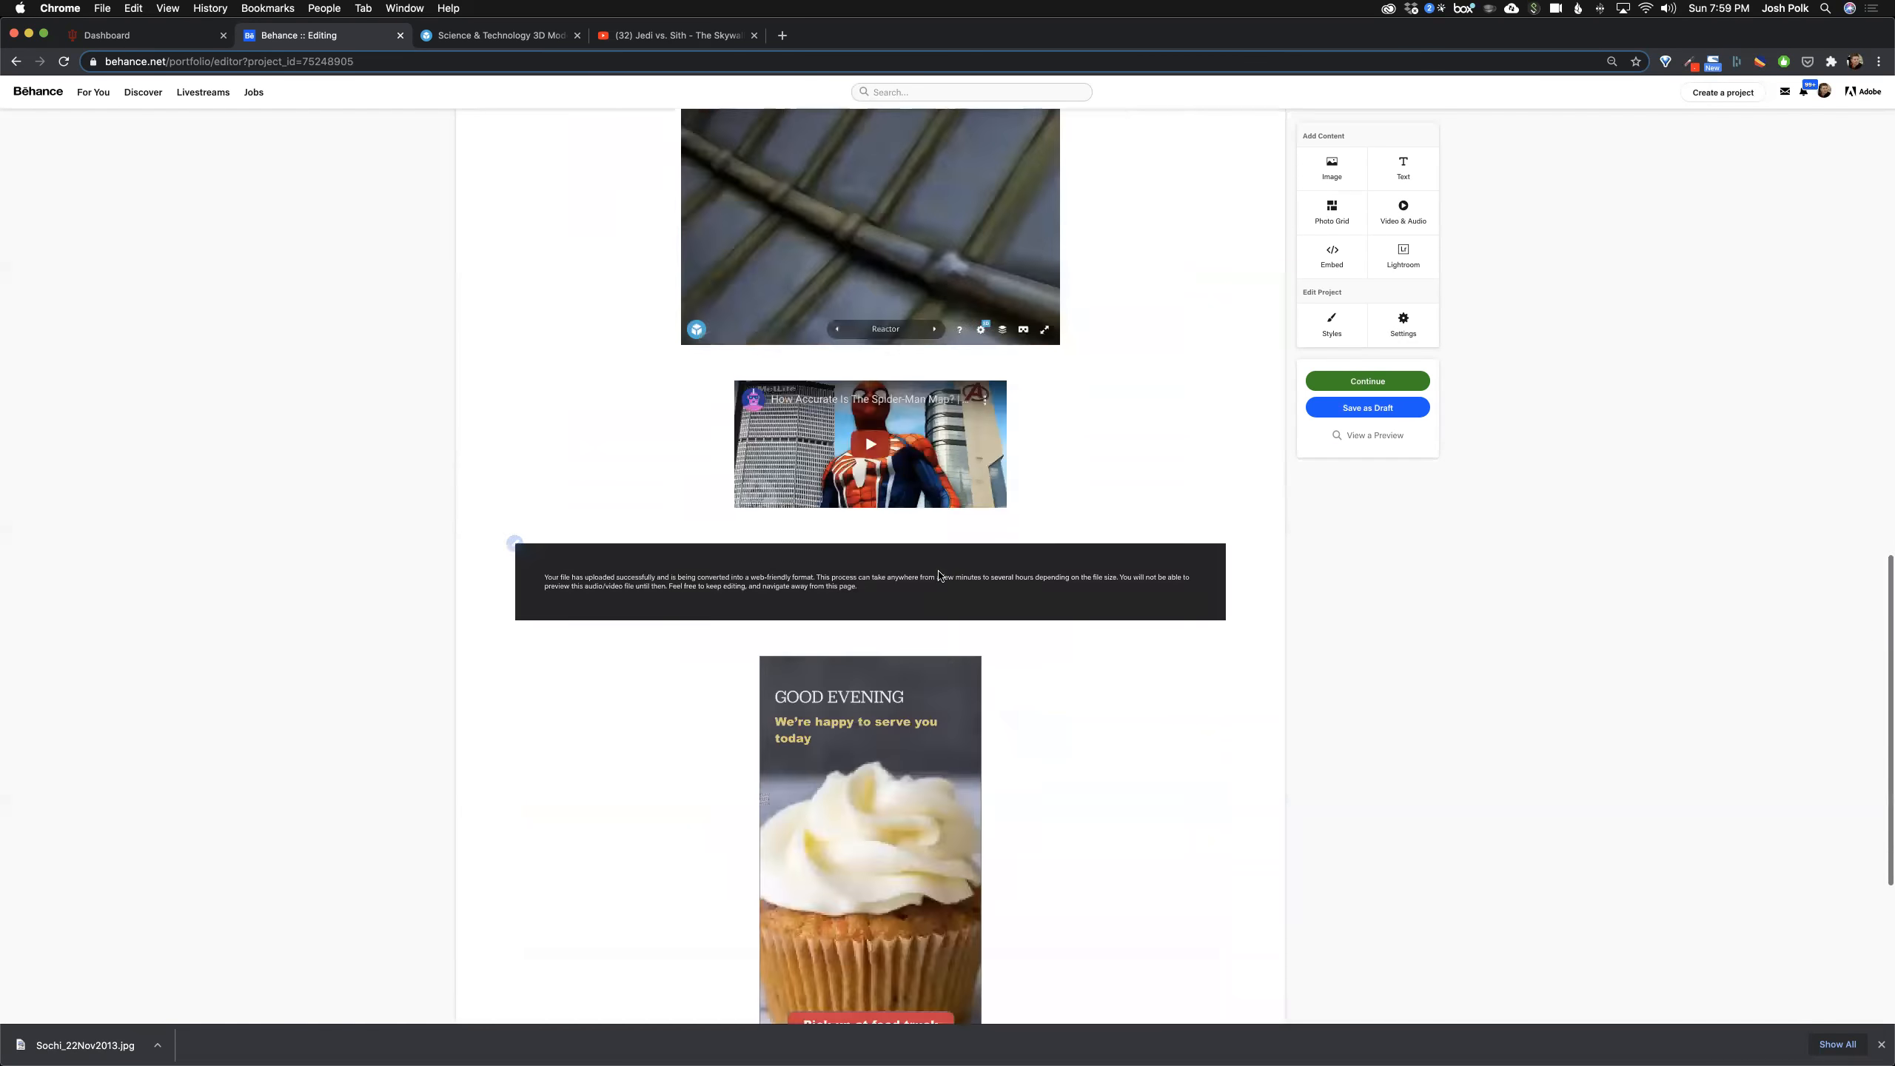
{"action": "scroll", "scroll_direction": "down", "scroll_amount": 3}
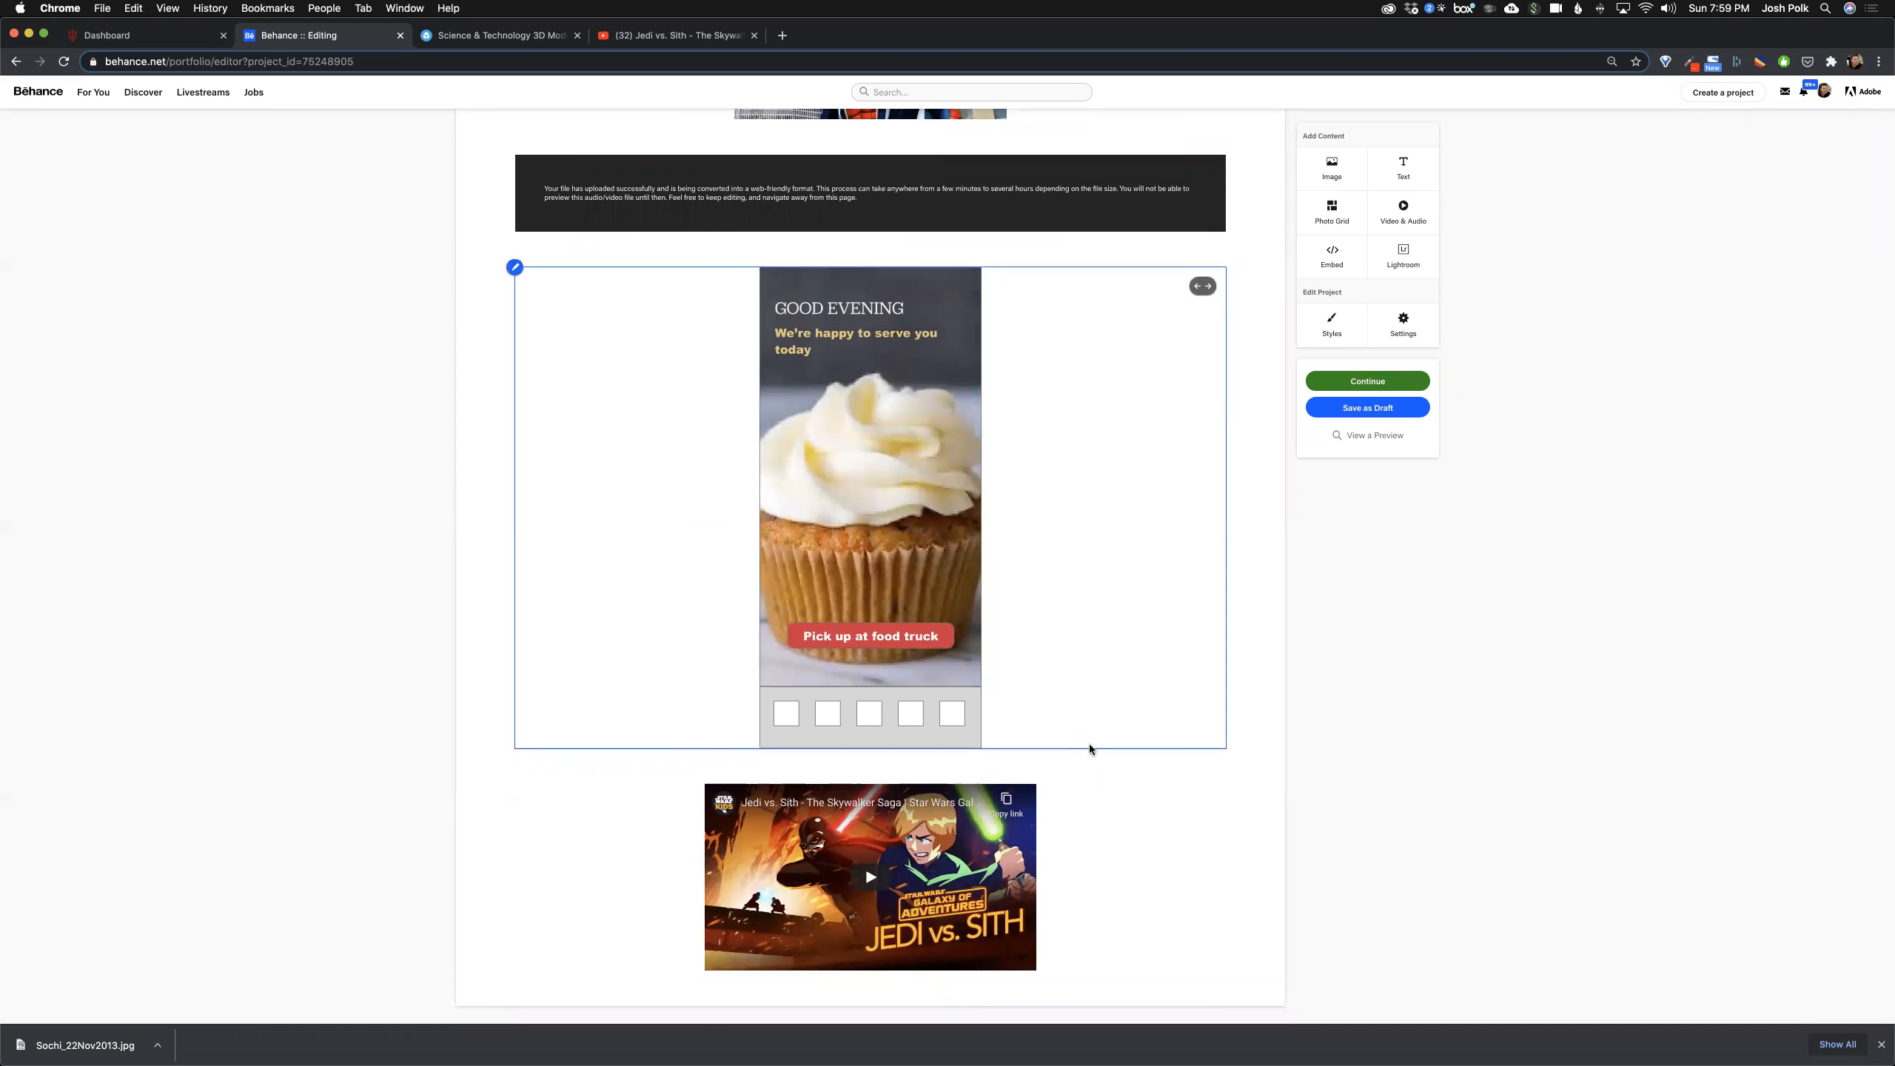
{"action": "left_click", "coordinate": [870, 877]}
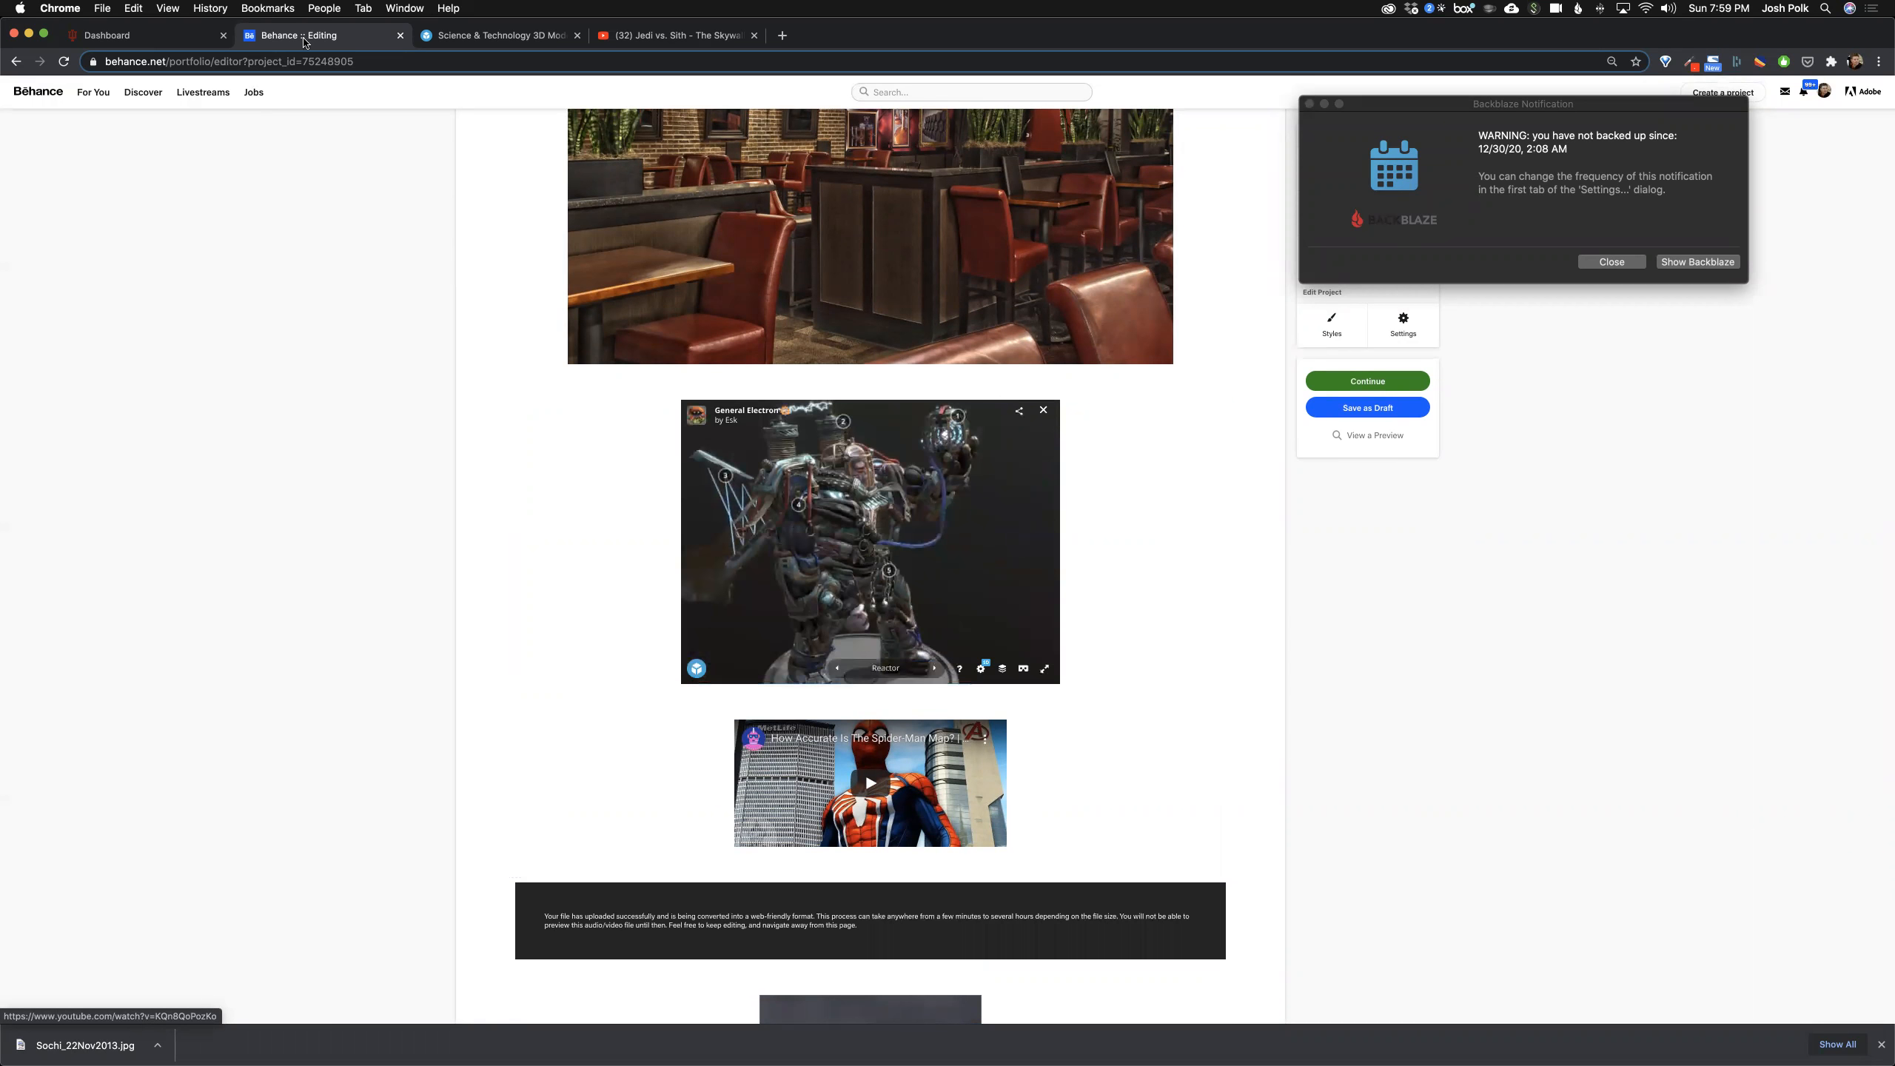
Step: Open the Donut Vending Machine model from Sketchfab's Science & Technology listing
{"action": "left_click", "coordinate": [501, 34]}
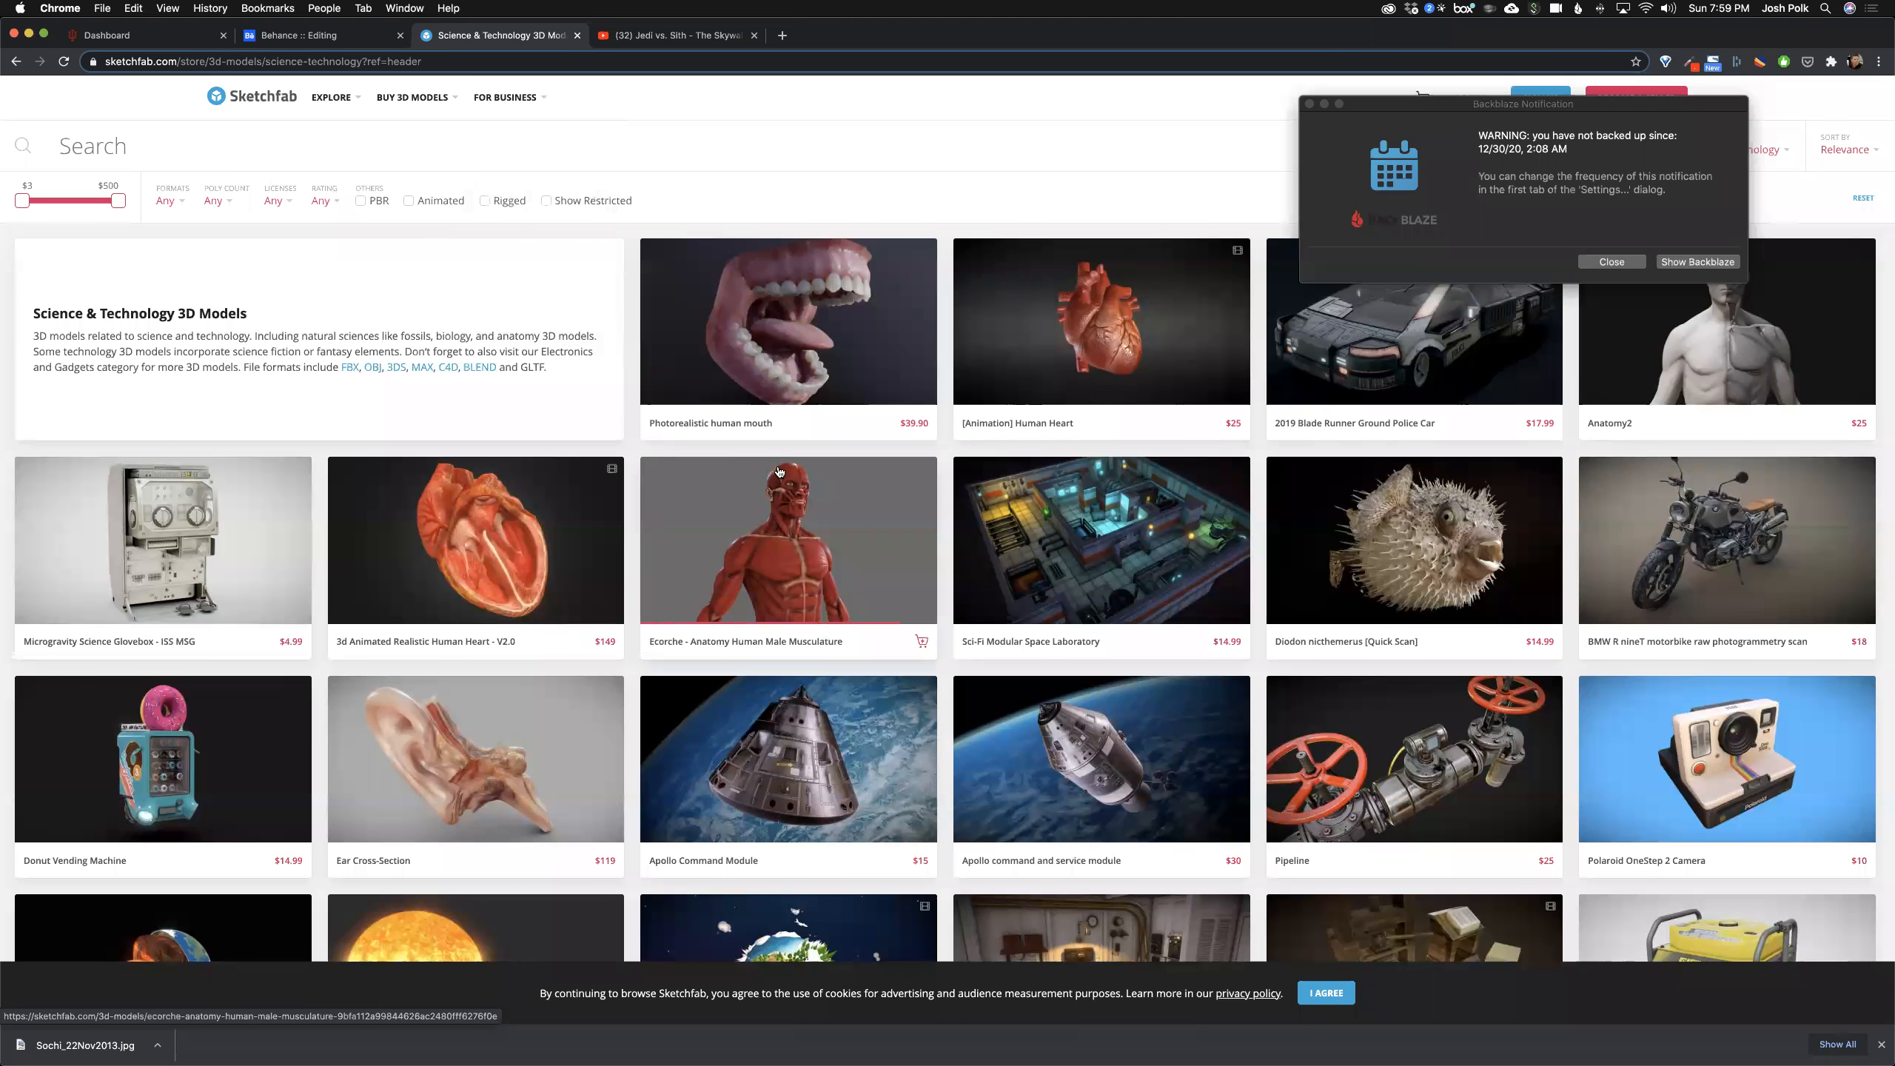
{"action": "mouse_move", "coordinate": [259, 727]}
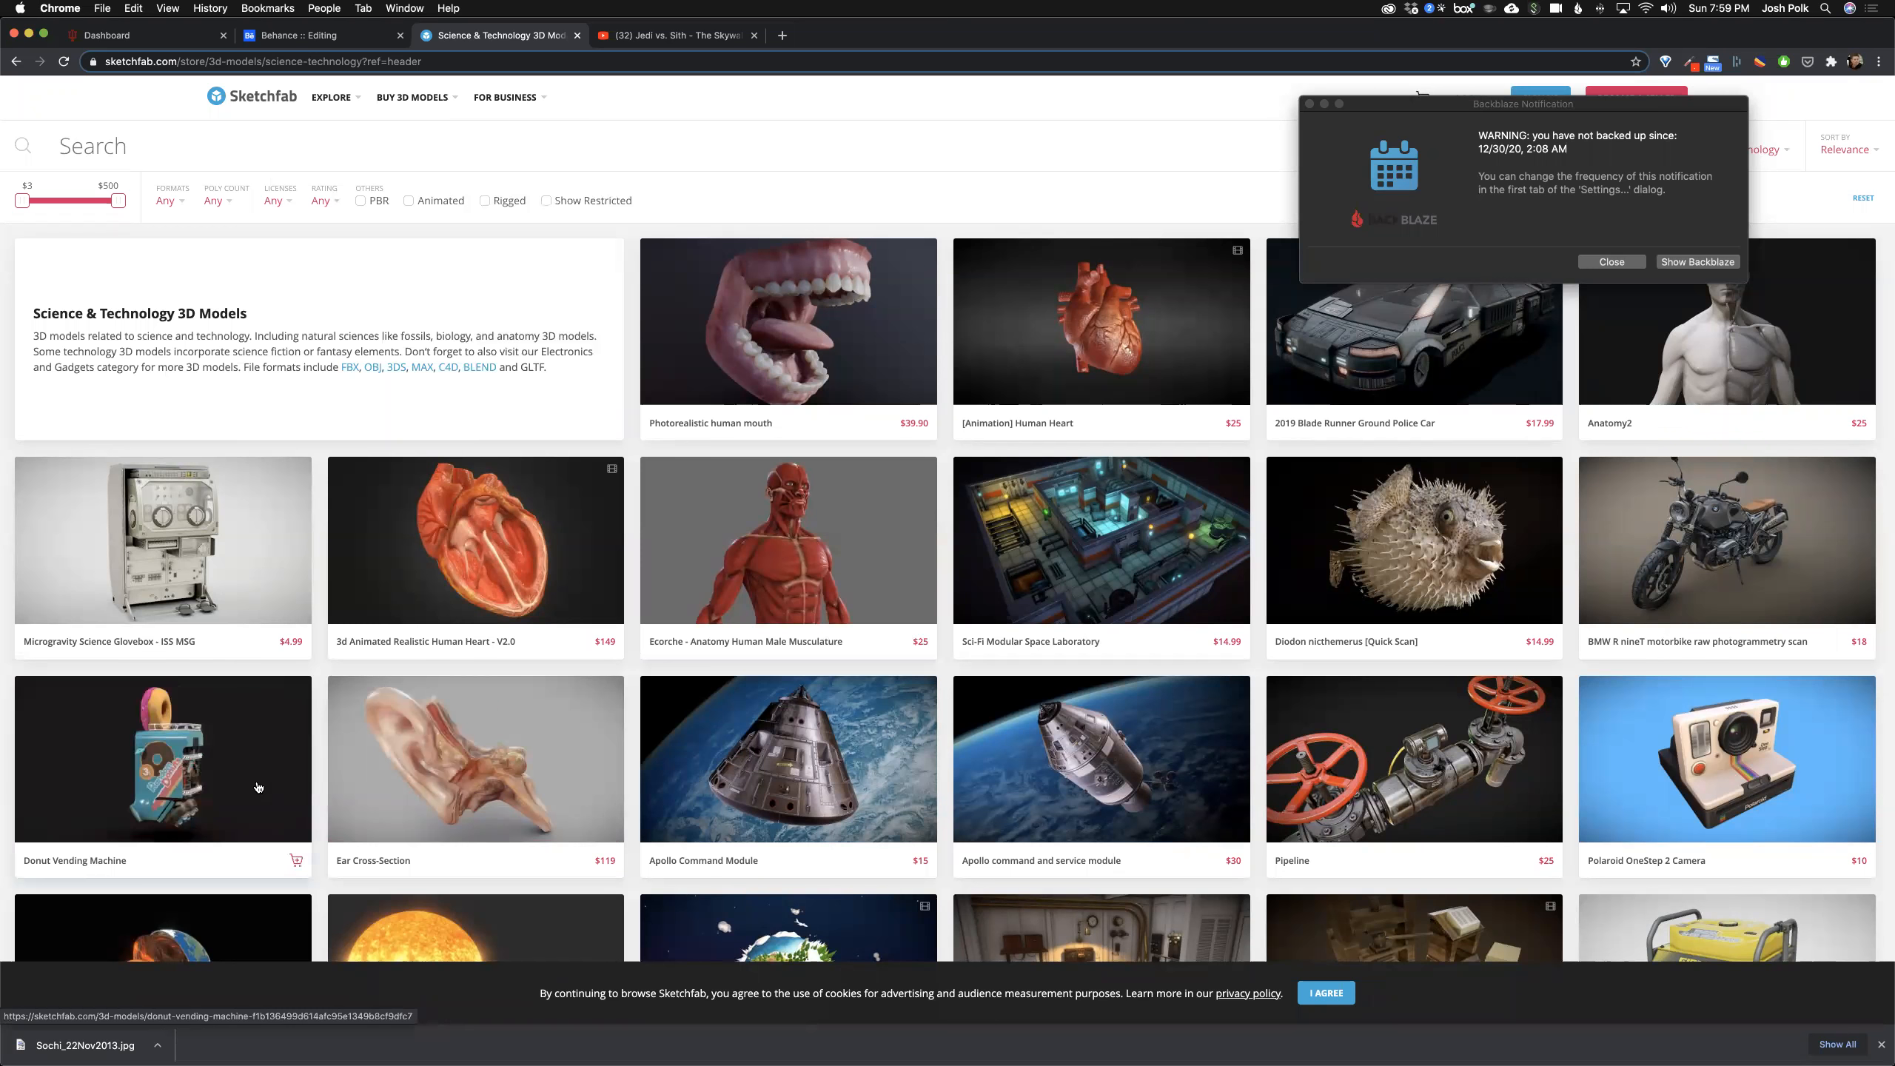
{"action": "mouse_move", "coordinate": [288, 784]}
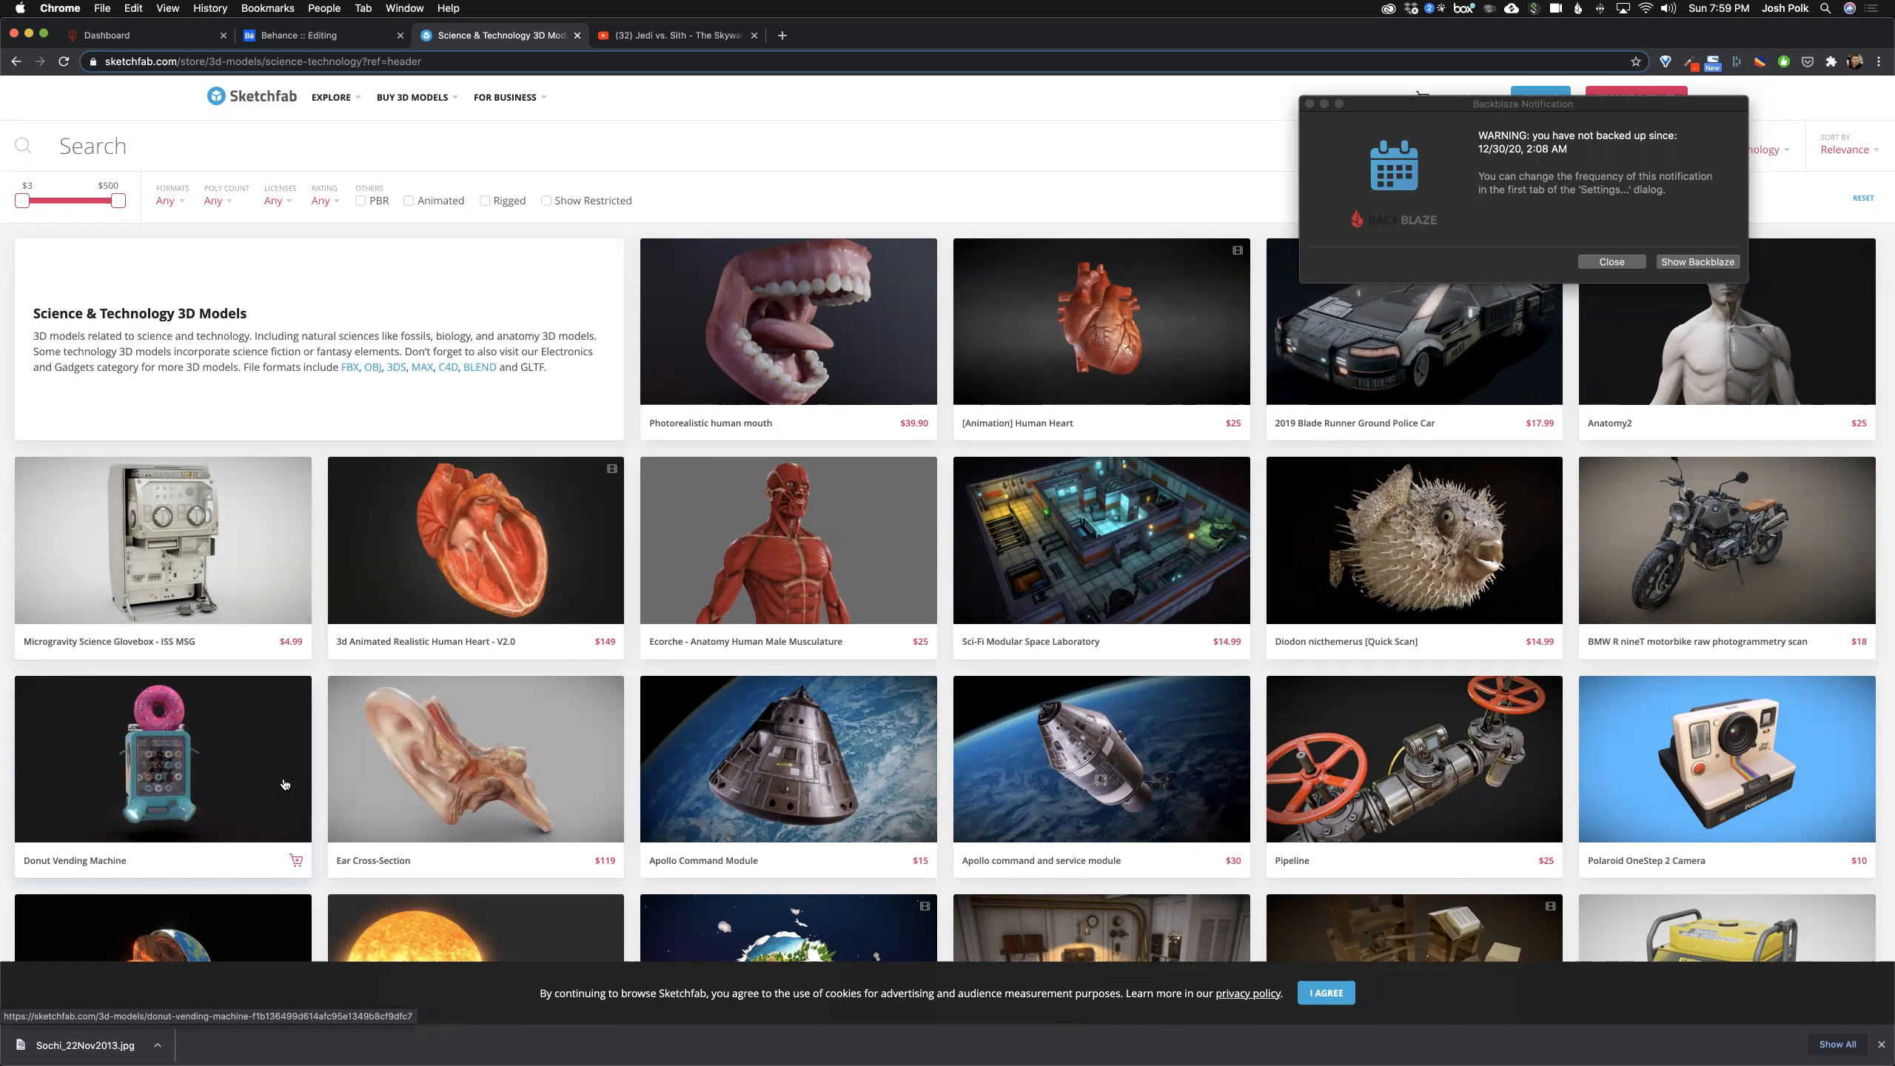
{"action": "left_click", "coordinate": [331, 97]}
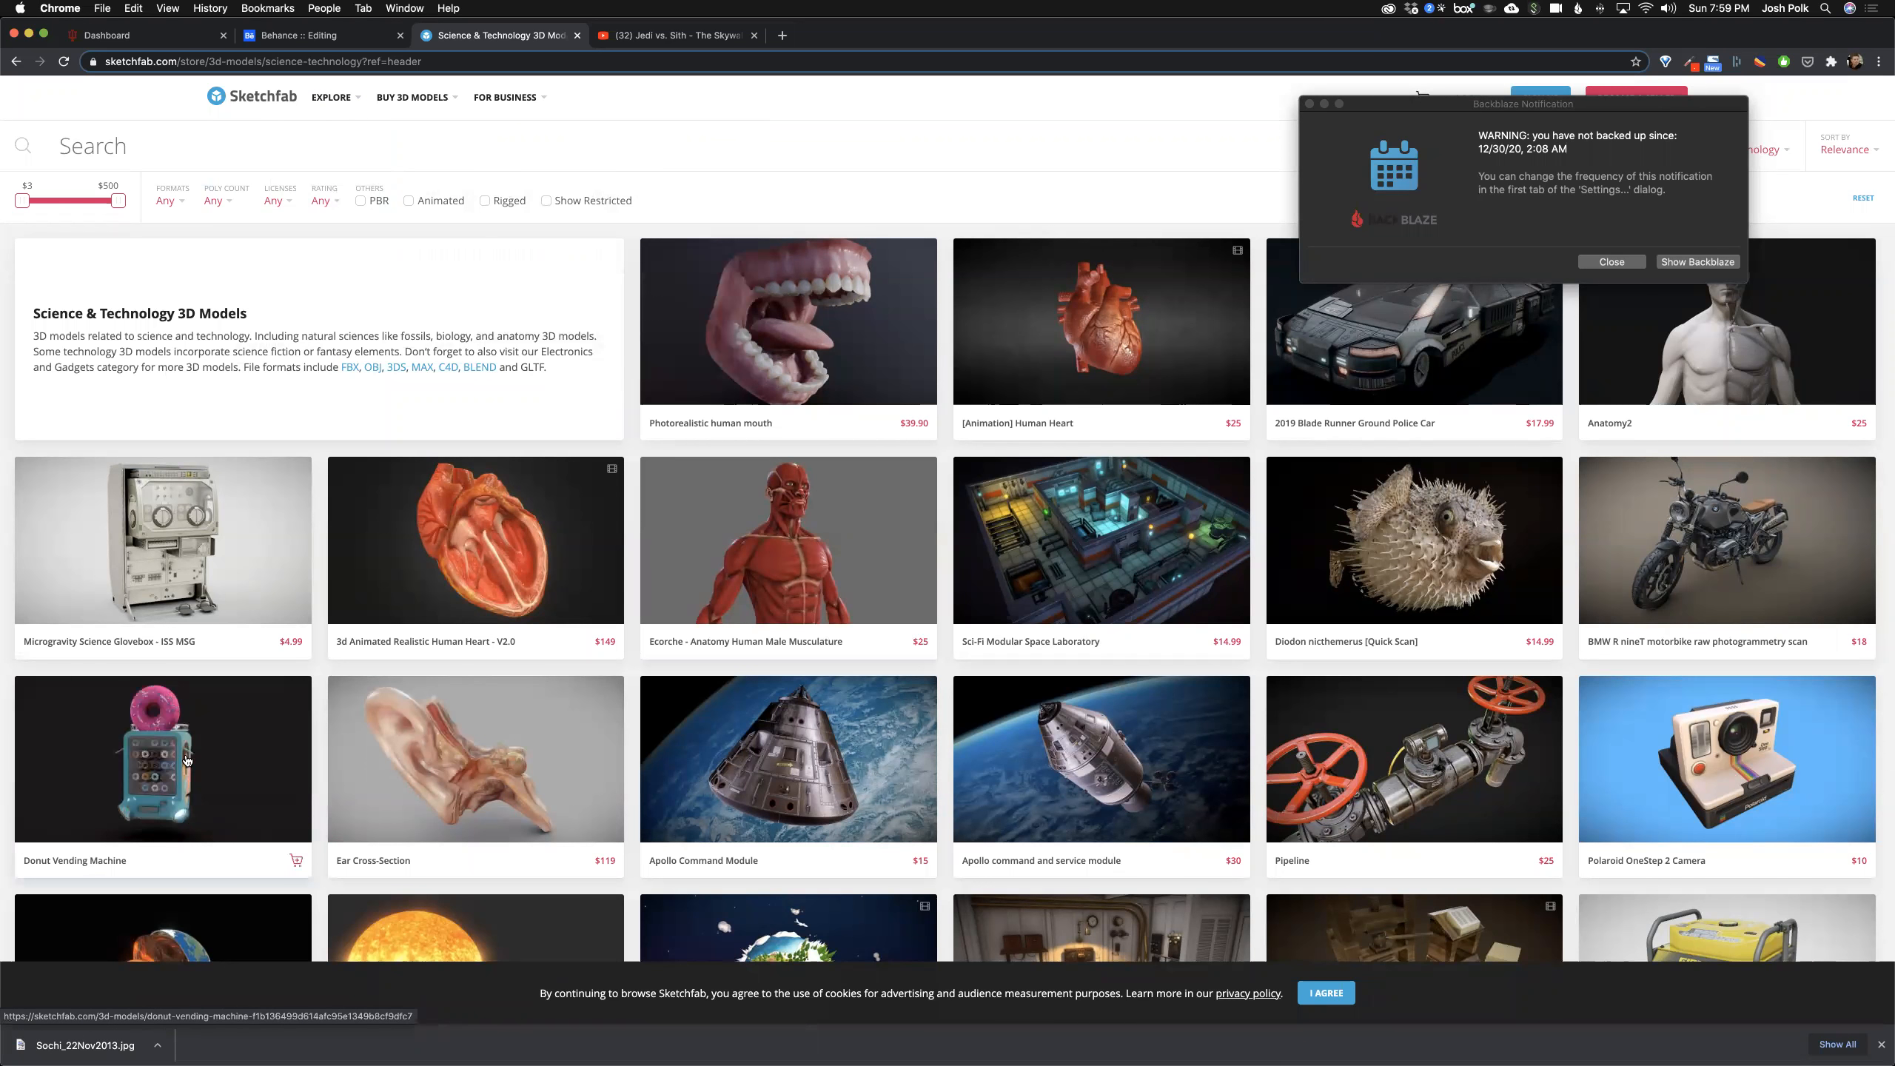
{"action": "left_click", "coordinate": [187, 759]}
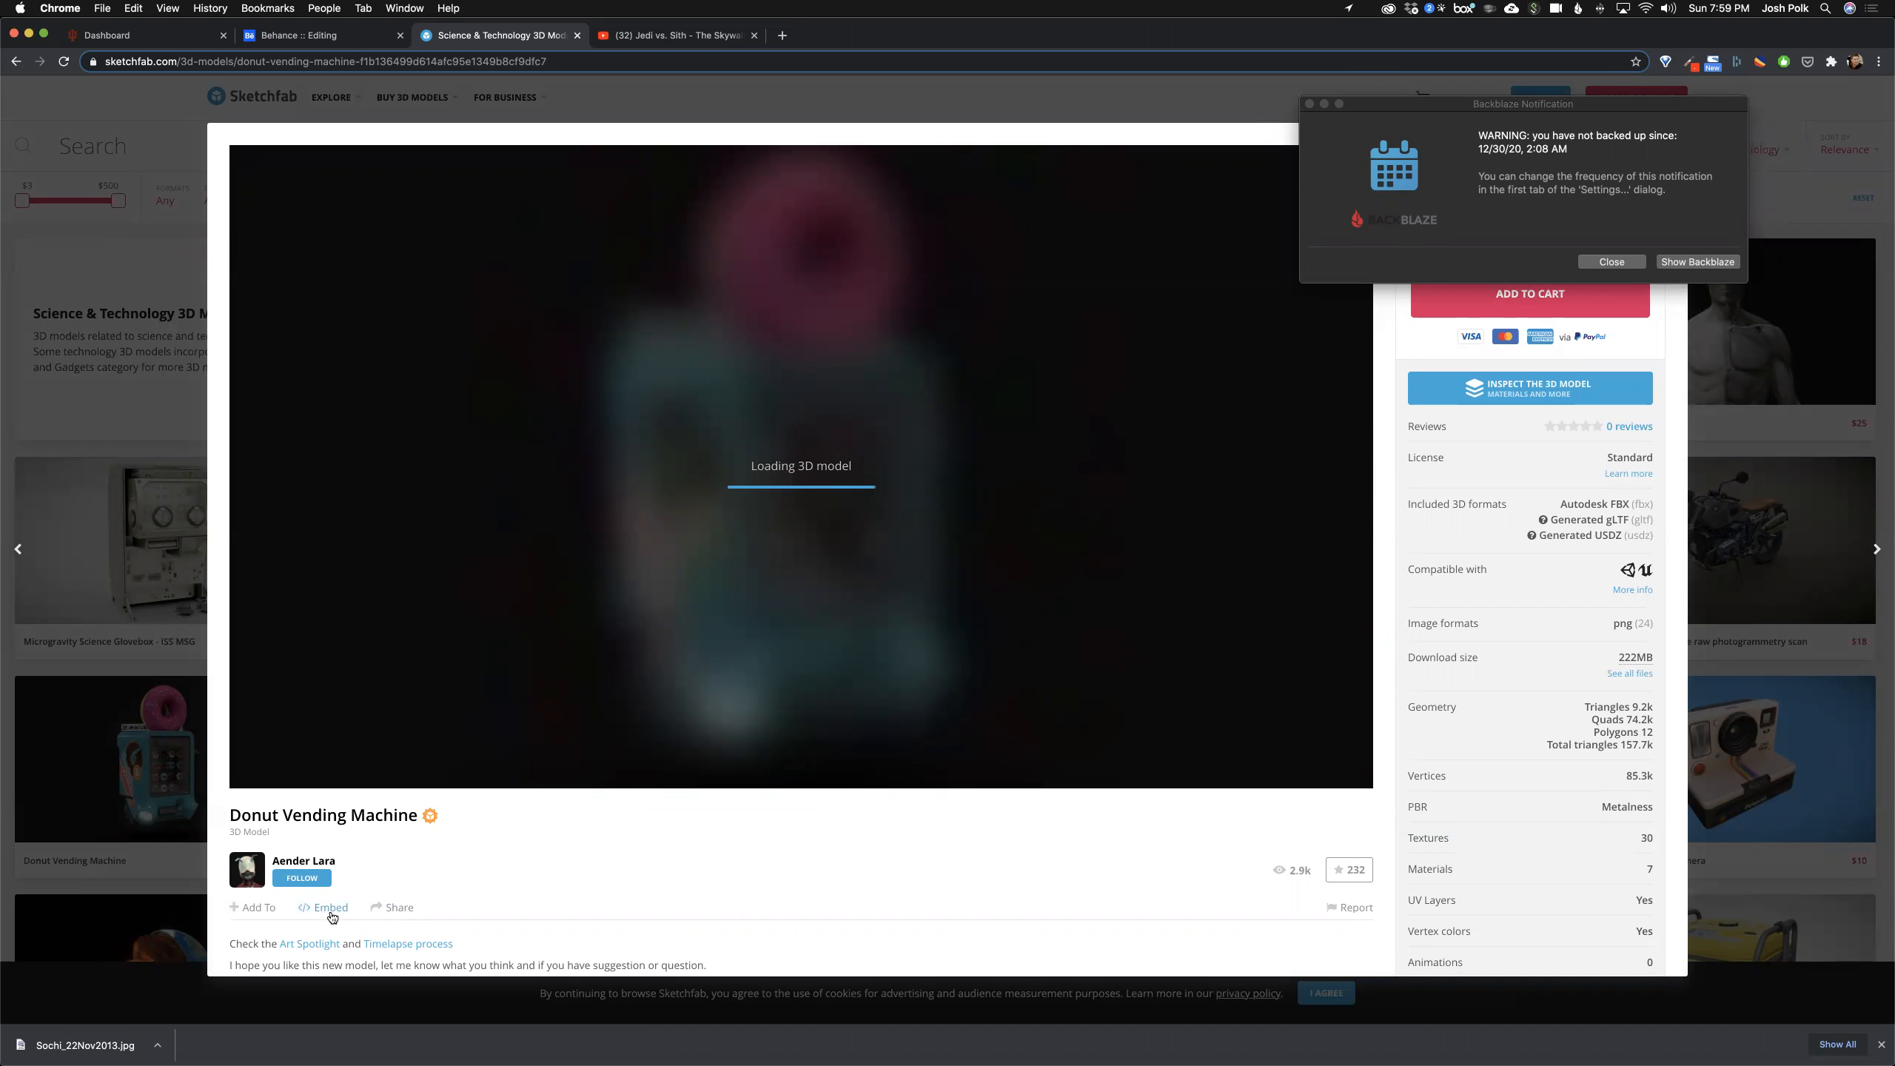
{"action": "mouse_move", "coordinate": [521, 910]}
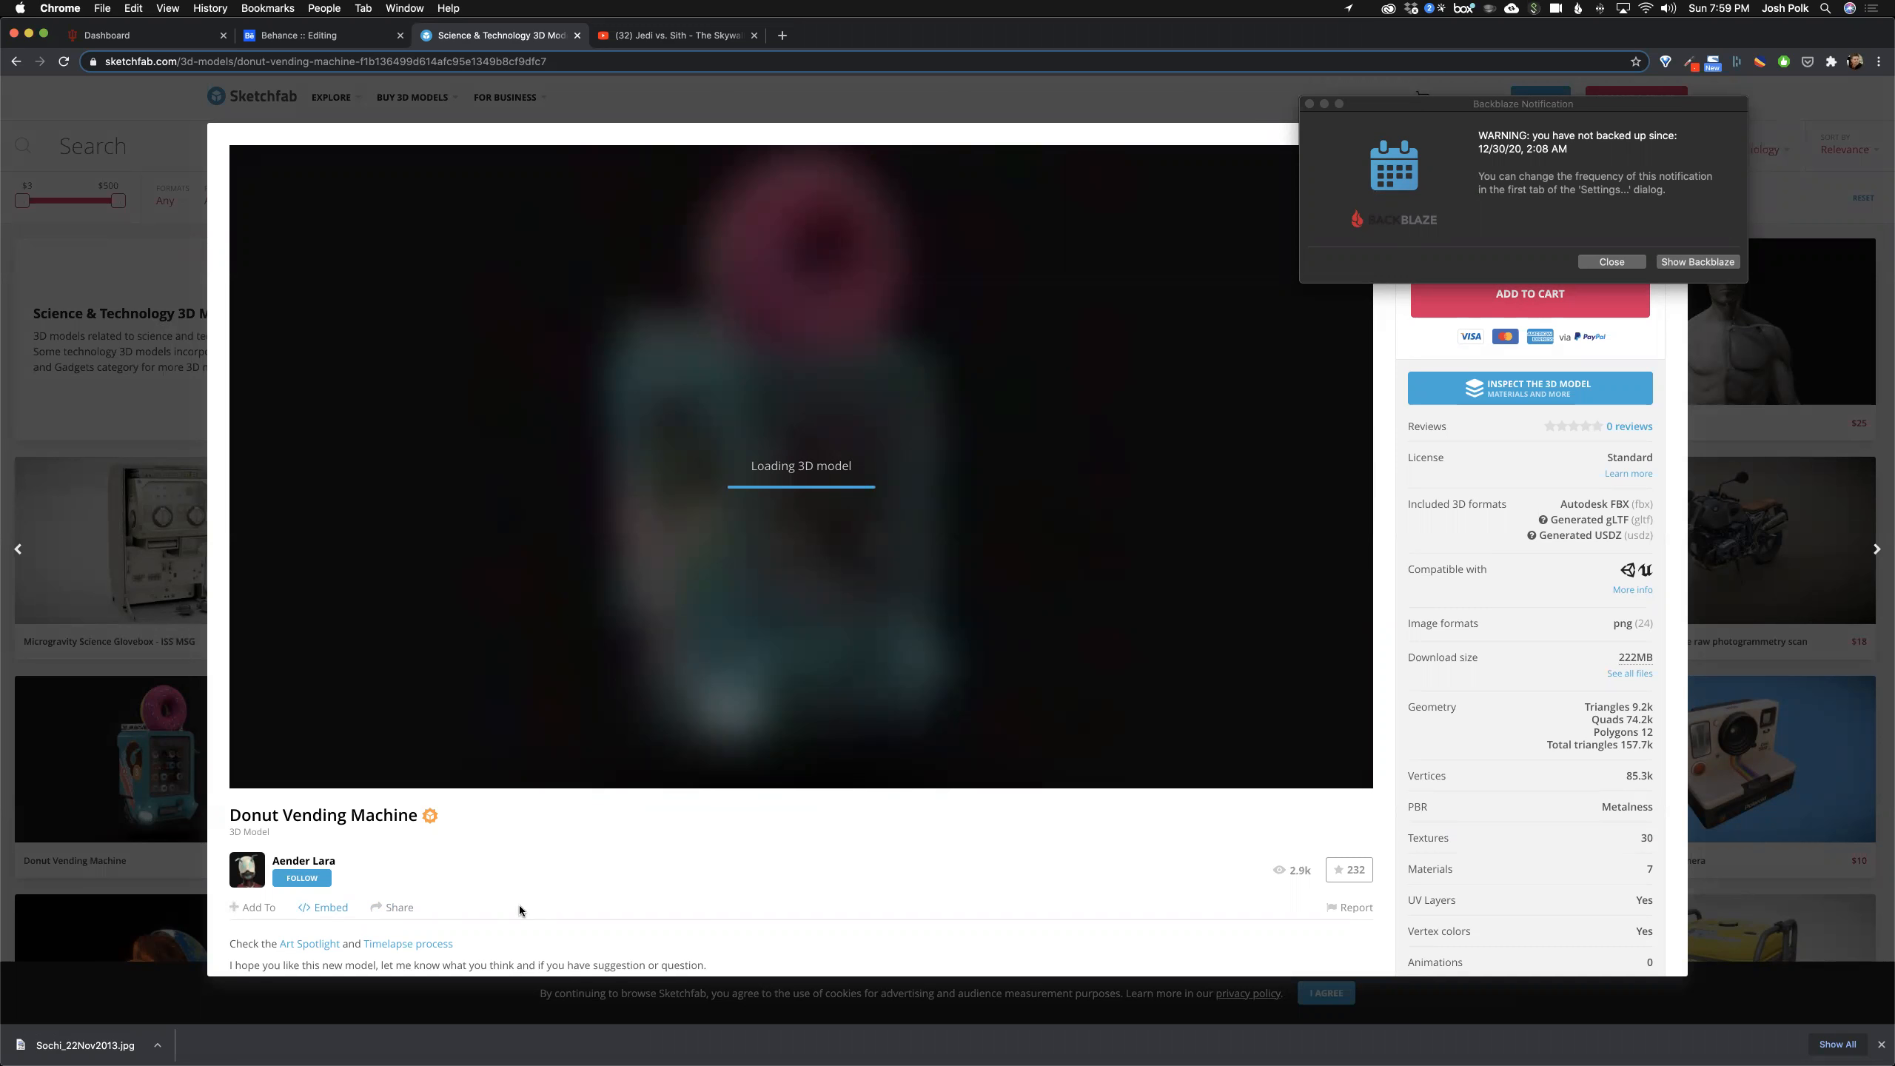
Step: Get the model's embed code with turntable on and autostart off, then return to Behance
{"action": "left_click", "coordinate": [331, 906]}
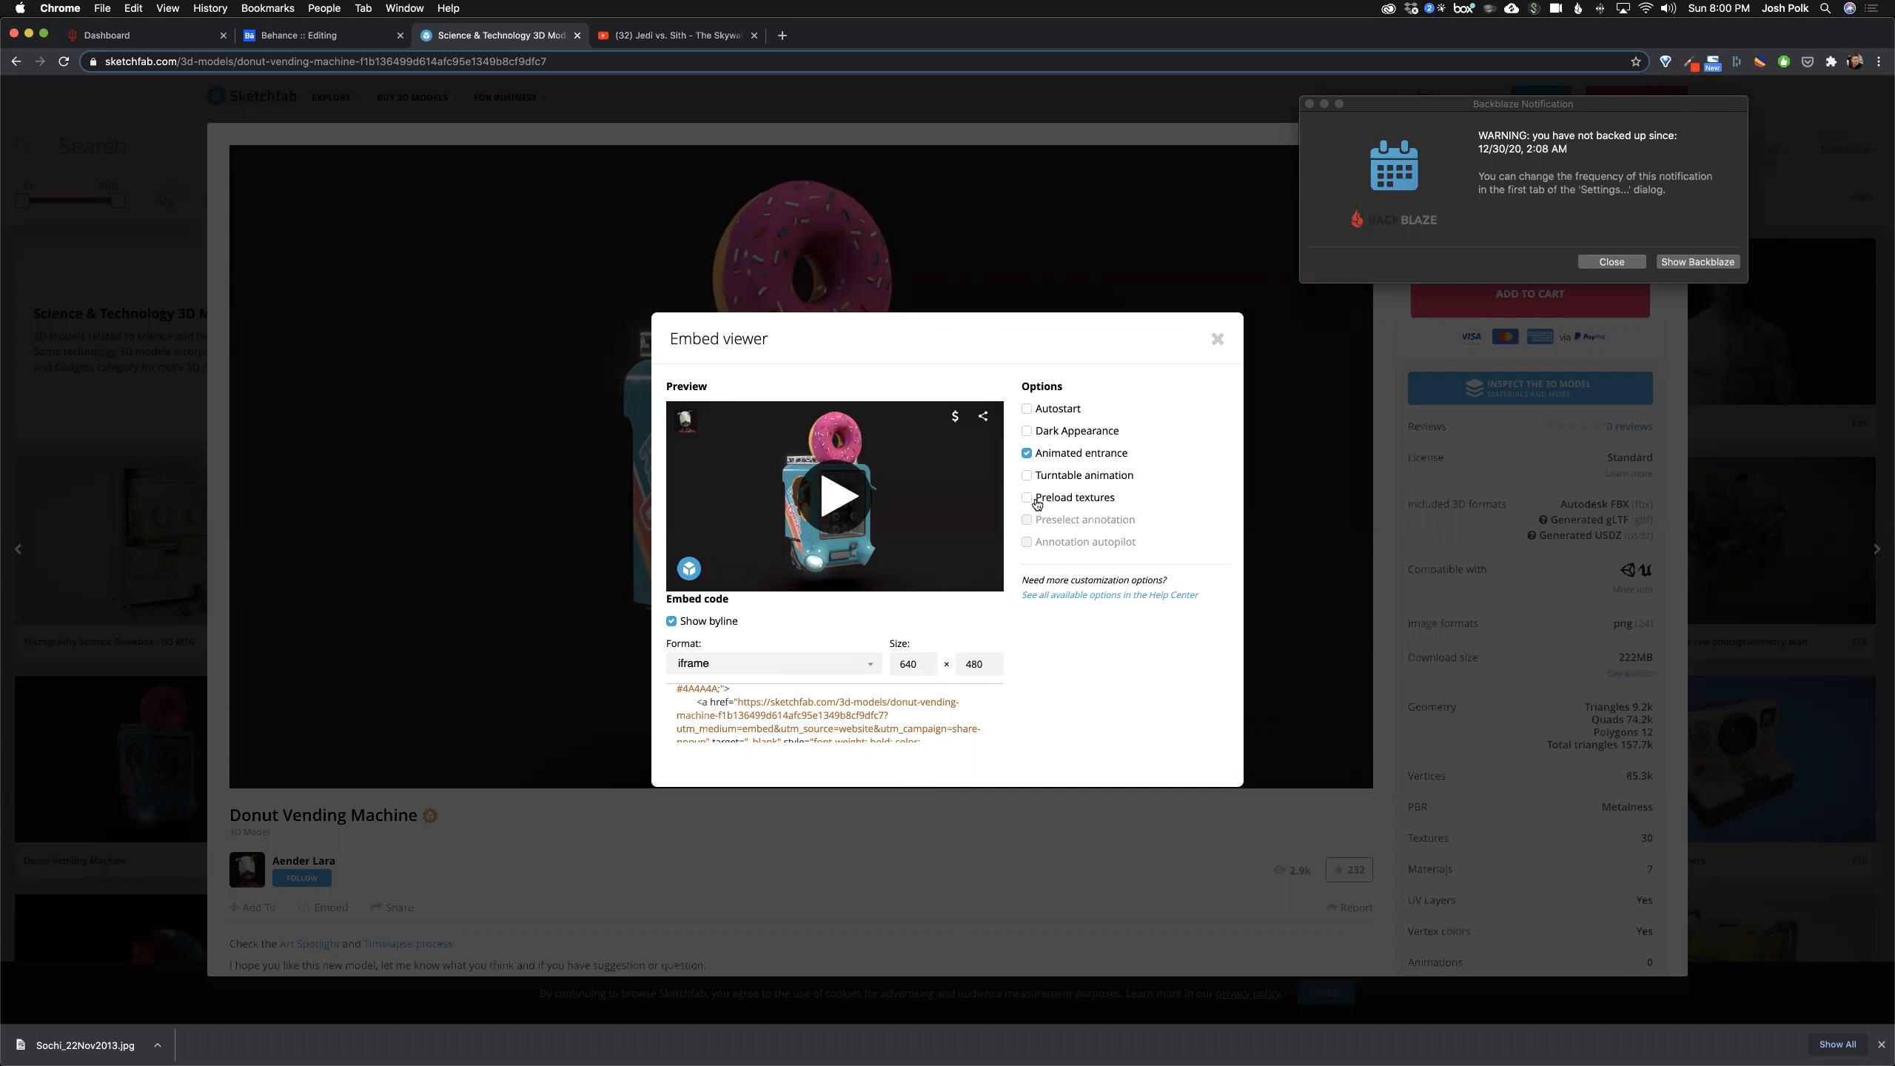
{"action": "left_click", "coordinate": [1026, 475]}
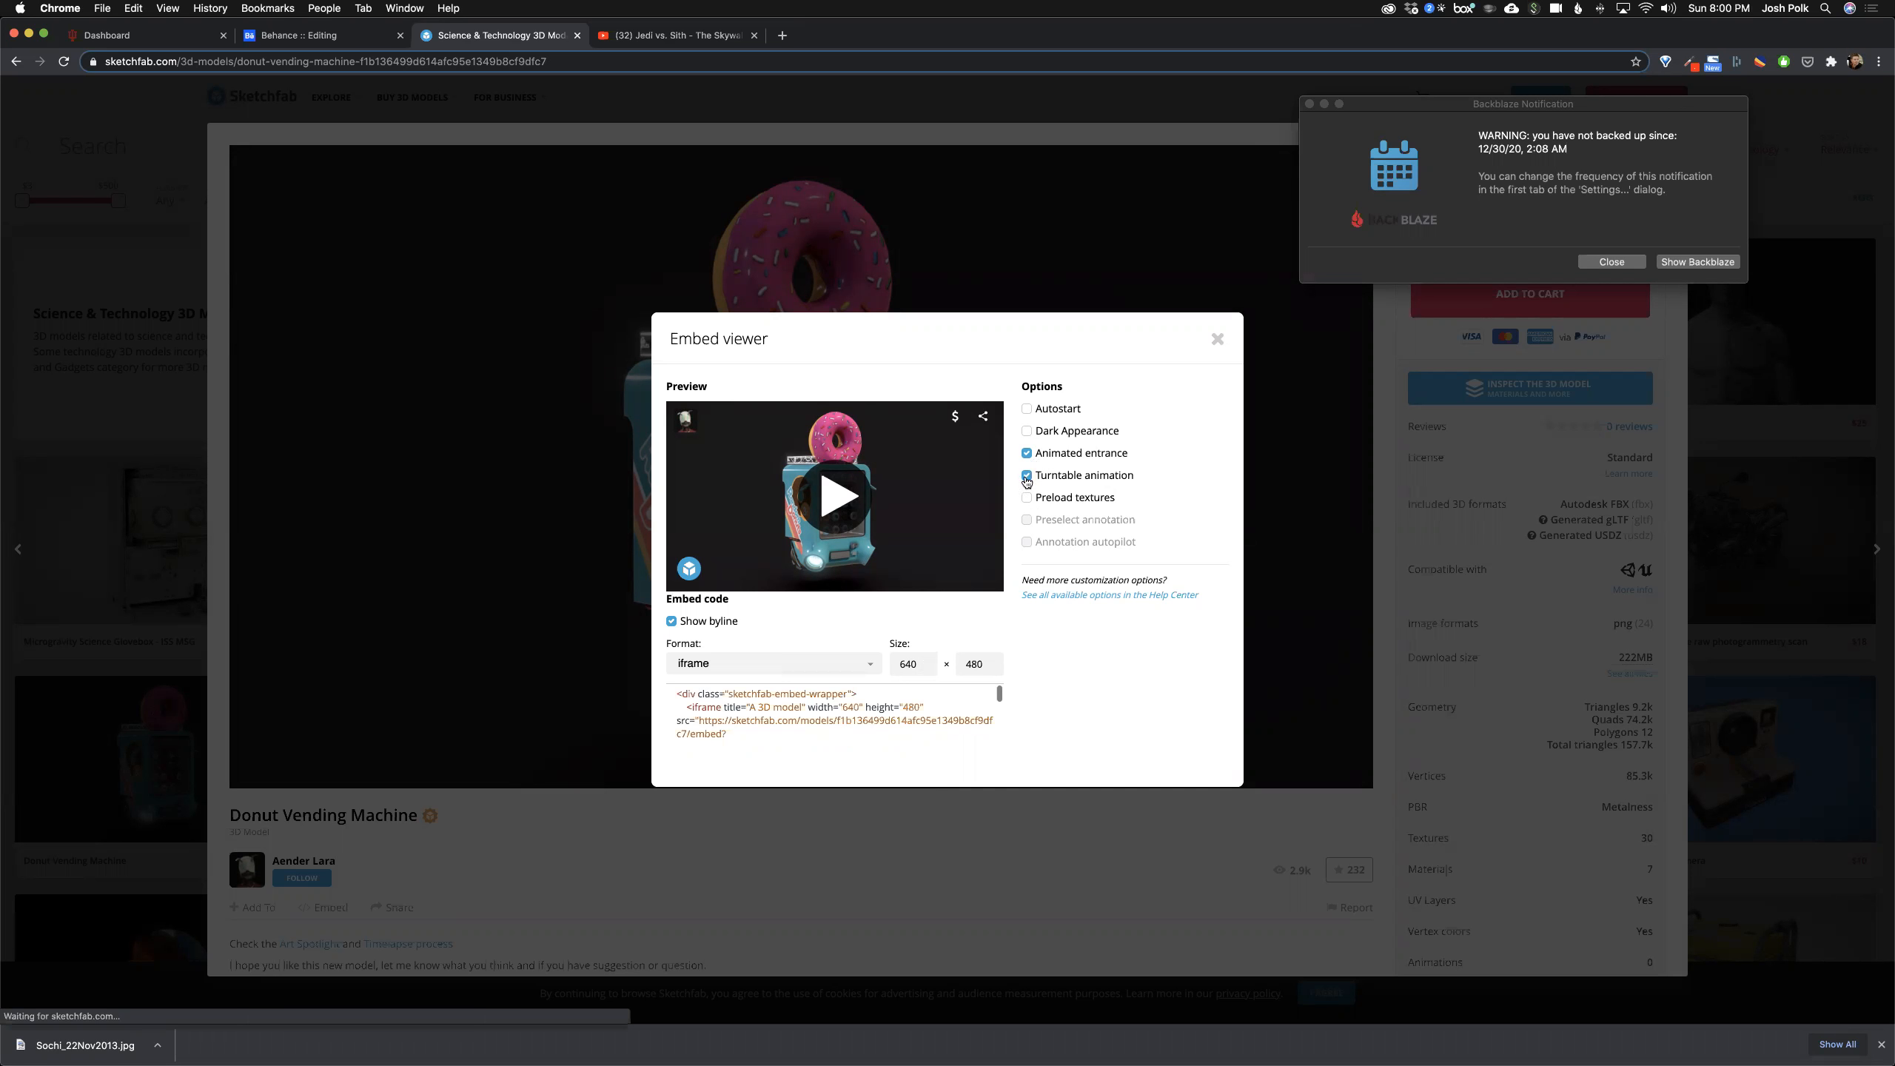
{"action": "left_click", "coordinate": [1027, 408]}
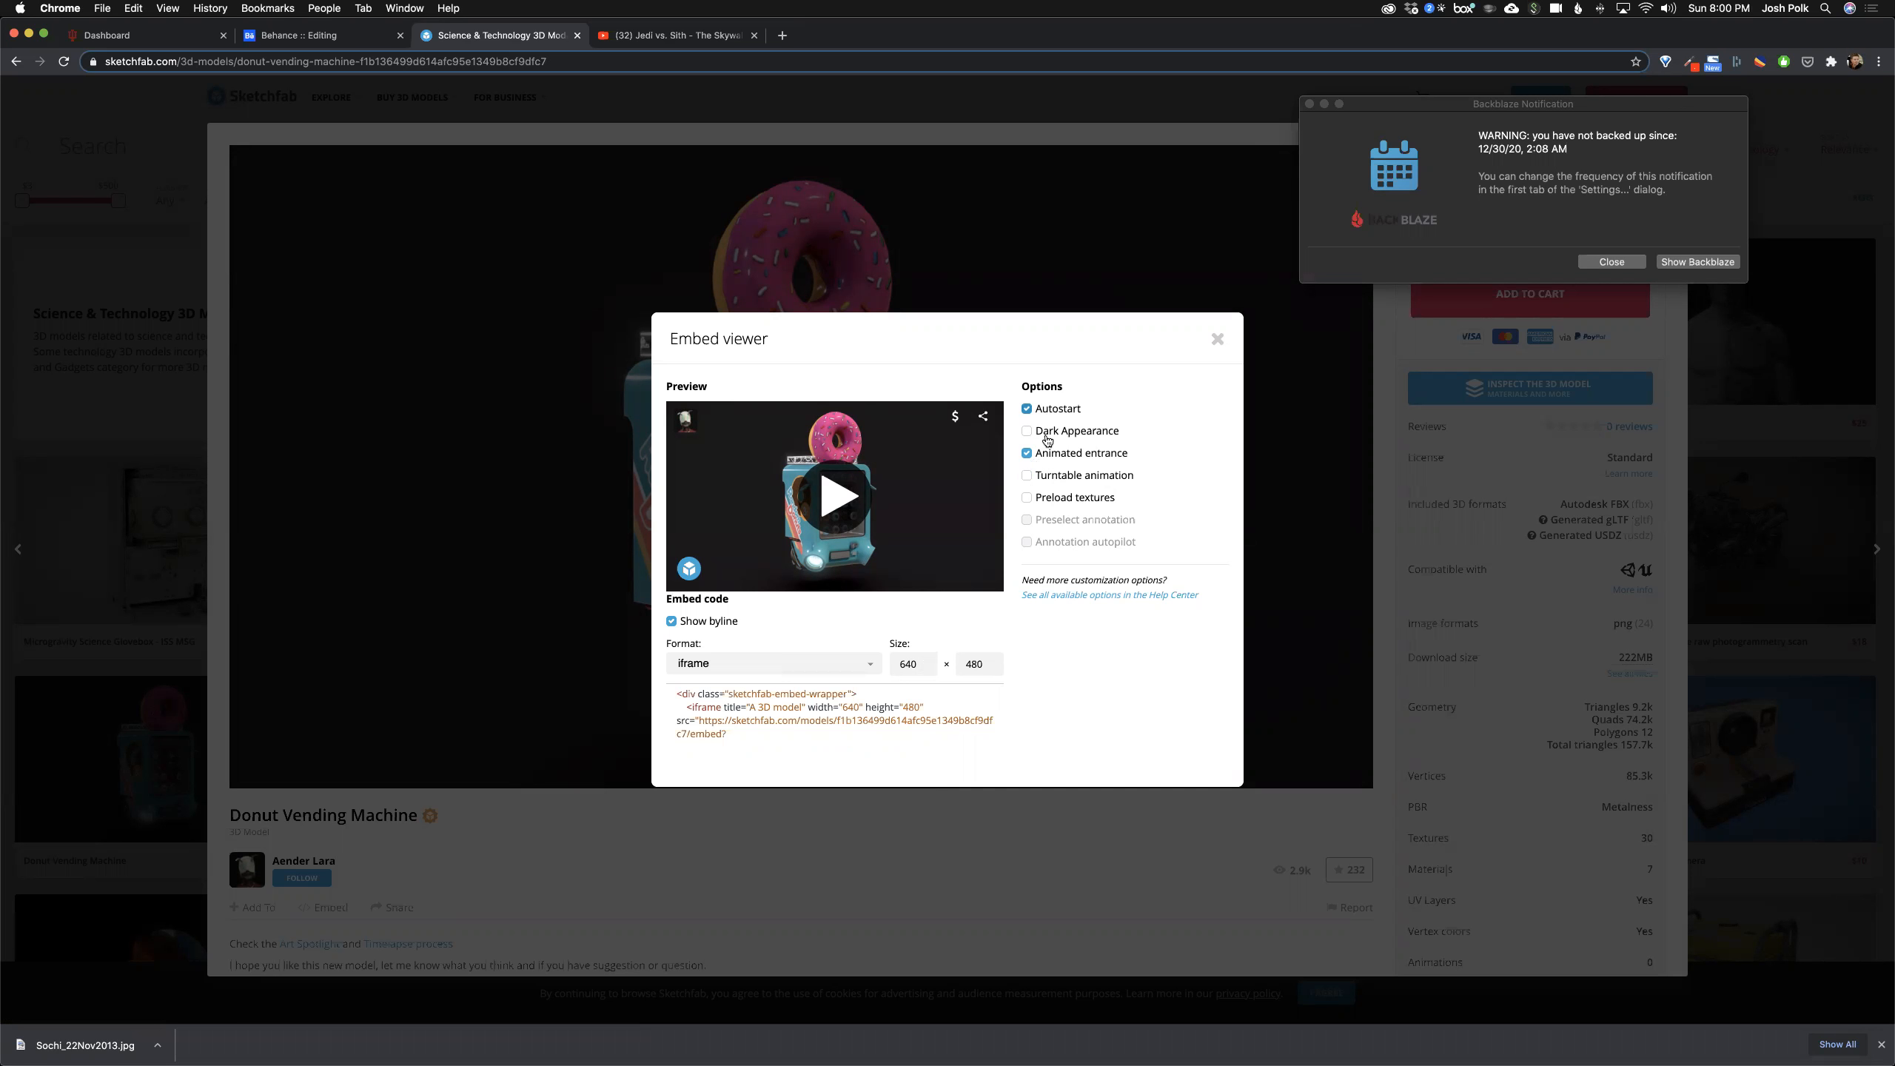
{"action": "left_click", "coordinate": [1025, 408]}
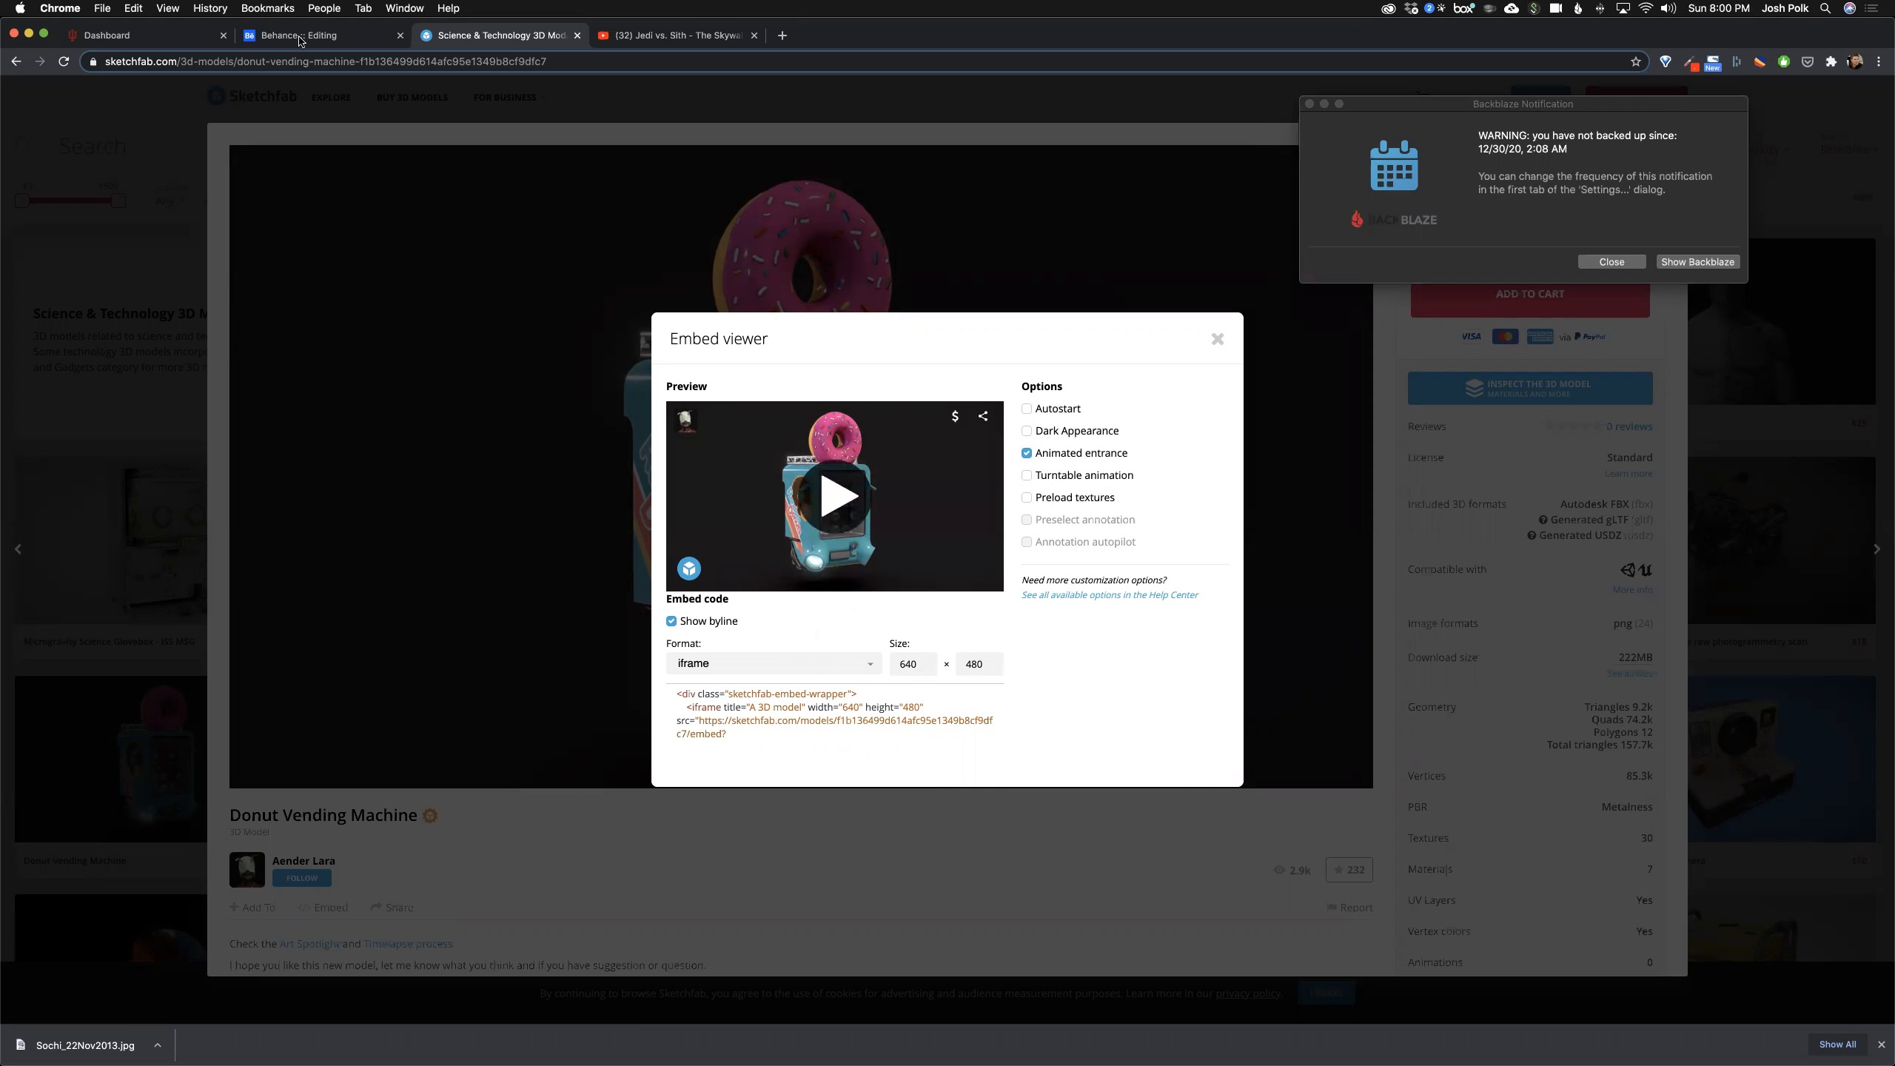
{"action": "left_click", "coordinate": [302, 35]}
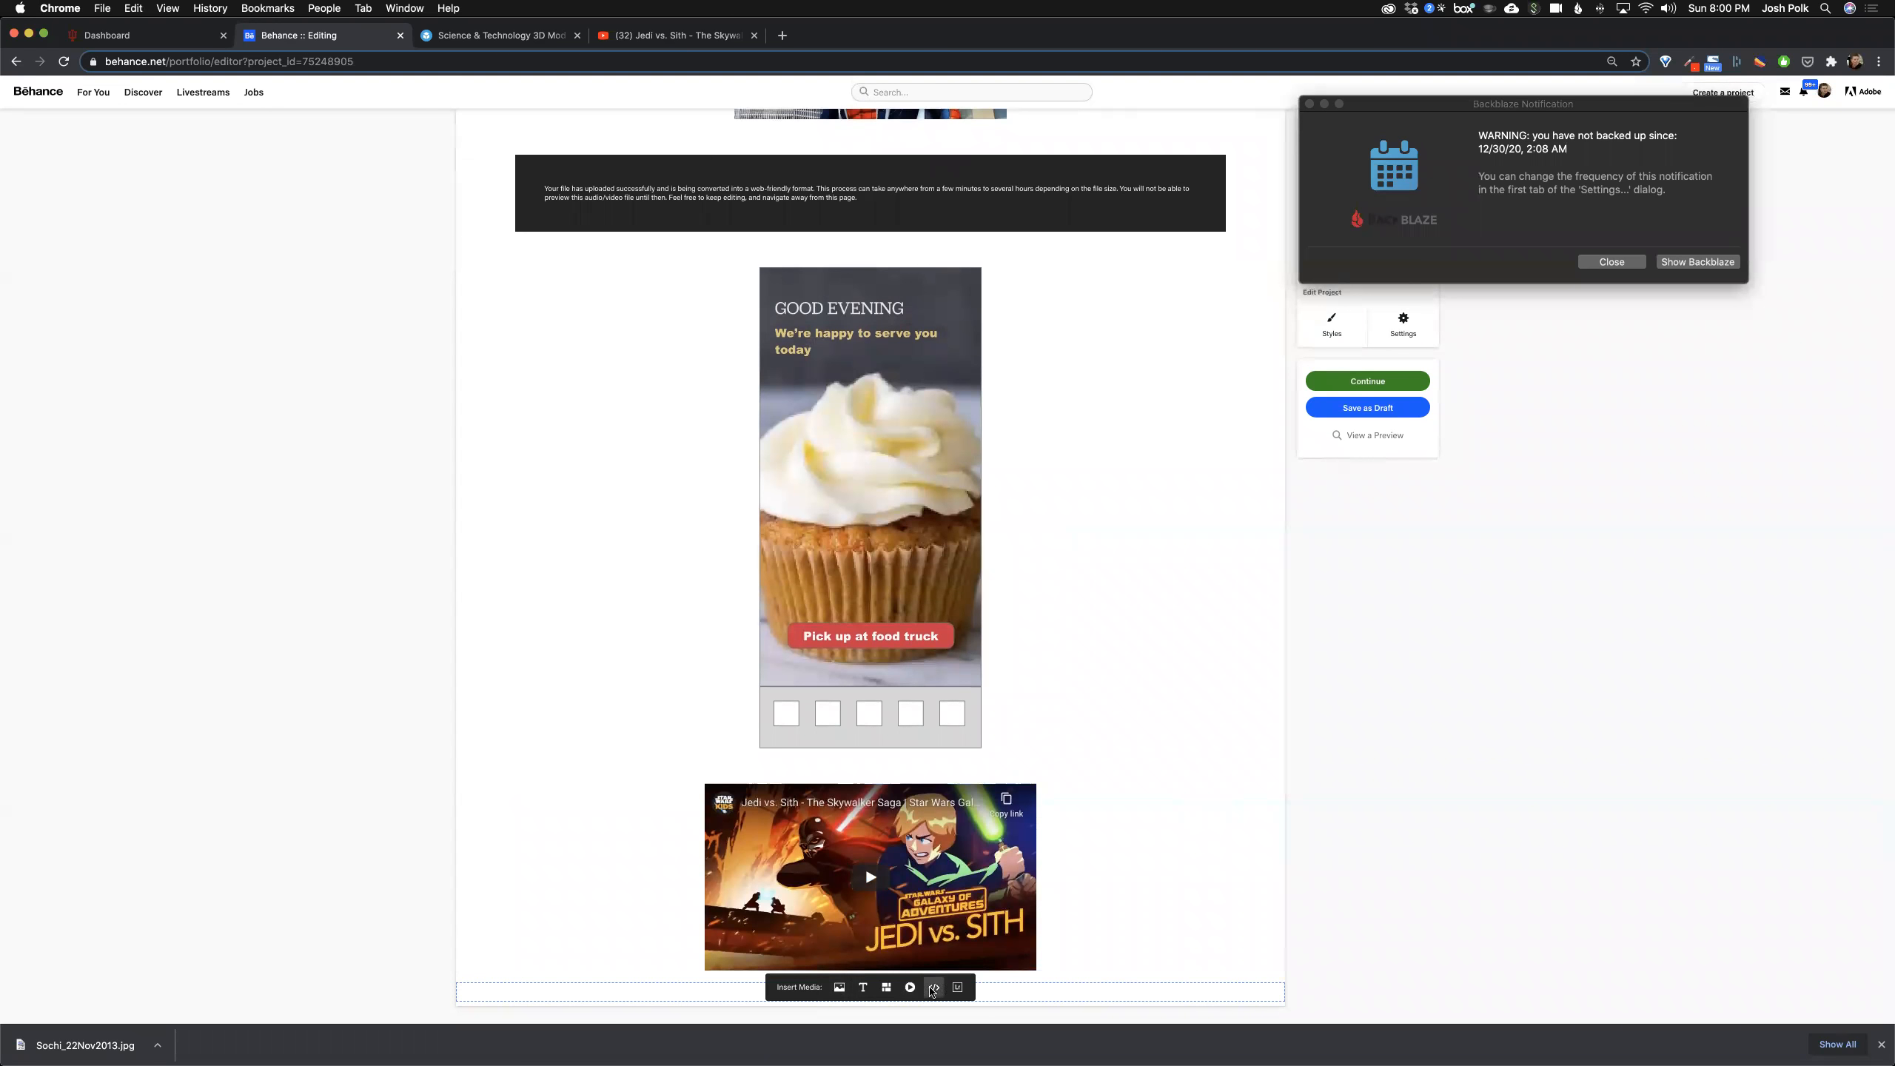
Step: Embed the Sketchfab Donut Vending Machine code below the Jedi vs. Sith video
{"action": "left_click", "coordinate": [934, 987]}
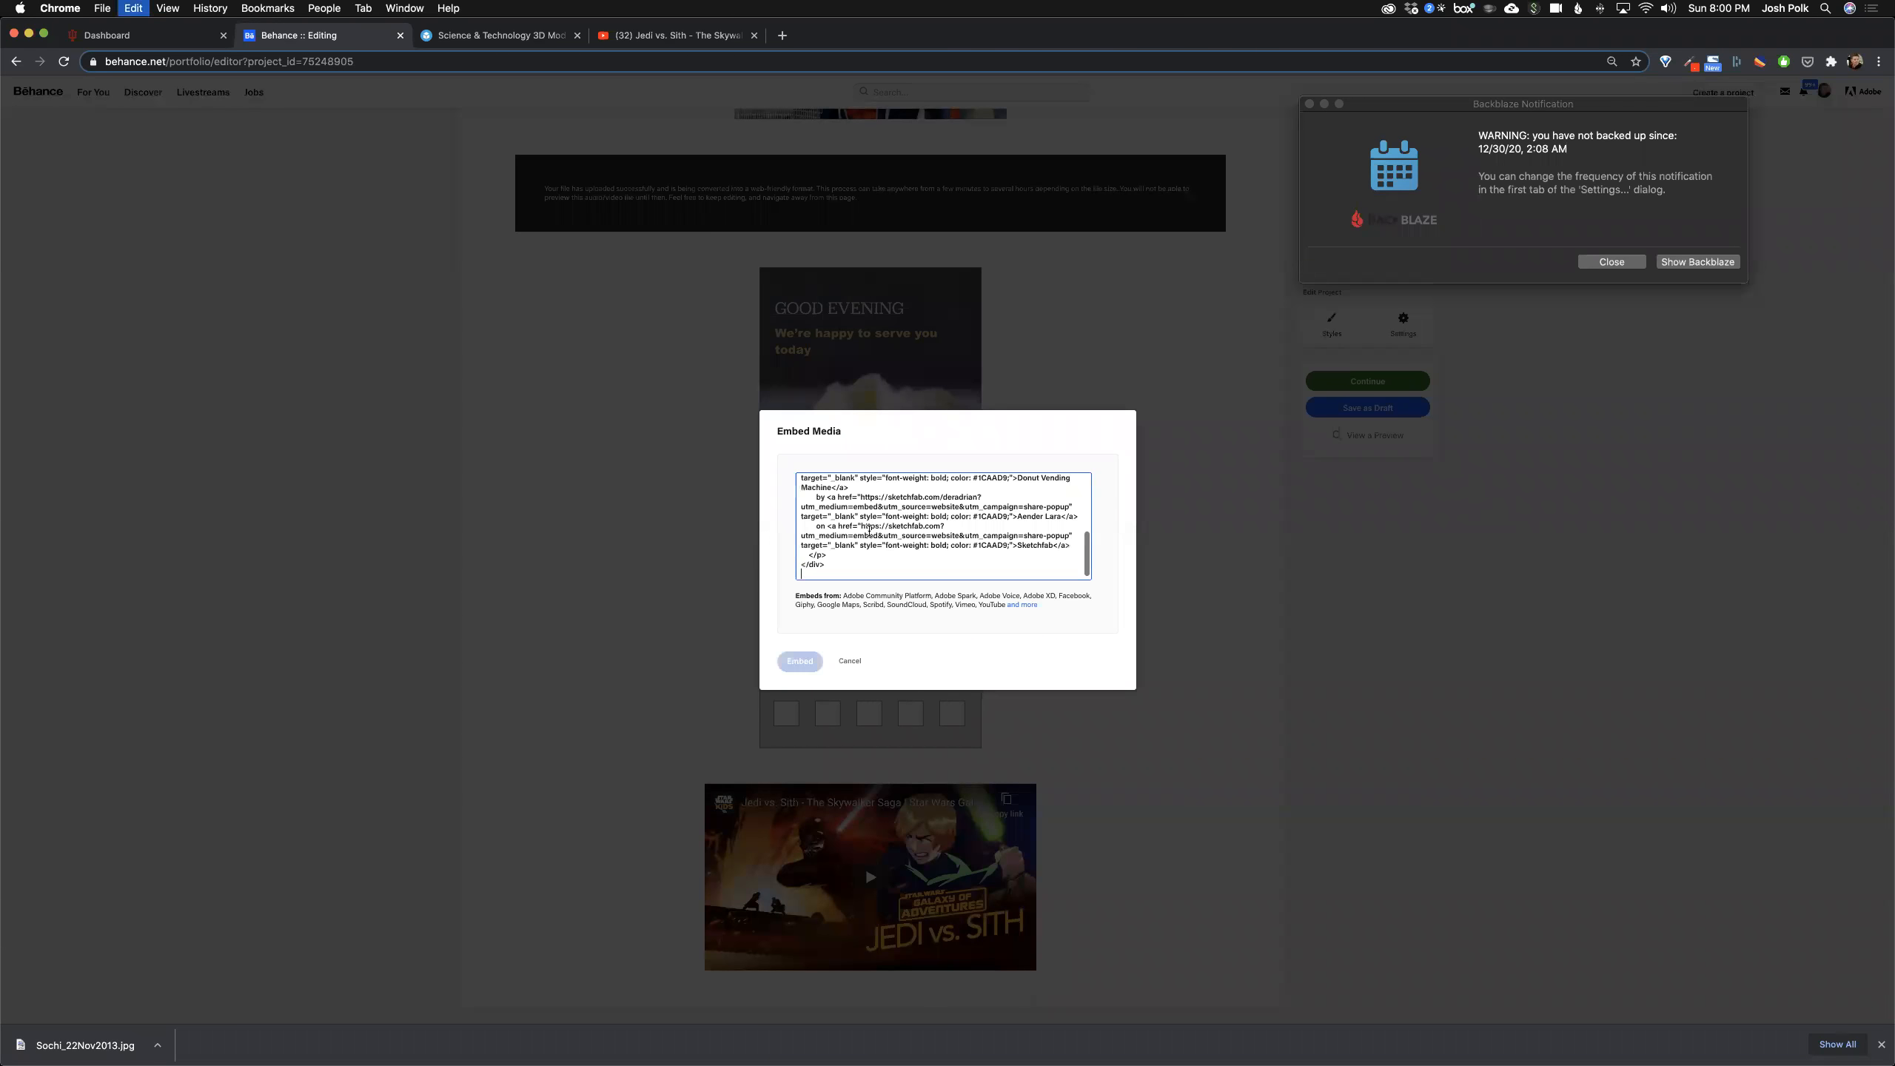
{"action": "left_click", "coordinate": [800, 661]}
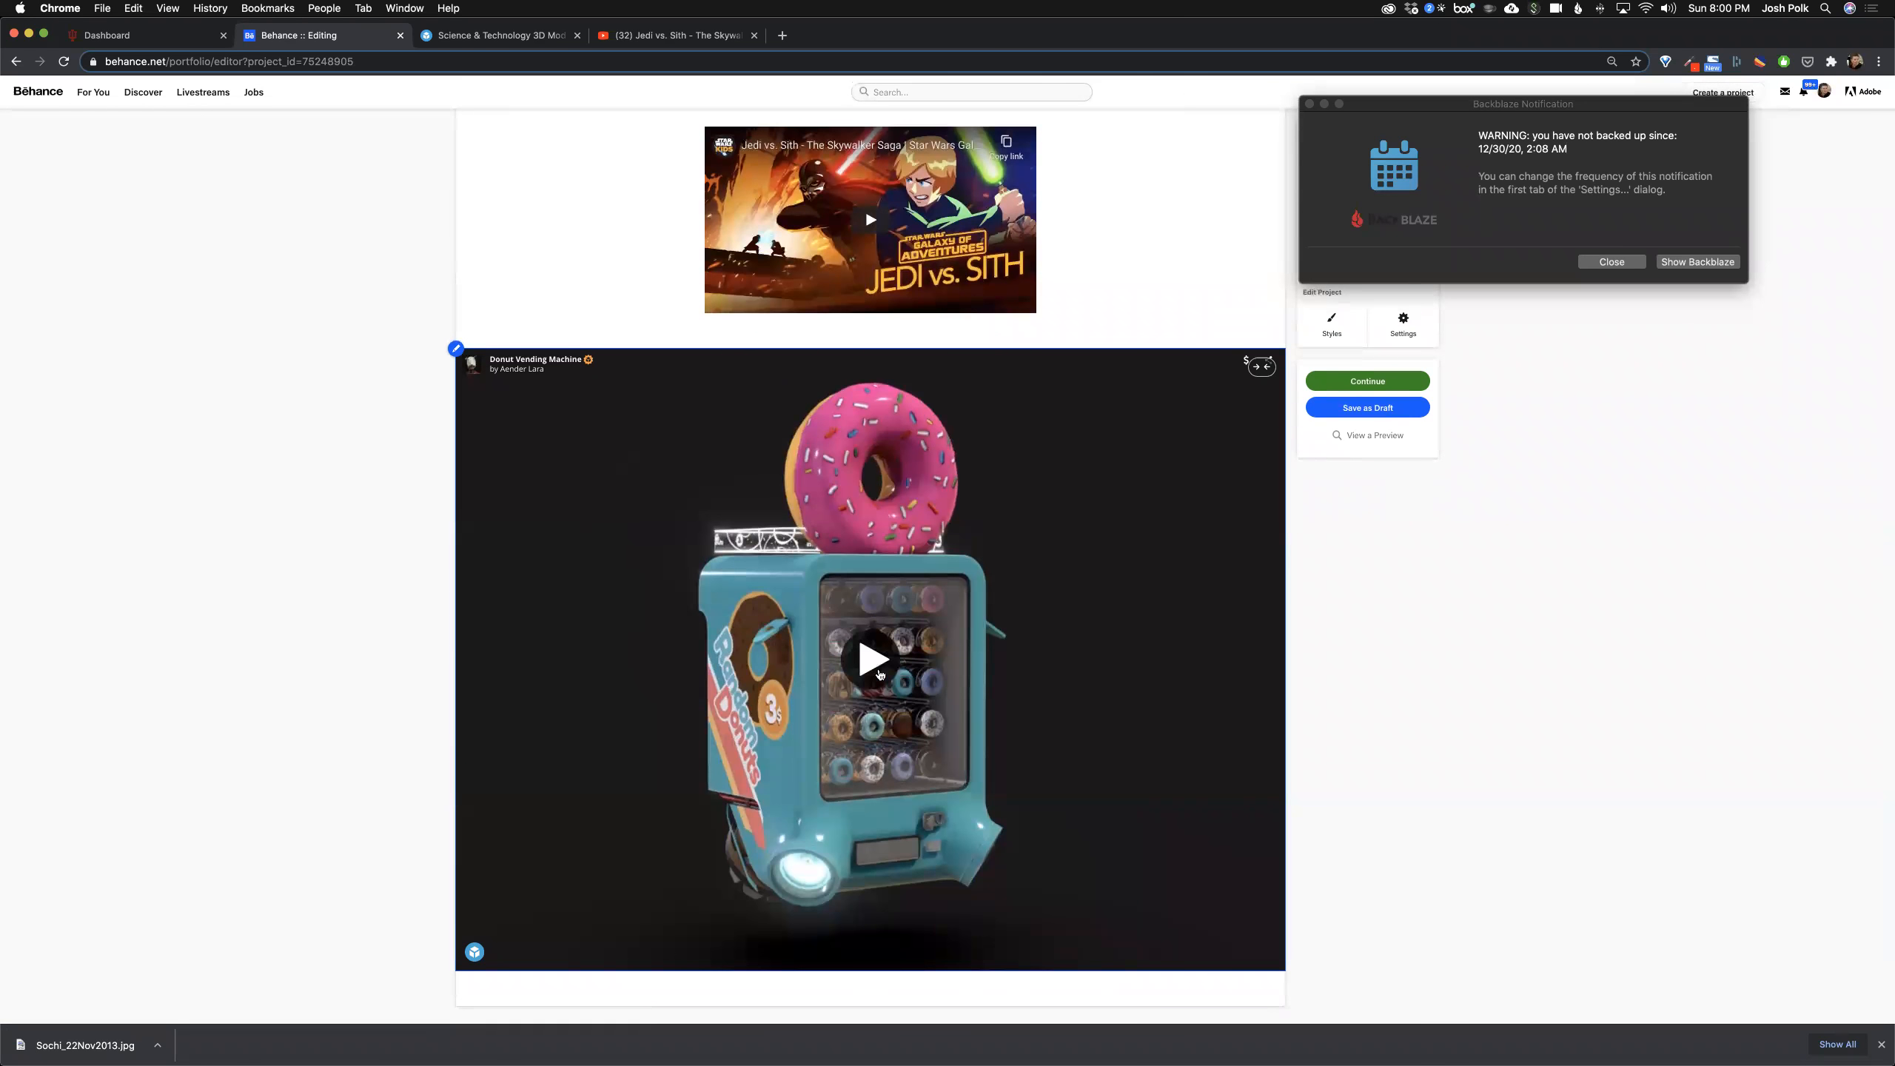
Step: Load the embedded vending machine, orbit to its Random Donuts side, then a closer front view
{"action": "left_click", "coordinate": [872, 658]}
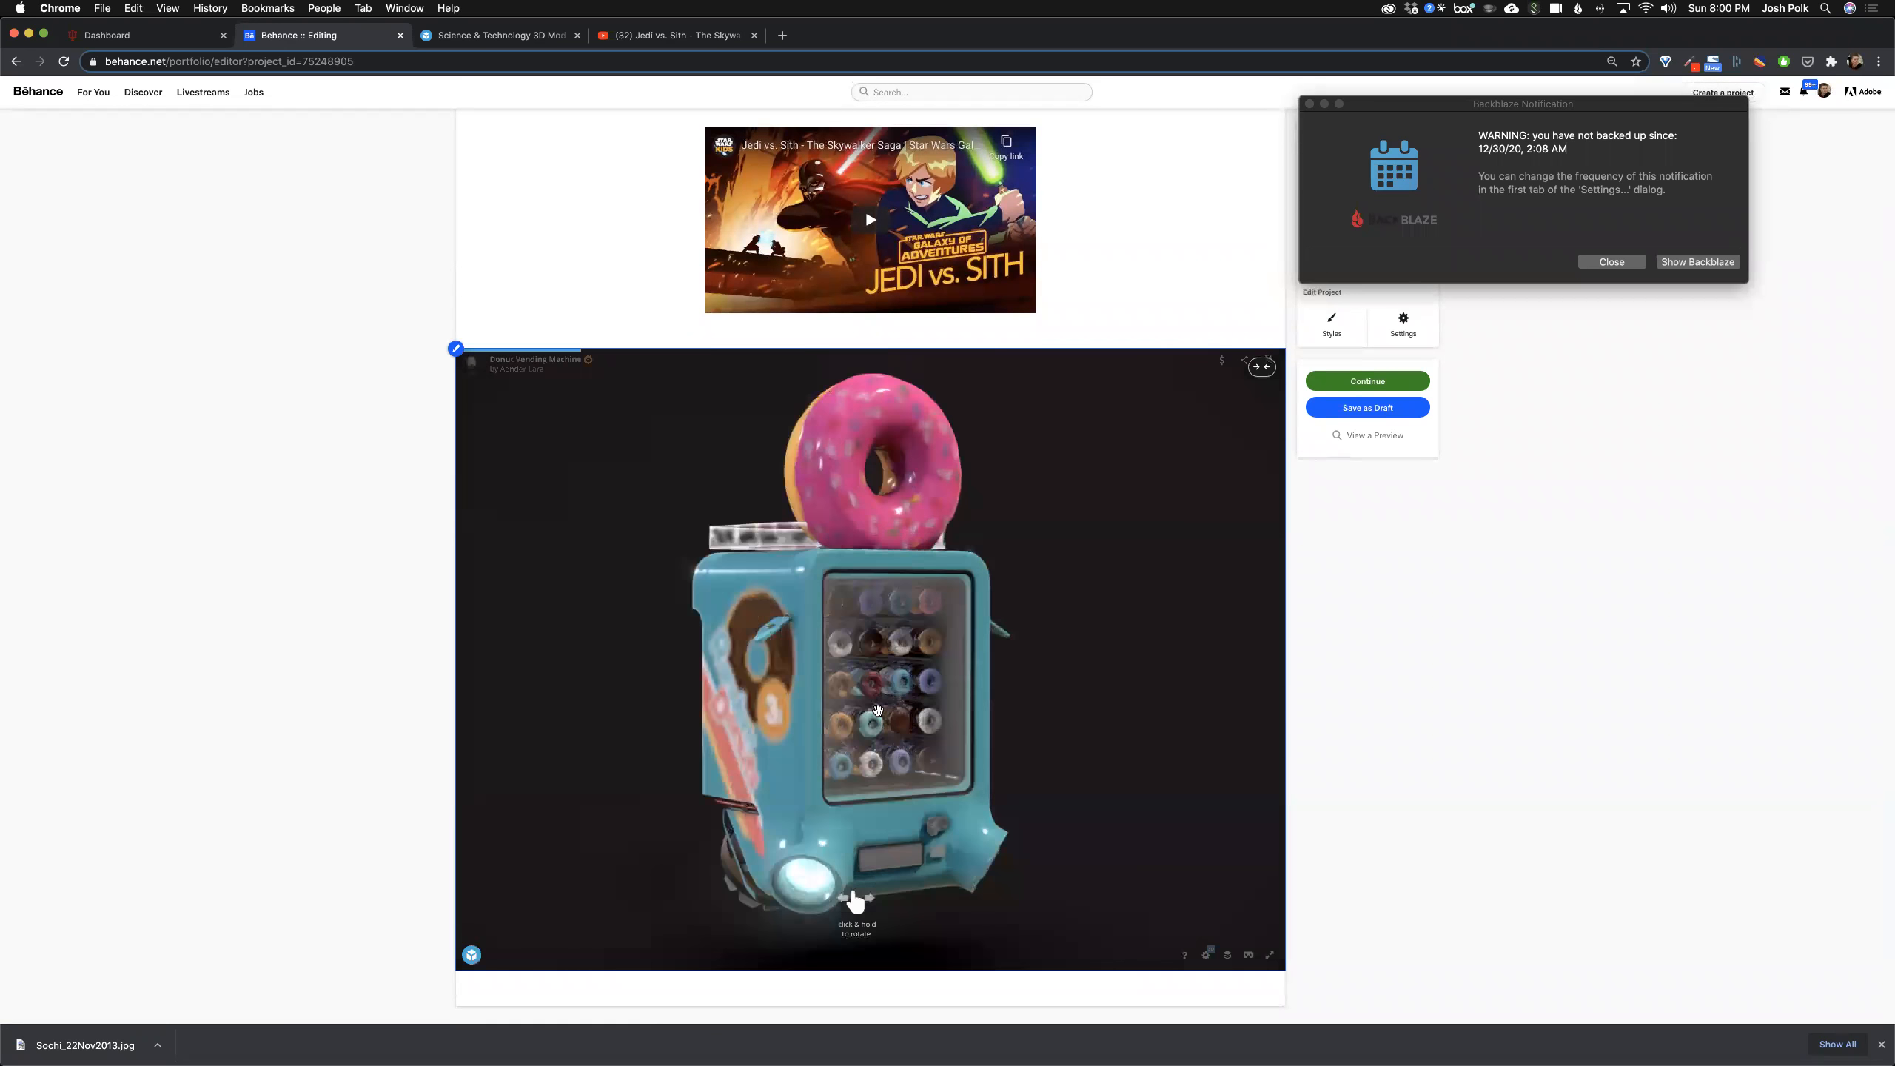
{"action": "left_click_drag", "start_coordinate": [878, 709], "coordinate": [909, 810]}
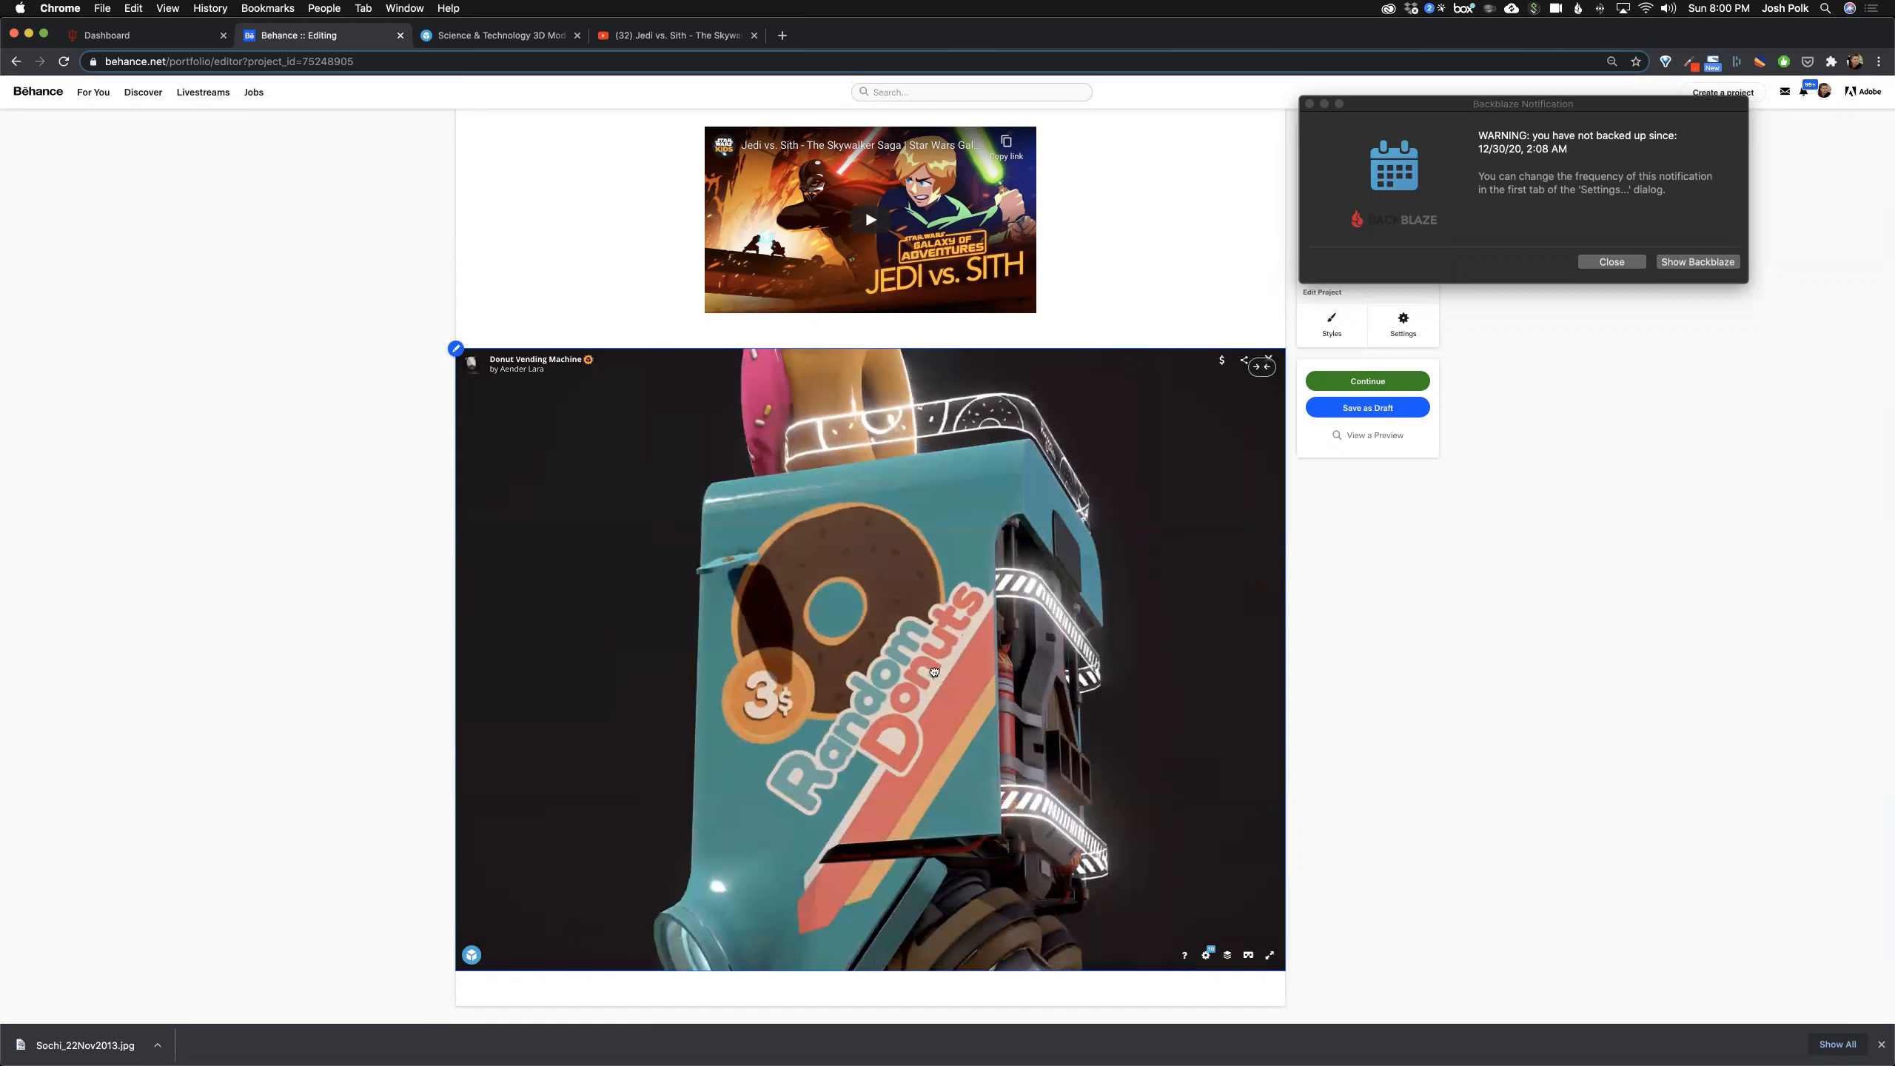
{"action": "left_click_drag", "start_coordinate": [933, 670], "coordinate": [847, 431]}
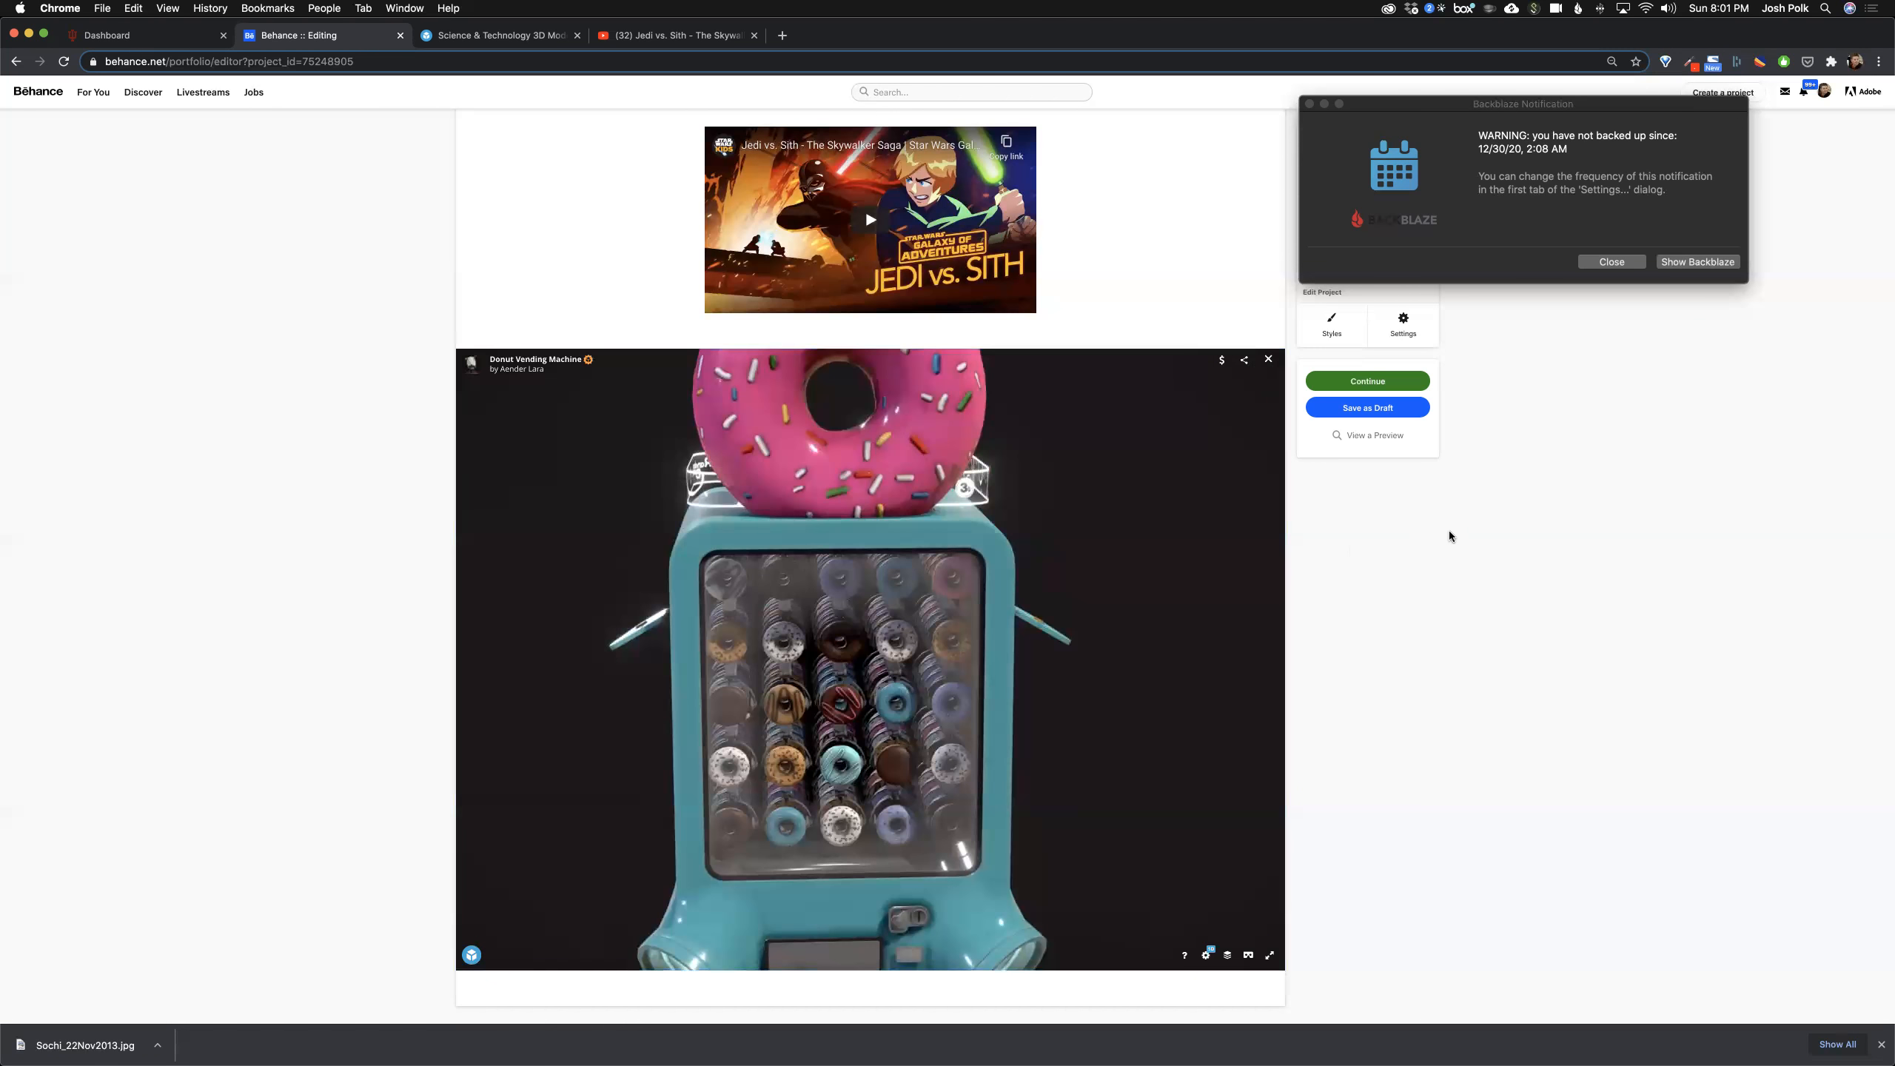
{"action": "left_click", "coordinate": [1611, 262]}
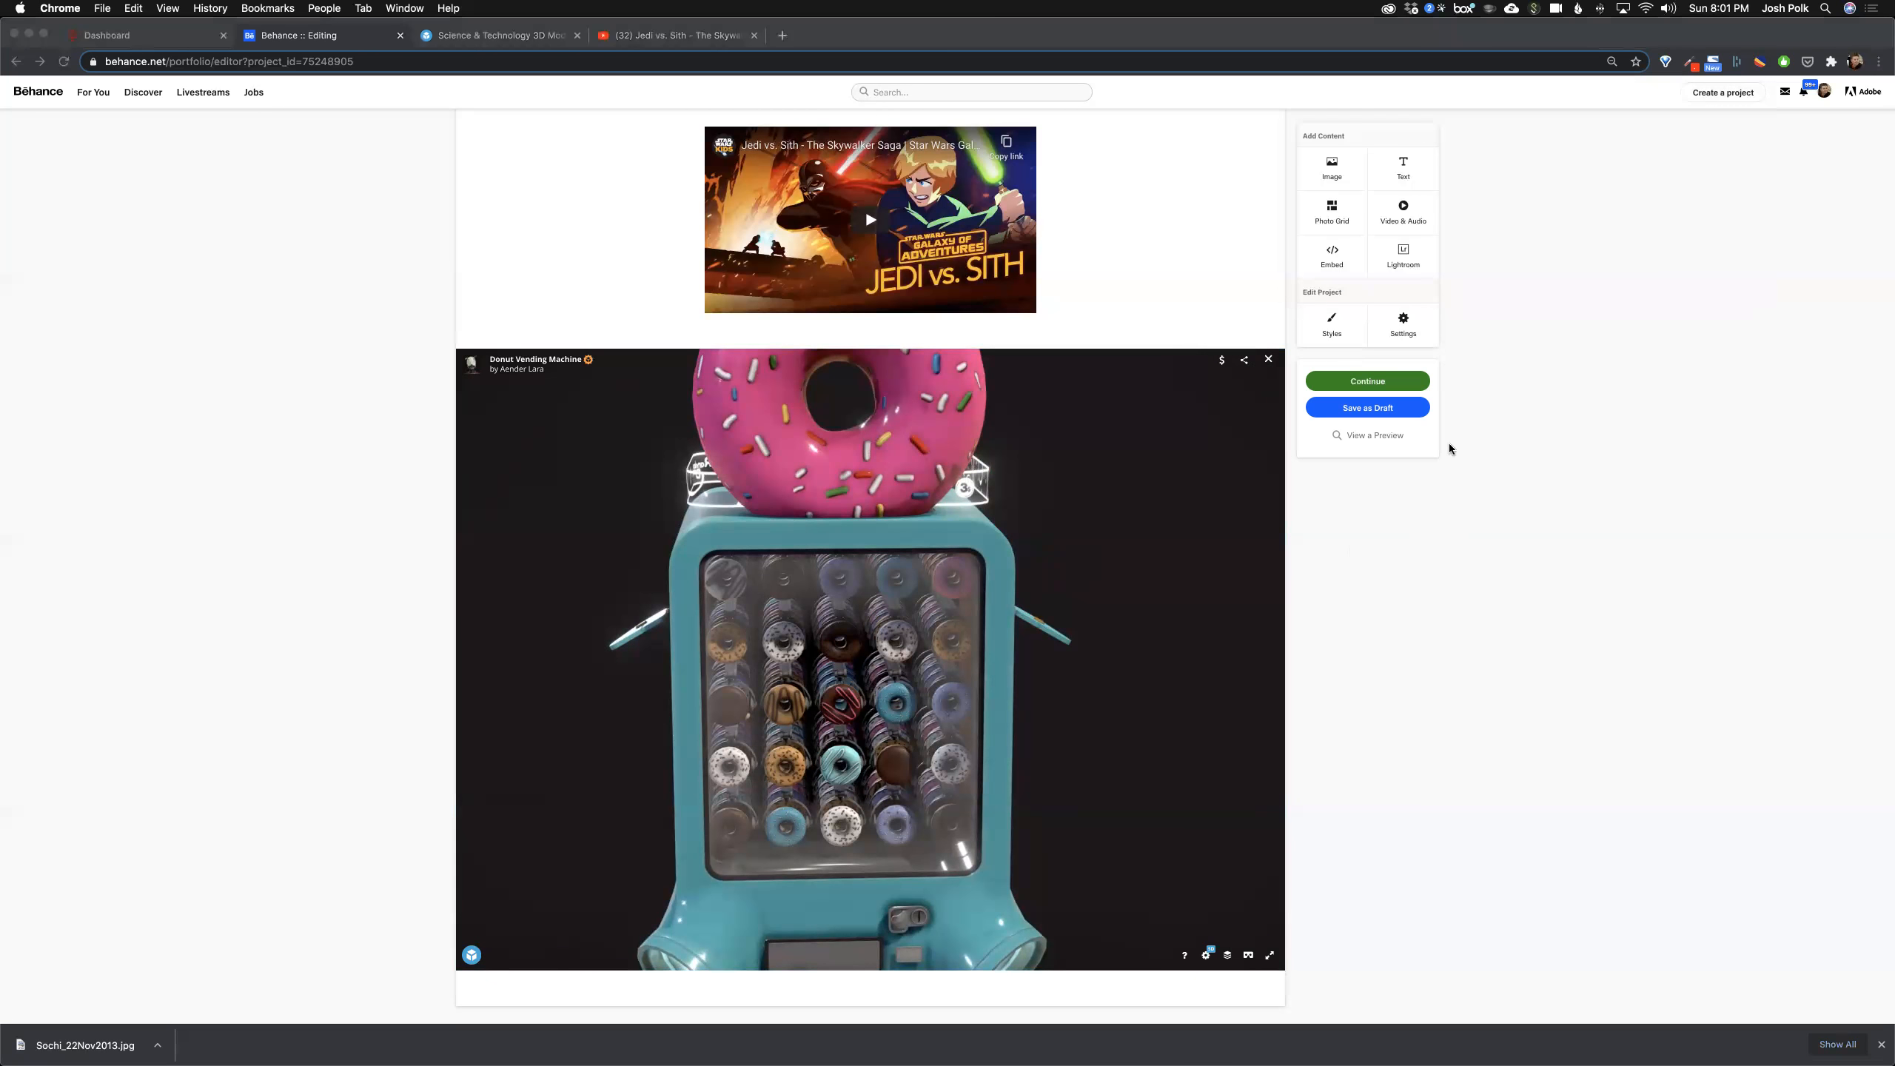